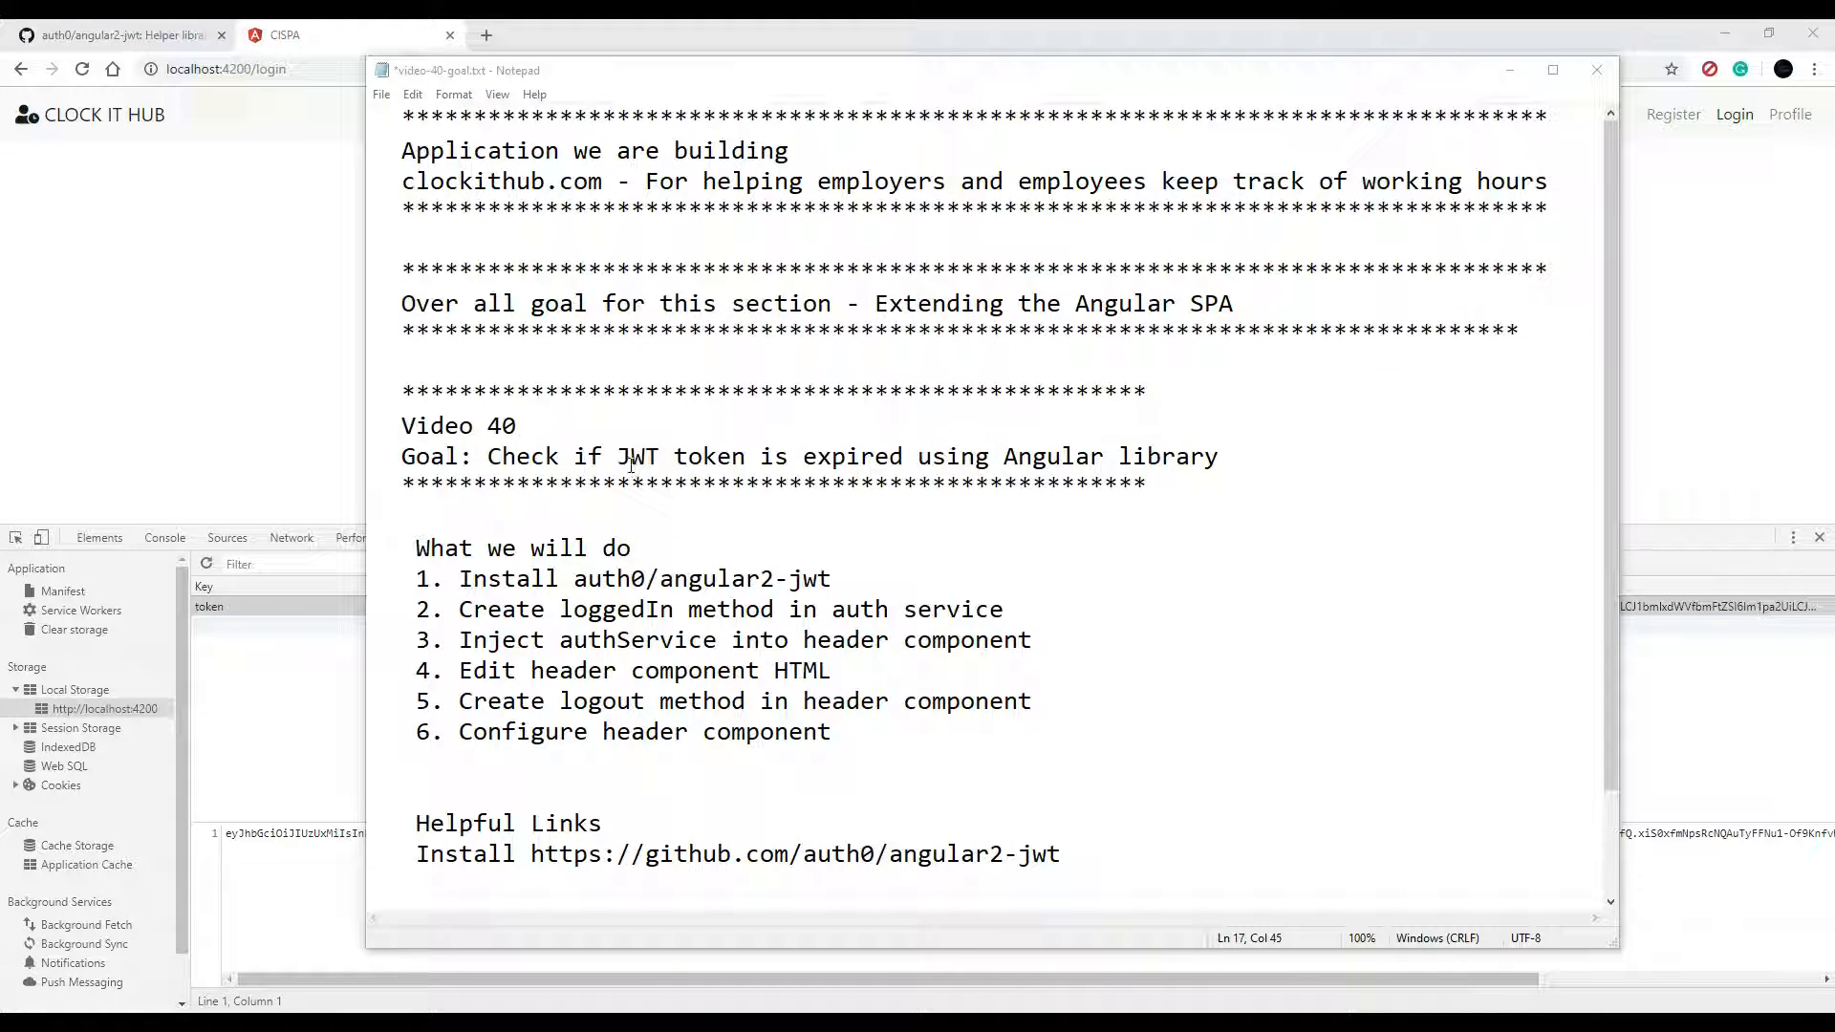
Set the Video 40 goals note aside and bring Chrome's Clock It Hub login page forward
double_click(639, 455)
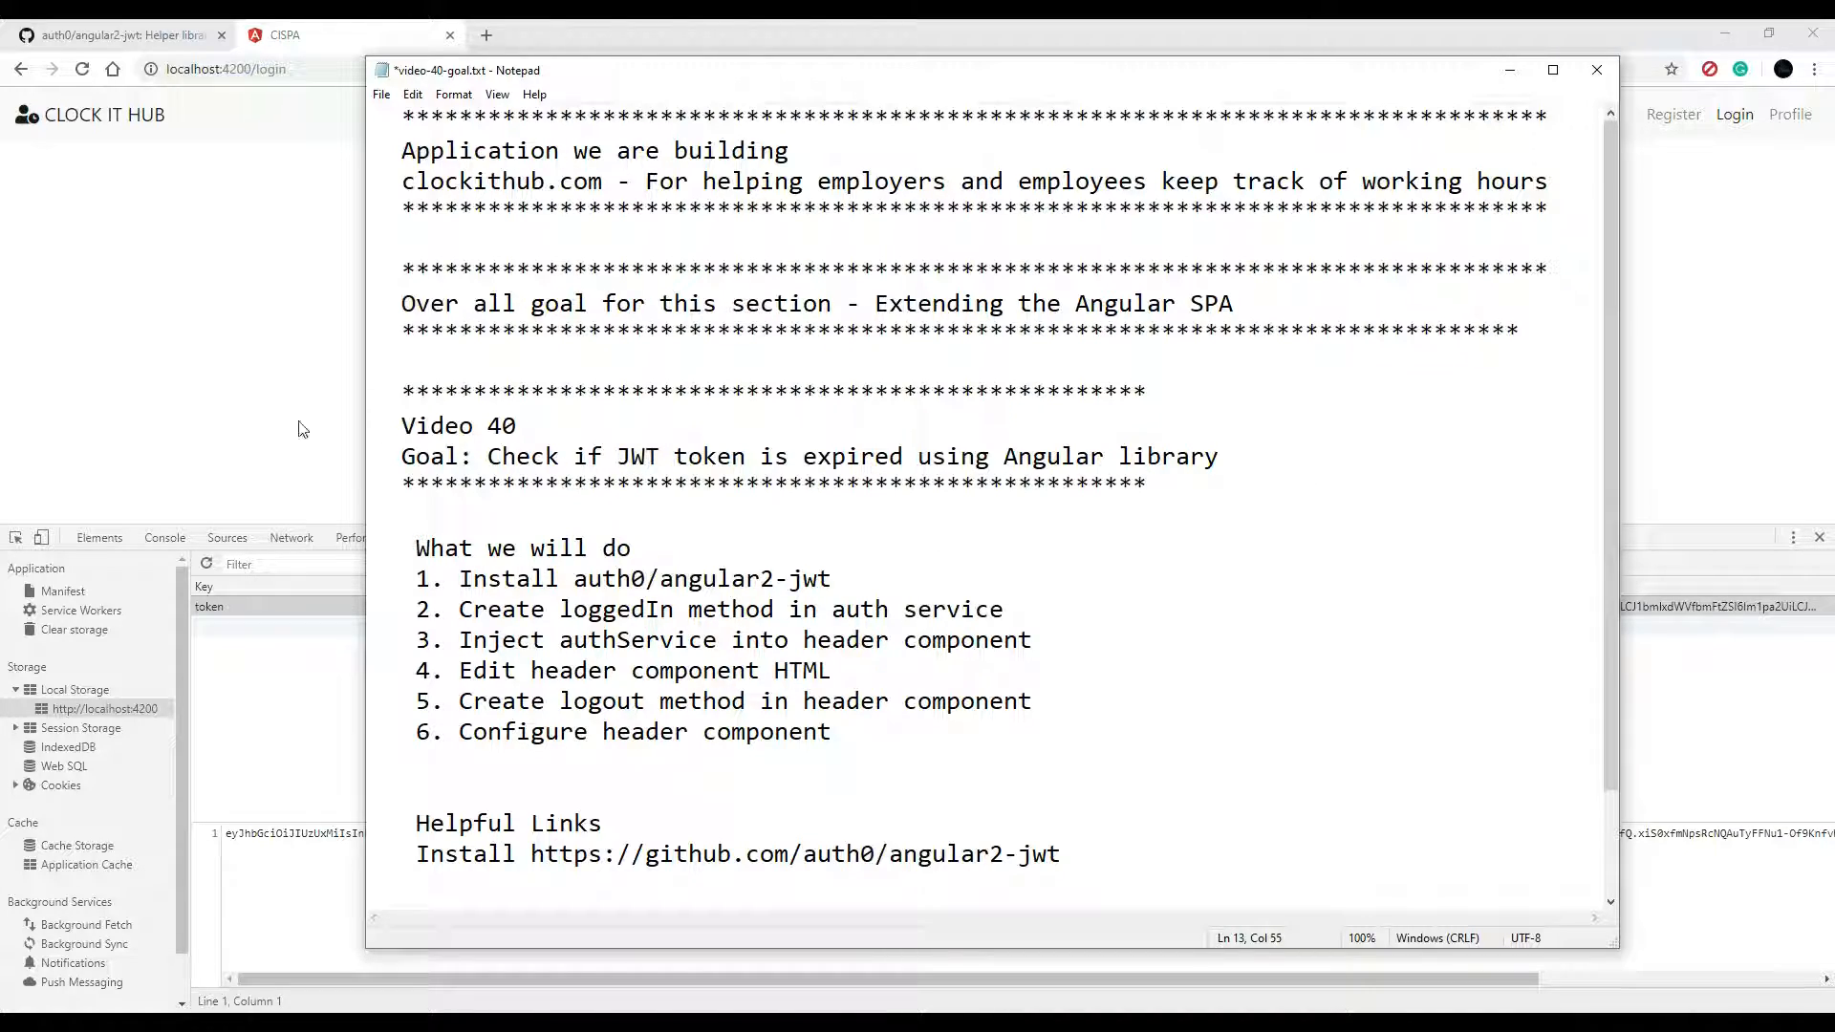
left_click(1594, 69)
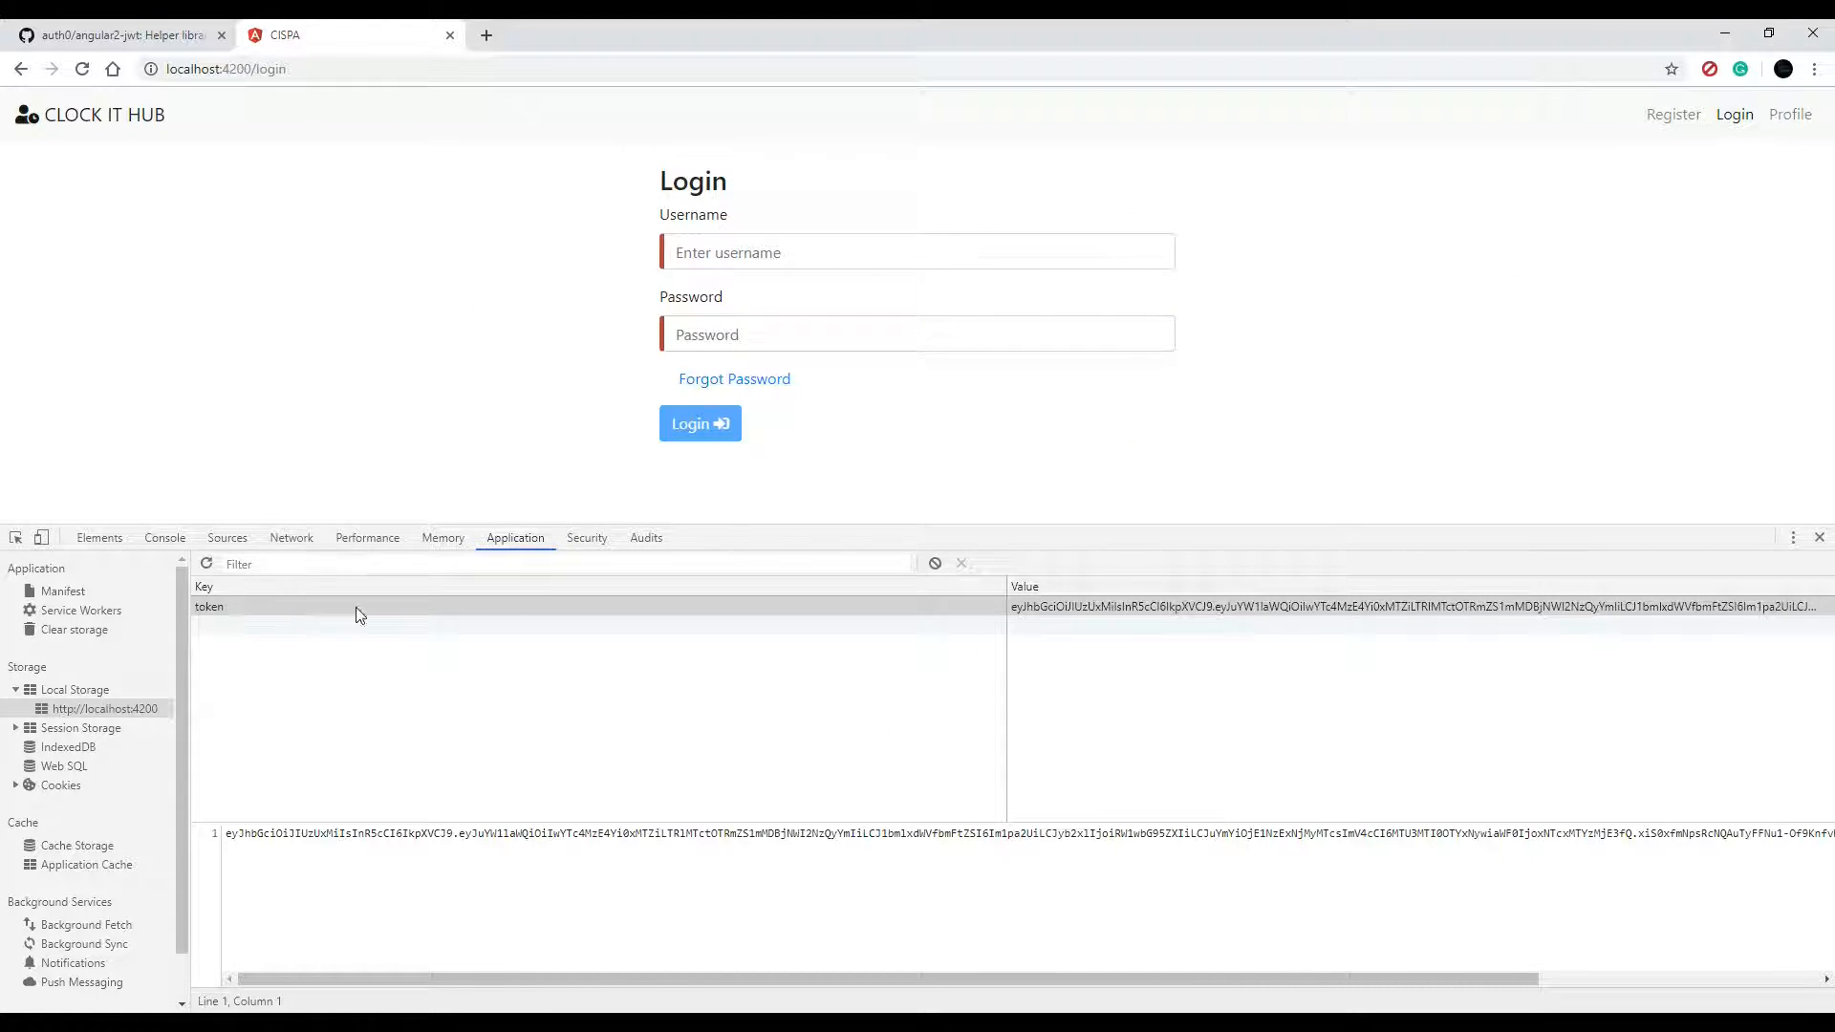
mouse_move(1179, 644)
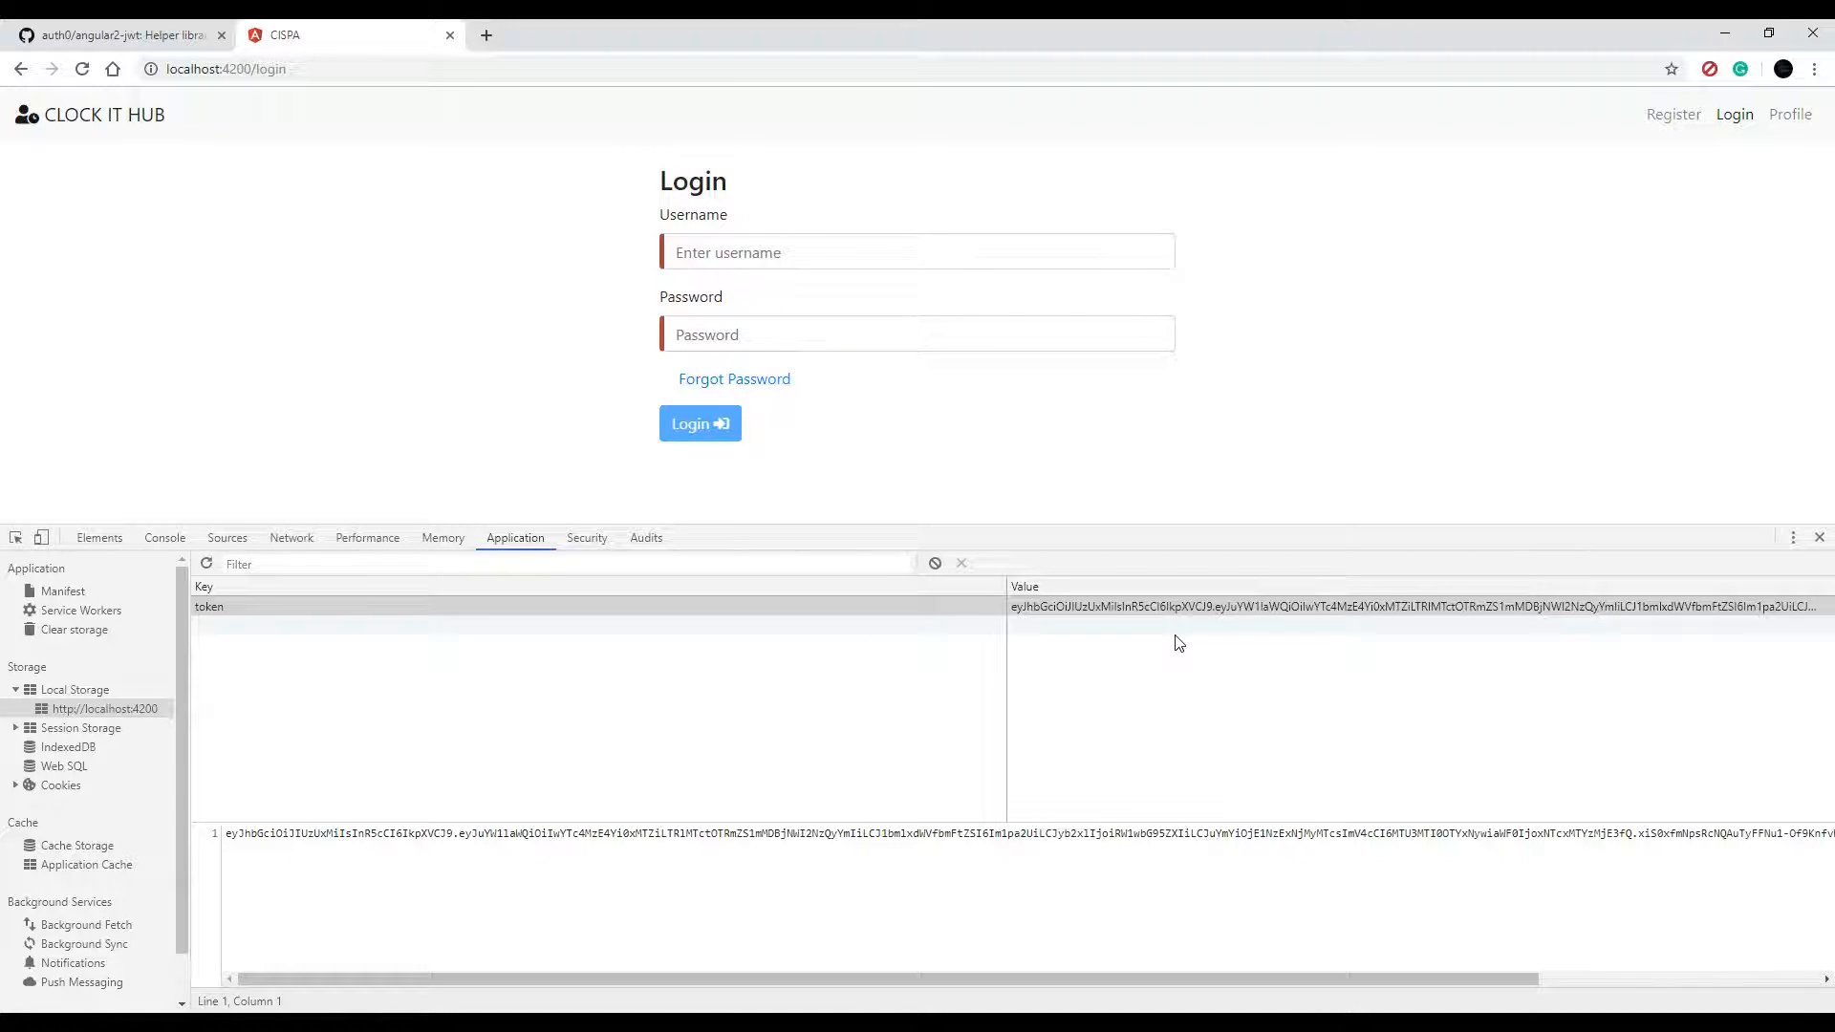
mouse_move(1345, 694)
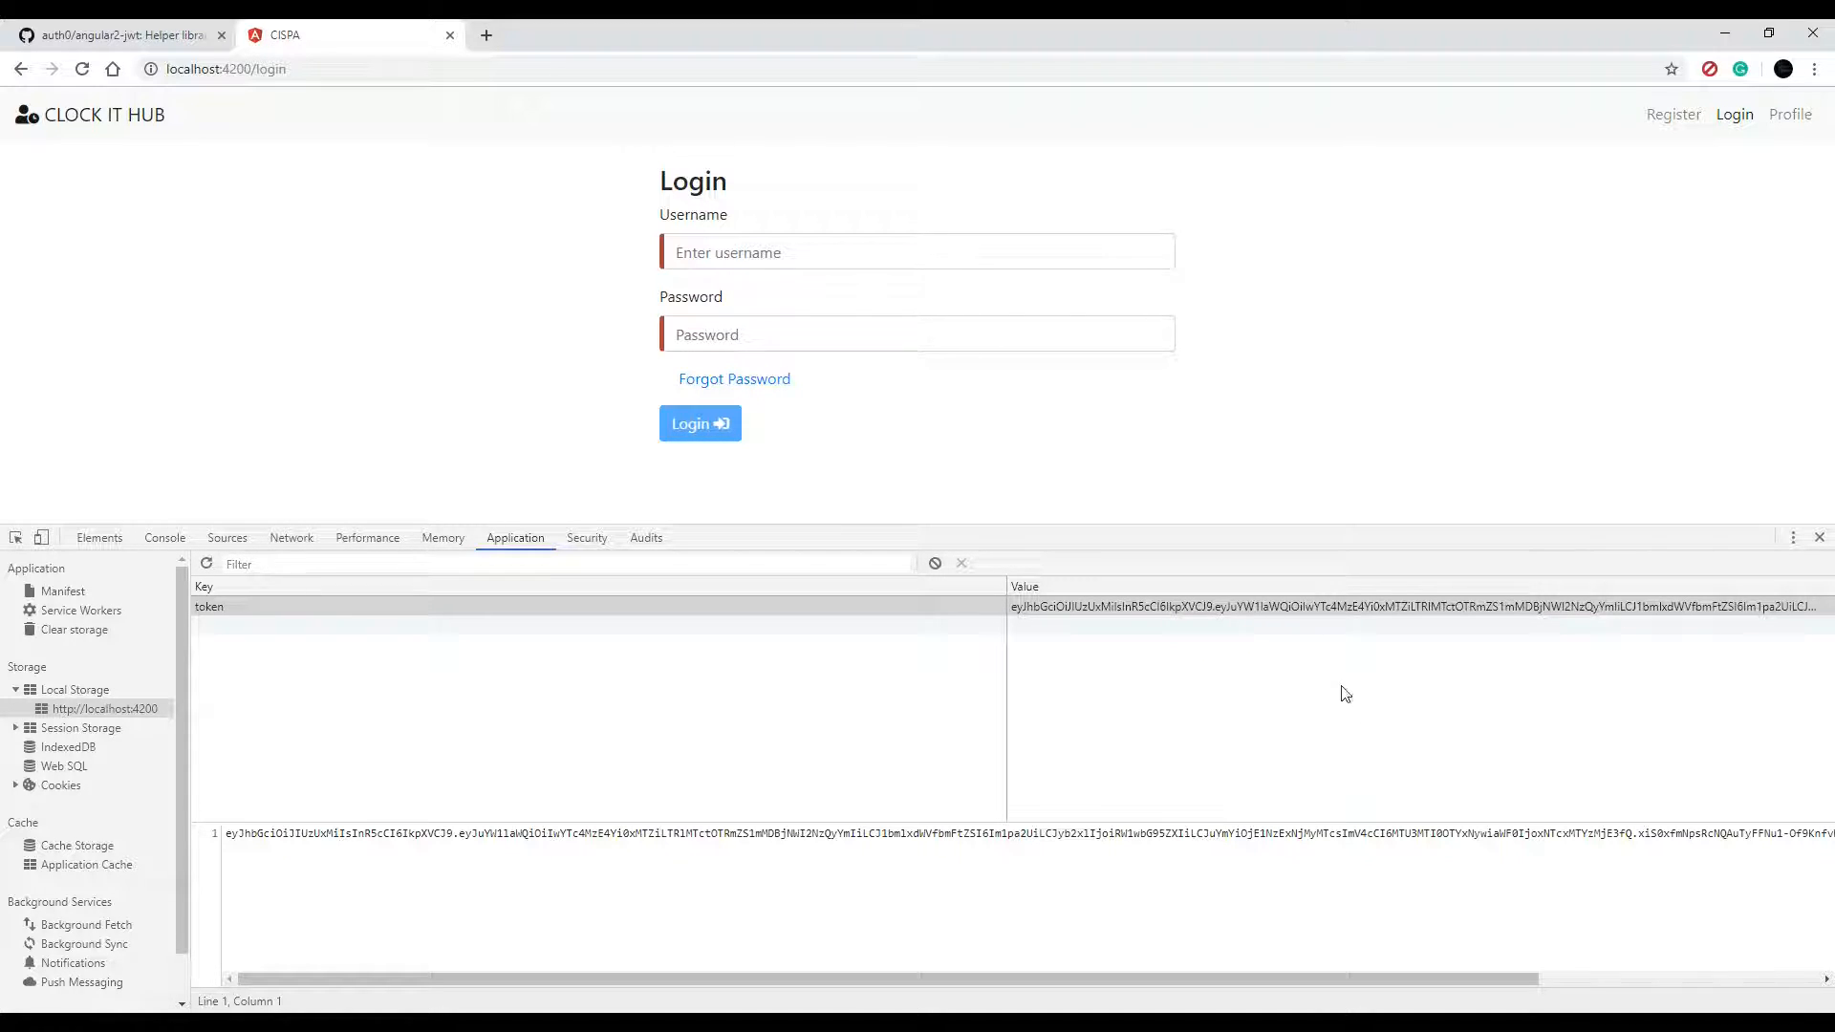
Select the stored token entry in DevTools local storage to inspect its JWT value
left_click(210, 606)
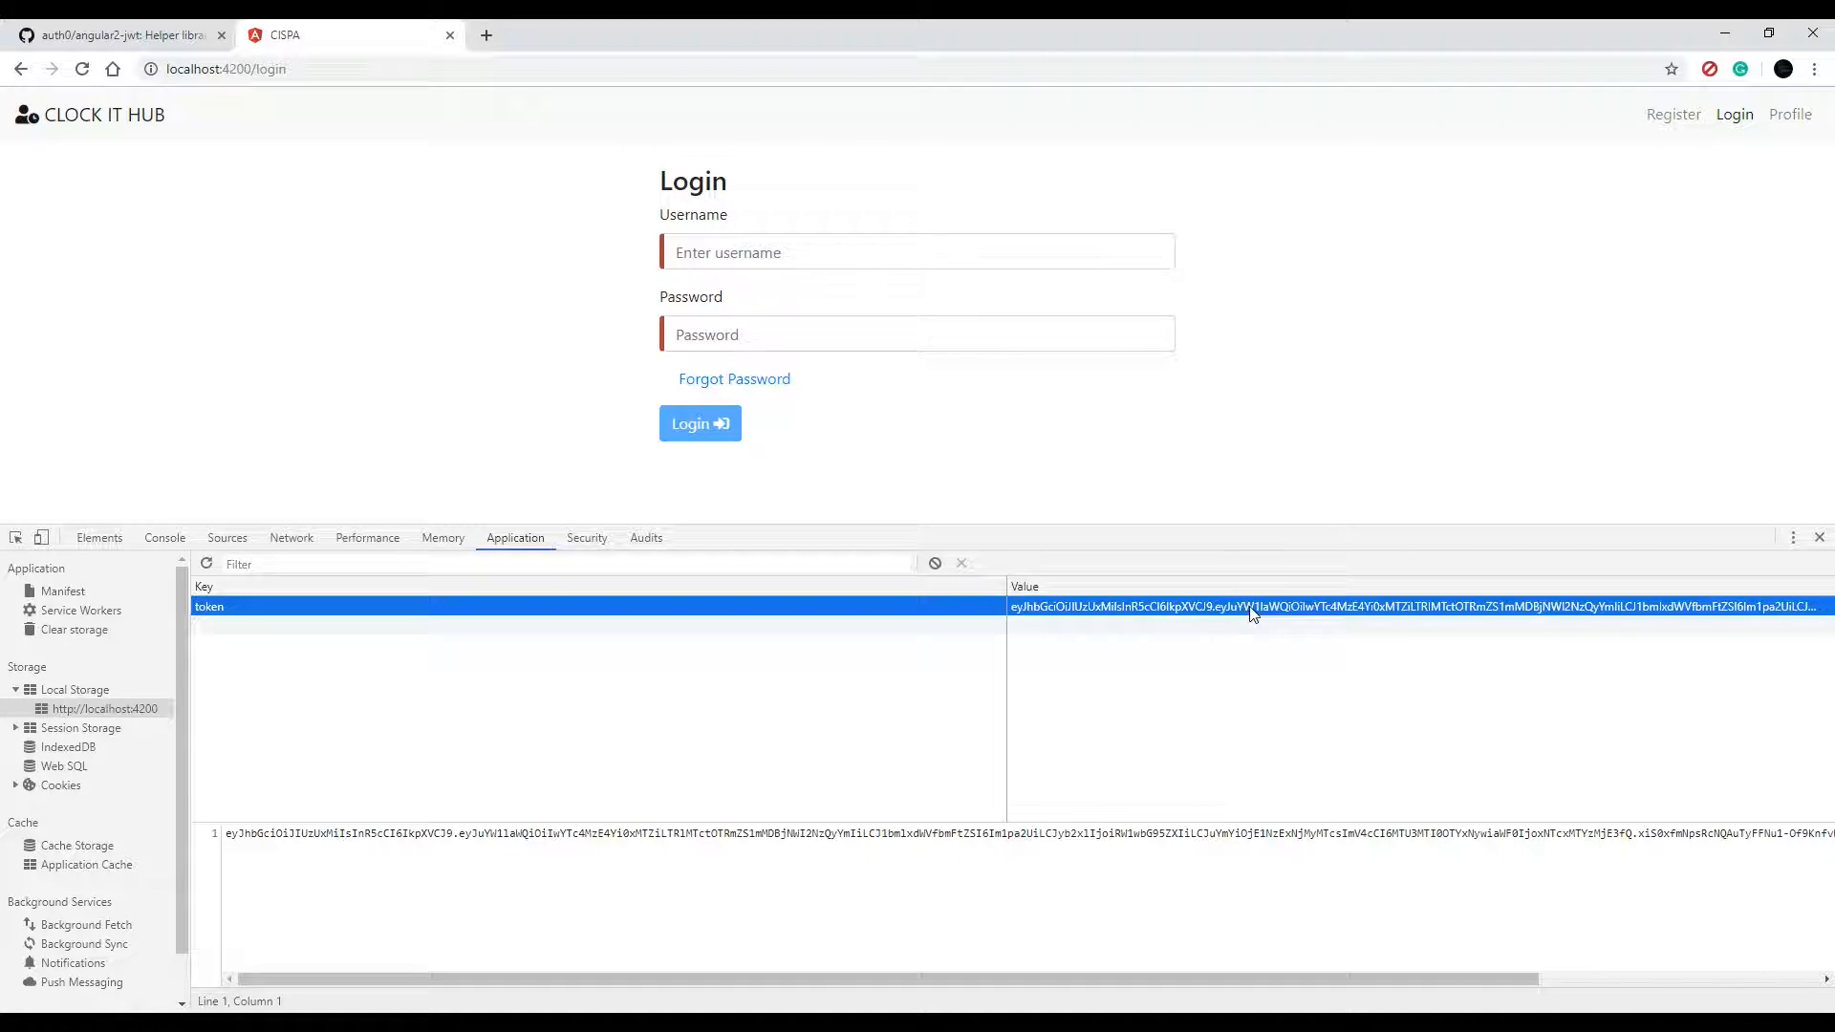
mouse_move(1338, 627)
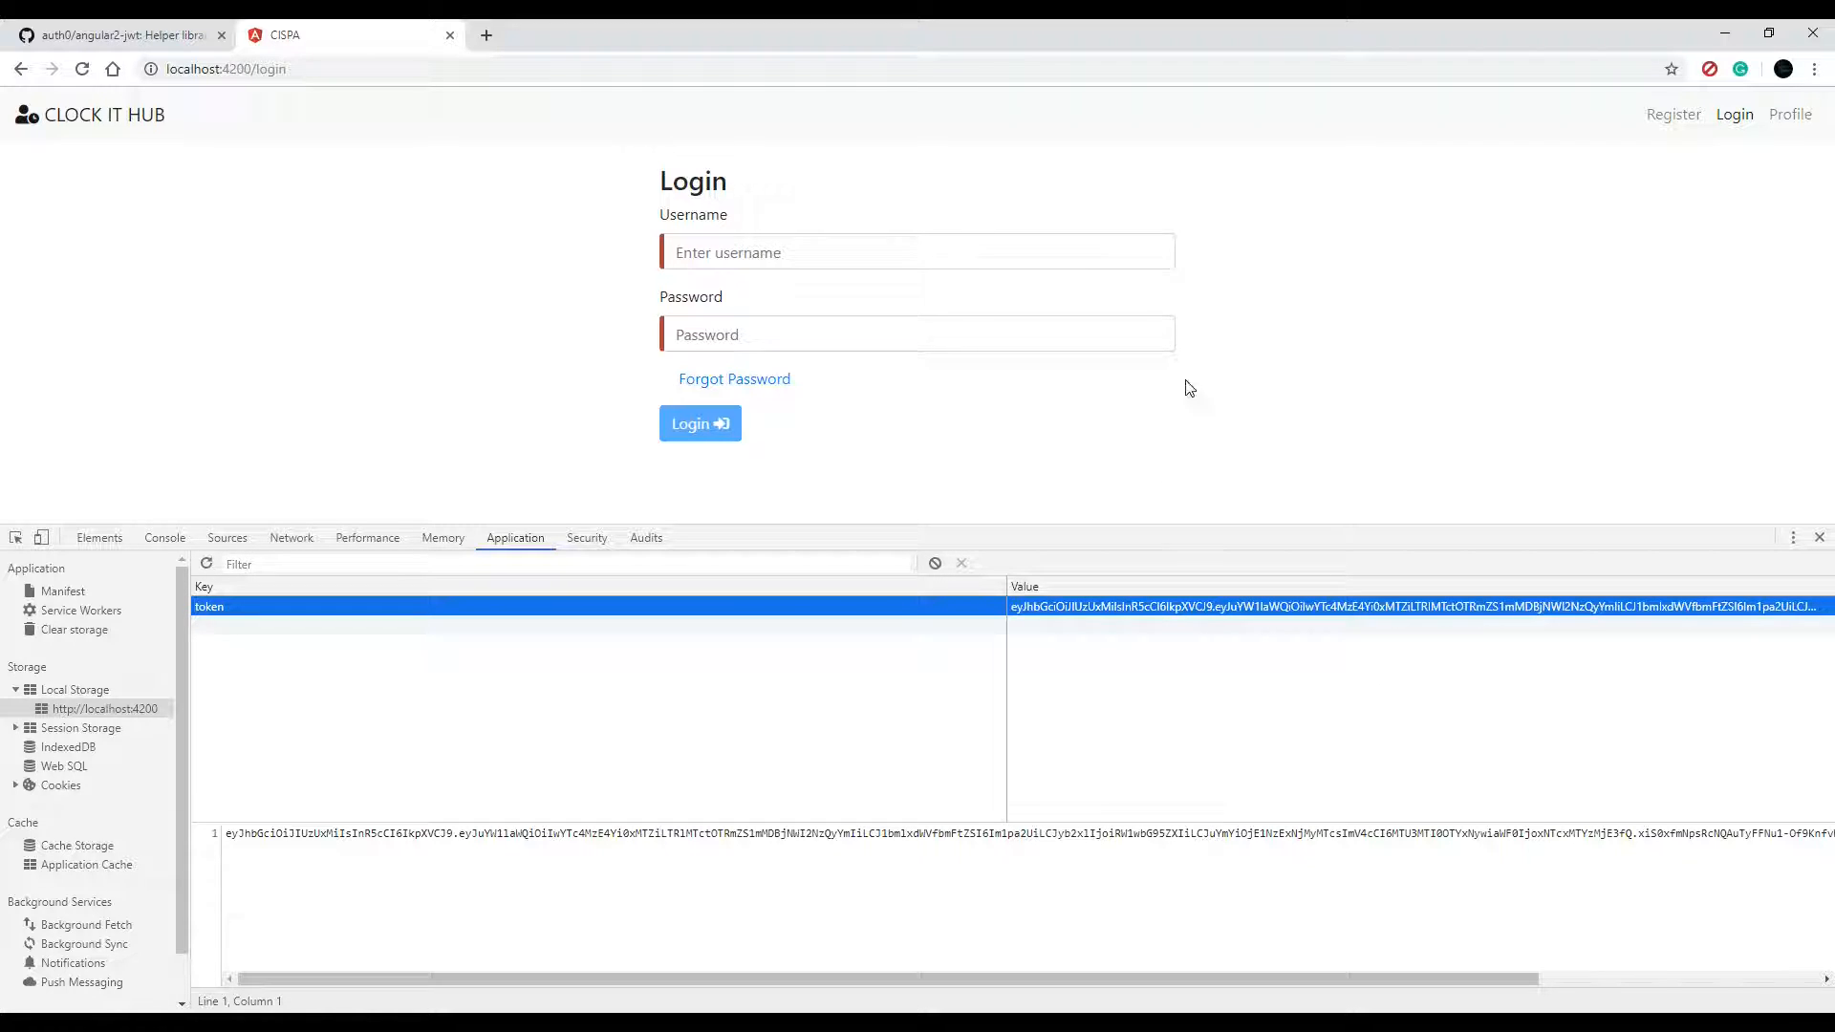
mouse_move(1502, 314)
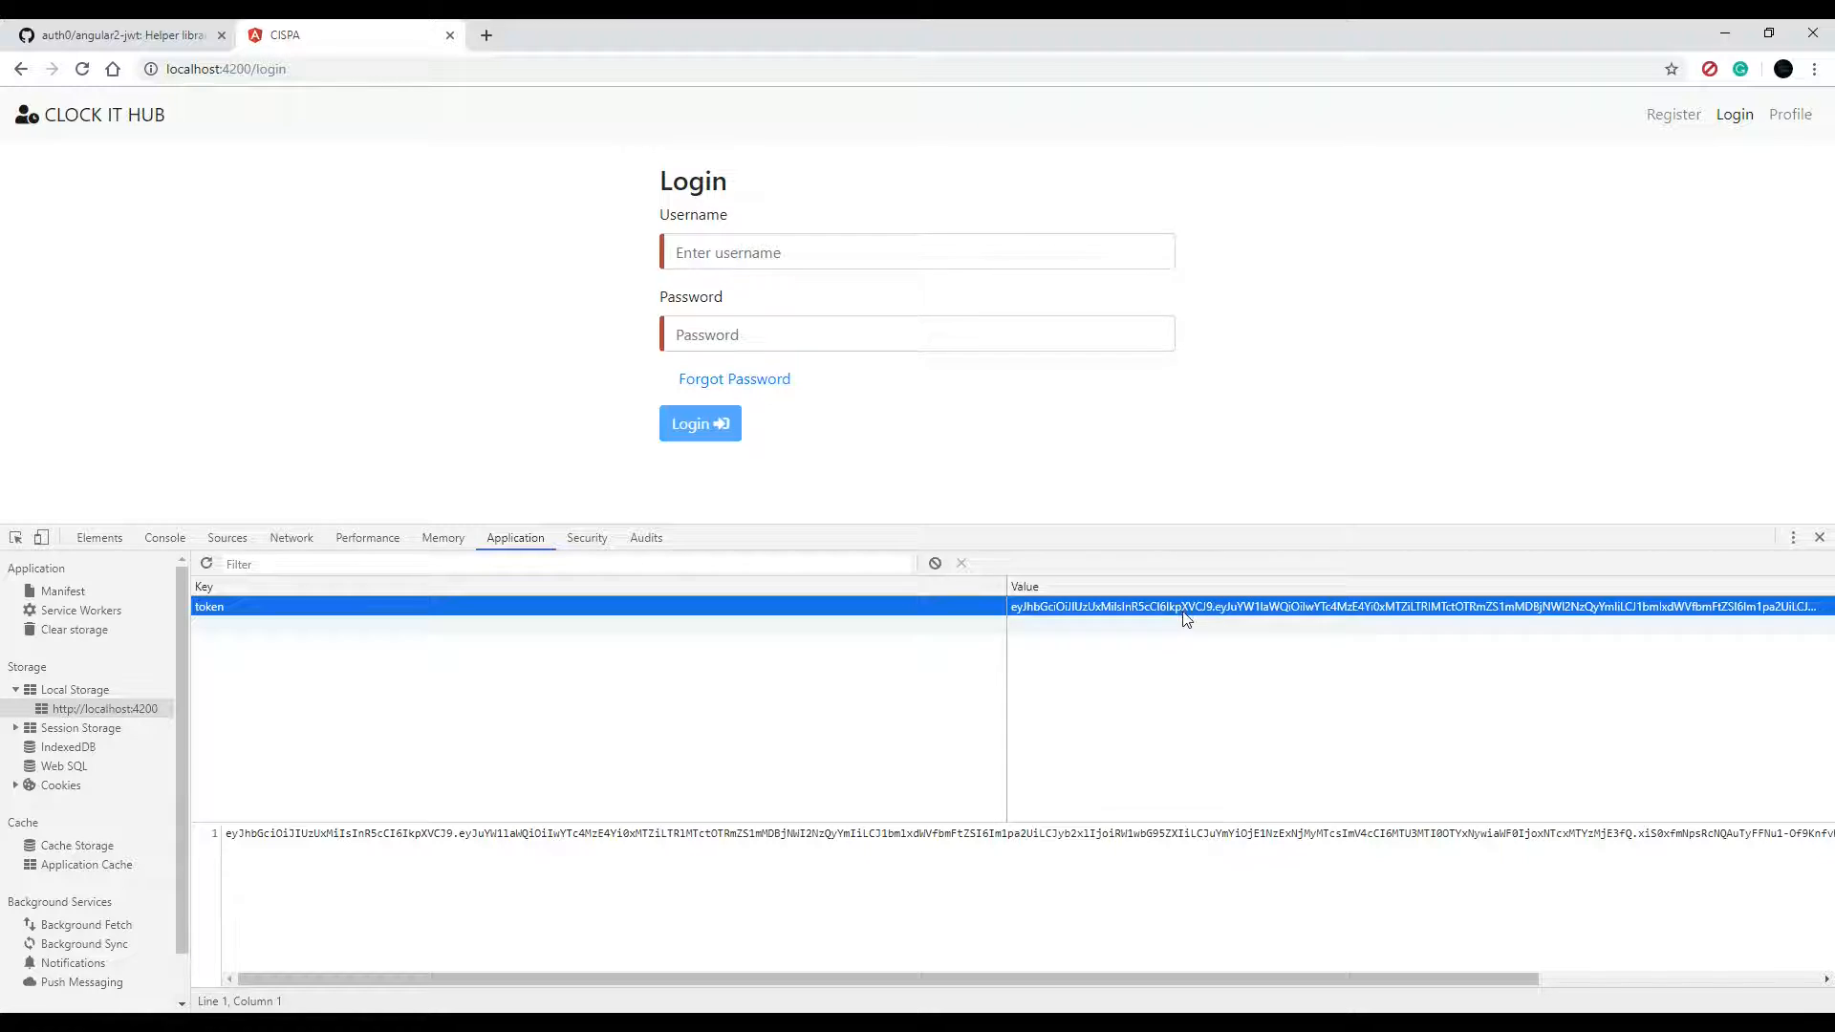
mouse_move(1376, 700)
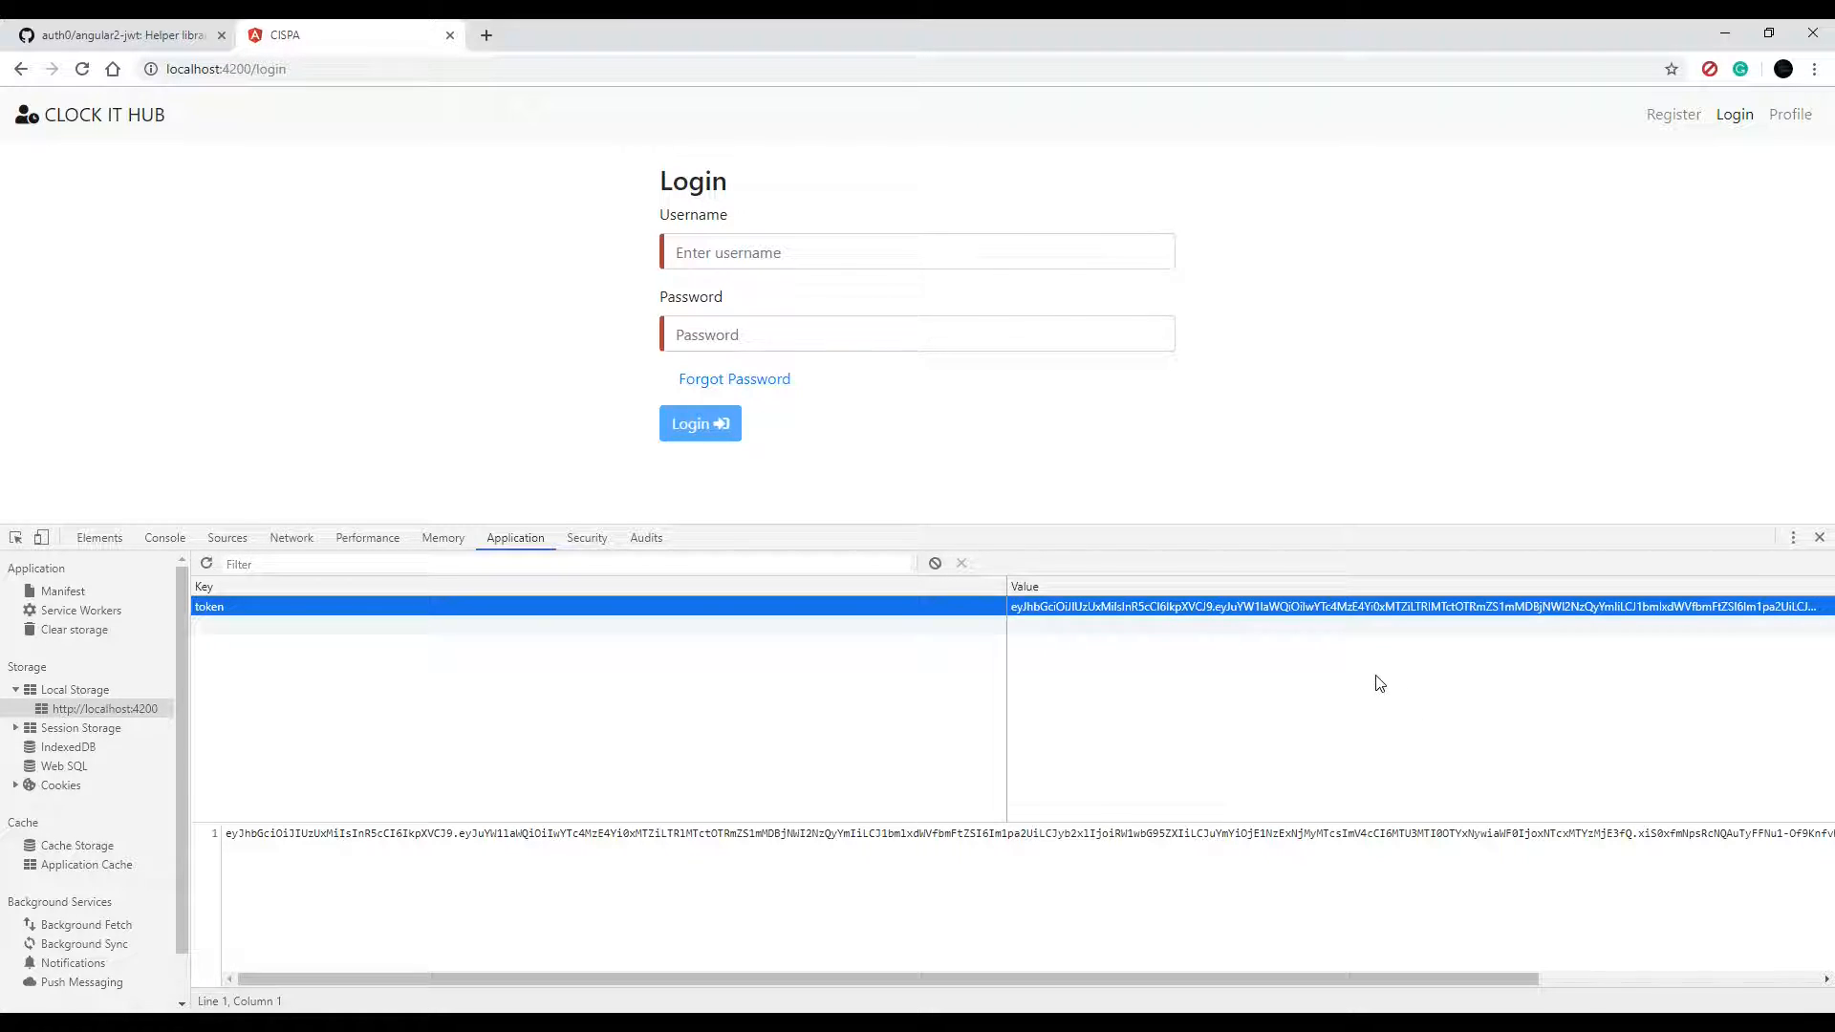
mouse_move(1411, 633)
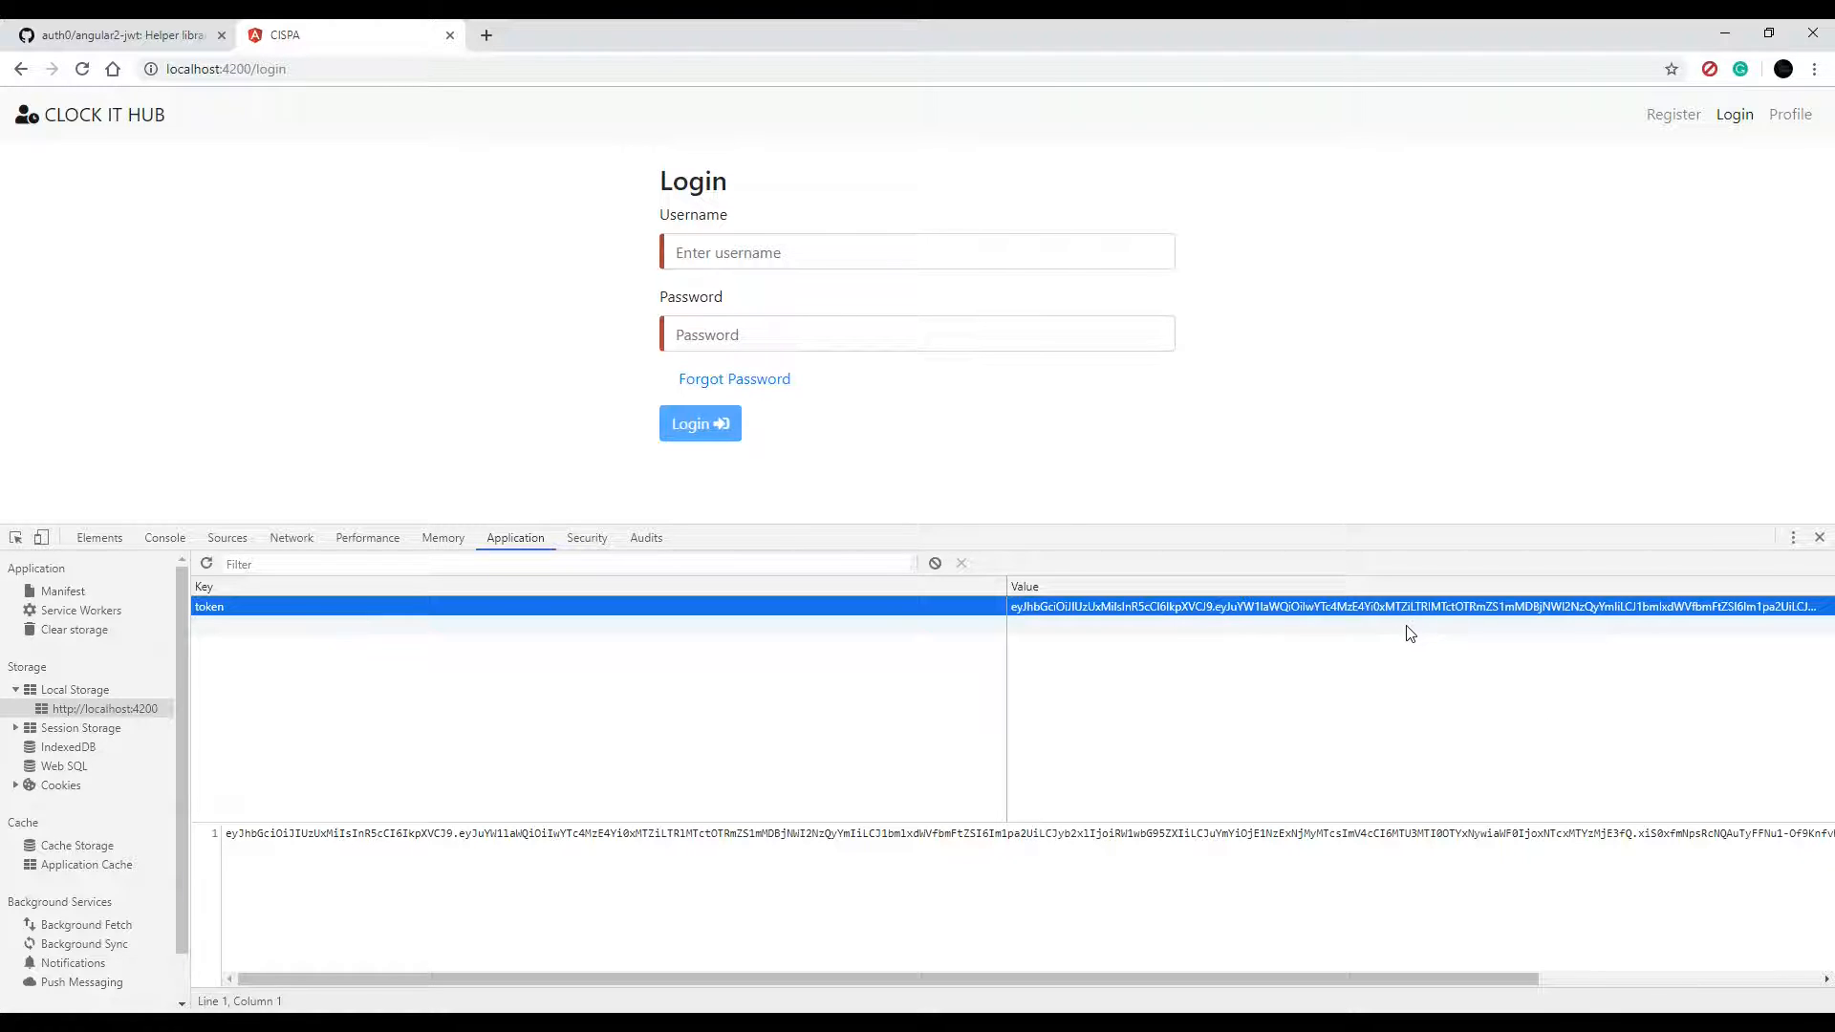
mouse_move(1441, 638)
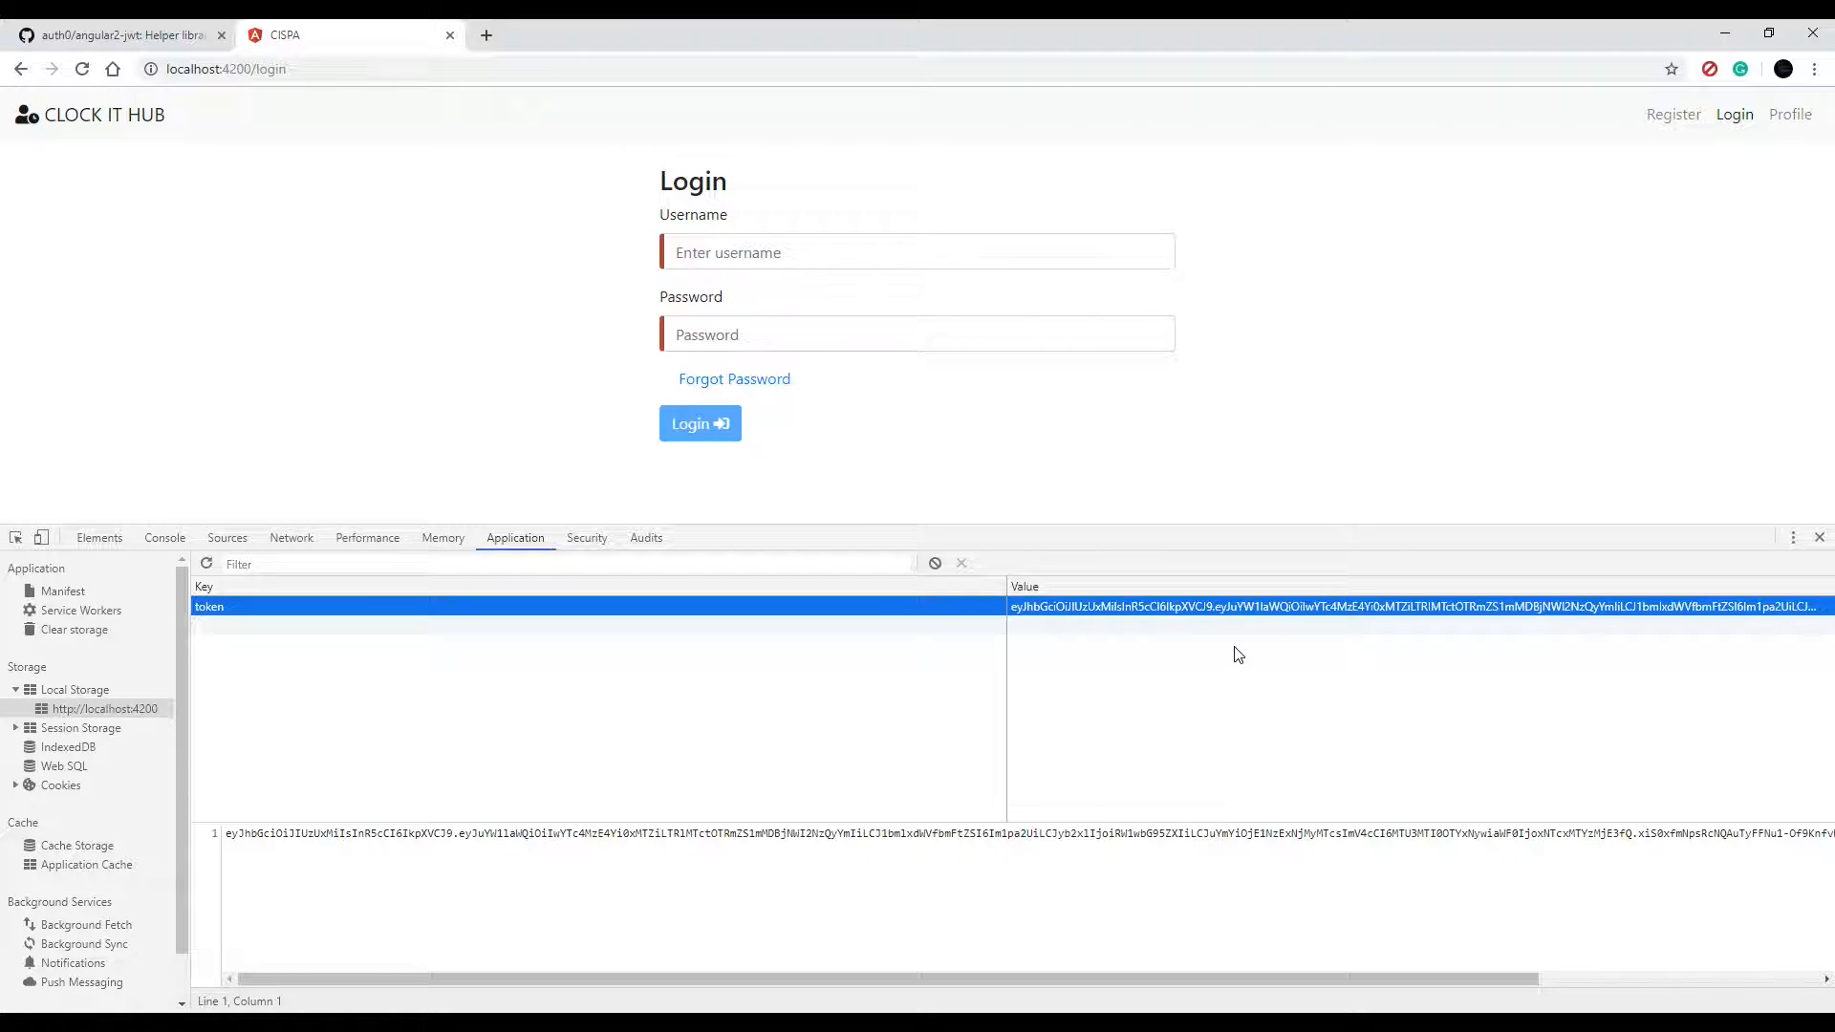
mouse_move(1342, 661)
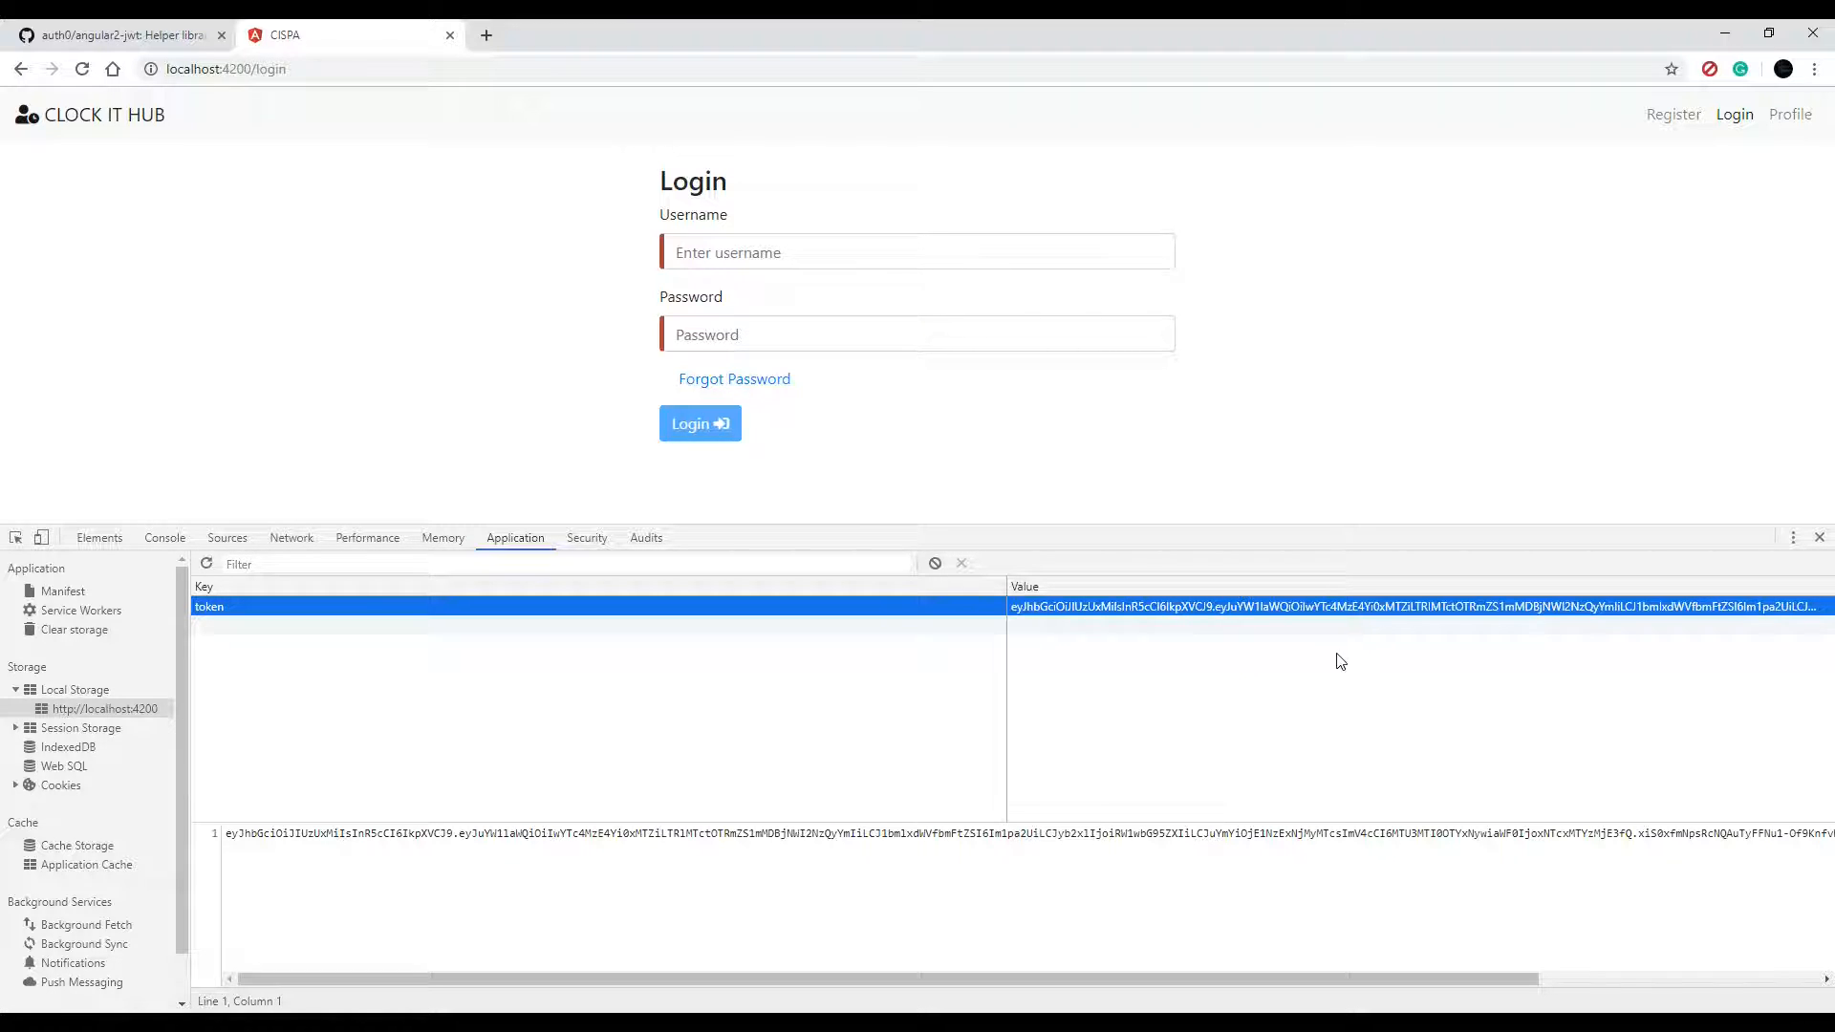
mouse_move(1625, 241)
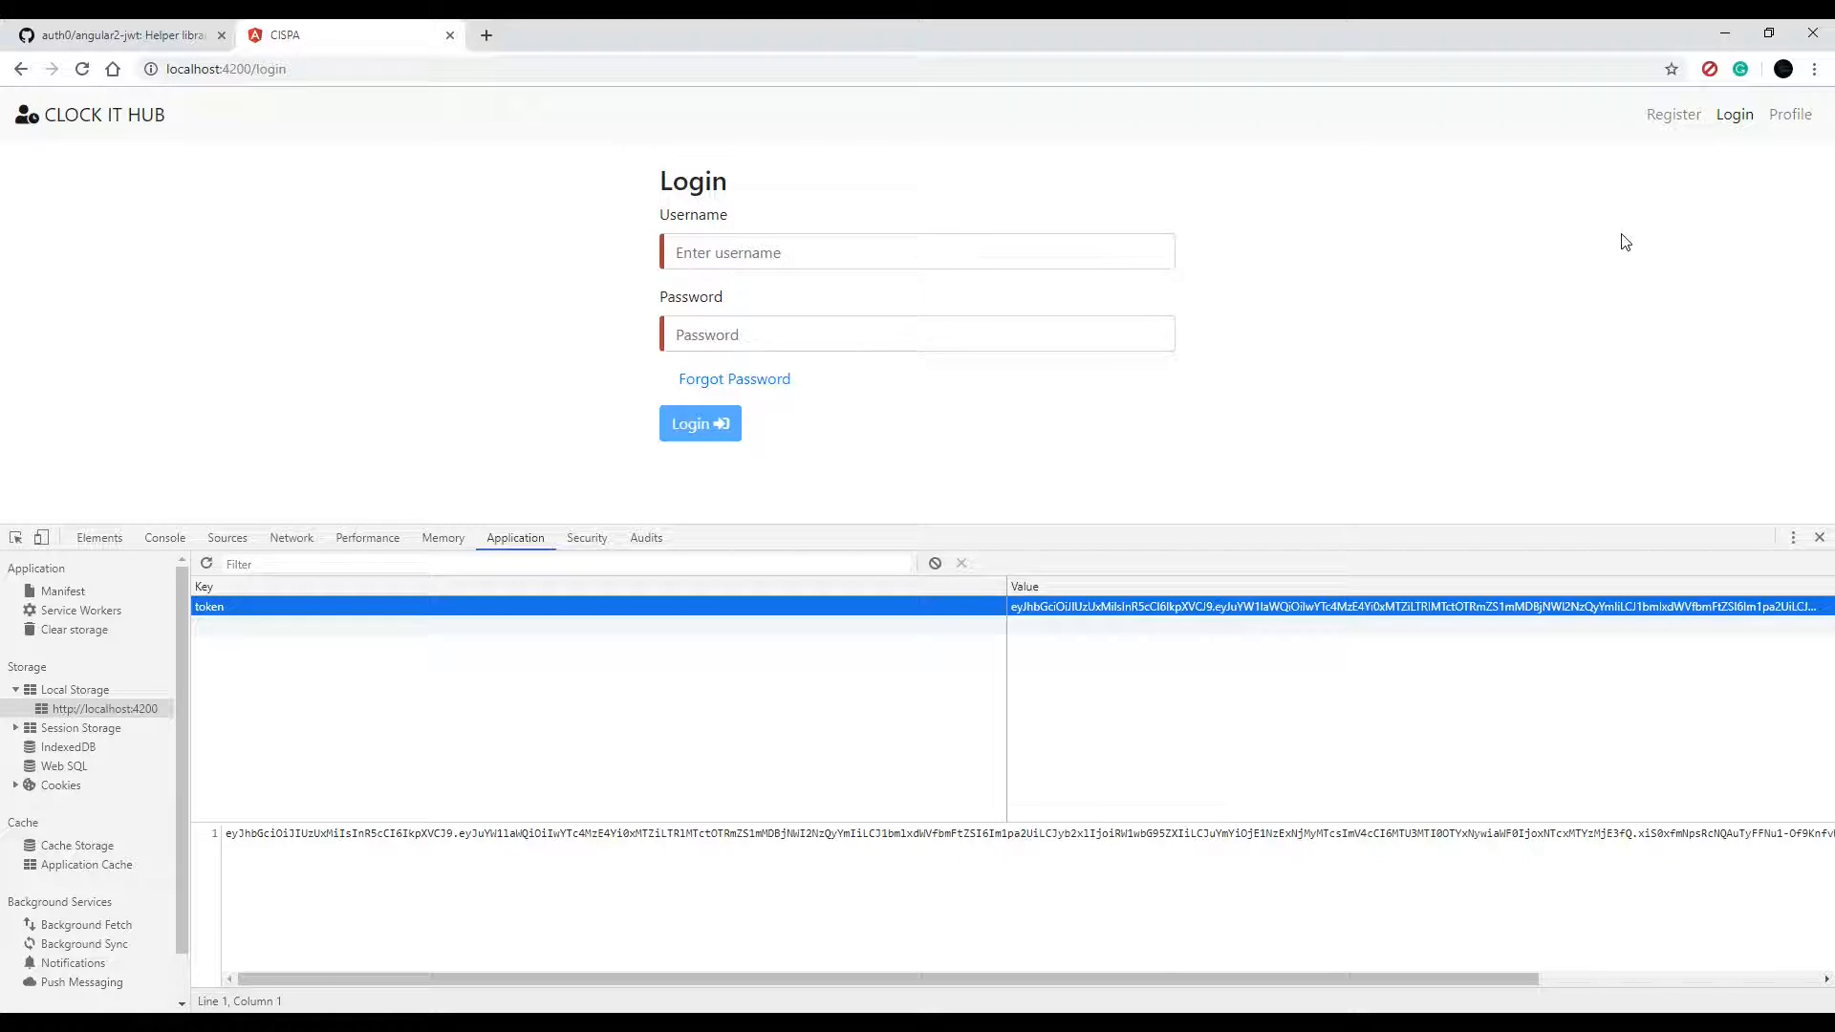
mouse_move(1762, 153)
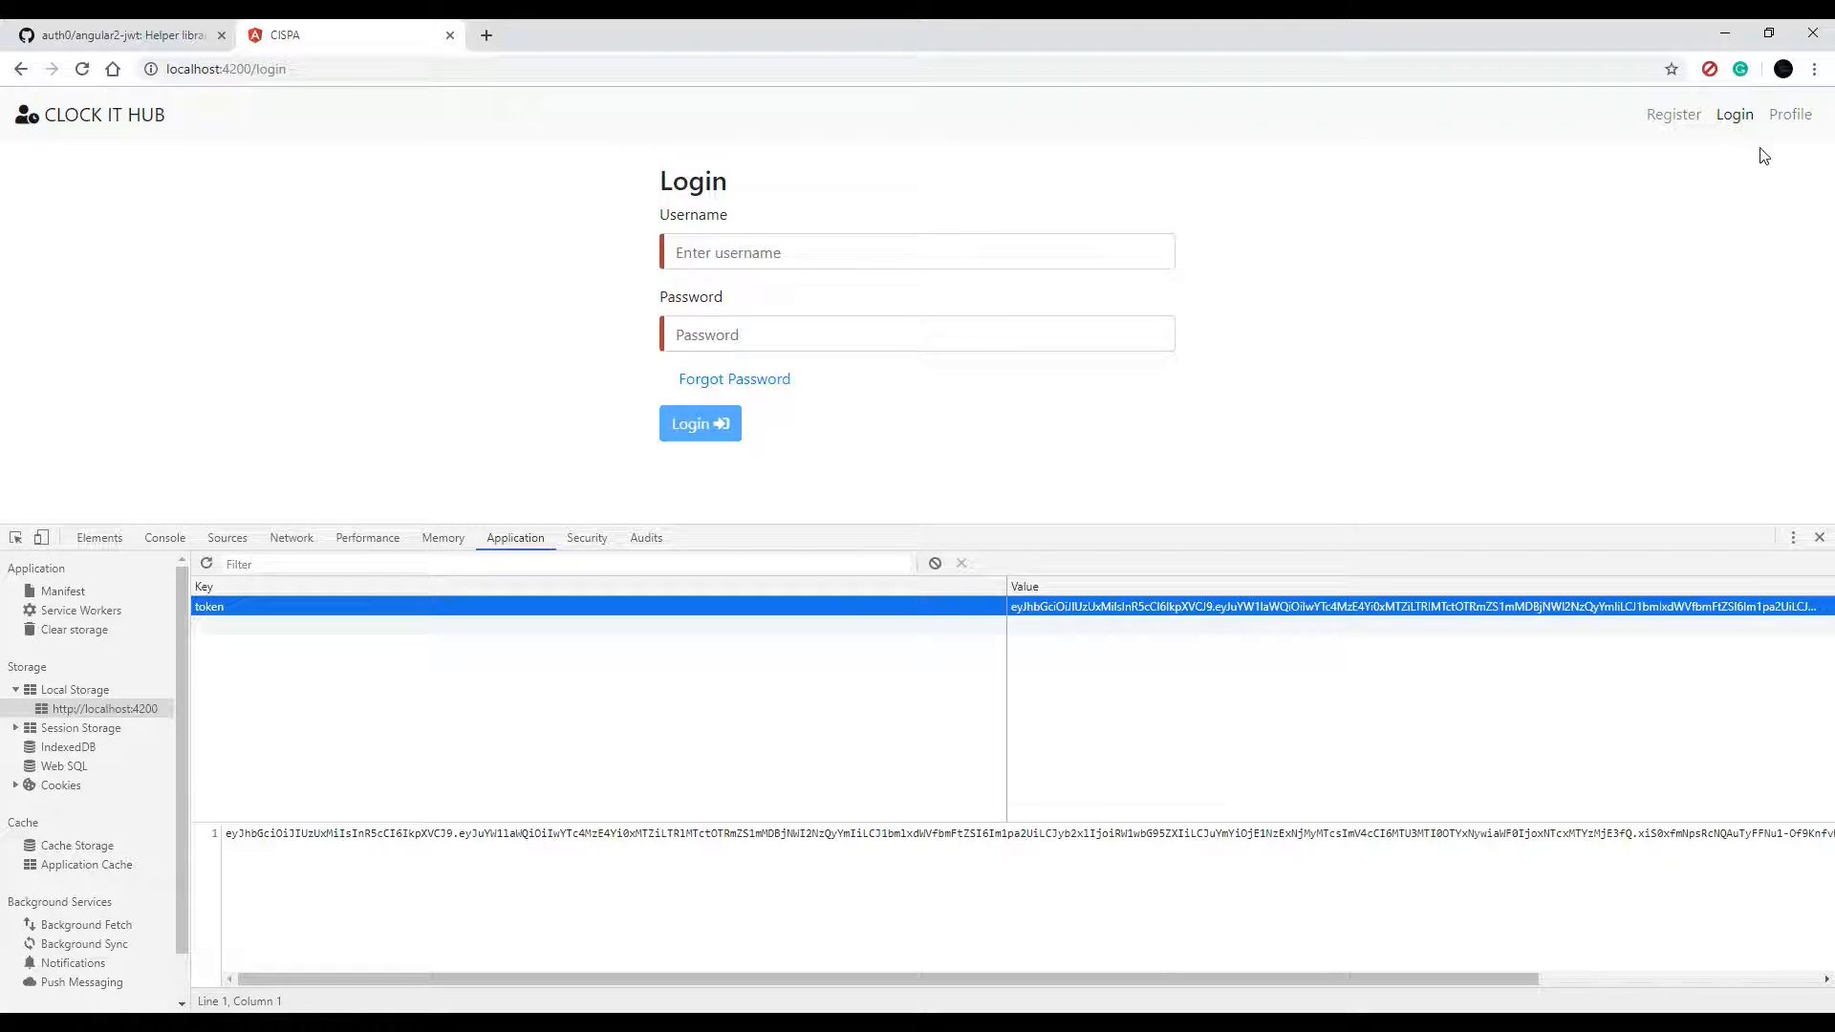
mouse_move(1750, 141)
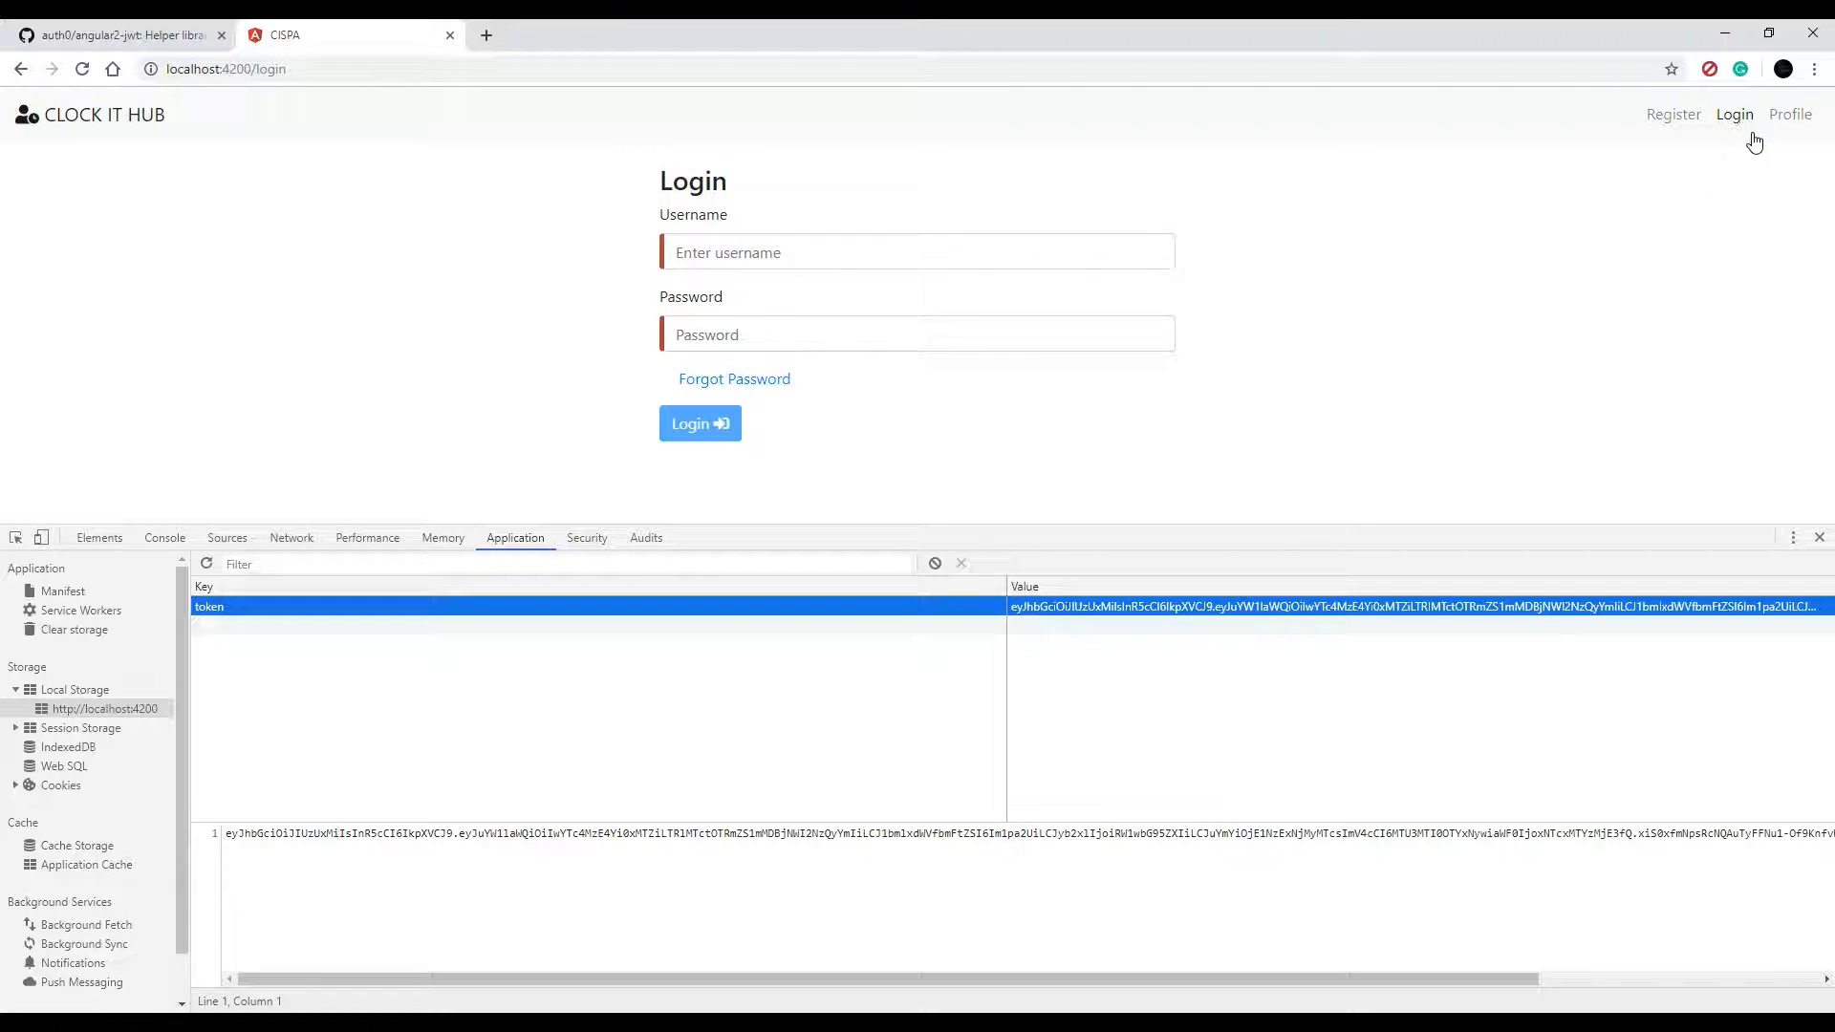
mouse_move(1777, 142)
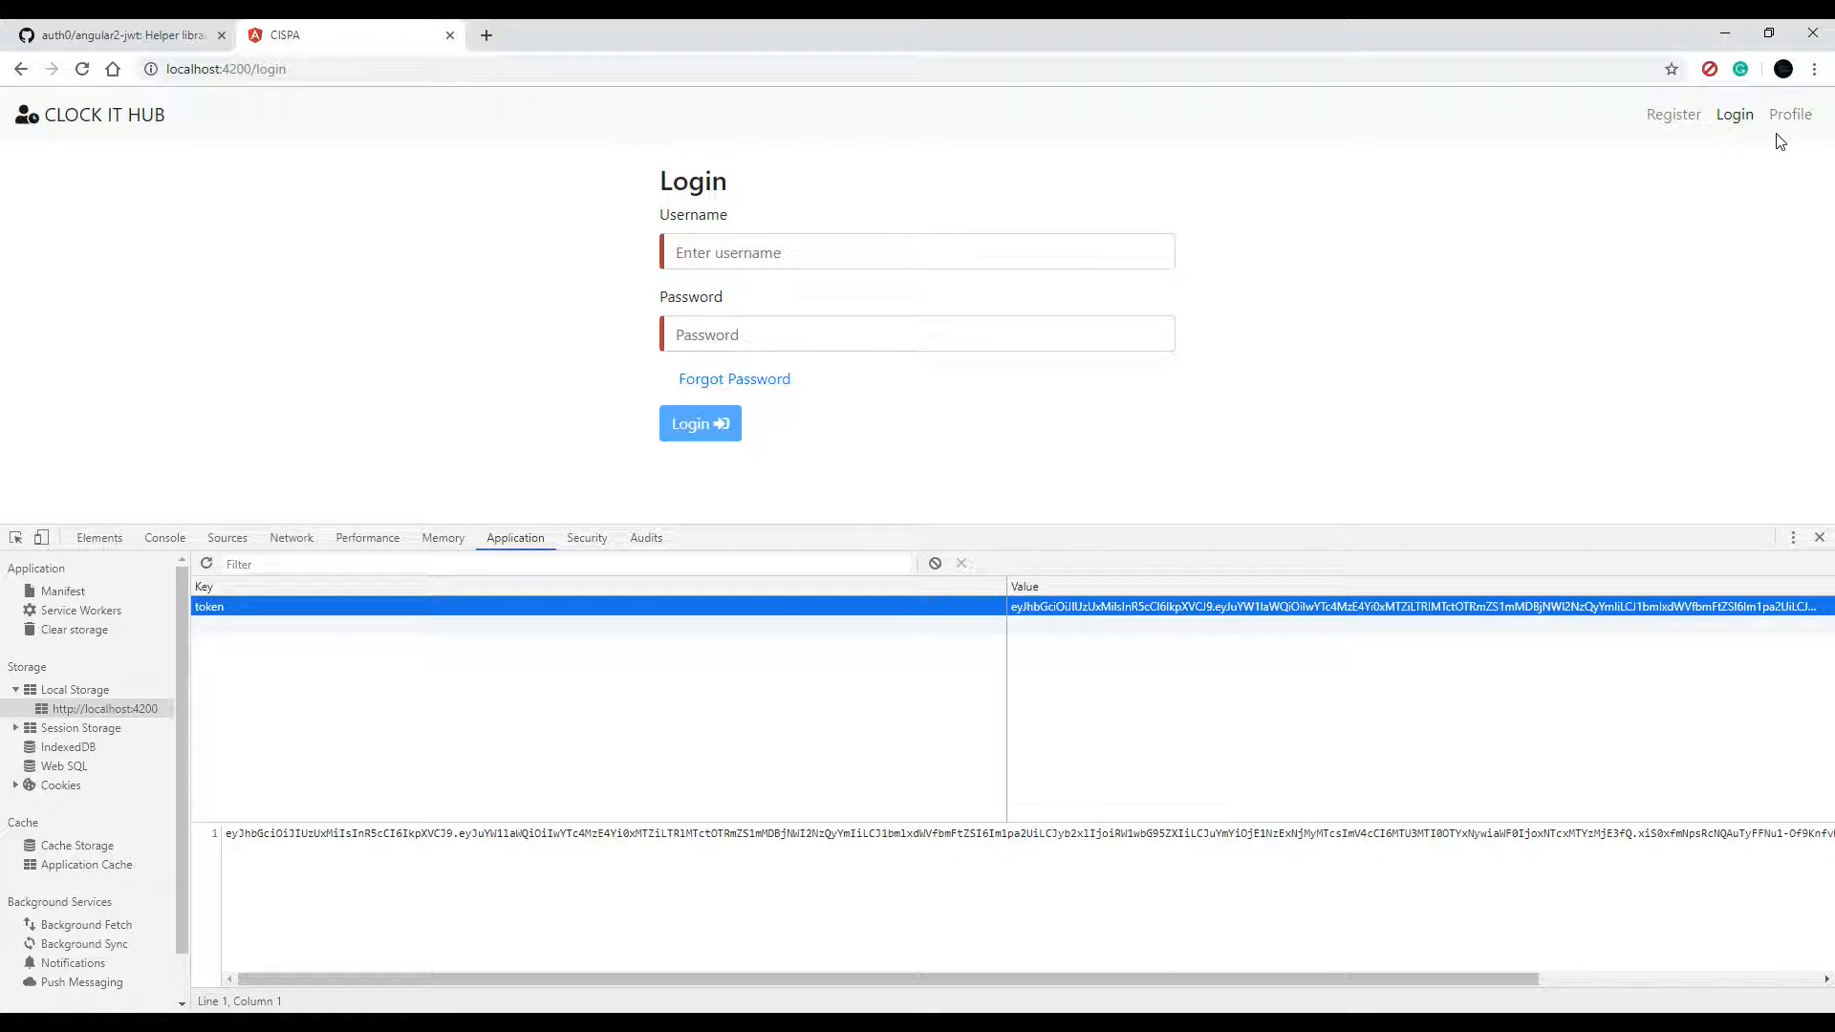
mouse_move(1789, 115)
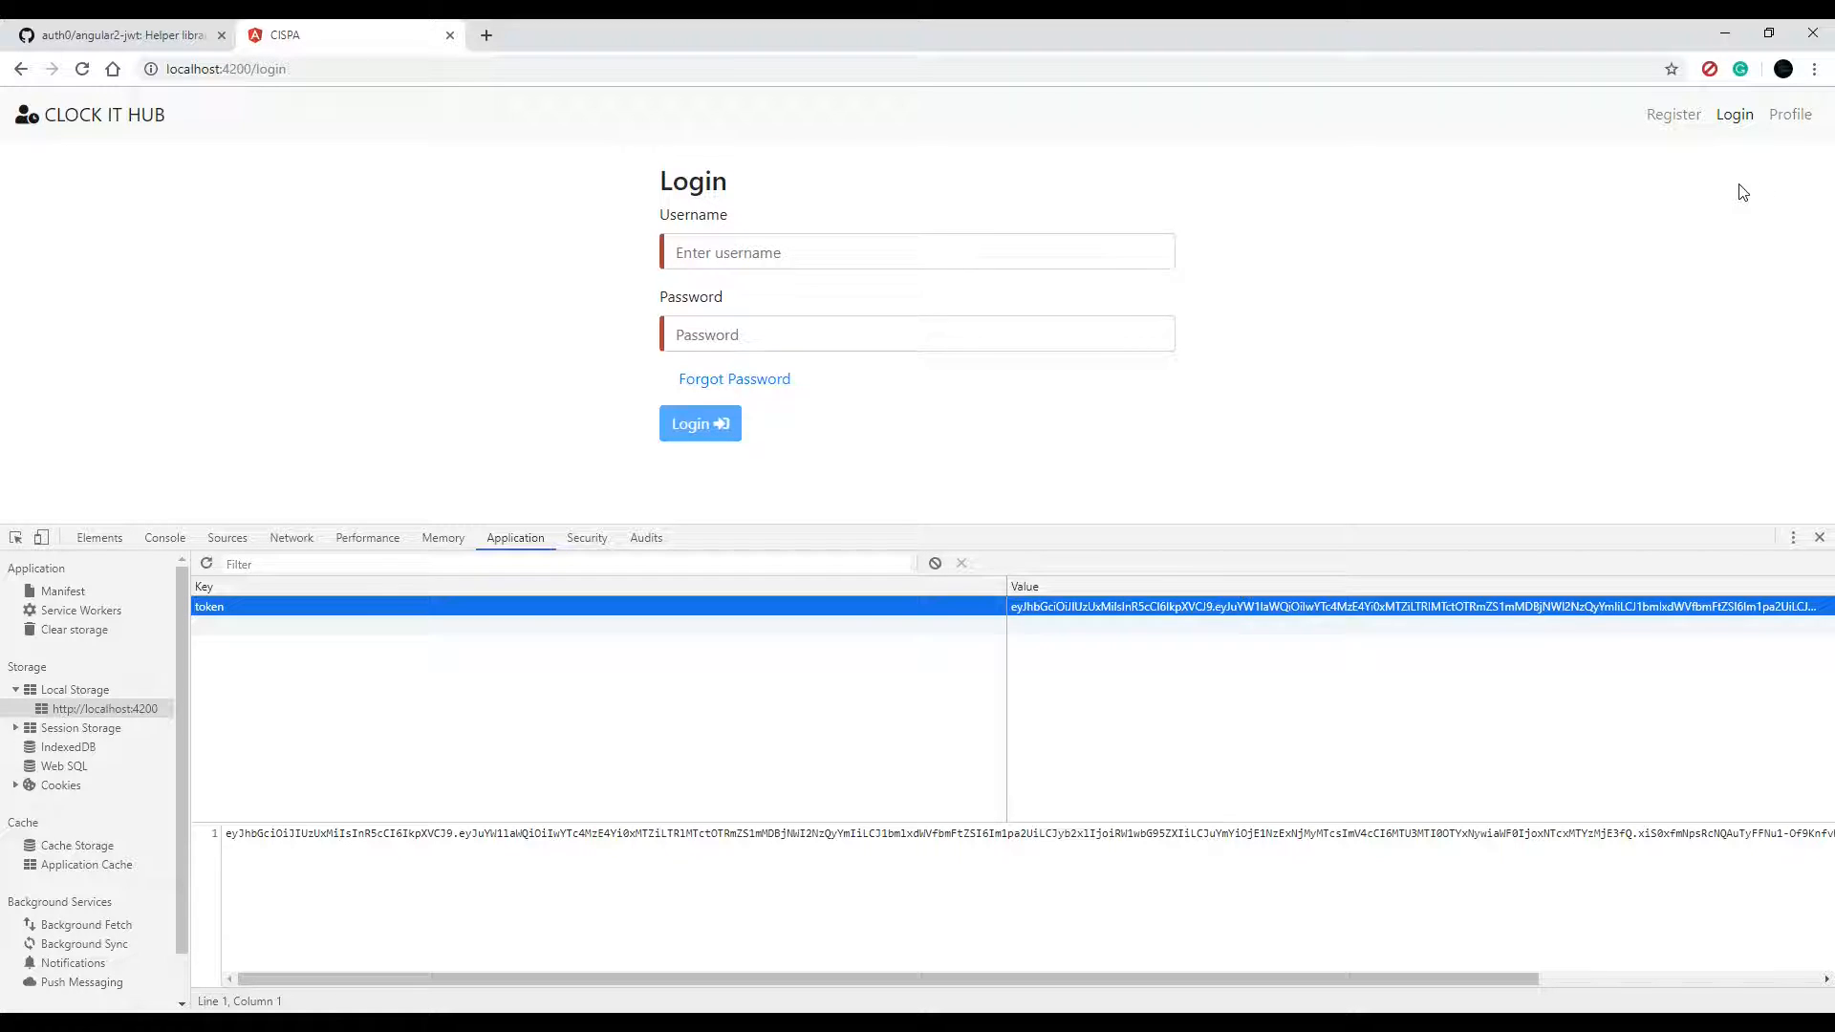
mouse_move(1728, 130)
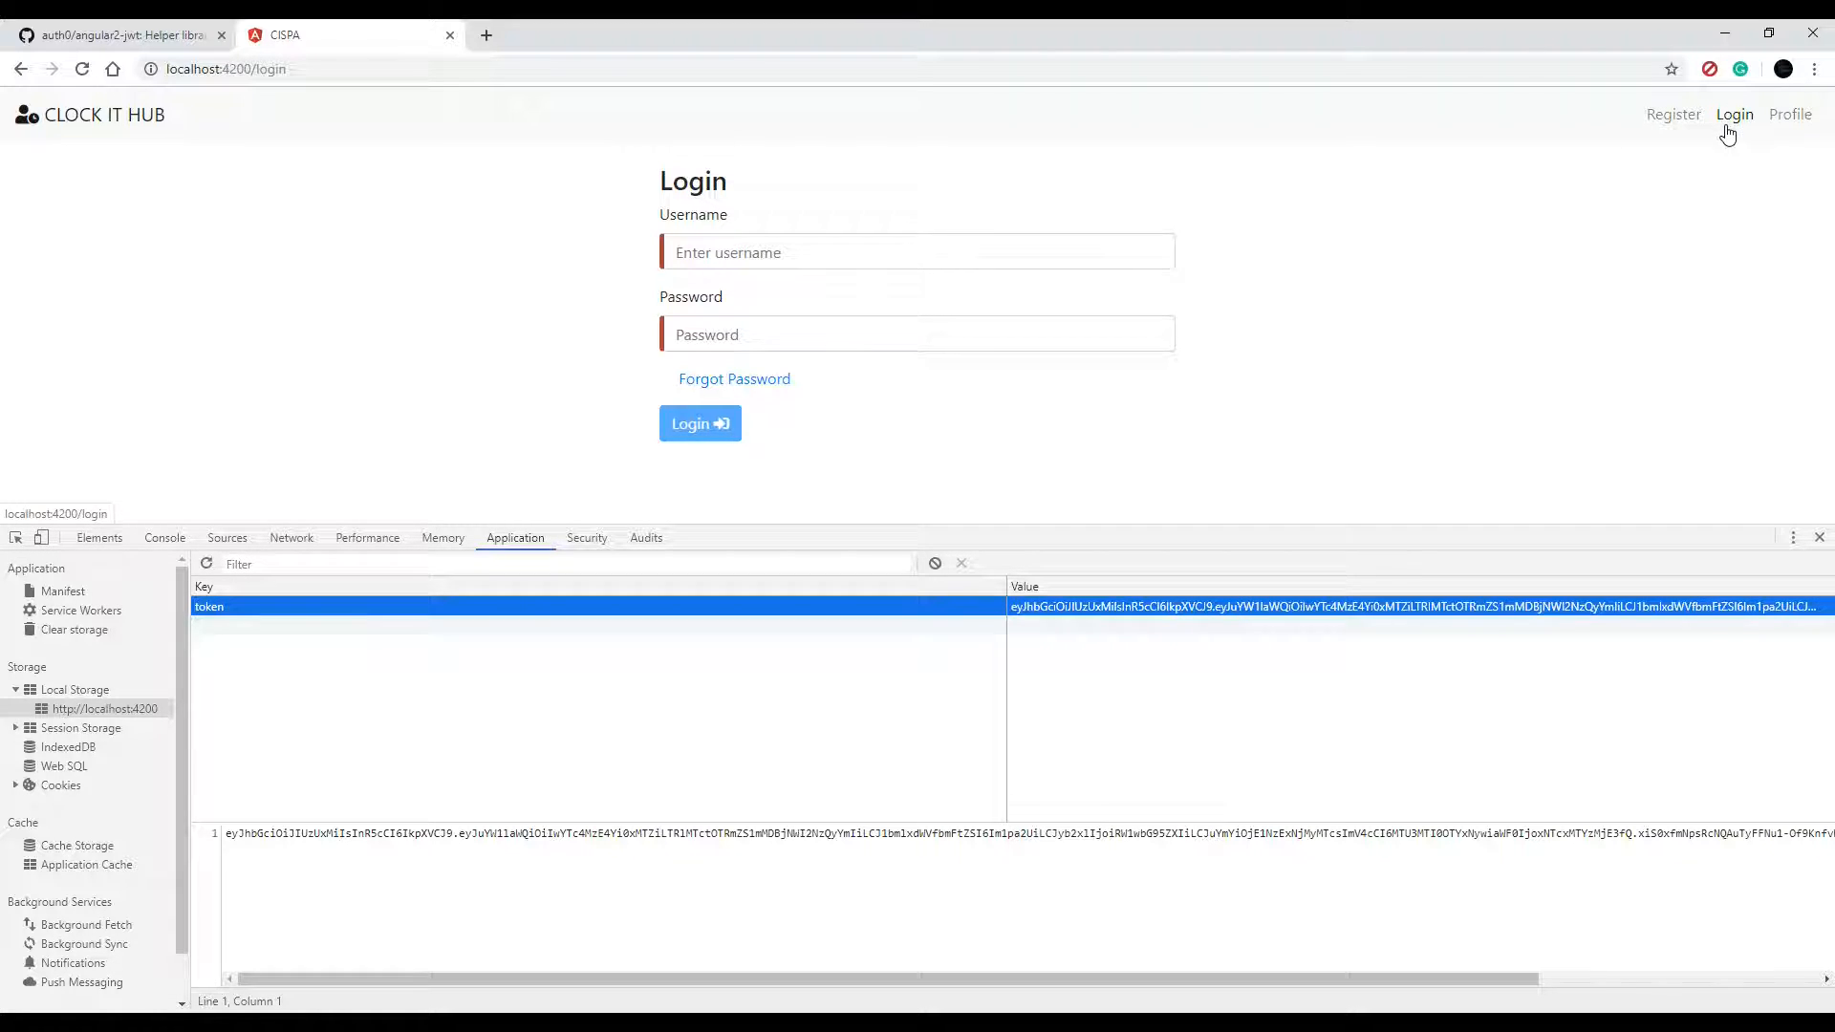
mouse_move(1162, 374)
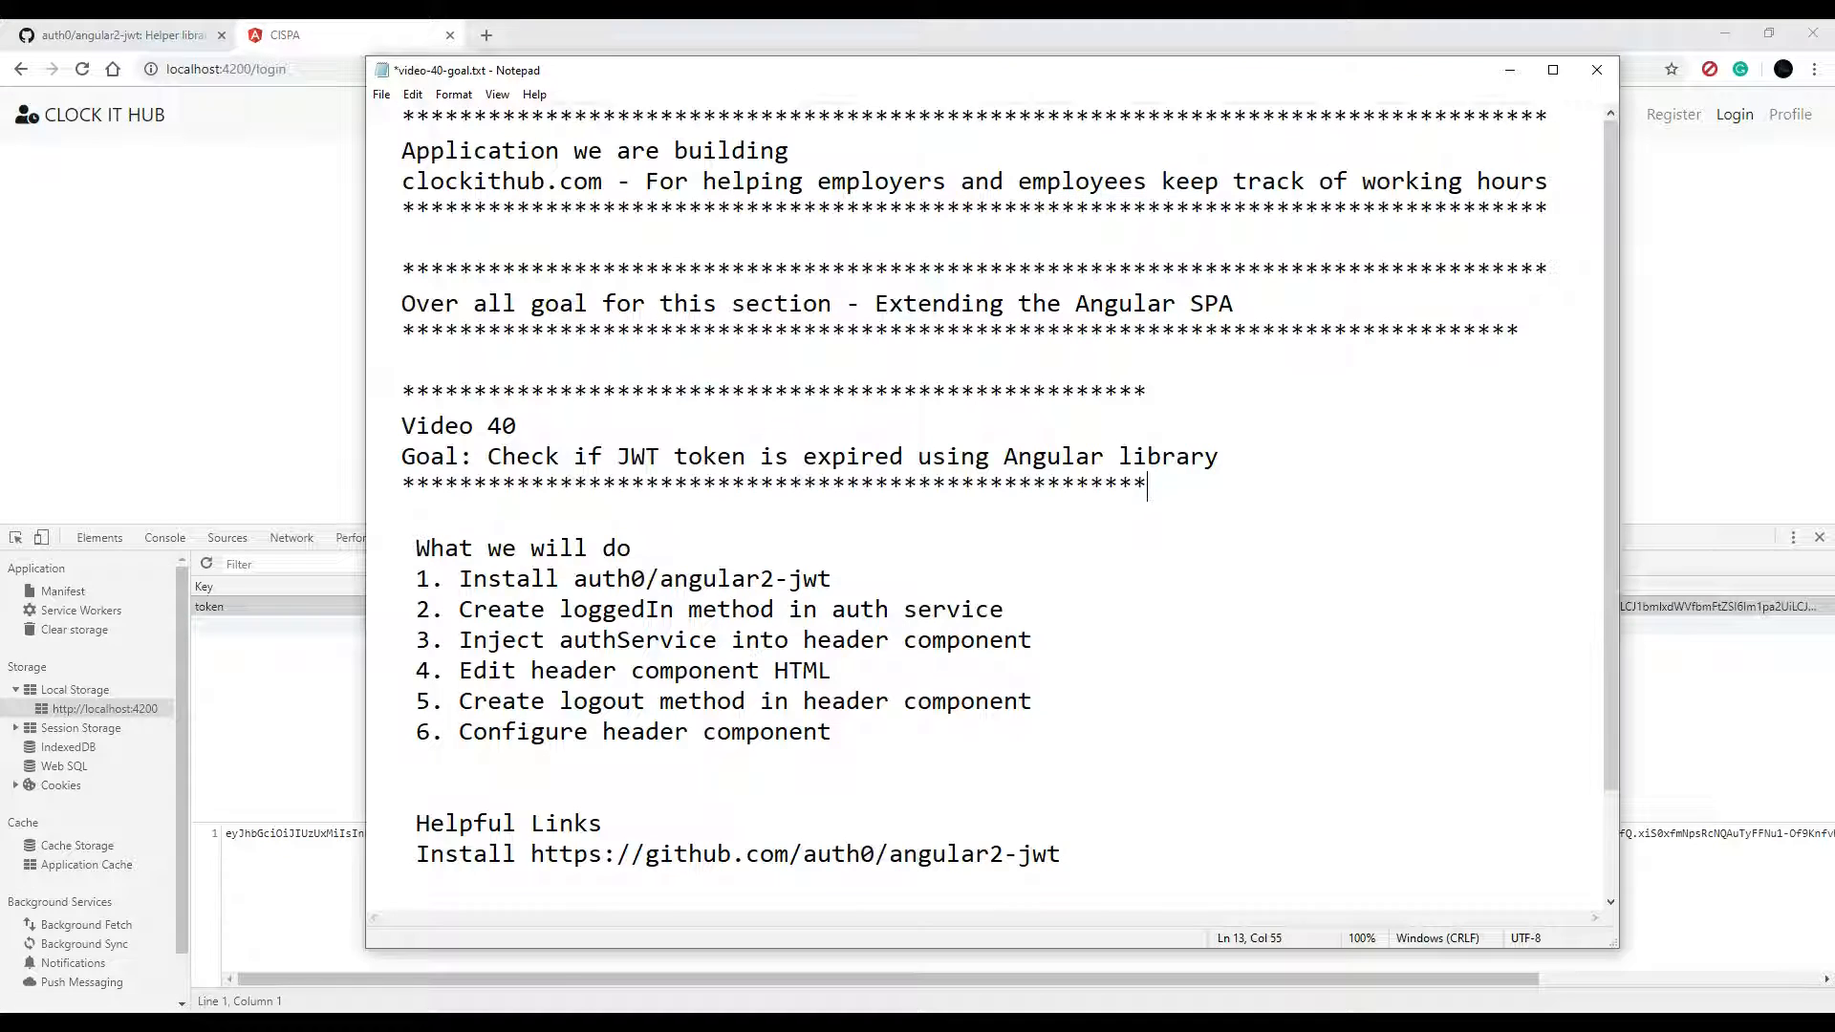
mouse_move(902, 610)
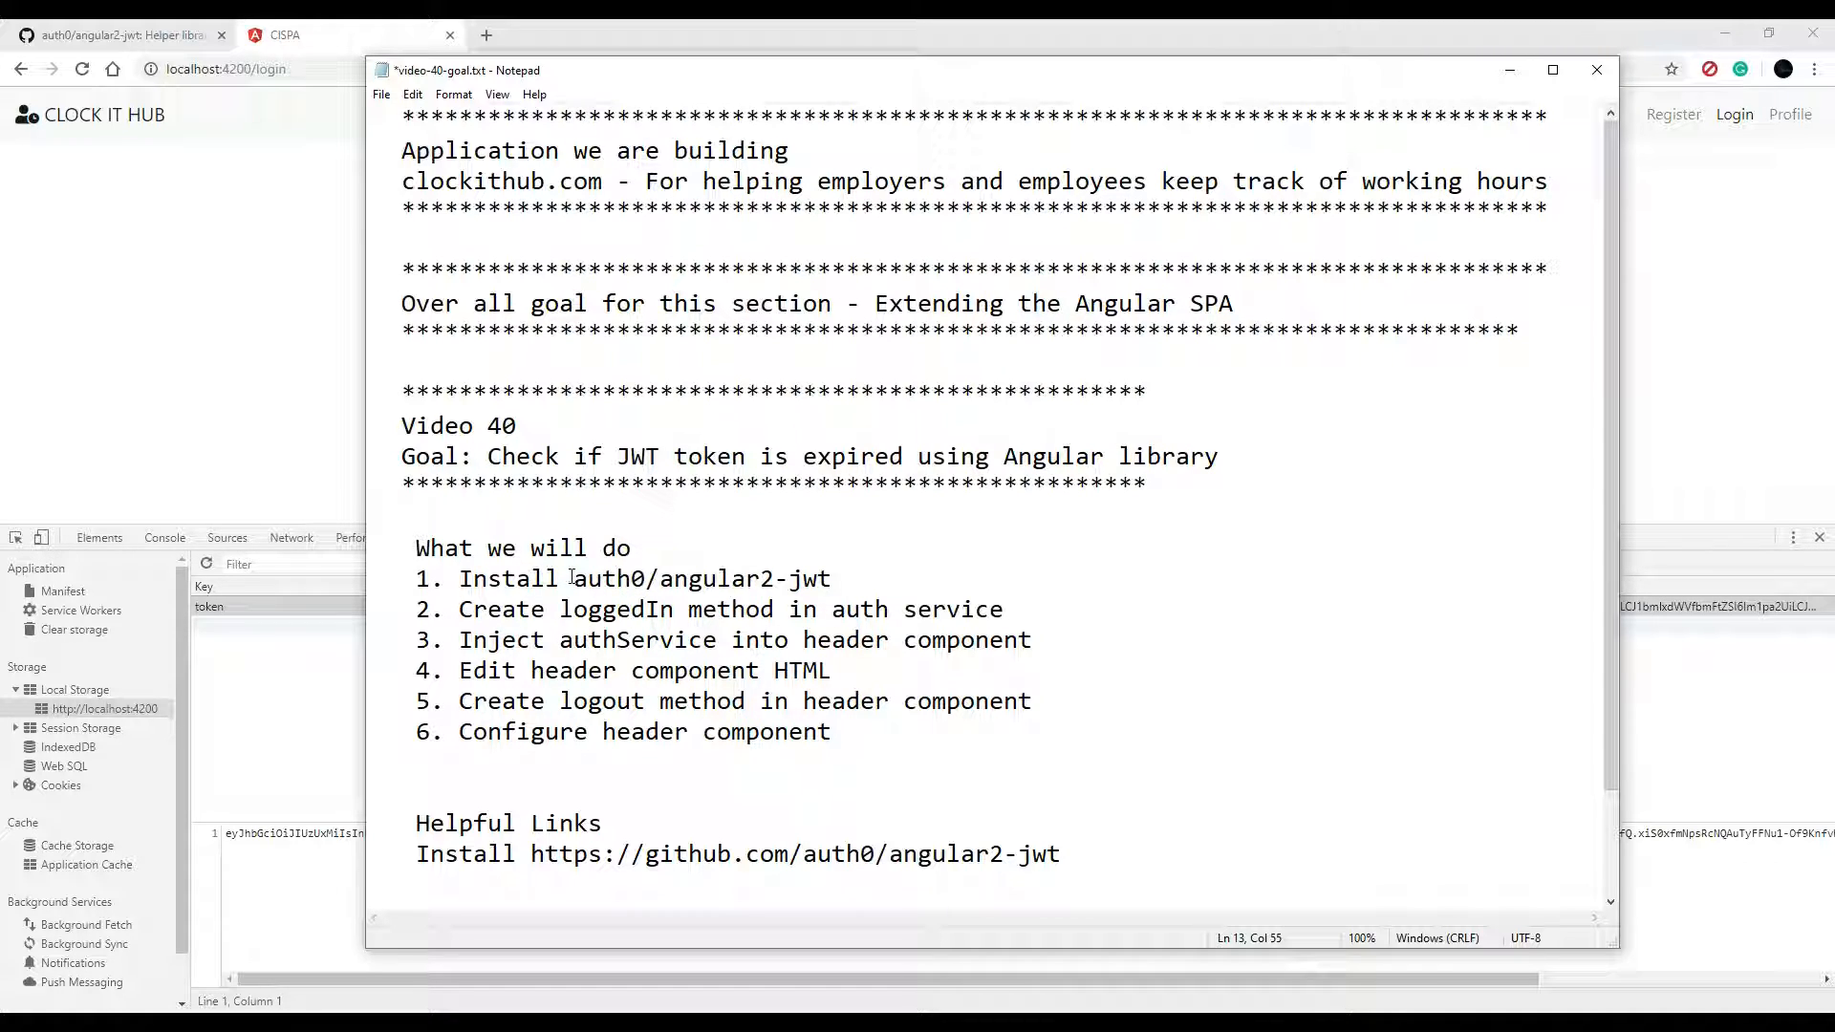
Highlight 'auth0/angular2-jwt' and the 'loggedIn' method name in the planned steps while reviewing them
left_click_drag(571, 577, 830, 577)
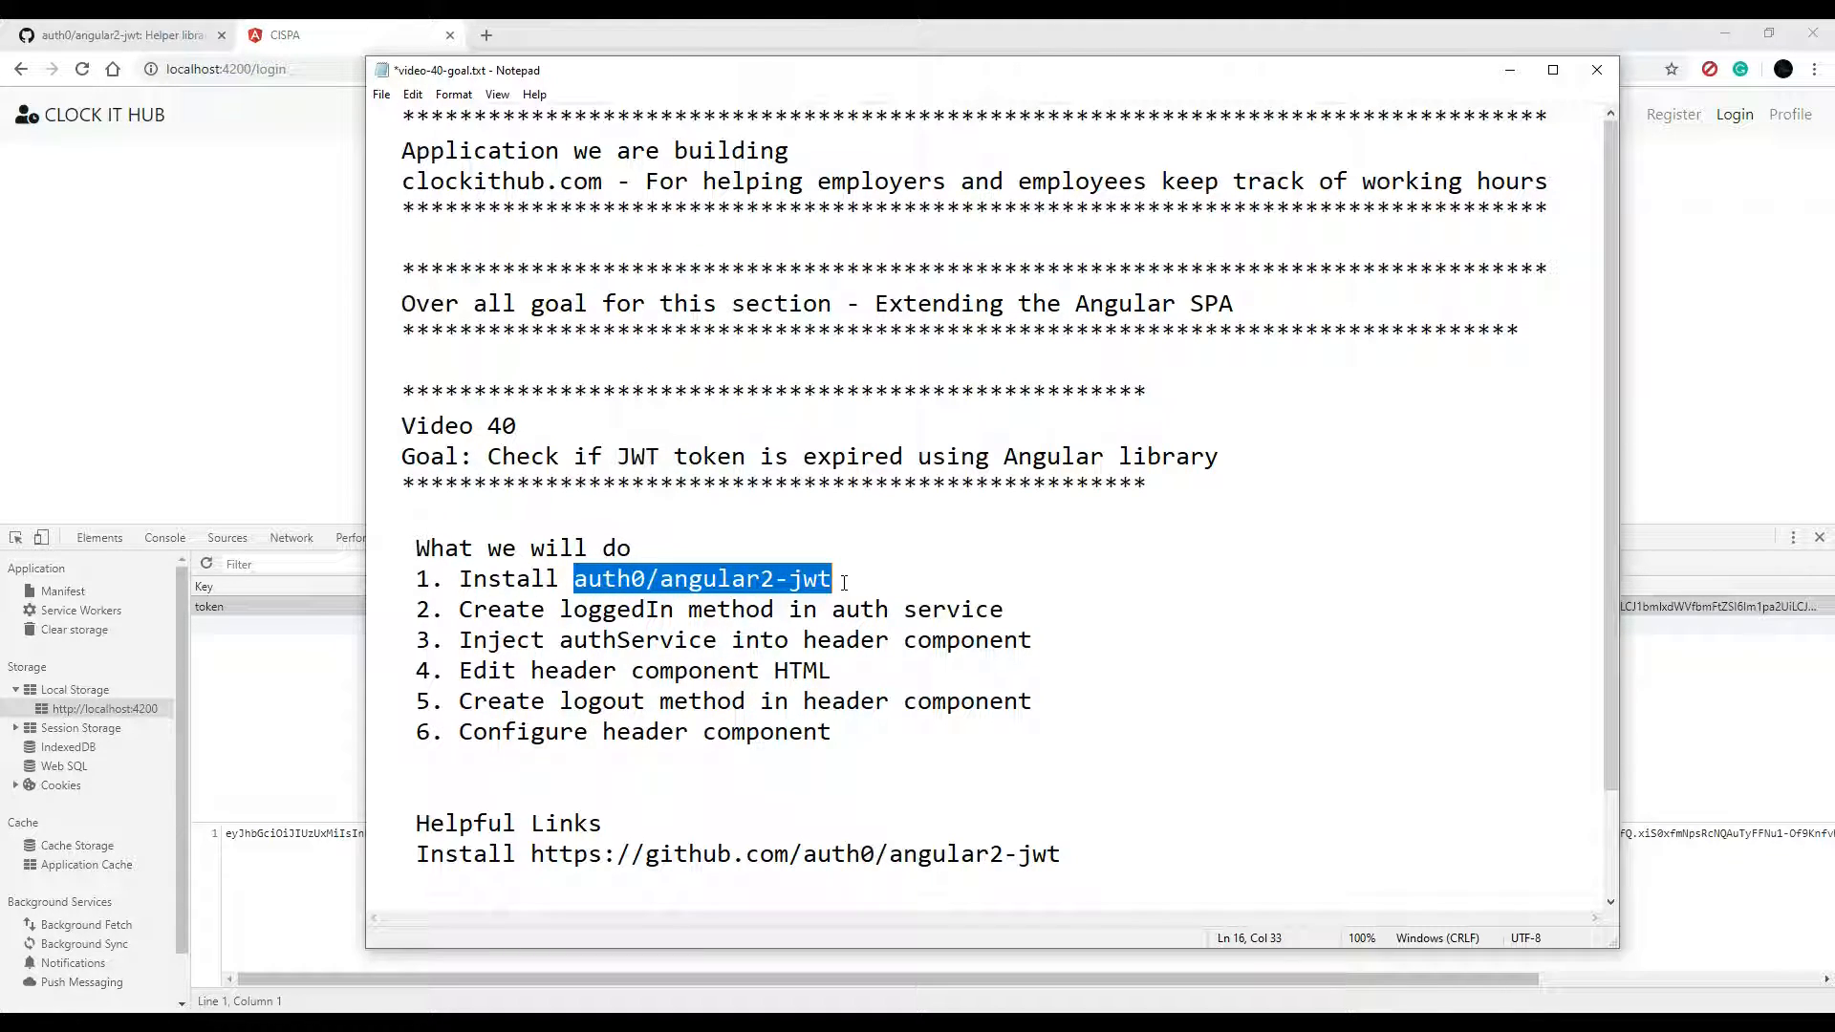
left_click(780, 610)
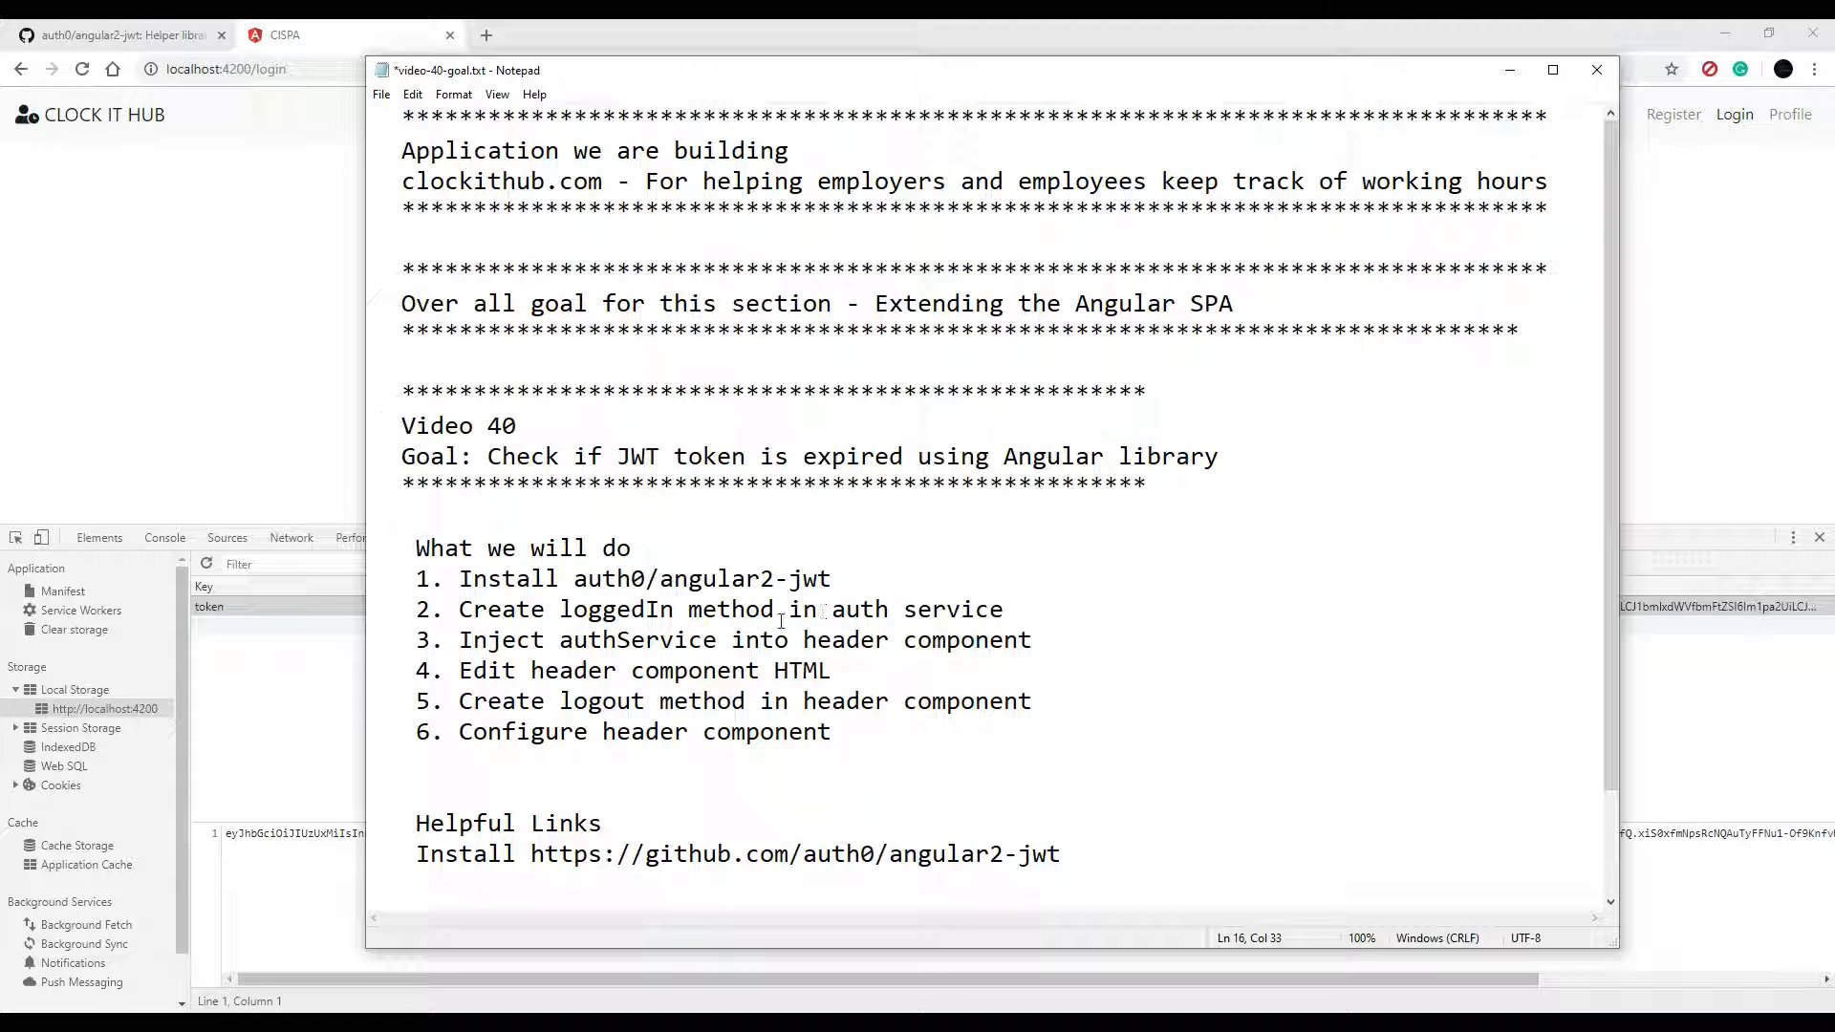
double_click(615, 610)
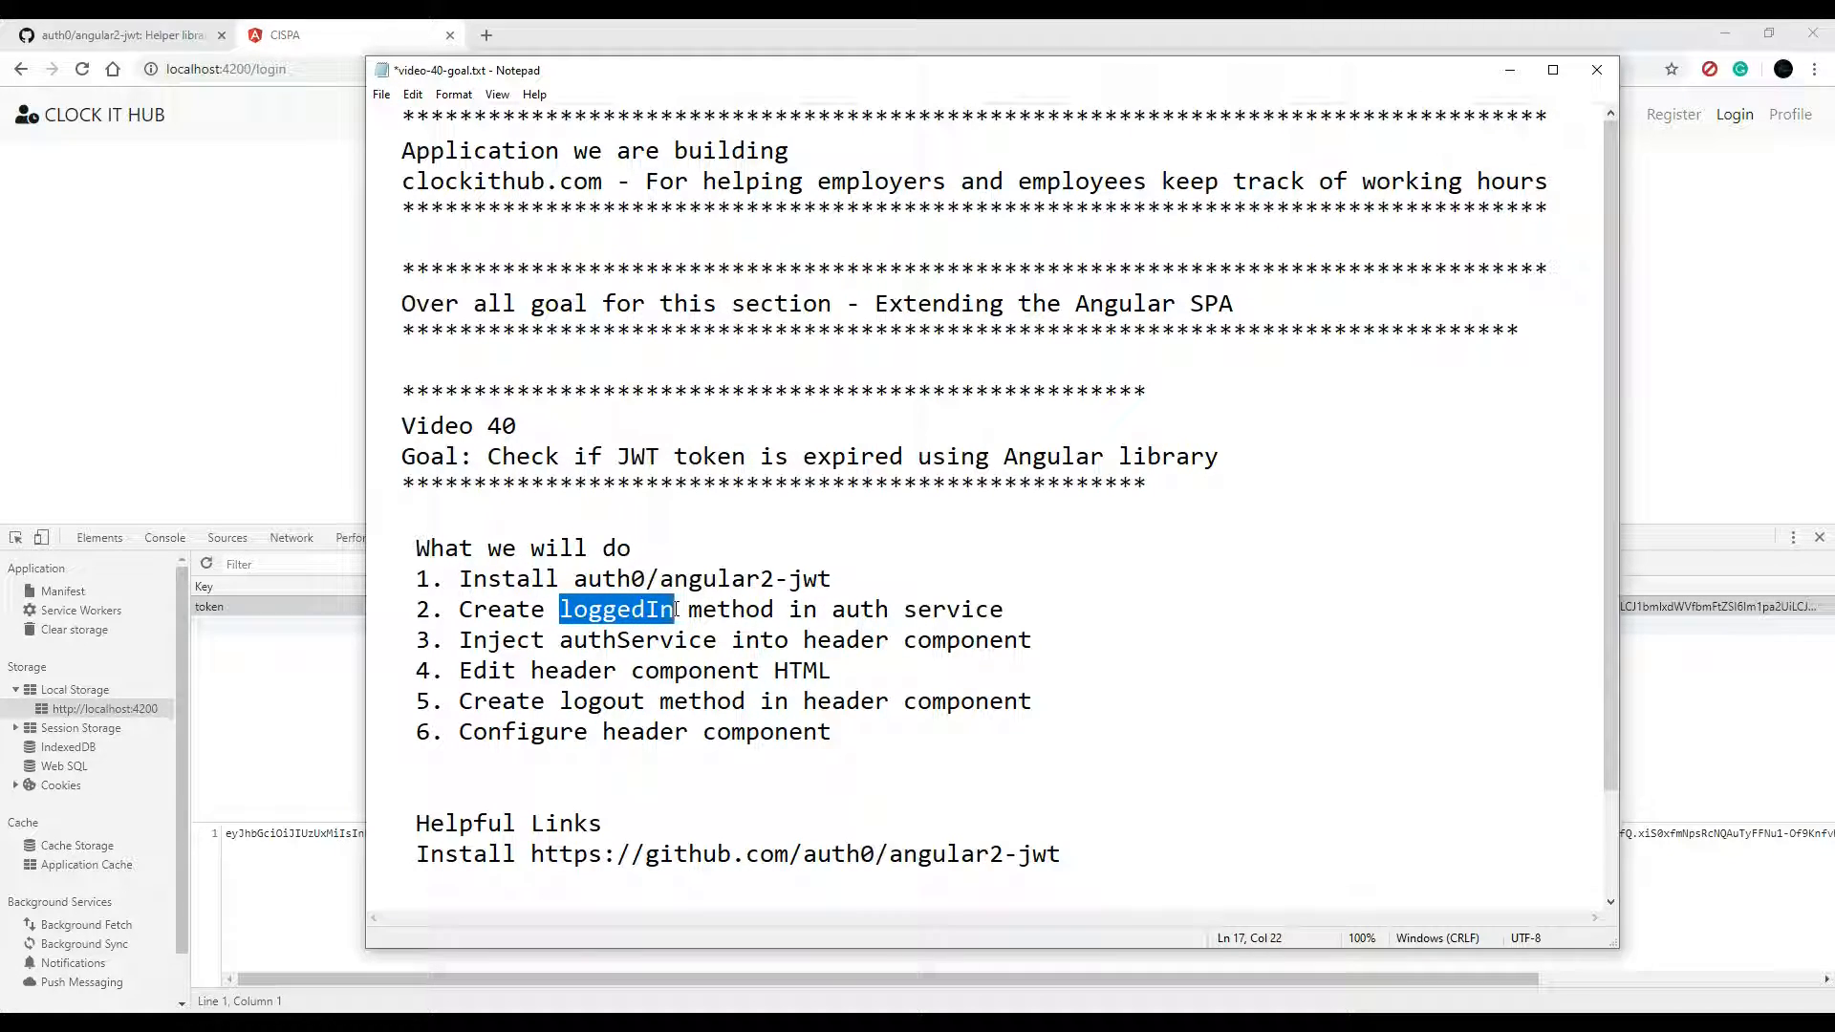
double_click(917, 610)
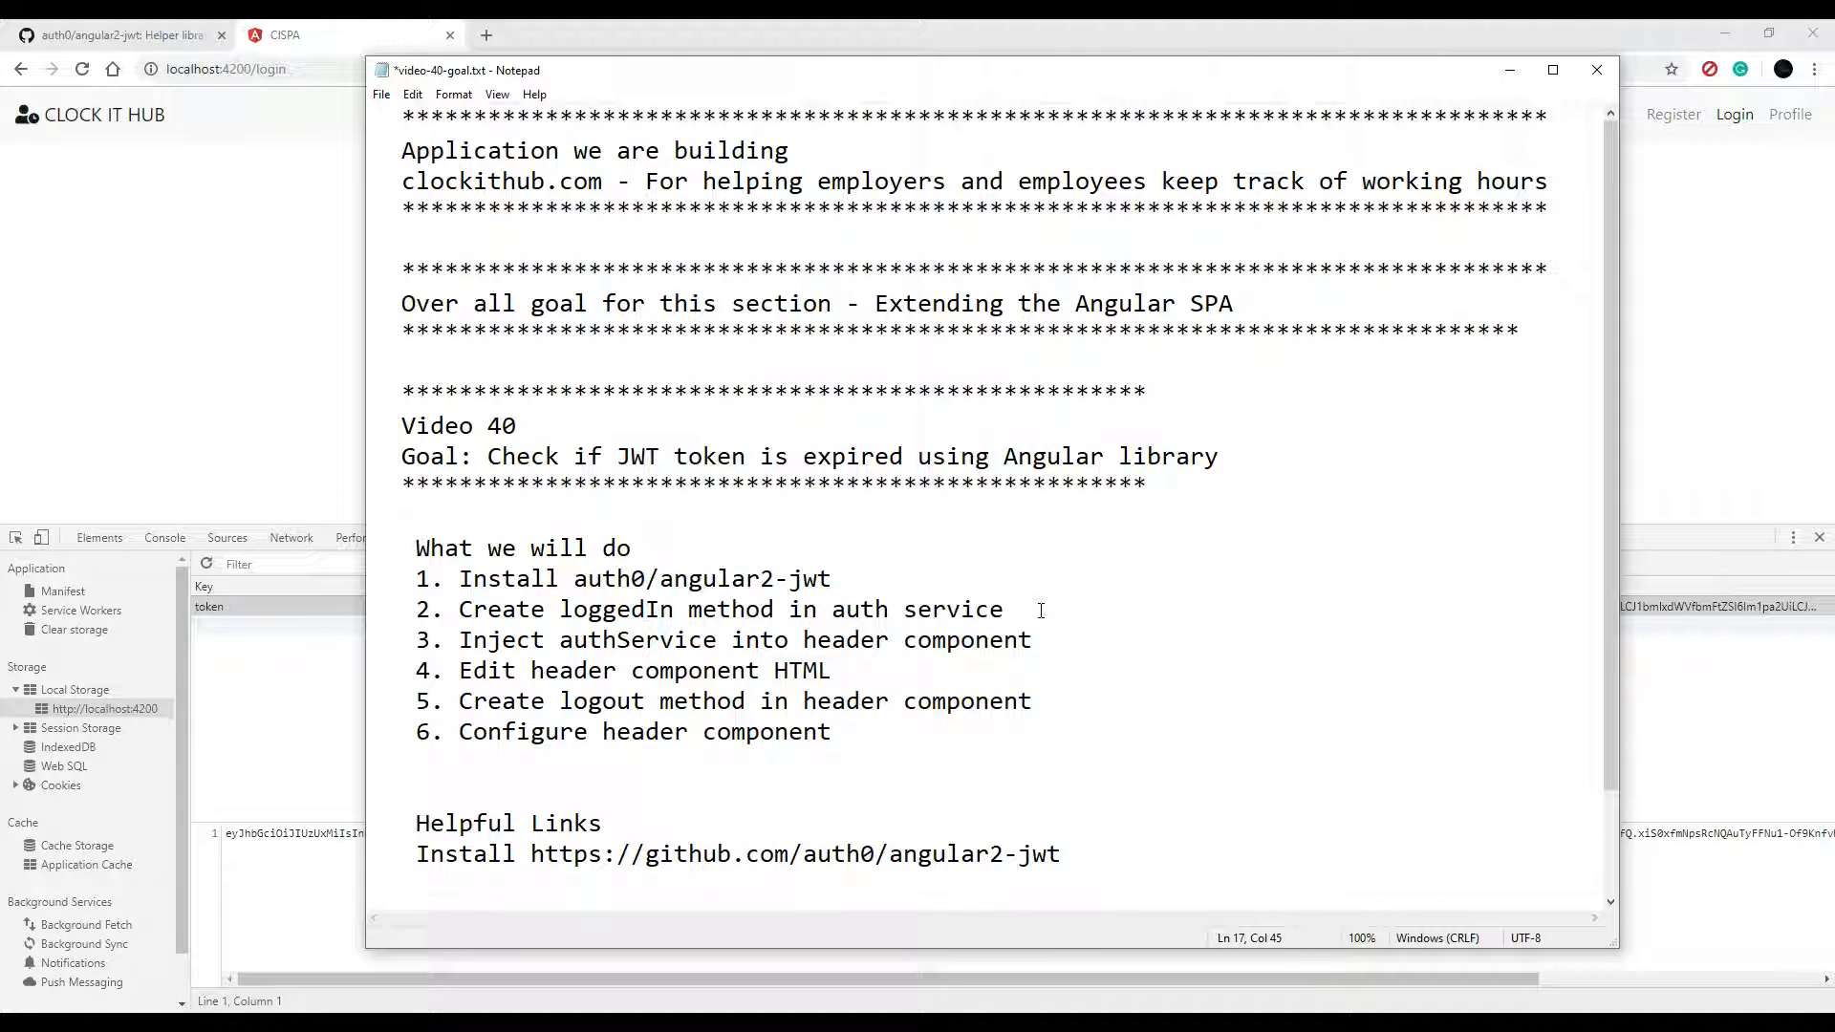
double_click(980, 609)
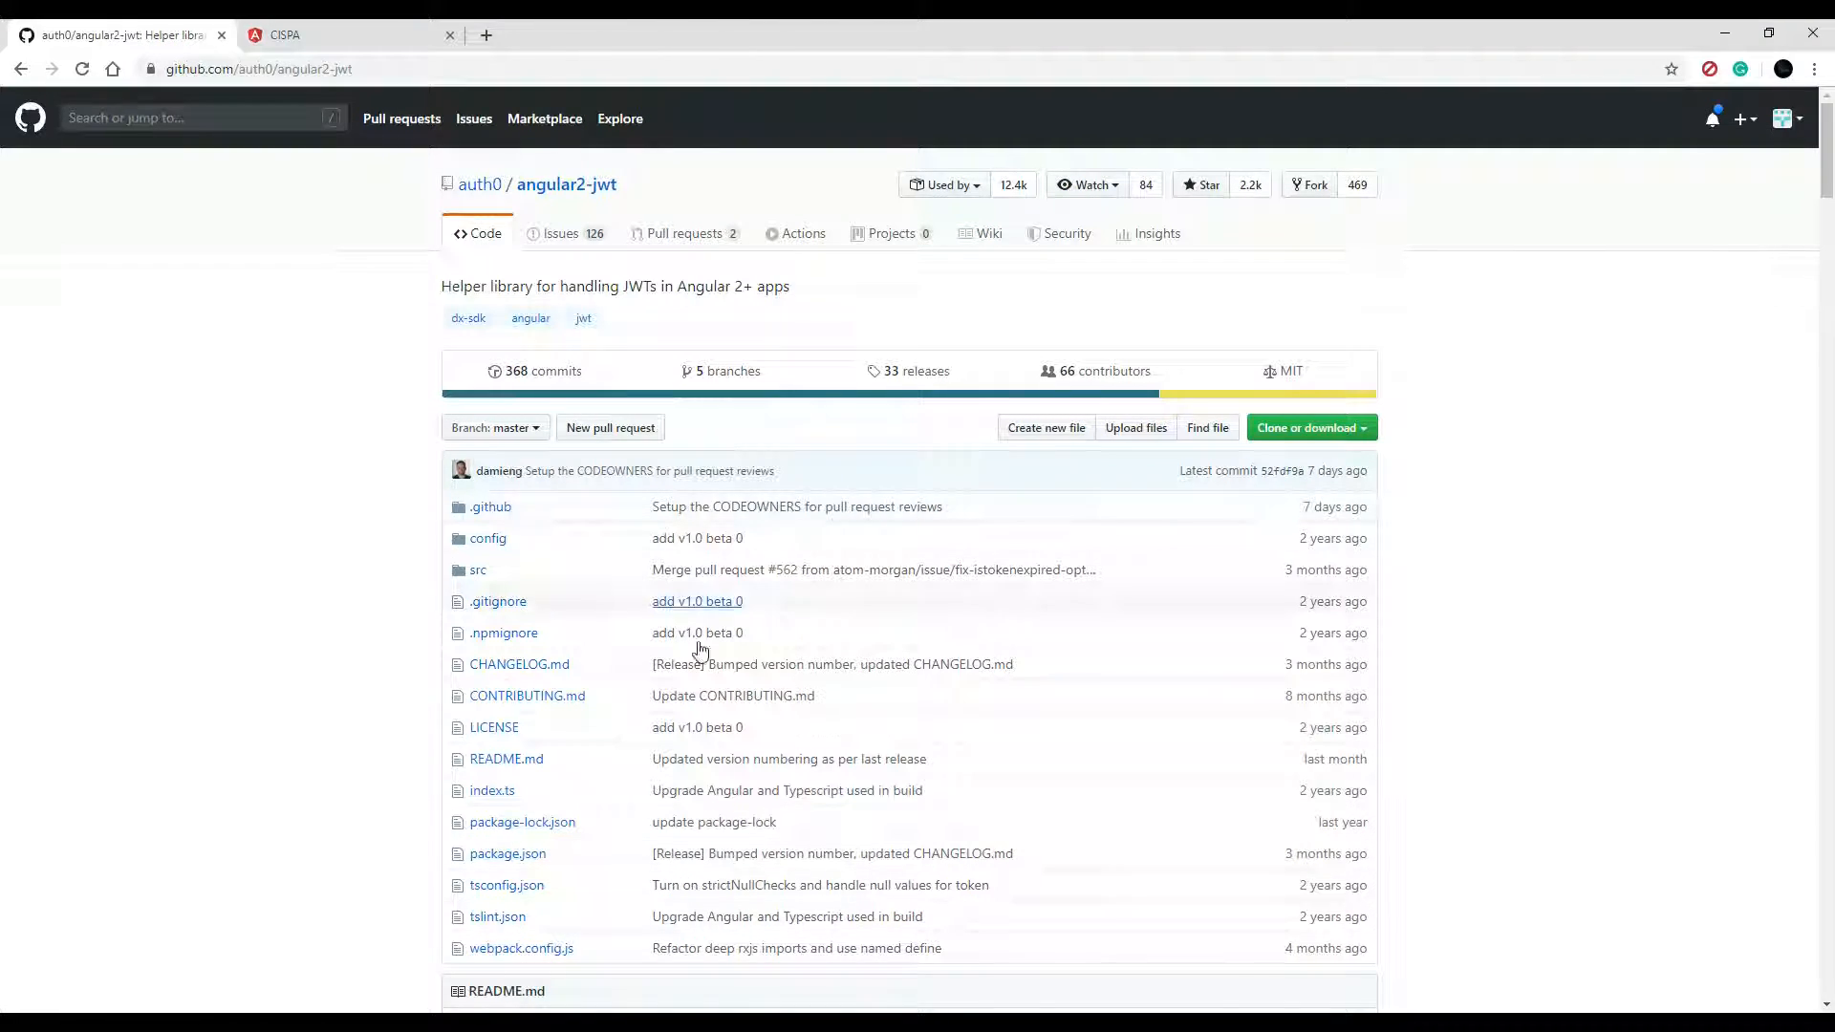
Scroll the README to Installation and highlight the standalone JwtHelperService usage example
scroll("down", 3)
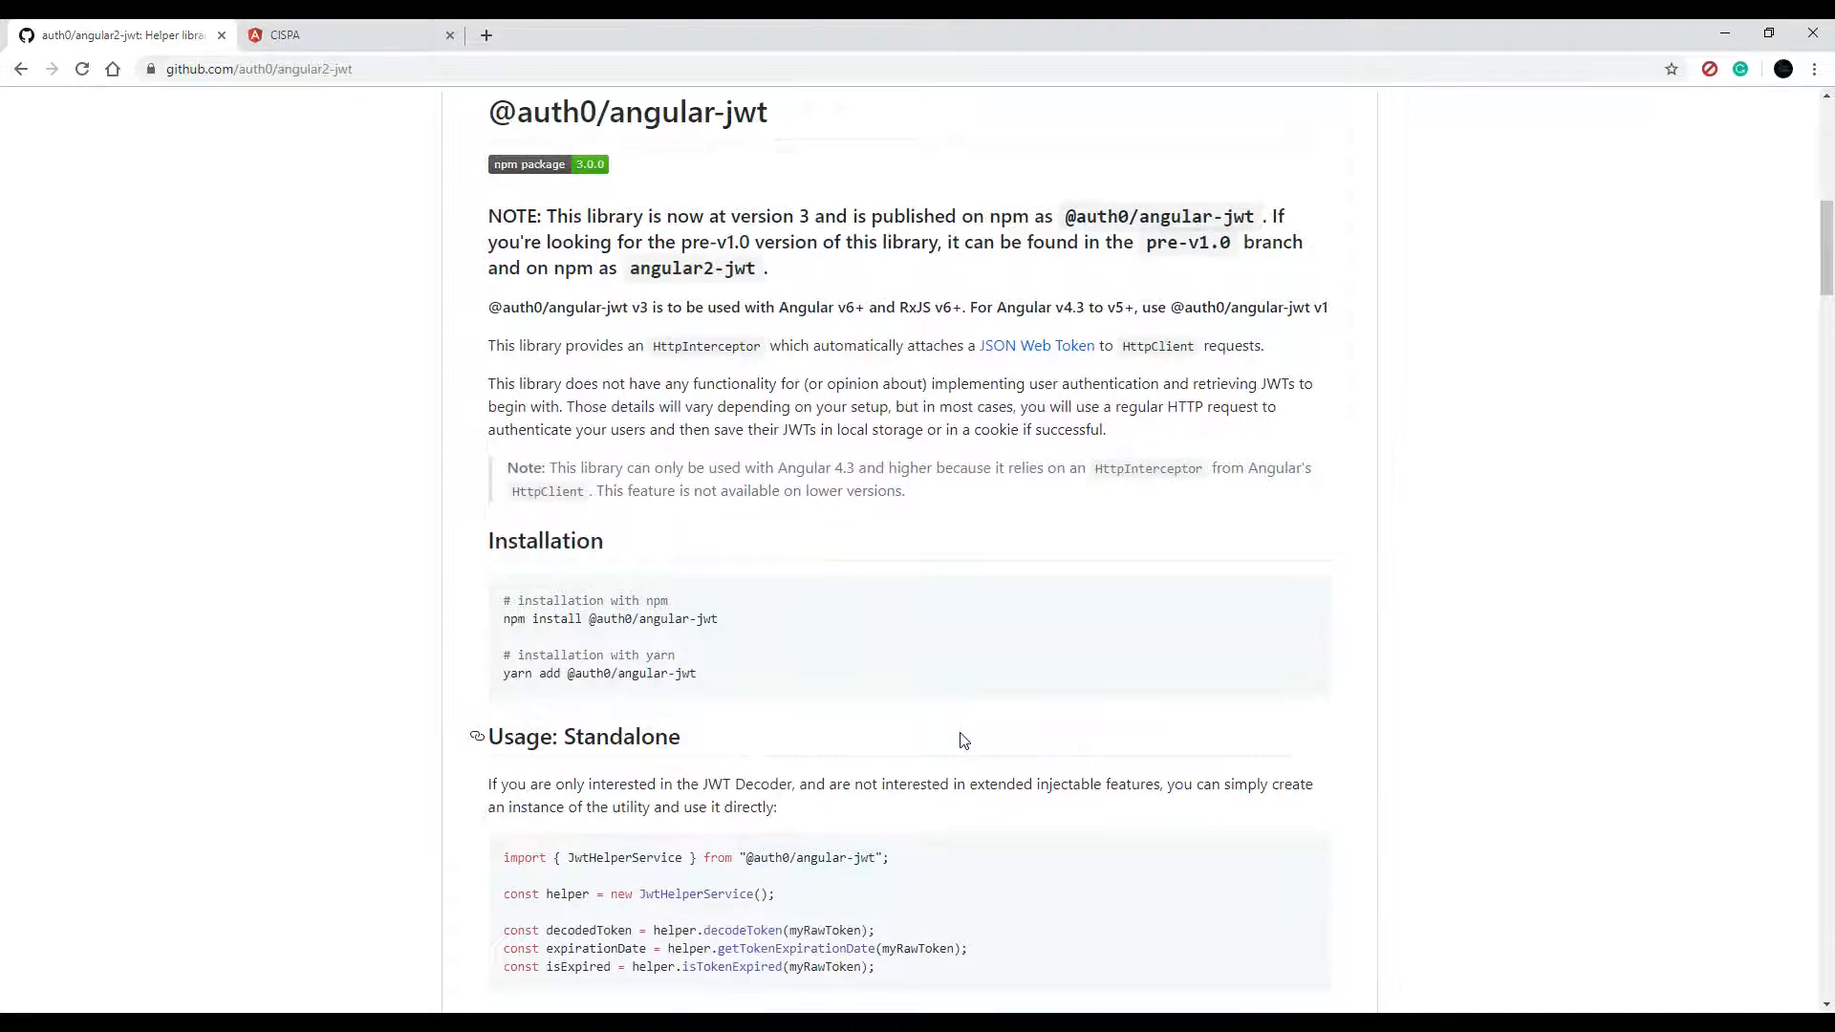
scroll("down", 3)
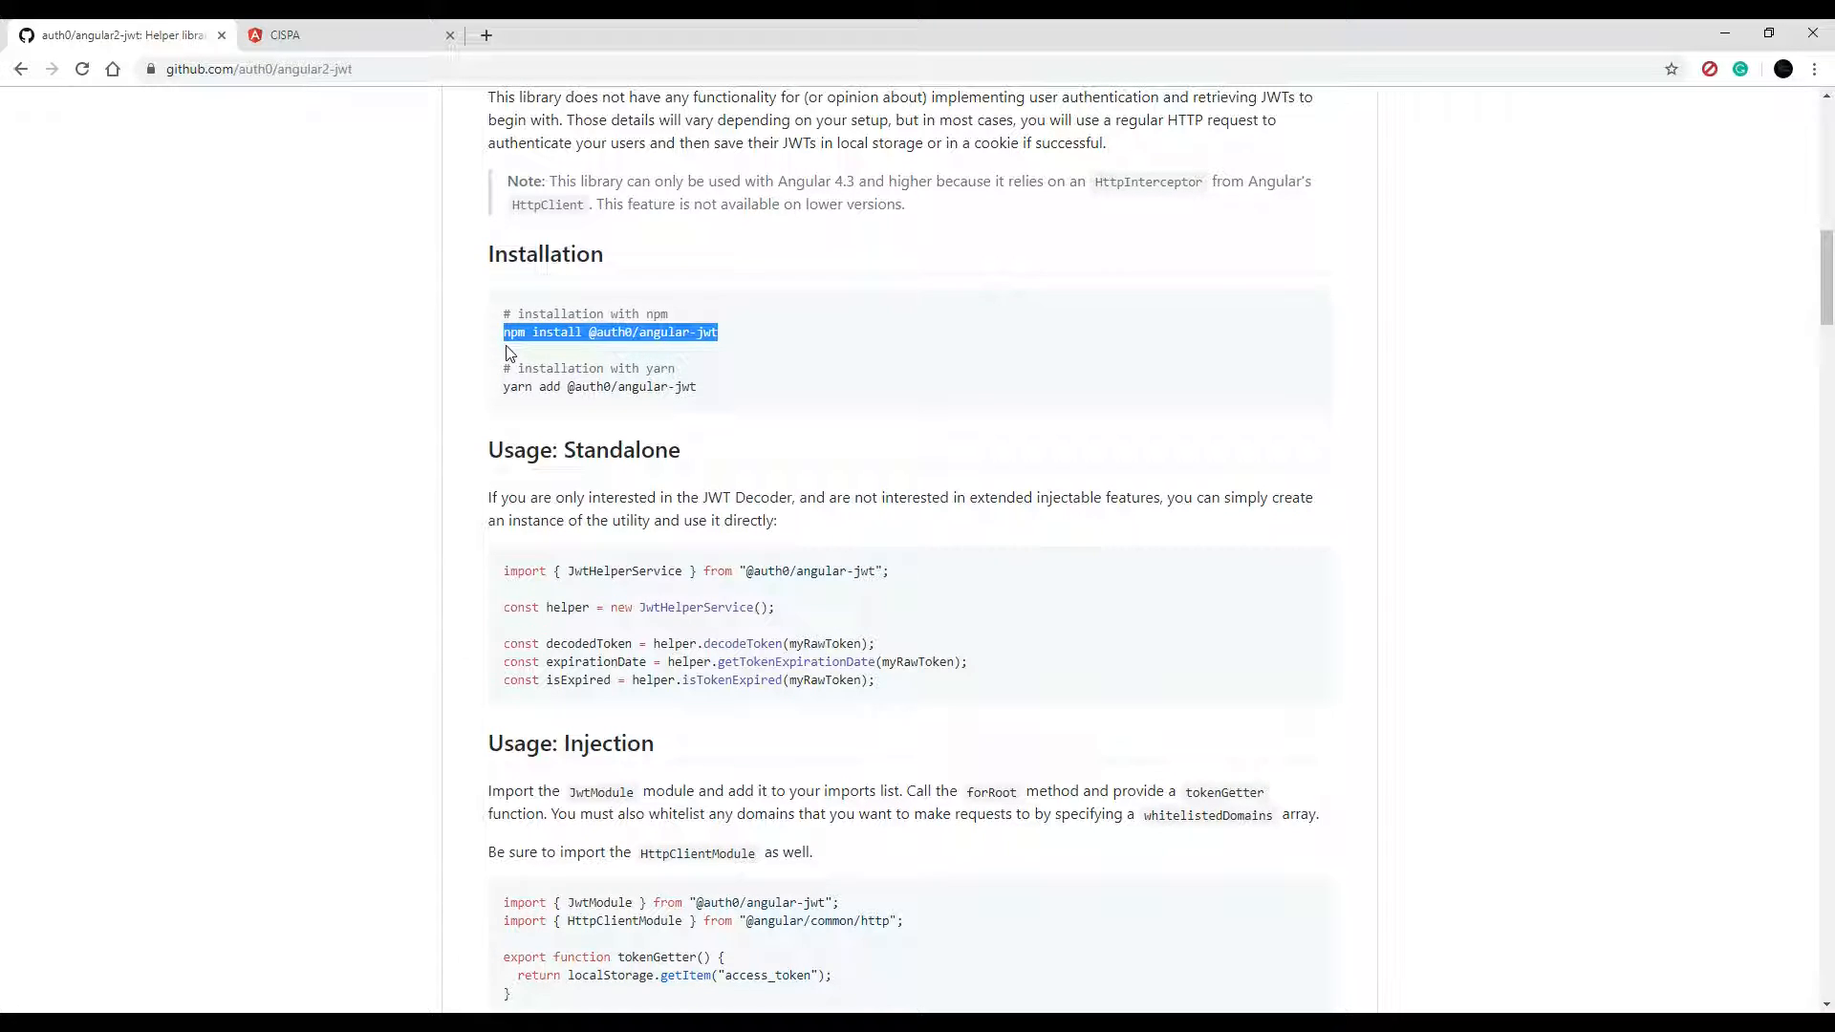
mouse_move(639, 457)
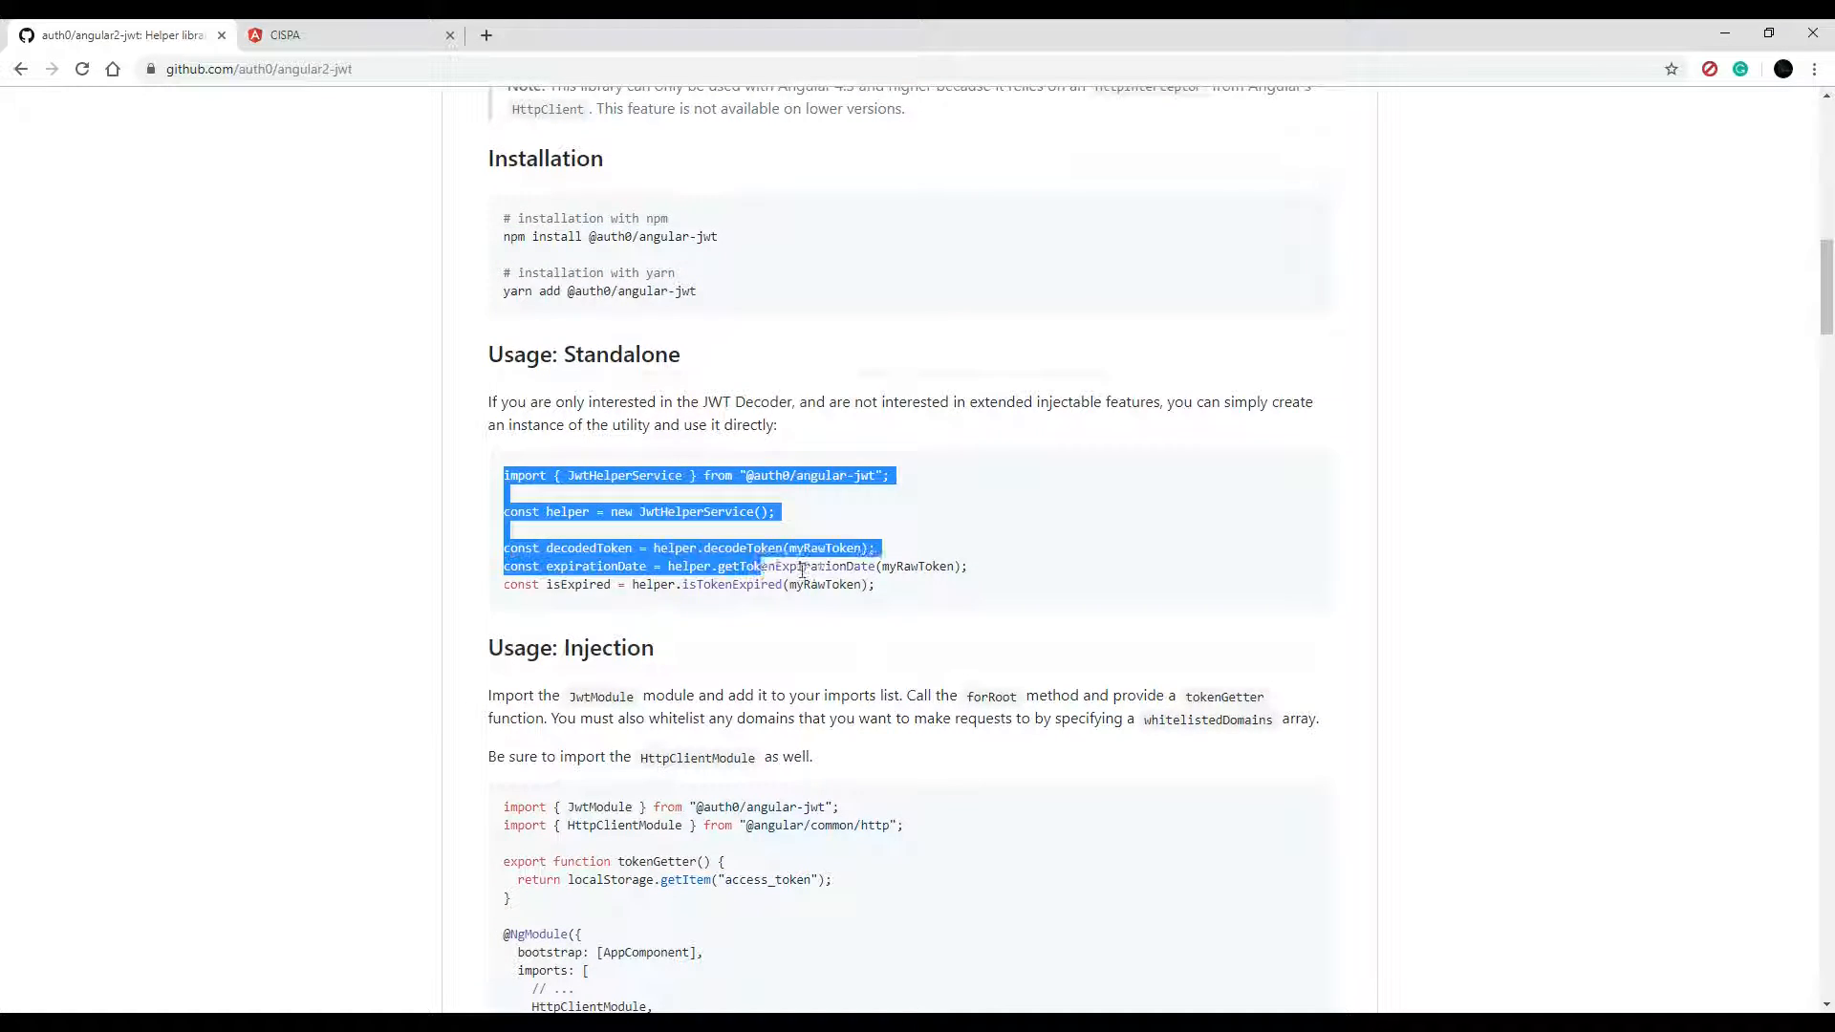
left_click_drag(759, 565, 871, 585)
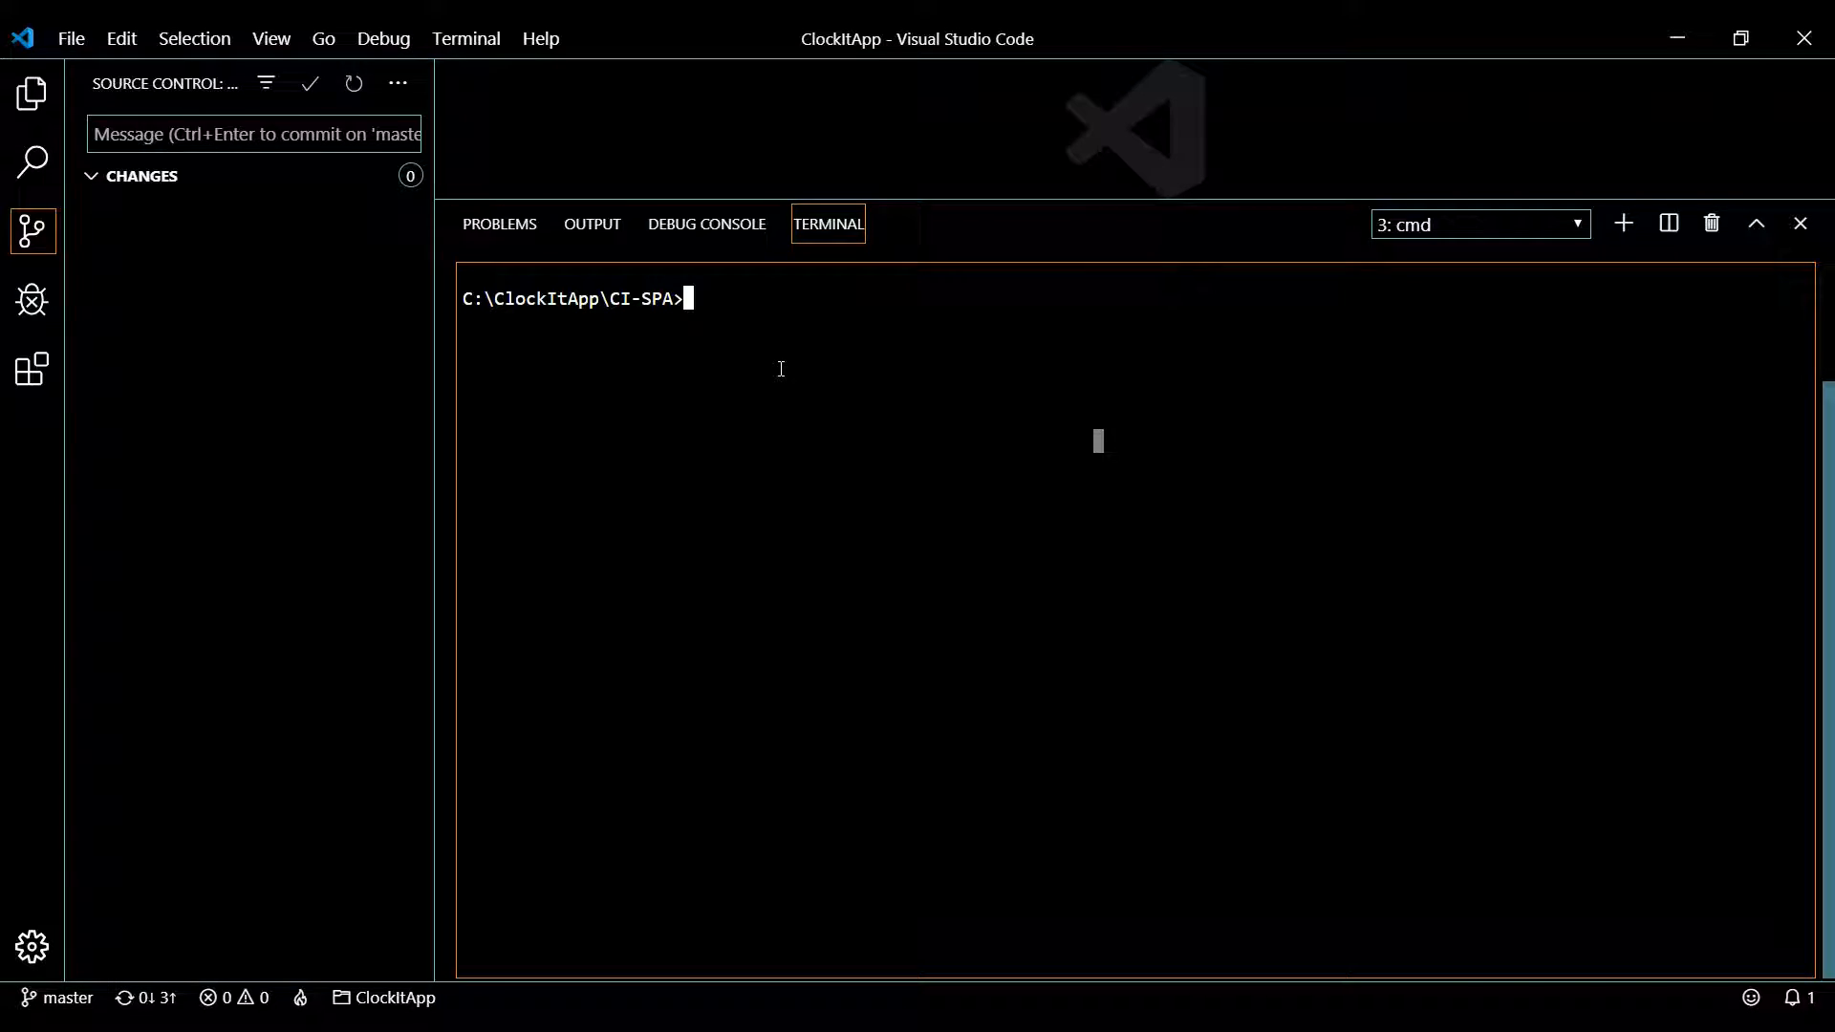
type("npm install @auth0/angular-jwt")
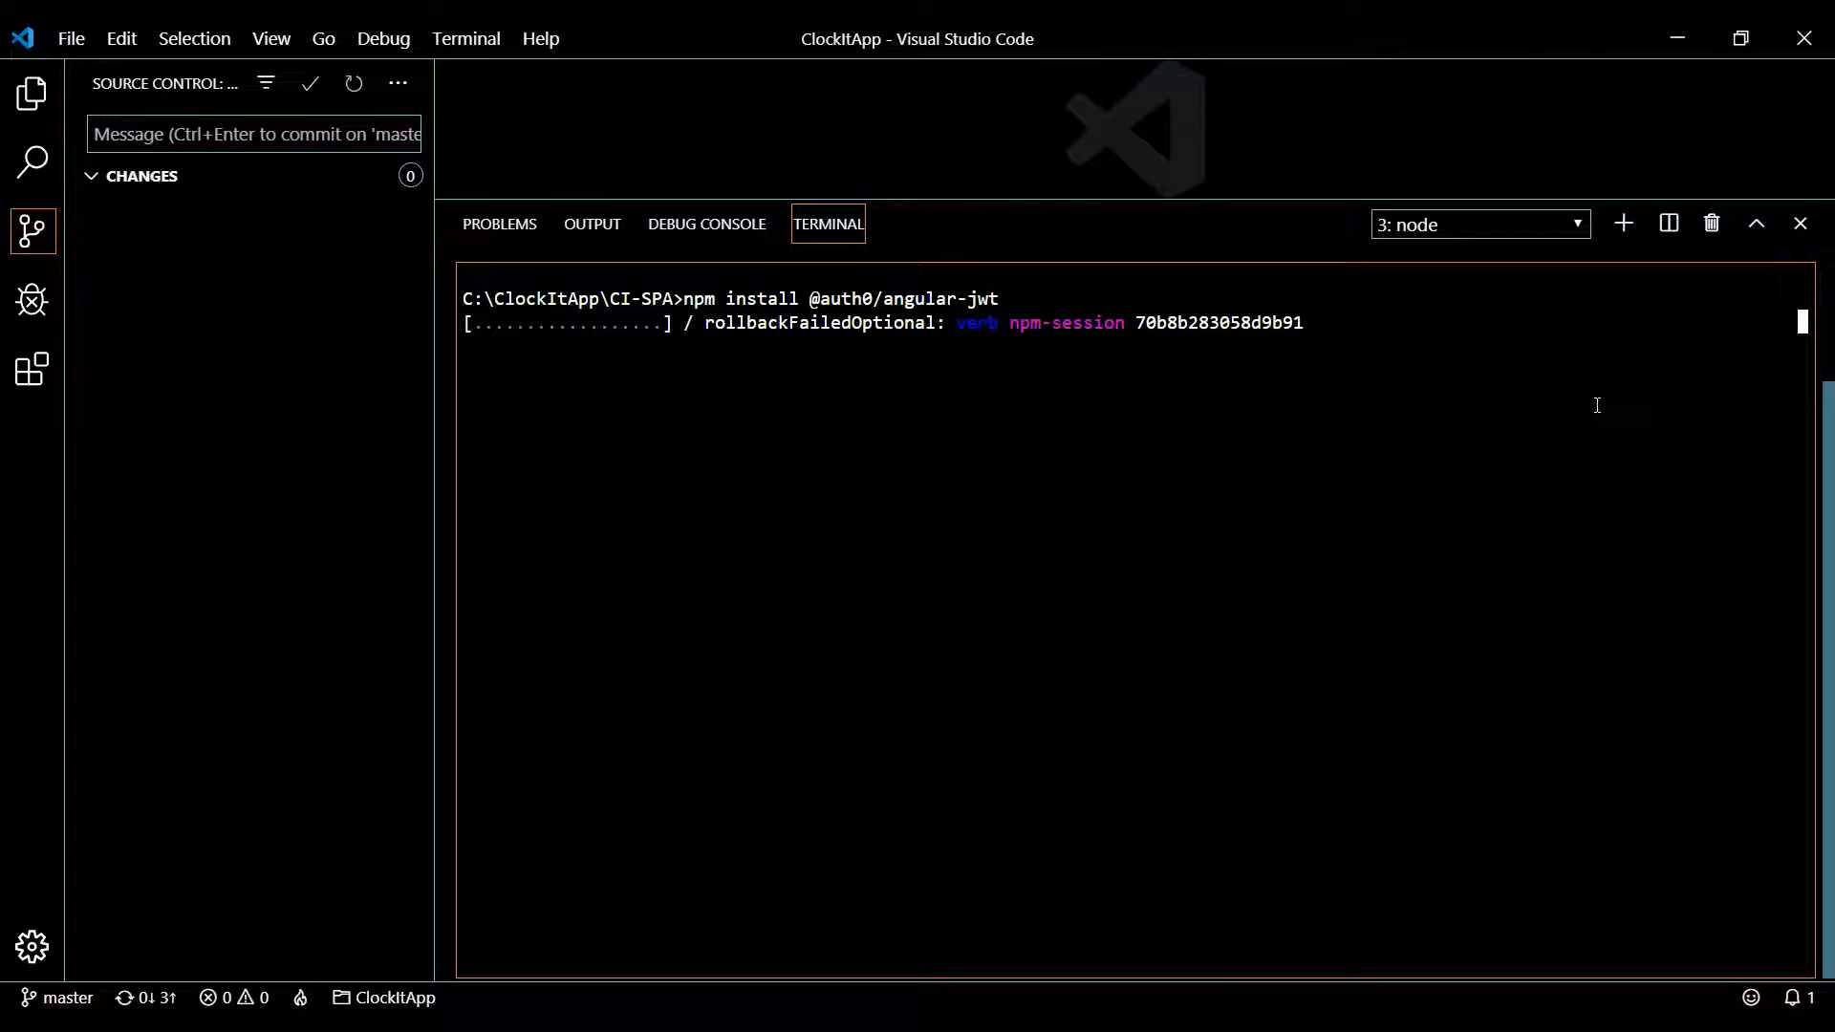
left_click(1800, 222)
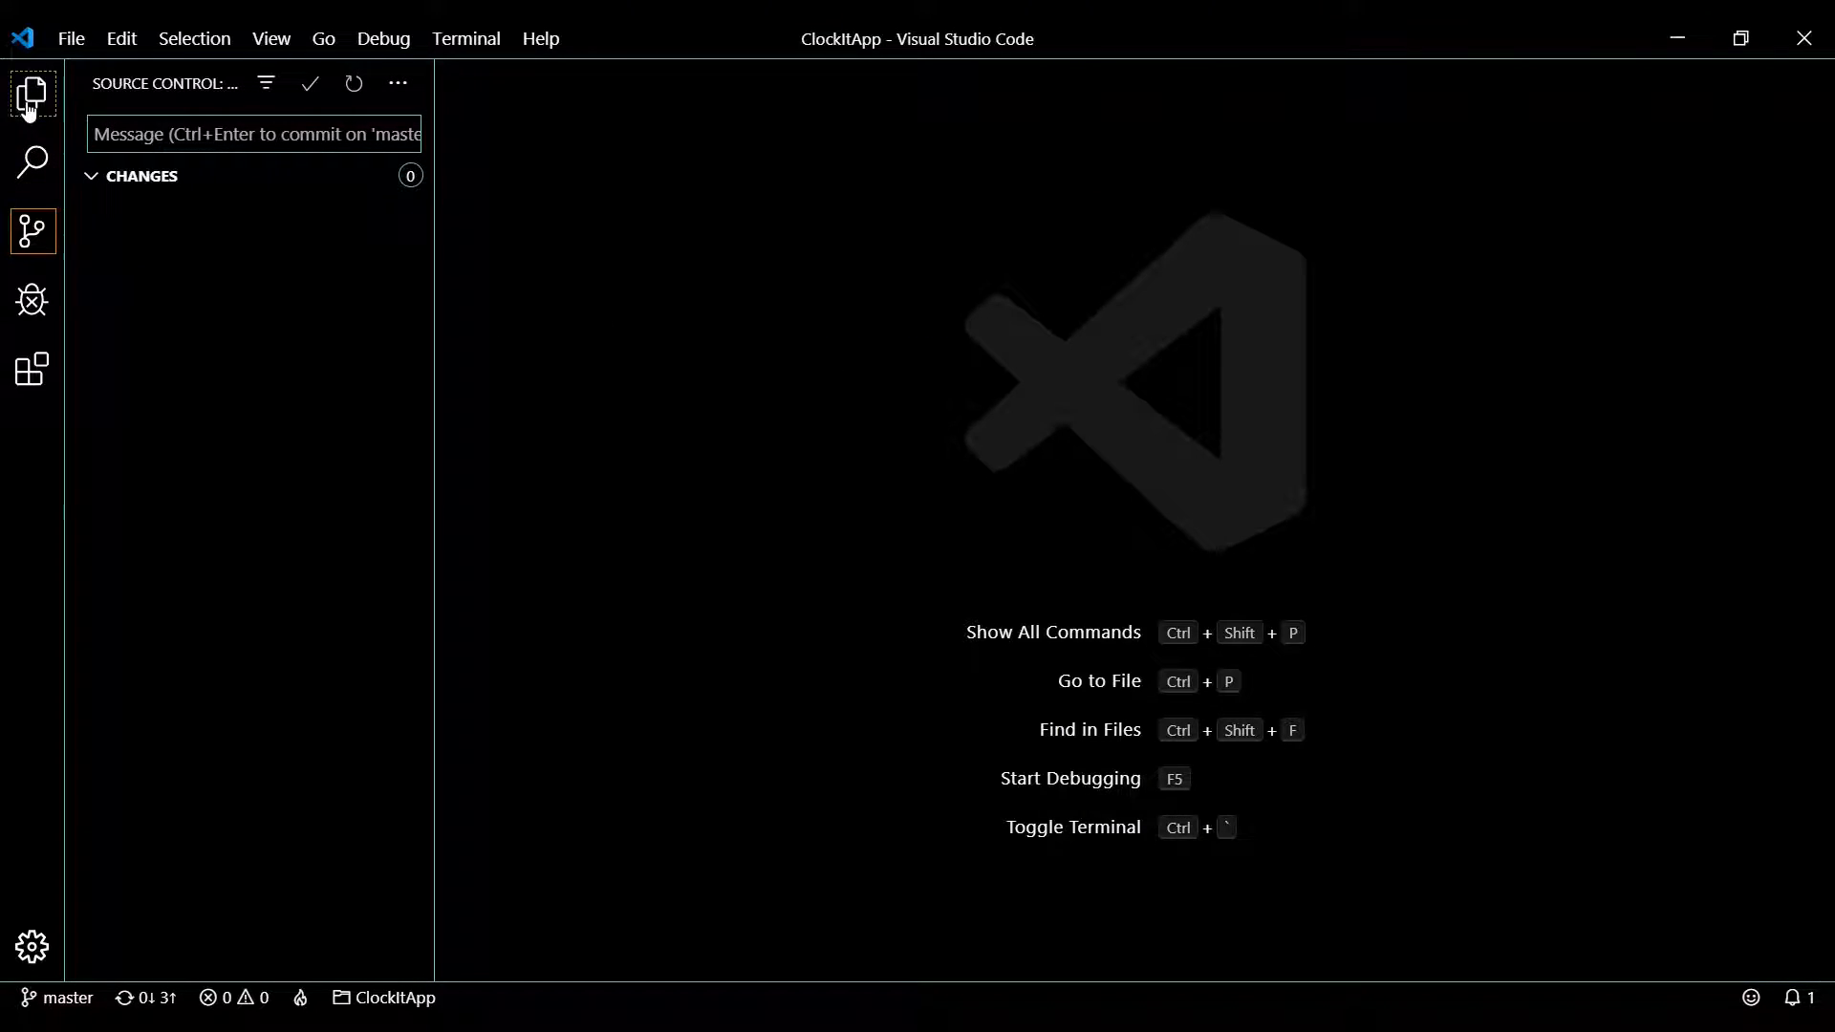
Open auth.service.ts from src/app/shared/services in the file tree
left_click(30, 96)
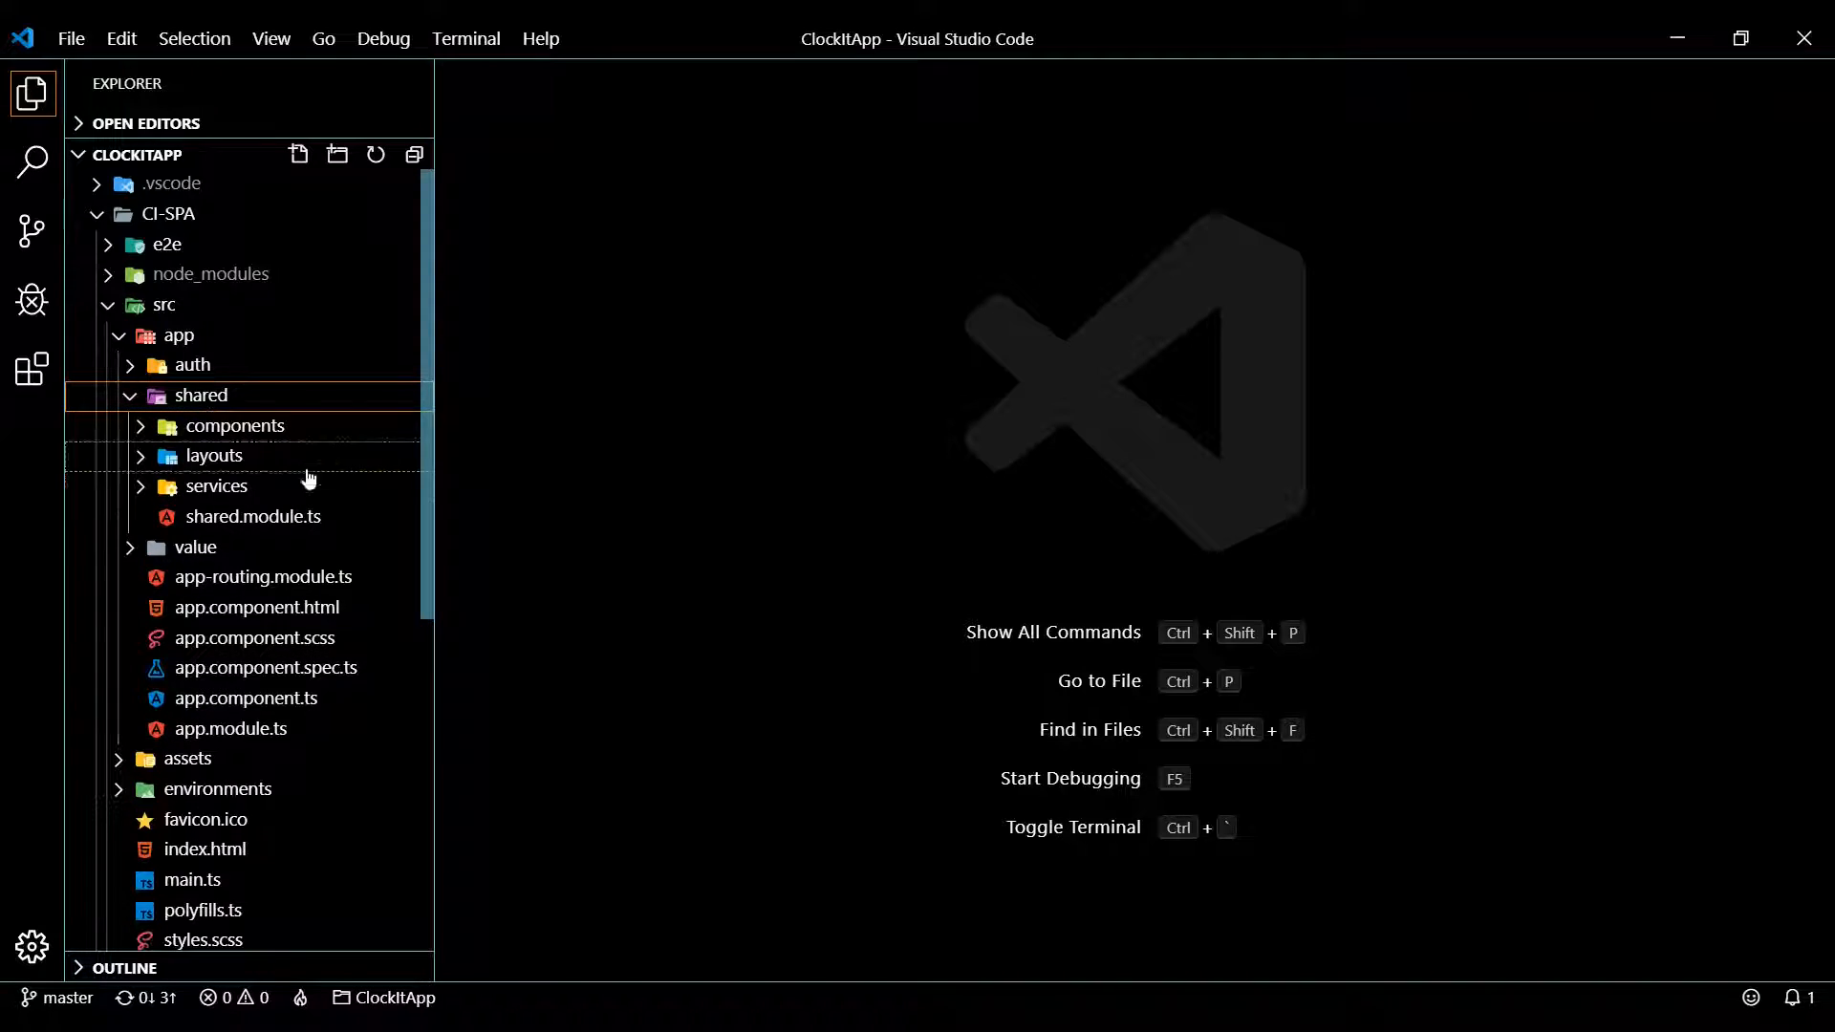
left_click(216, 485)
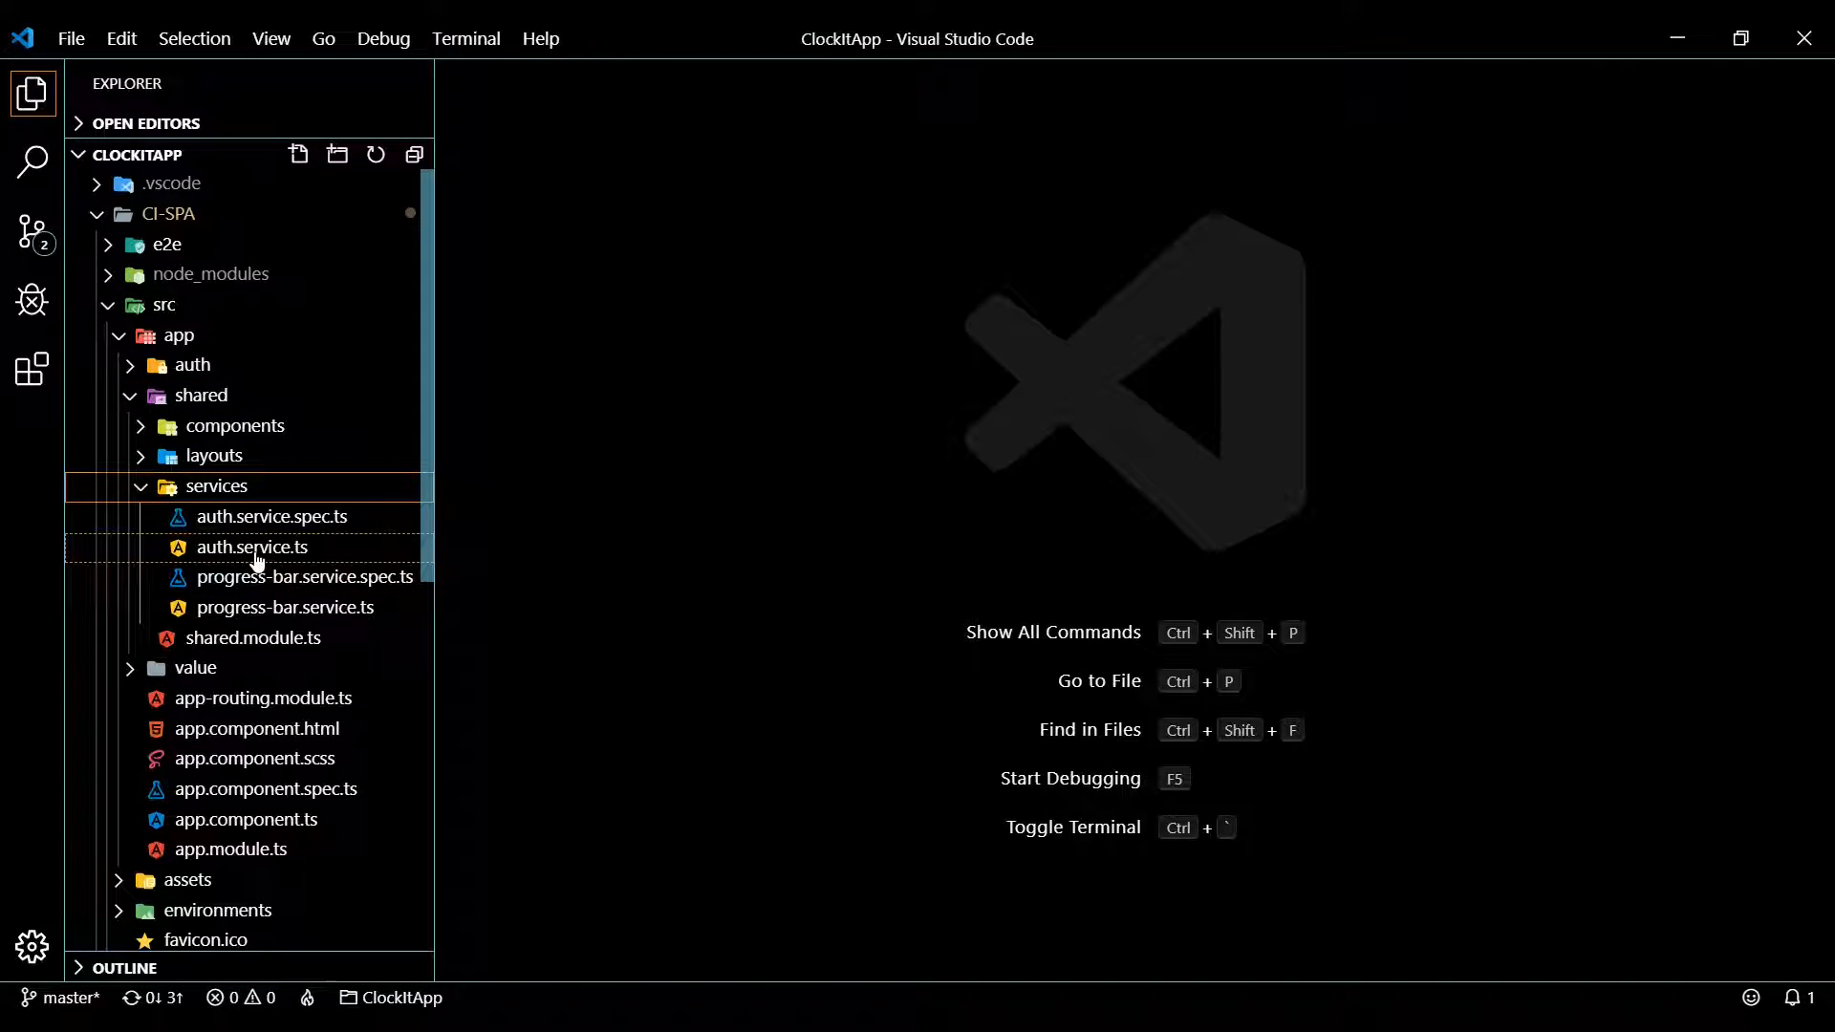
double_click(253, 546)
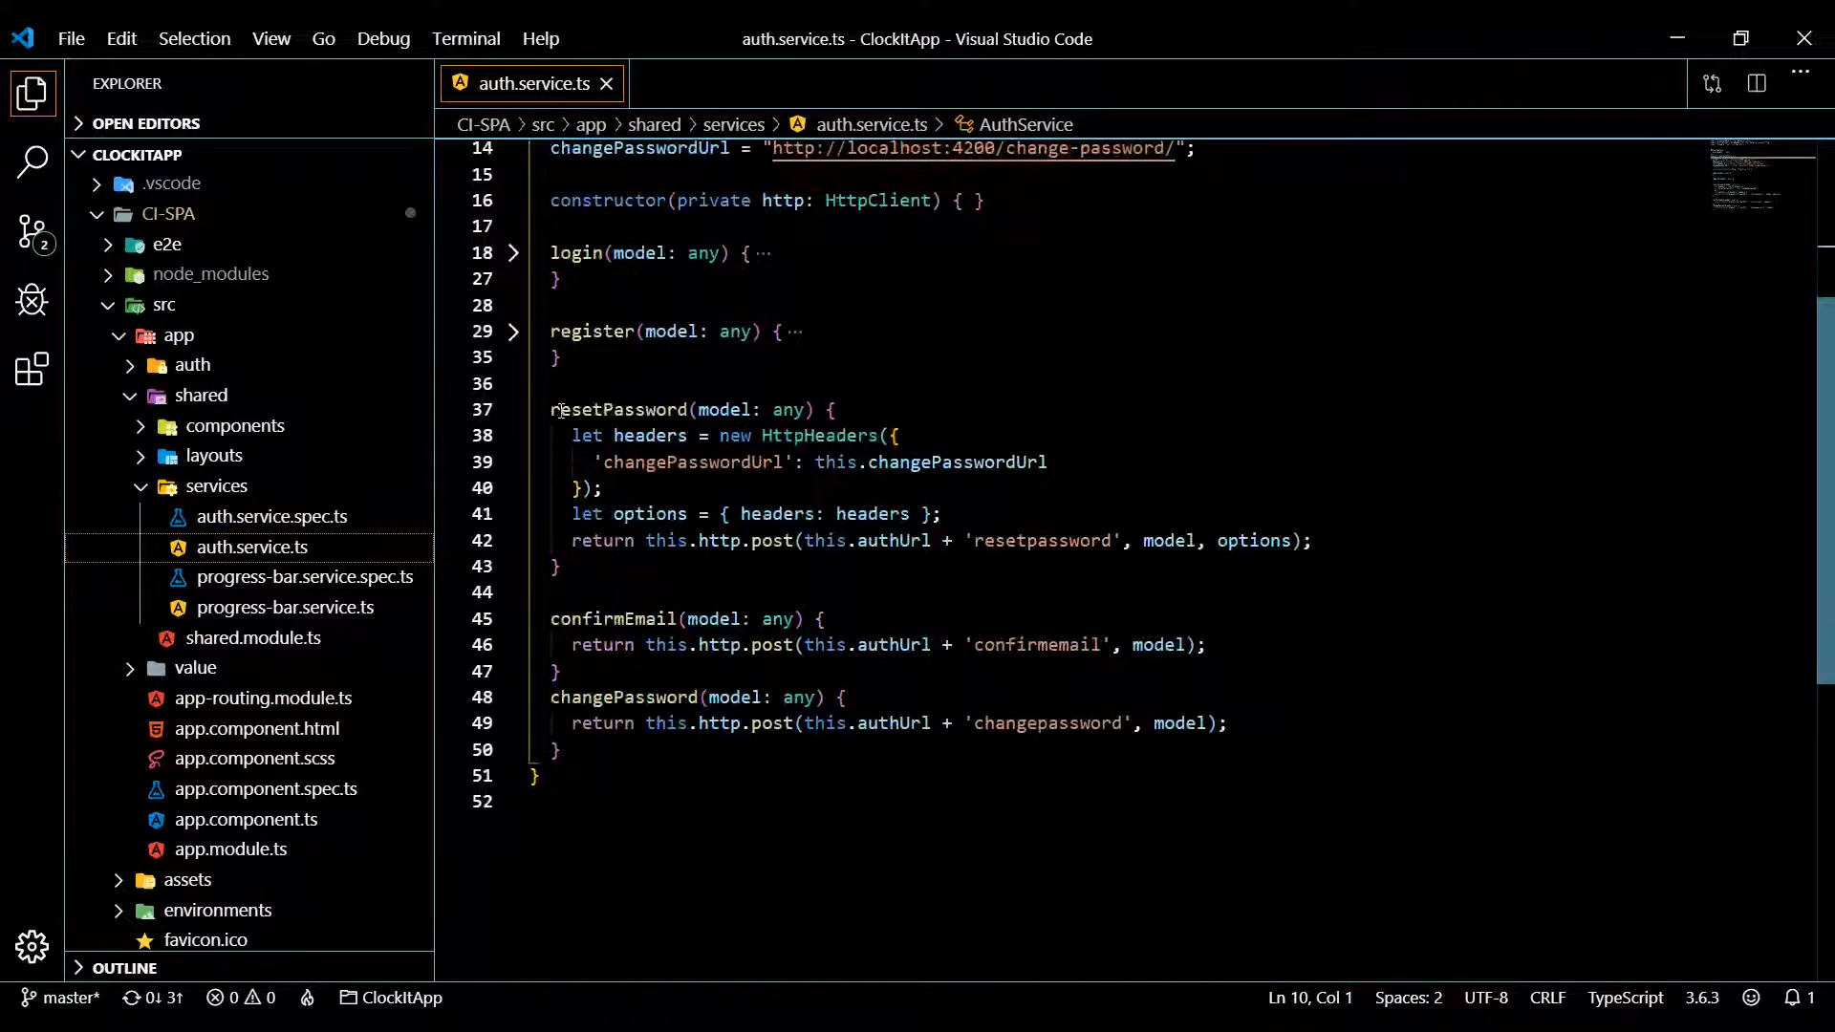
Fold the resetPassword, confirmEmail and changePassword bodies and add a blank line after confirmEmail
left_click(514, 409)
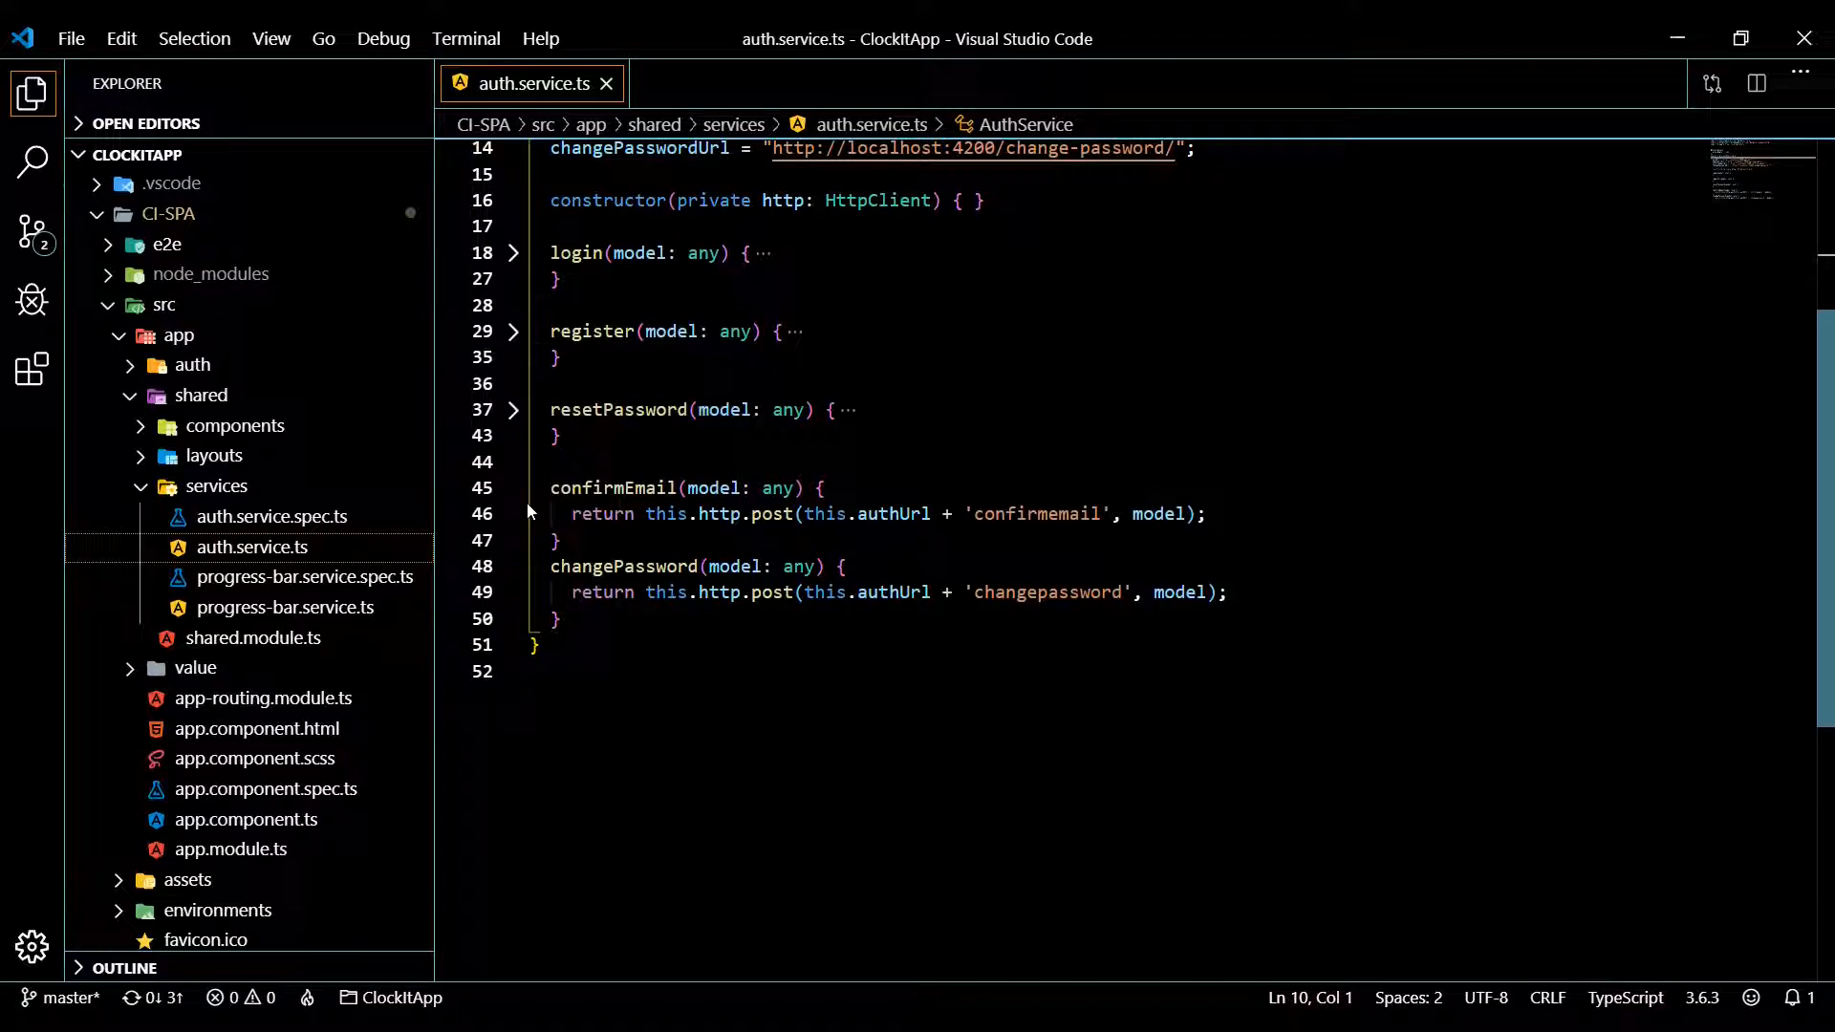
left_click(514, 487)
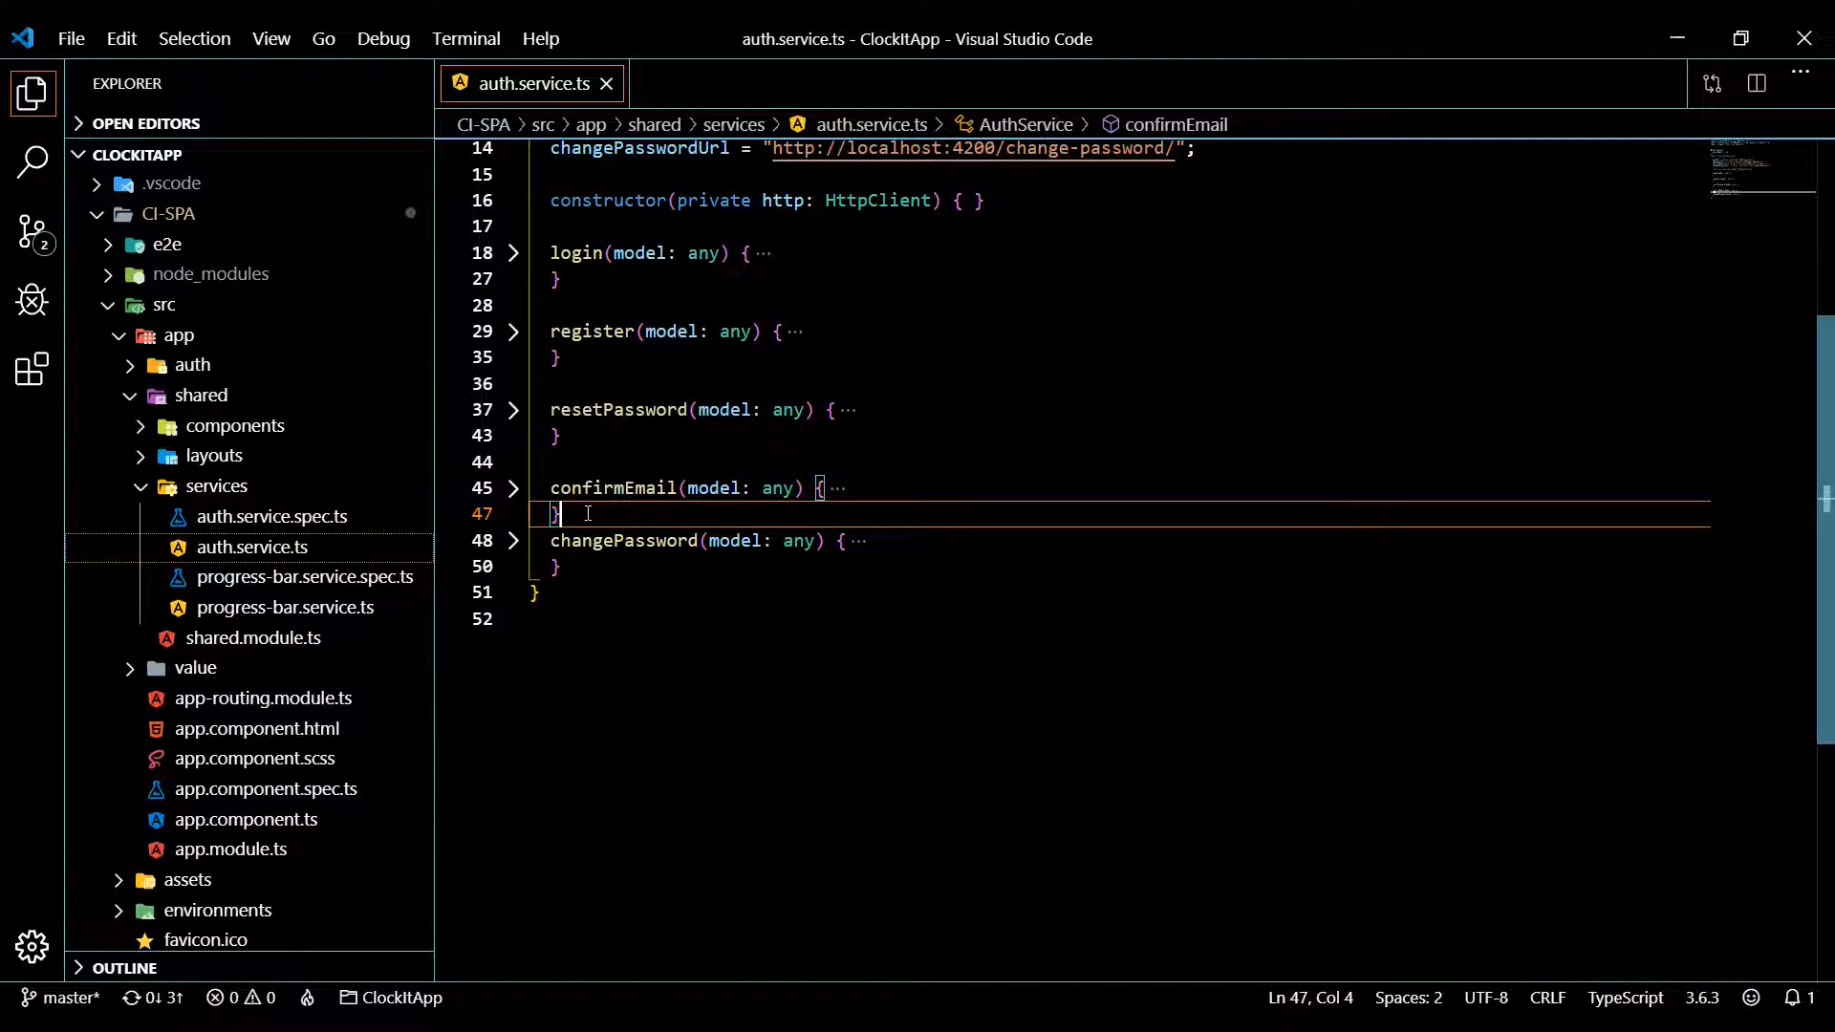
key("Enter")
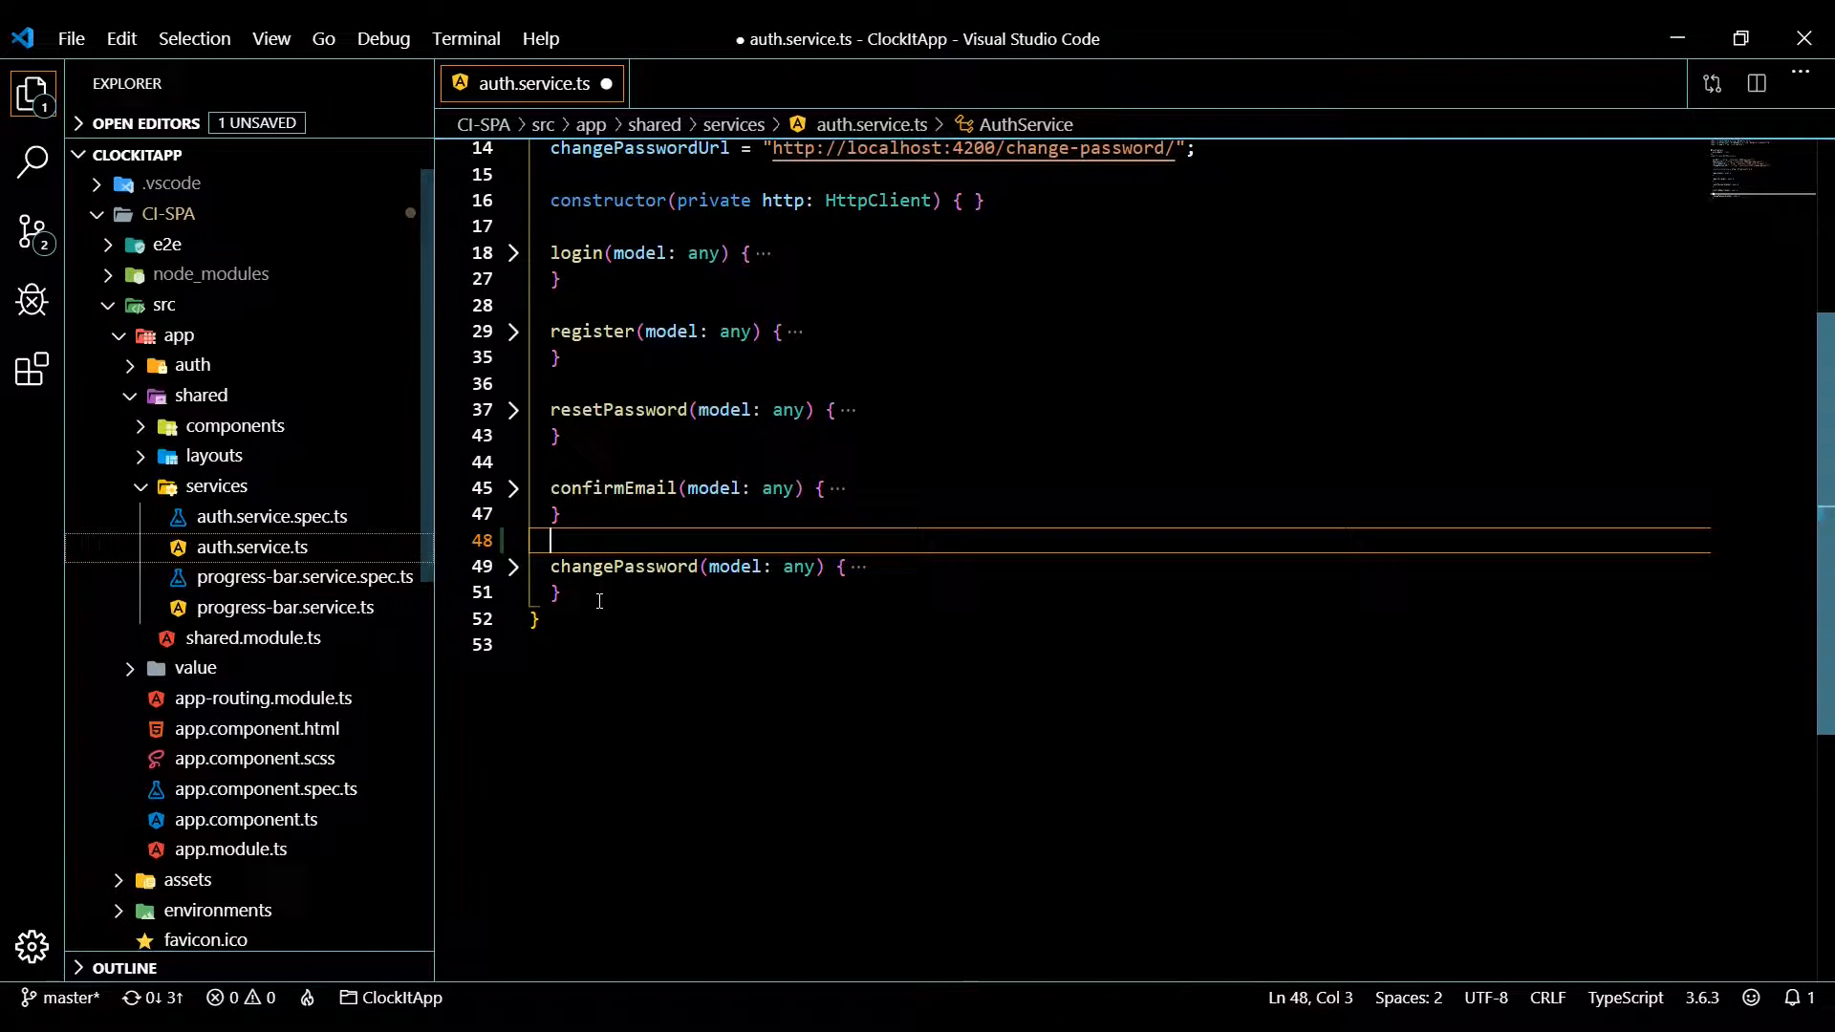
key("Enter")
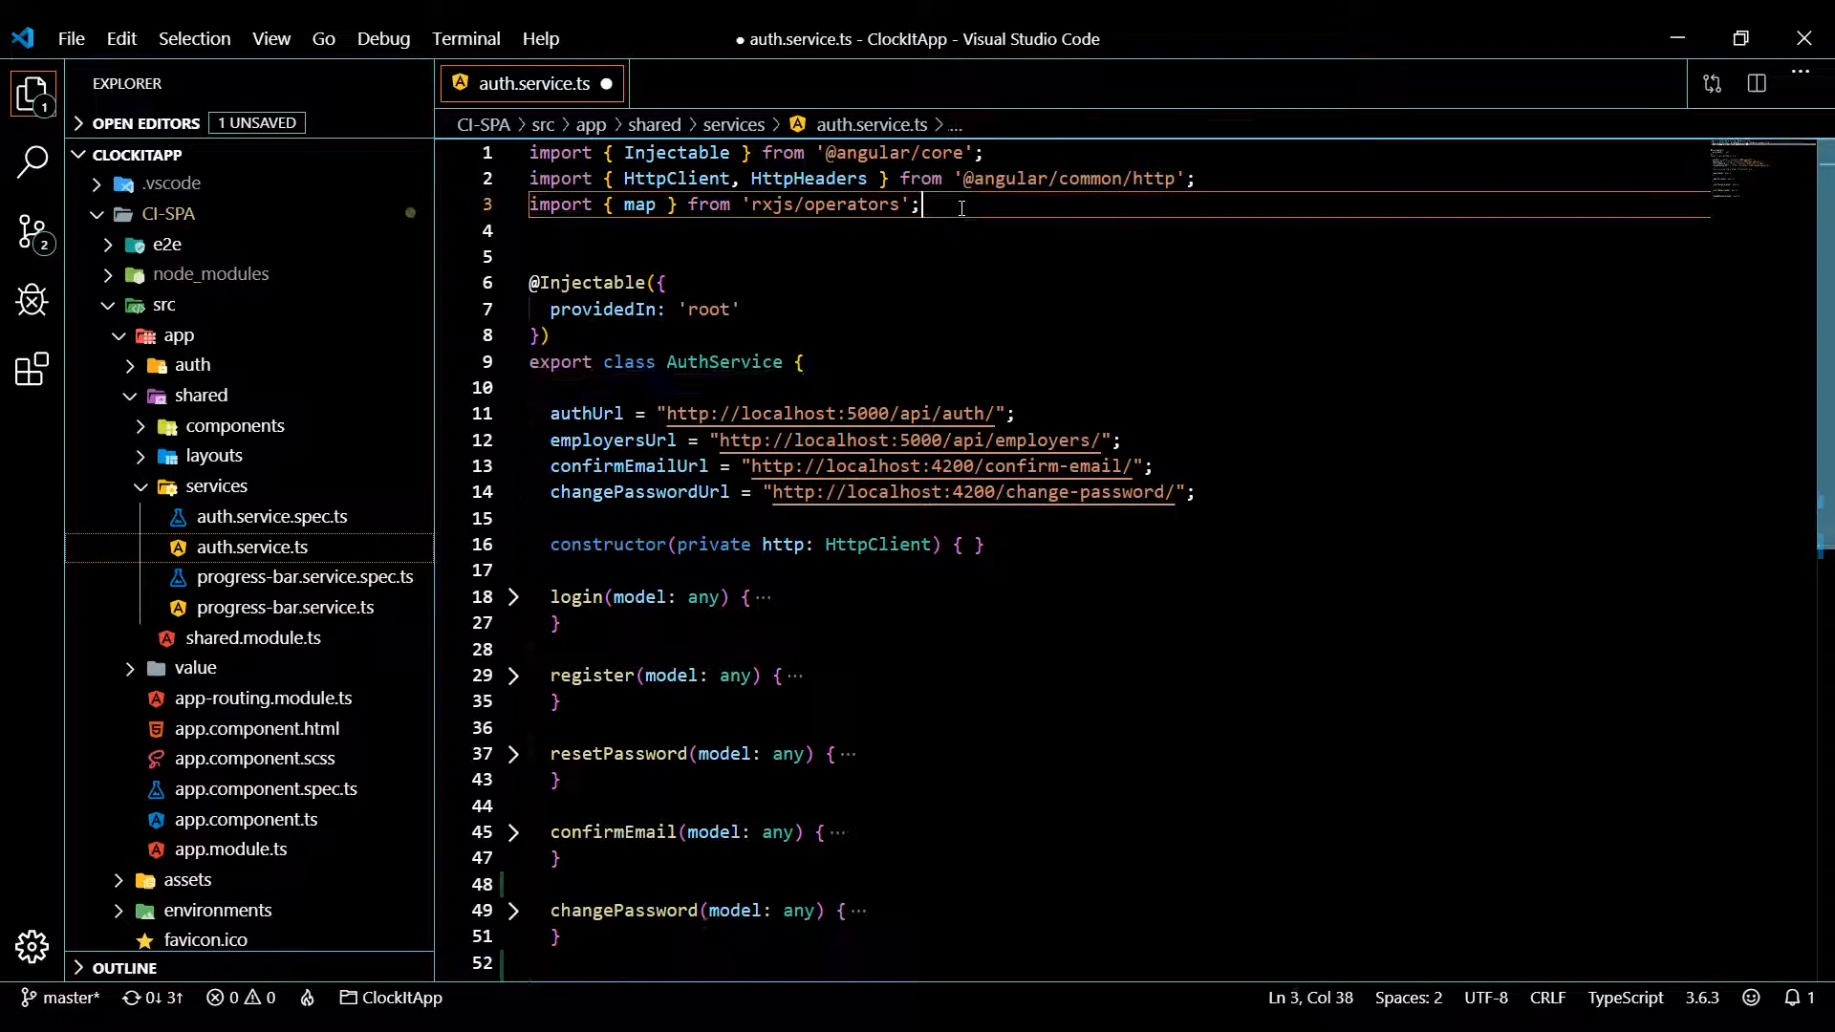
type("import { JwtHelperService } from \"@auth0/angular-jwt\";")
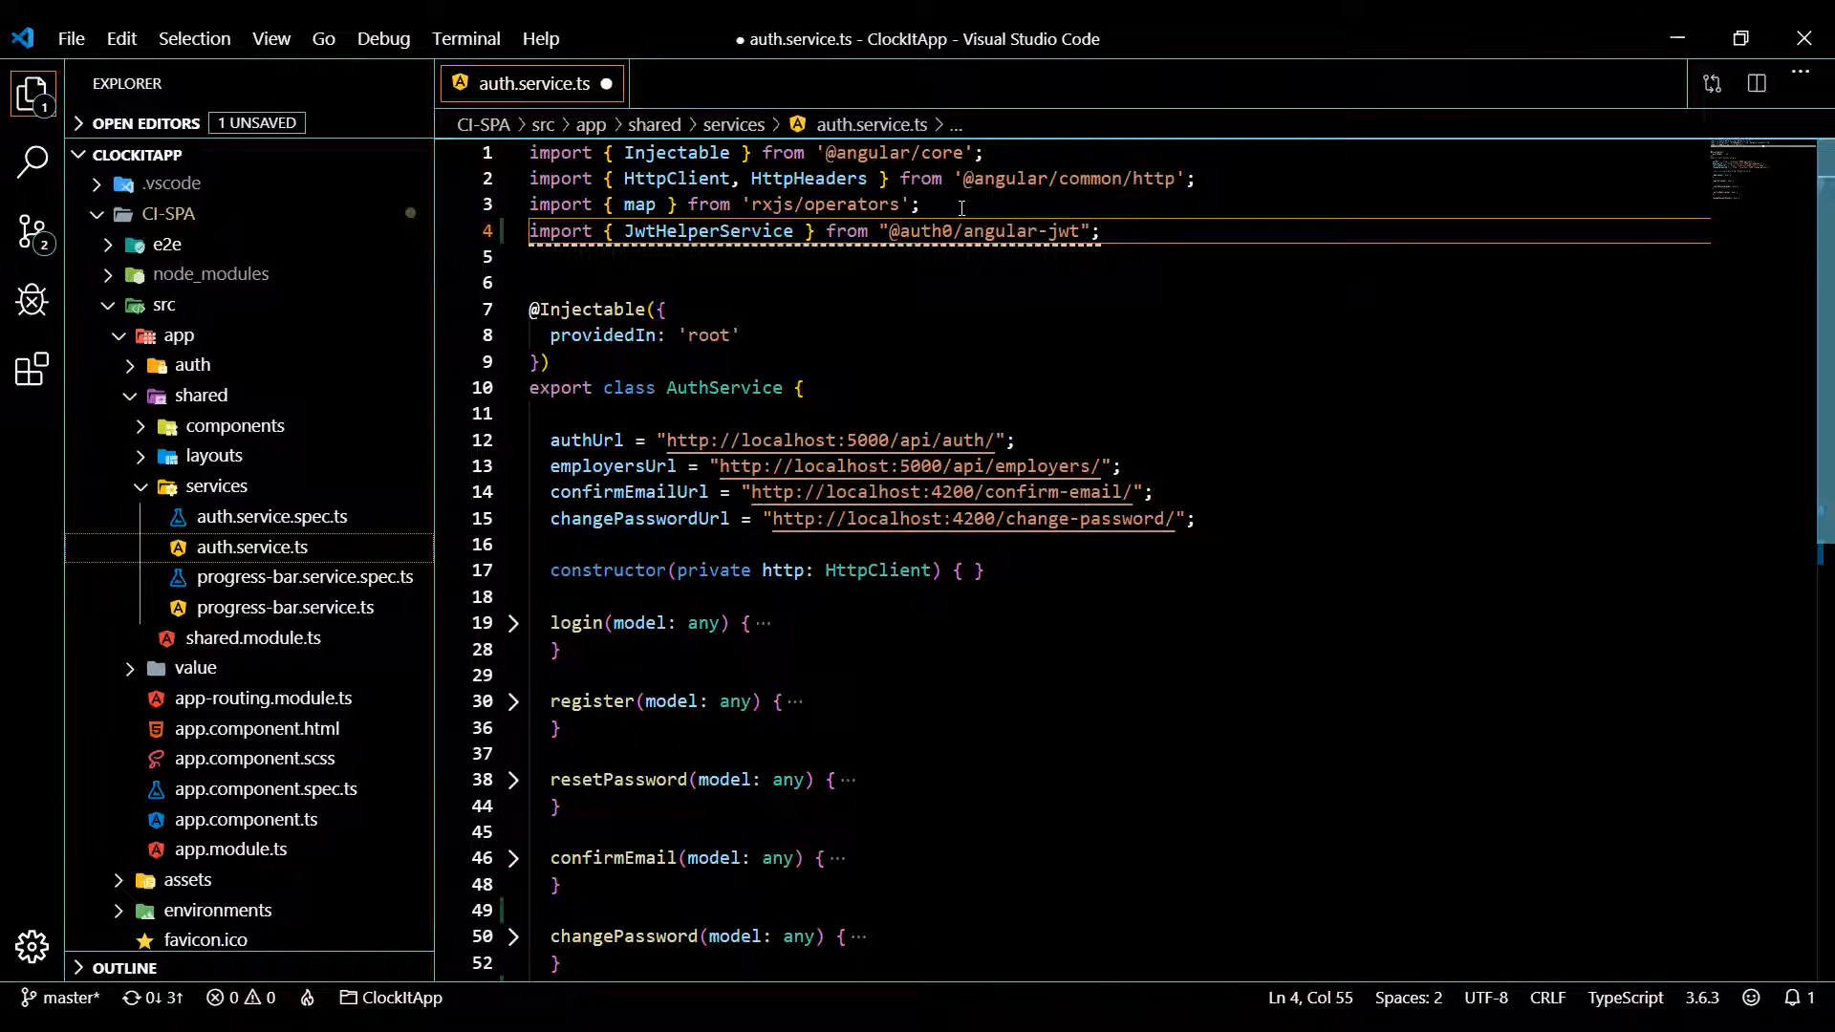
double_click(707, 229)
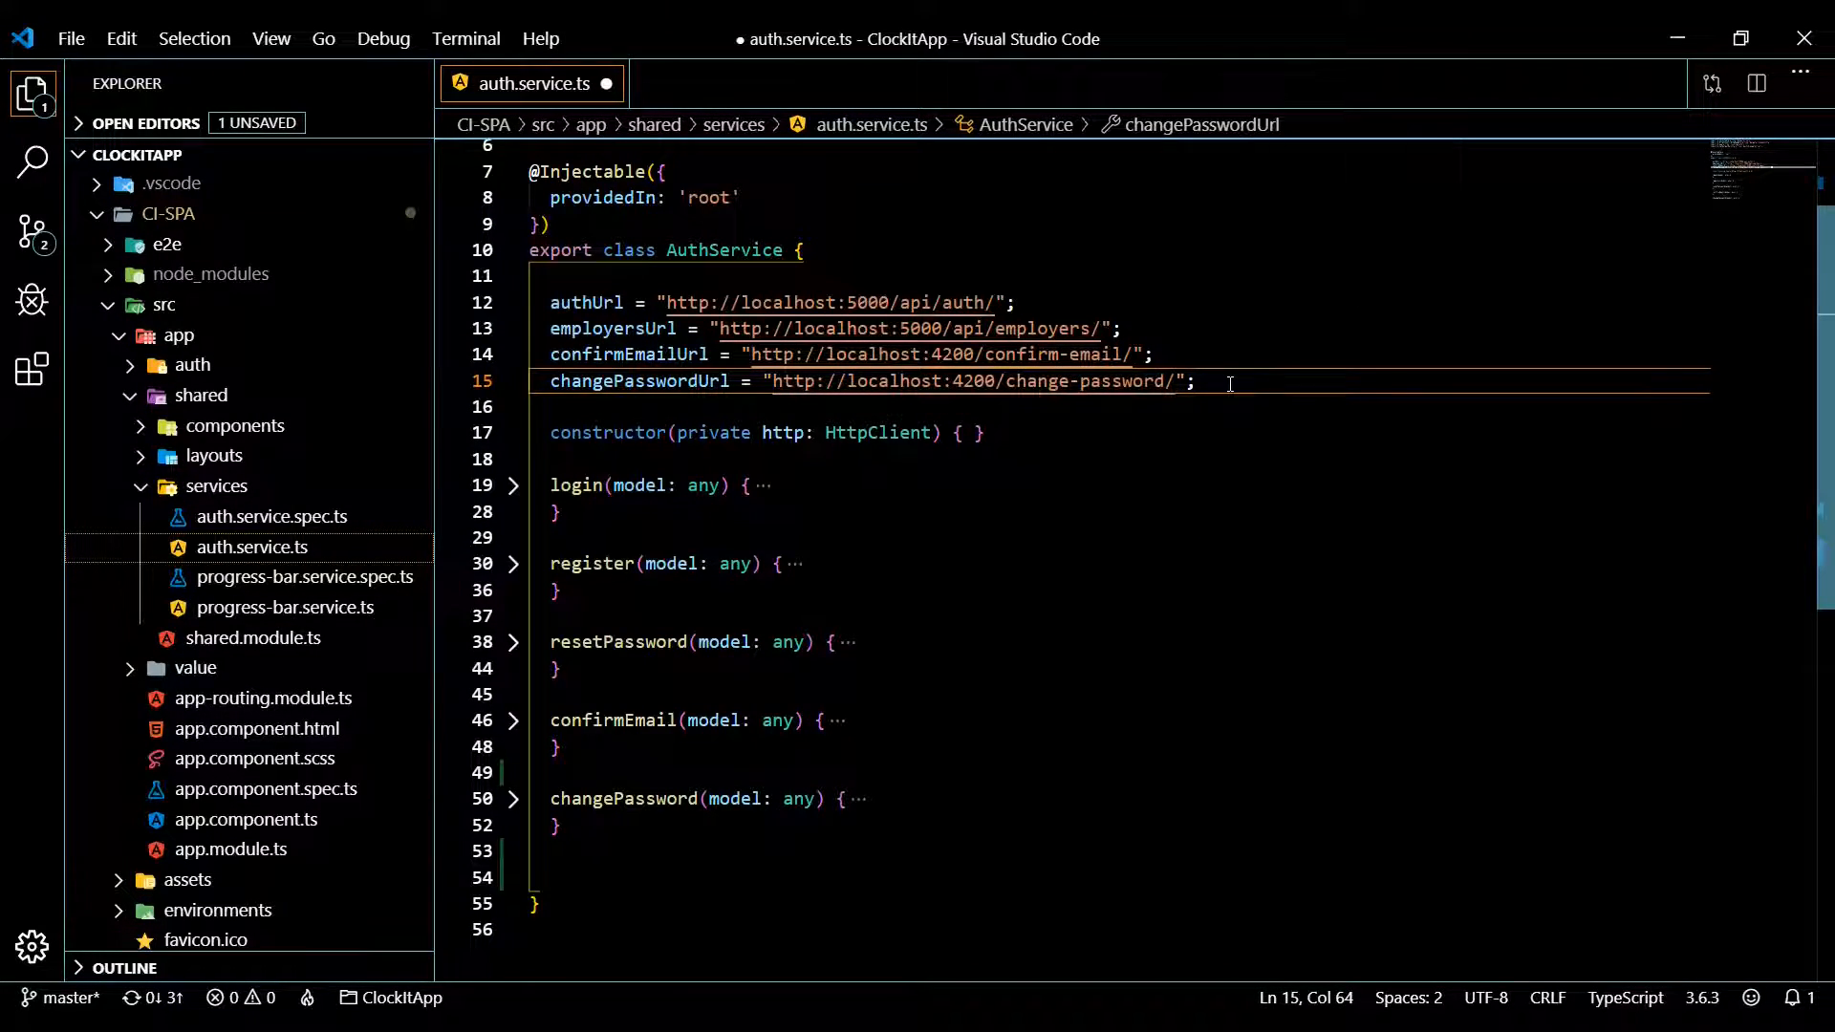
type("helper = new JwtHelperService();")
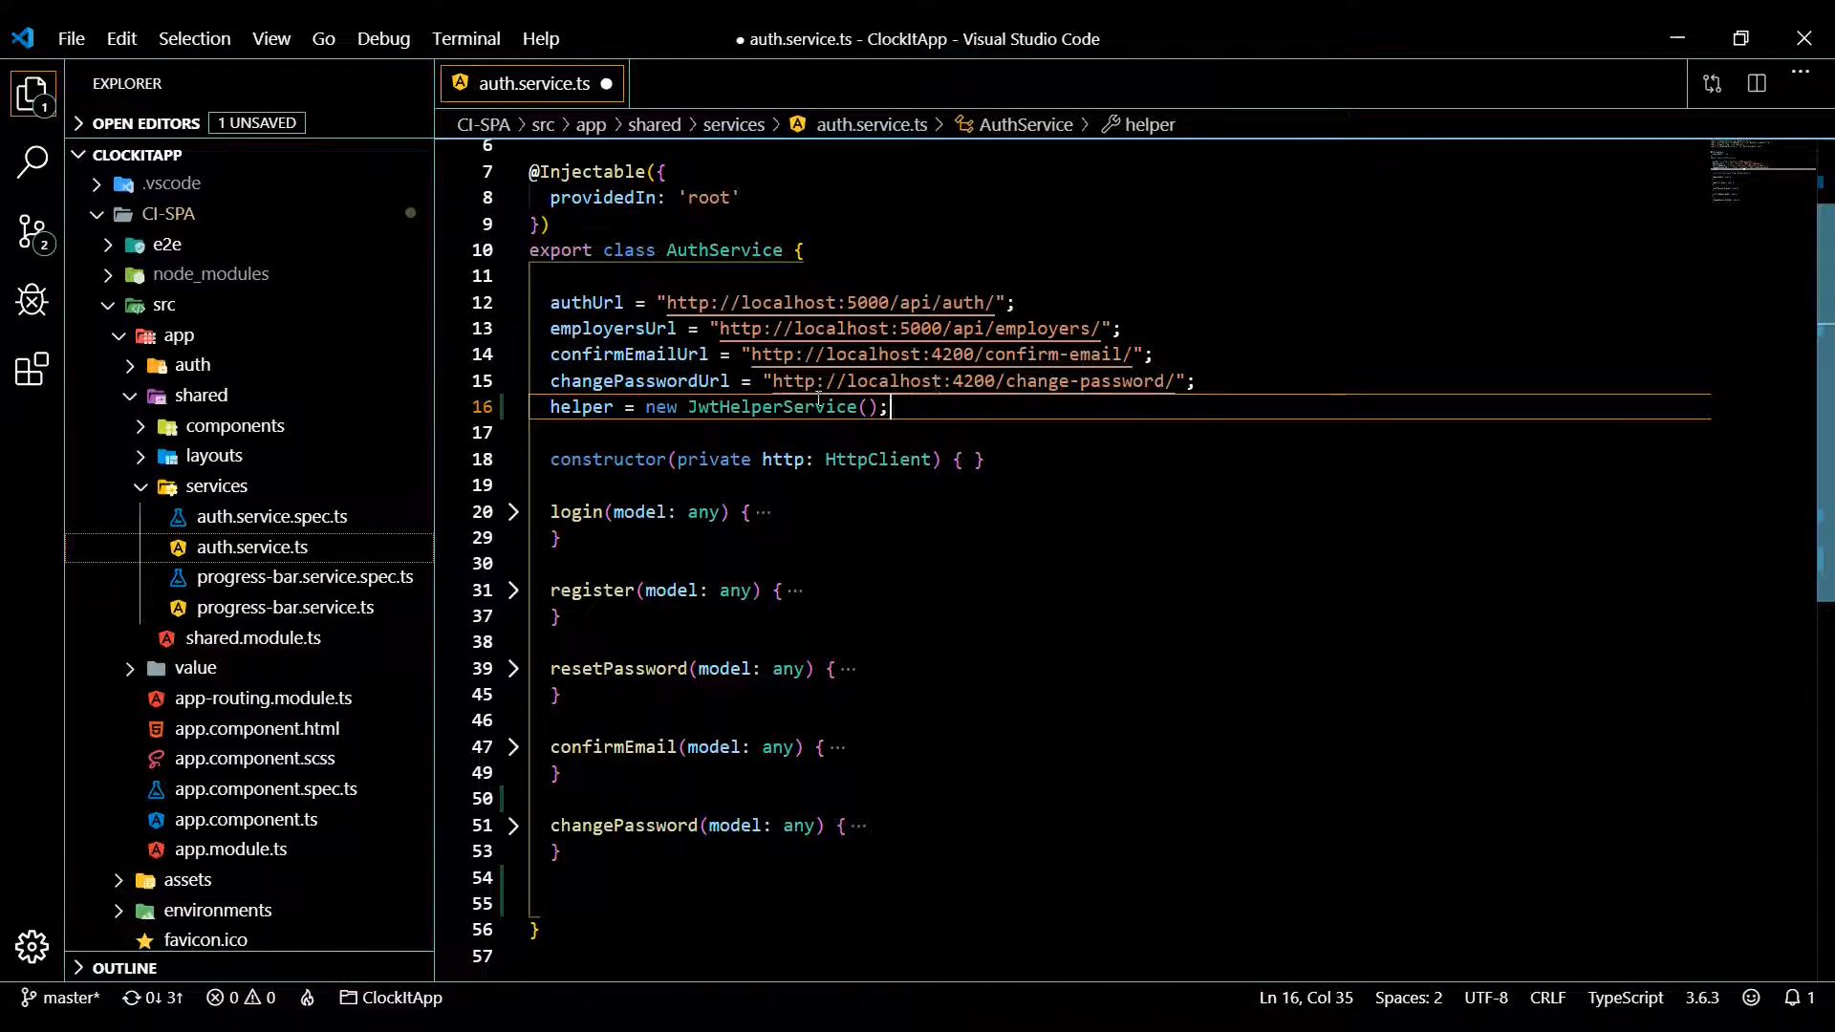
double_click(772, 405)
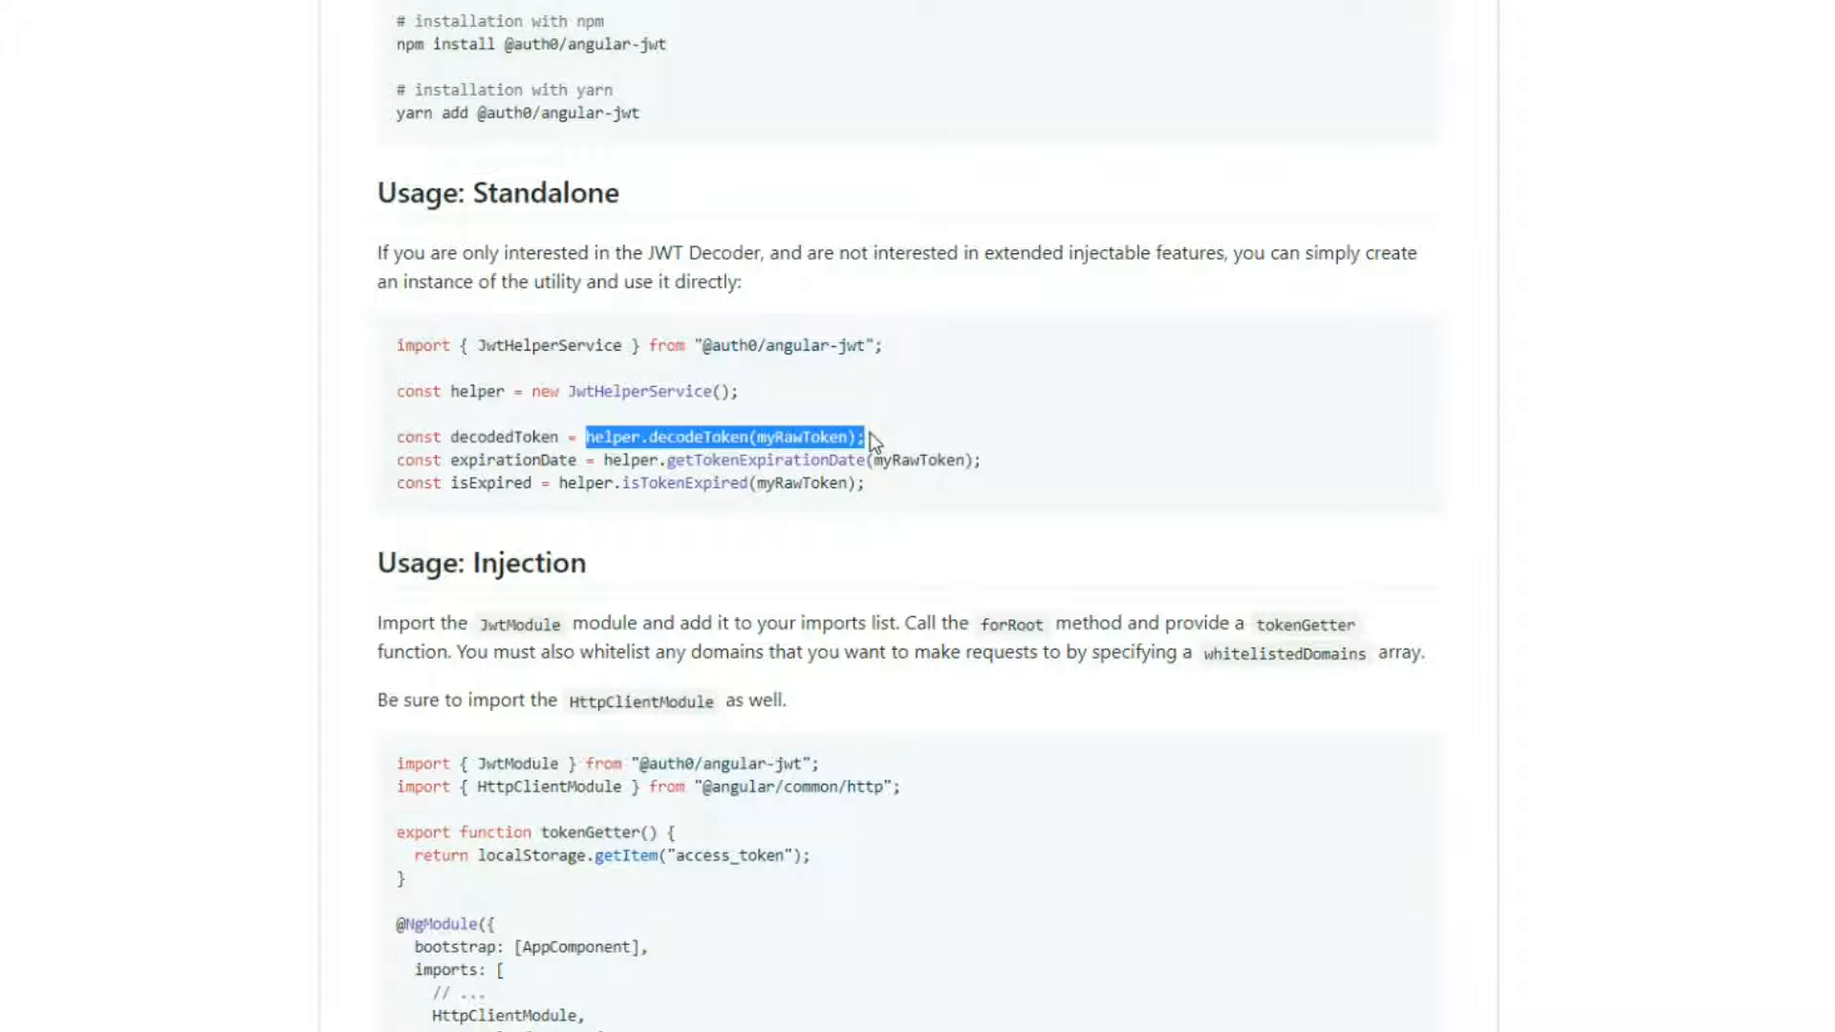
scroll("down", 3)
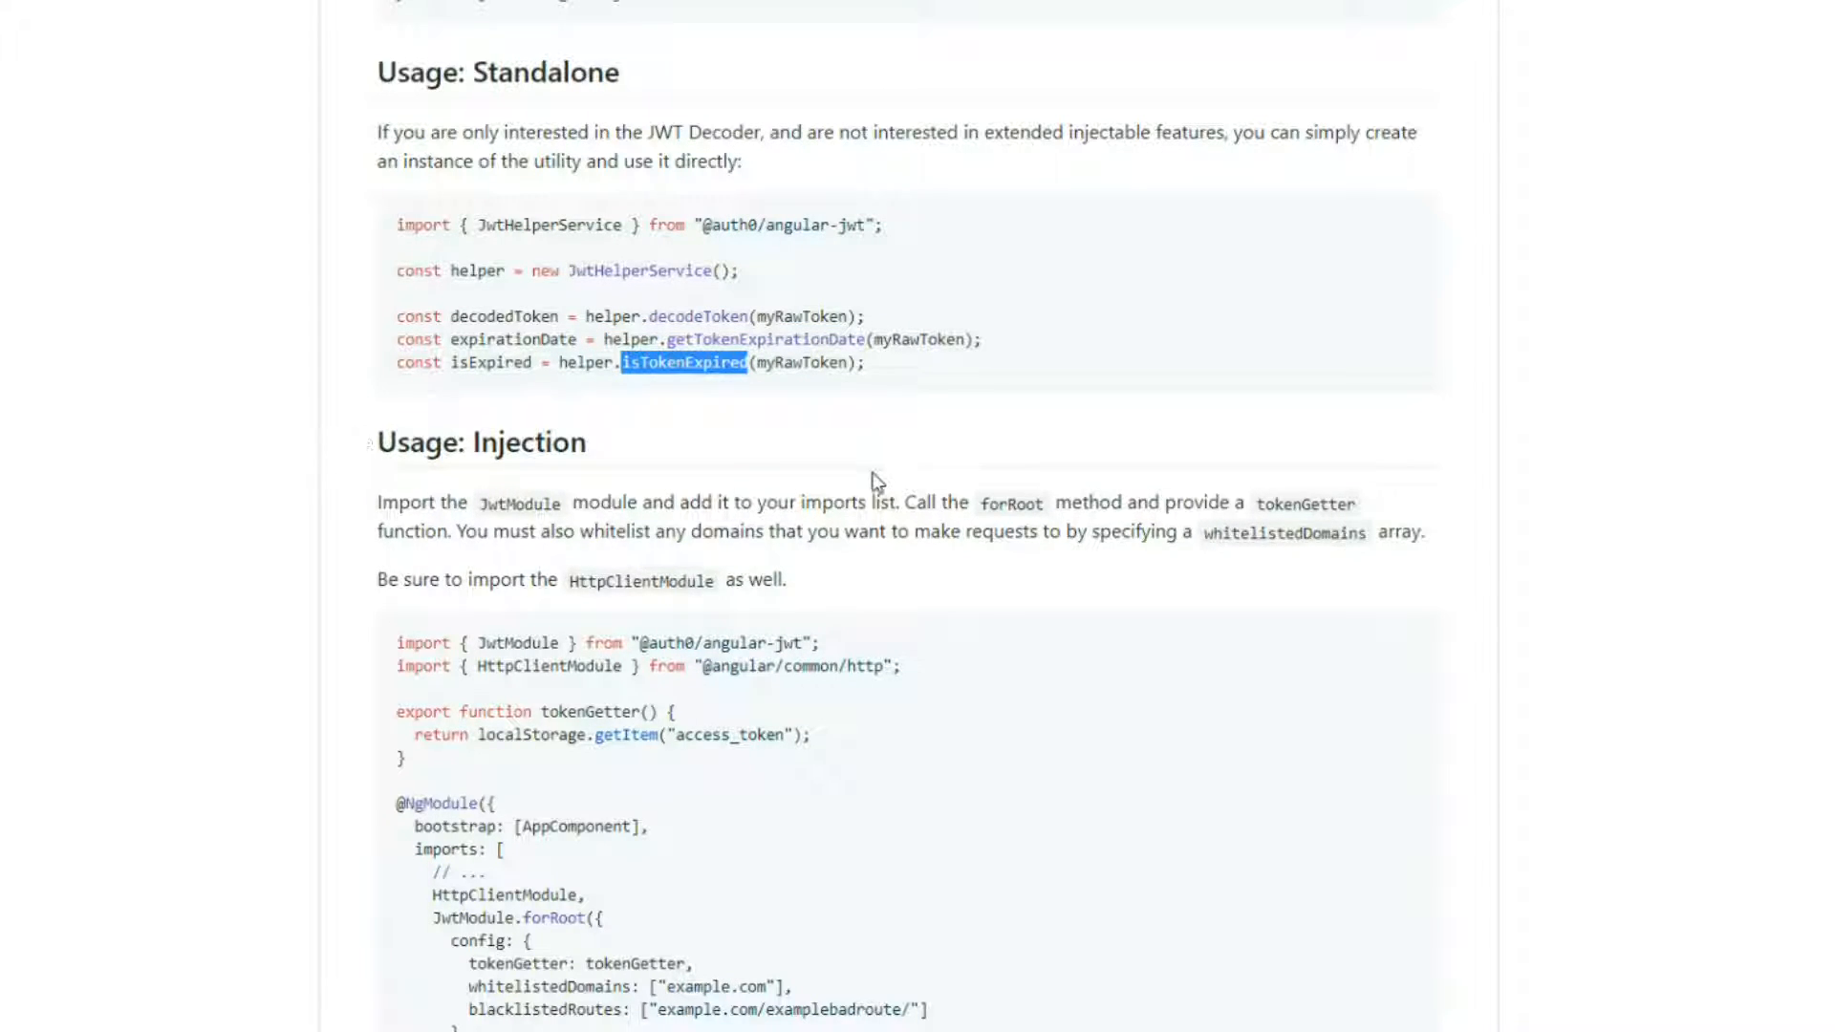
mouse_move(558, 363)
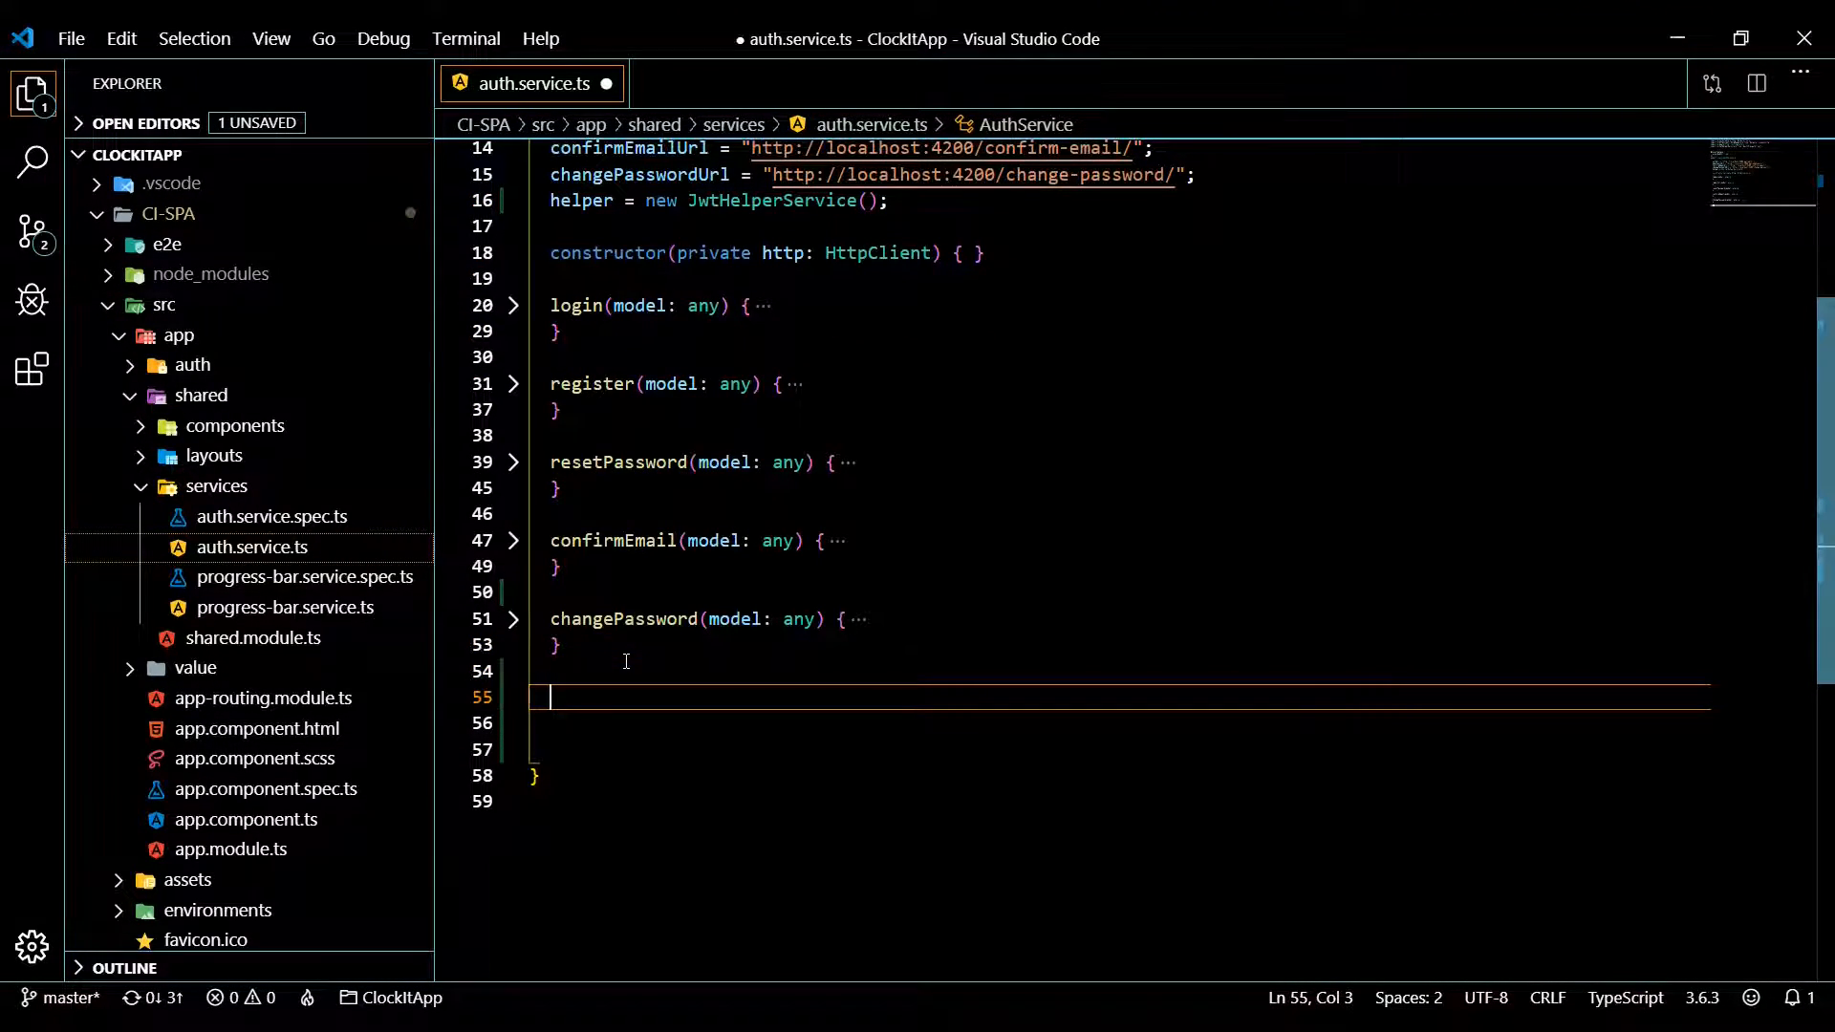
Start loggedIn() with 'const token = localStorage.getItem('token');'
type("logge")
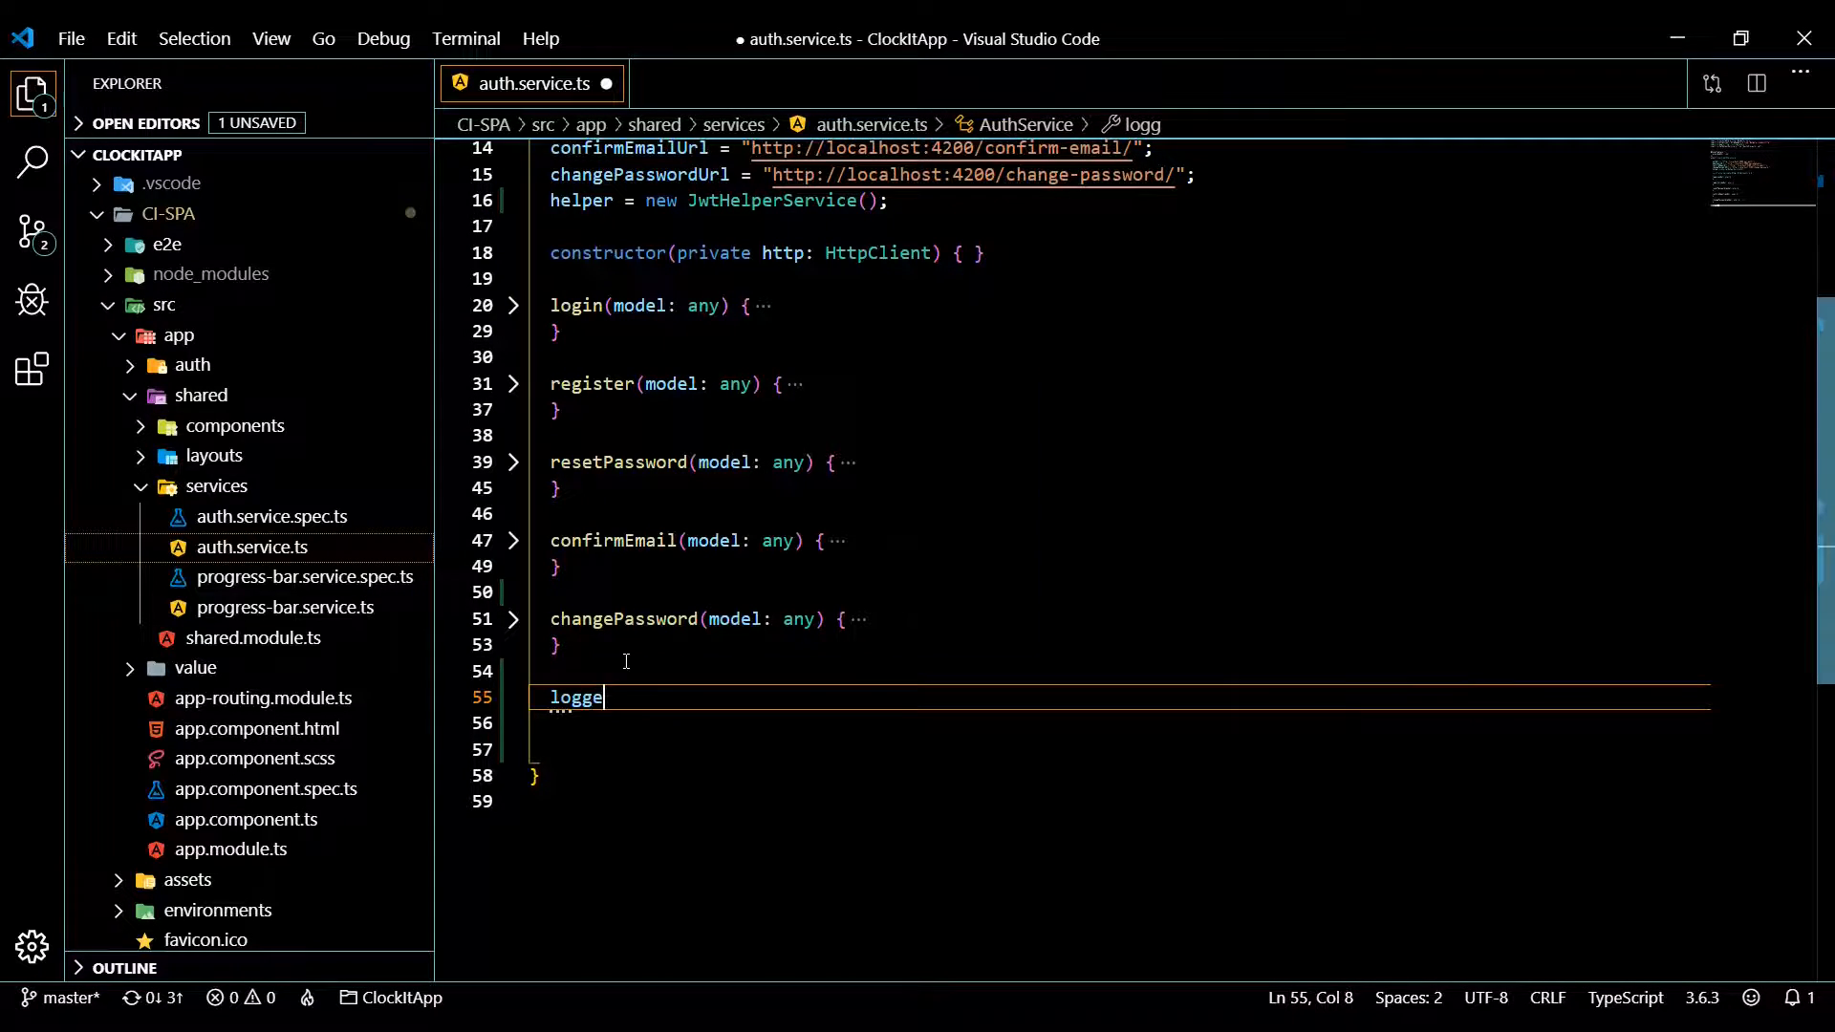
type("dIn()")
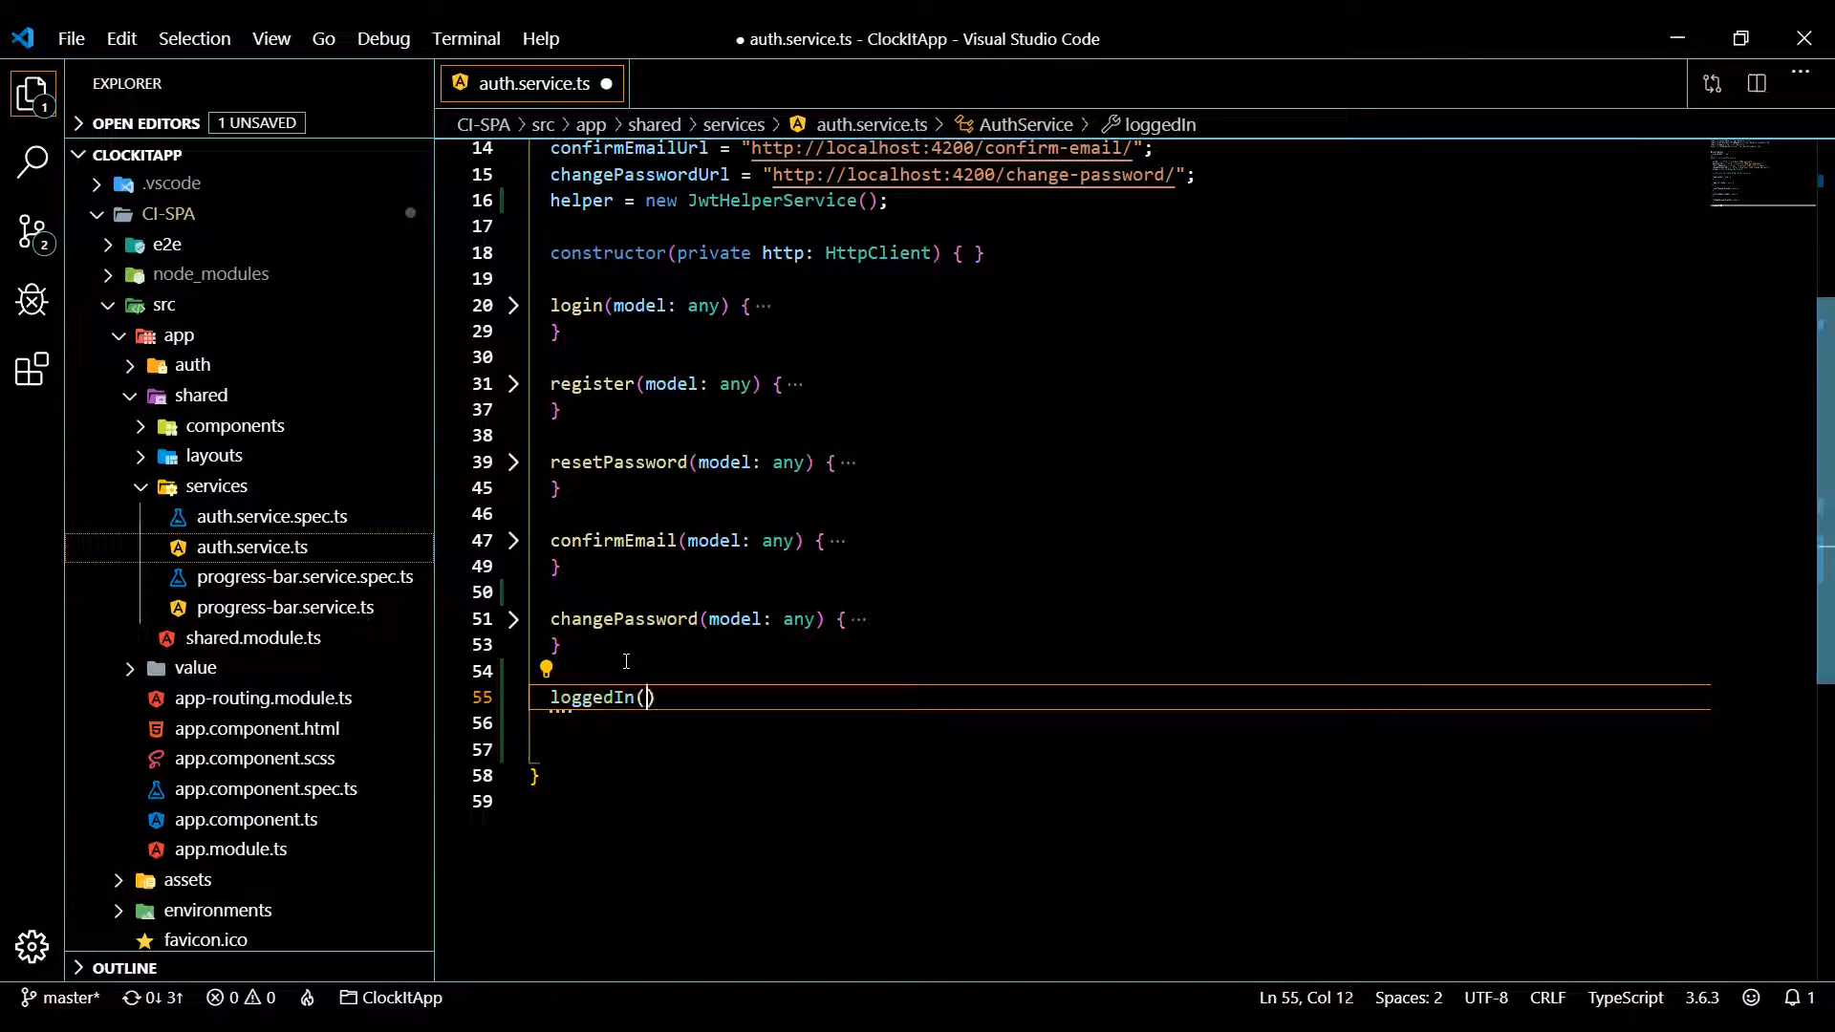
type("{")
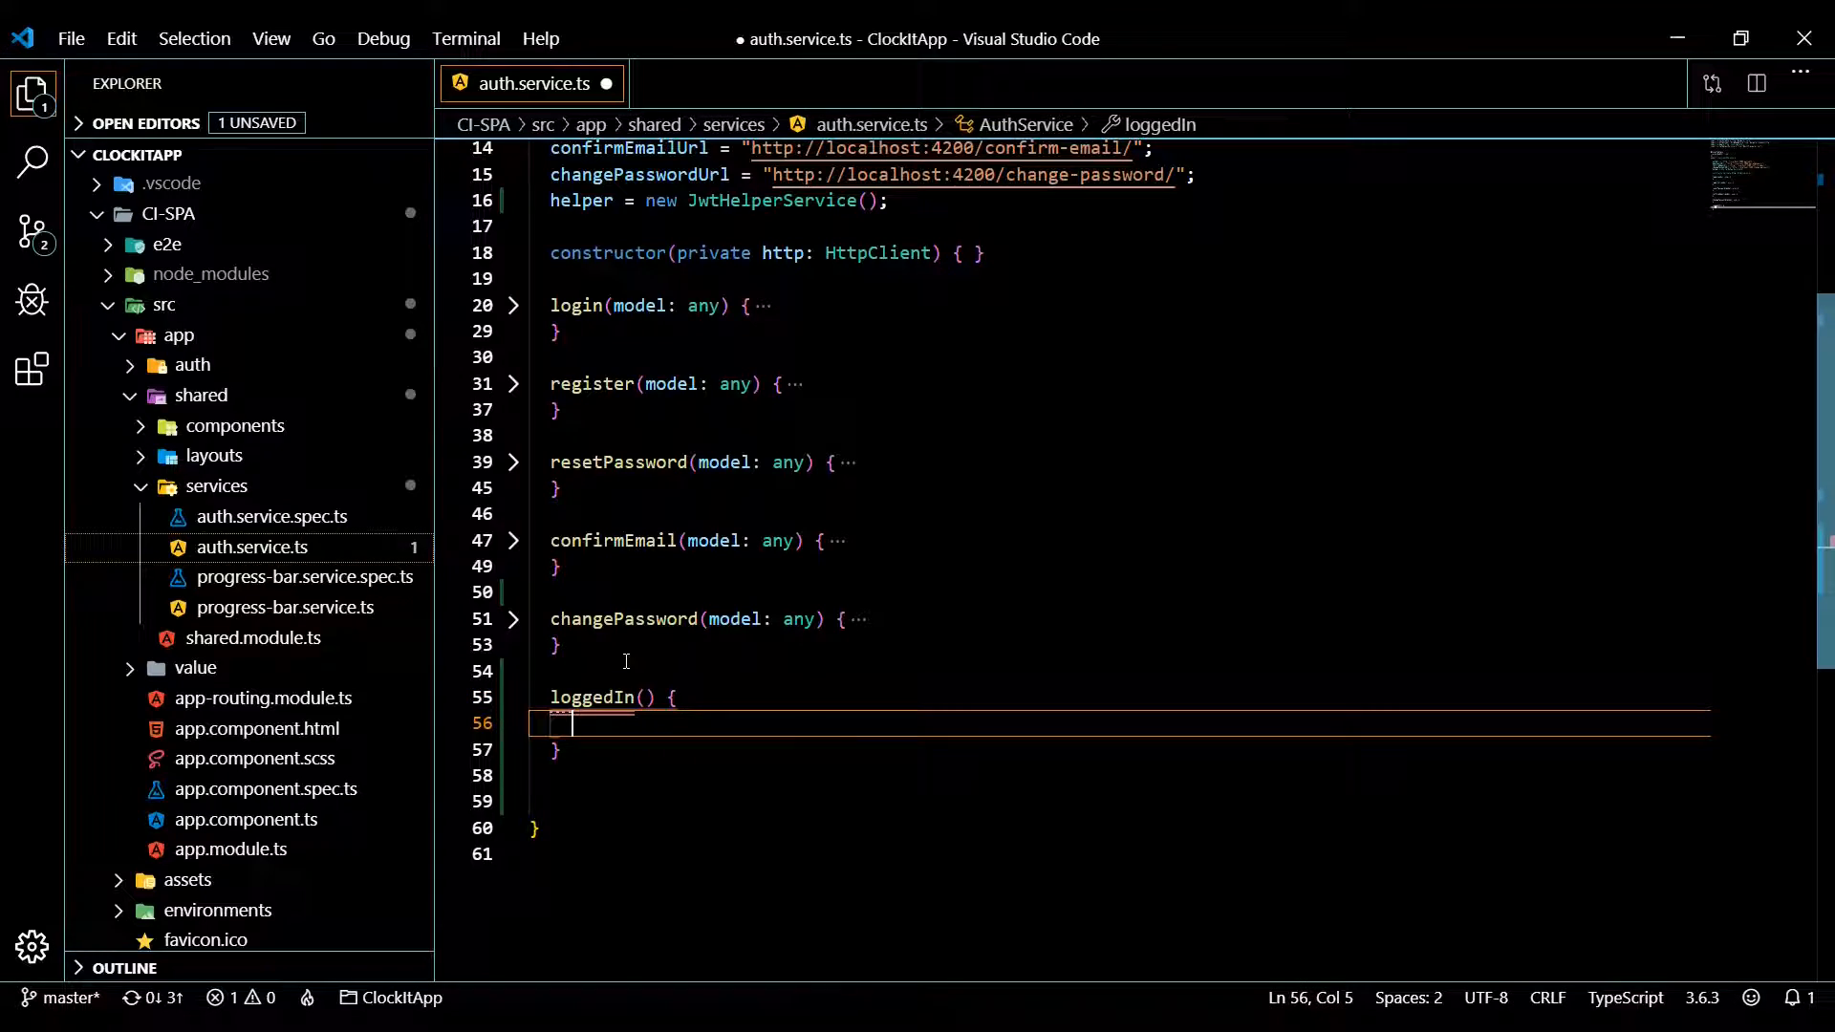
type("cons")
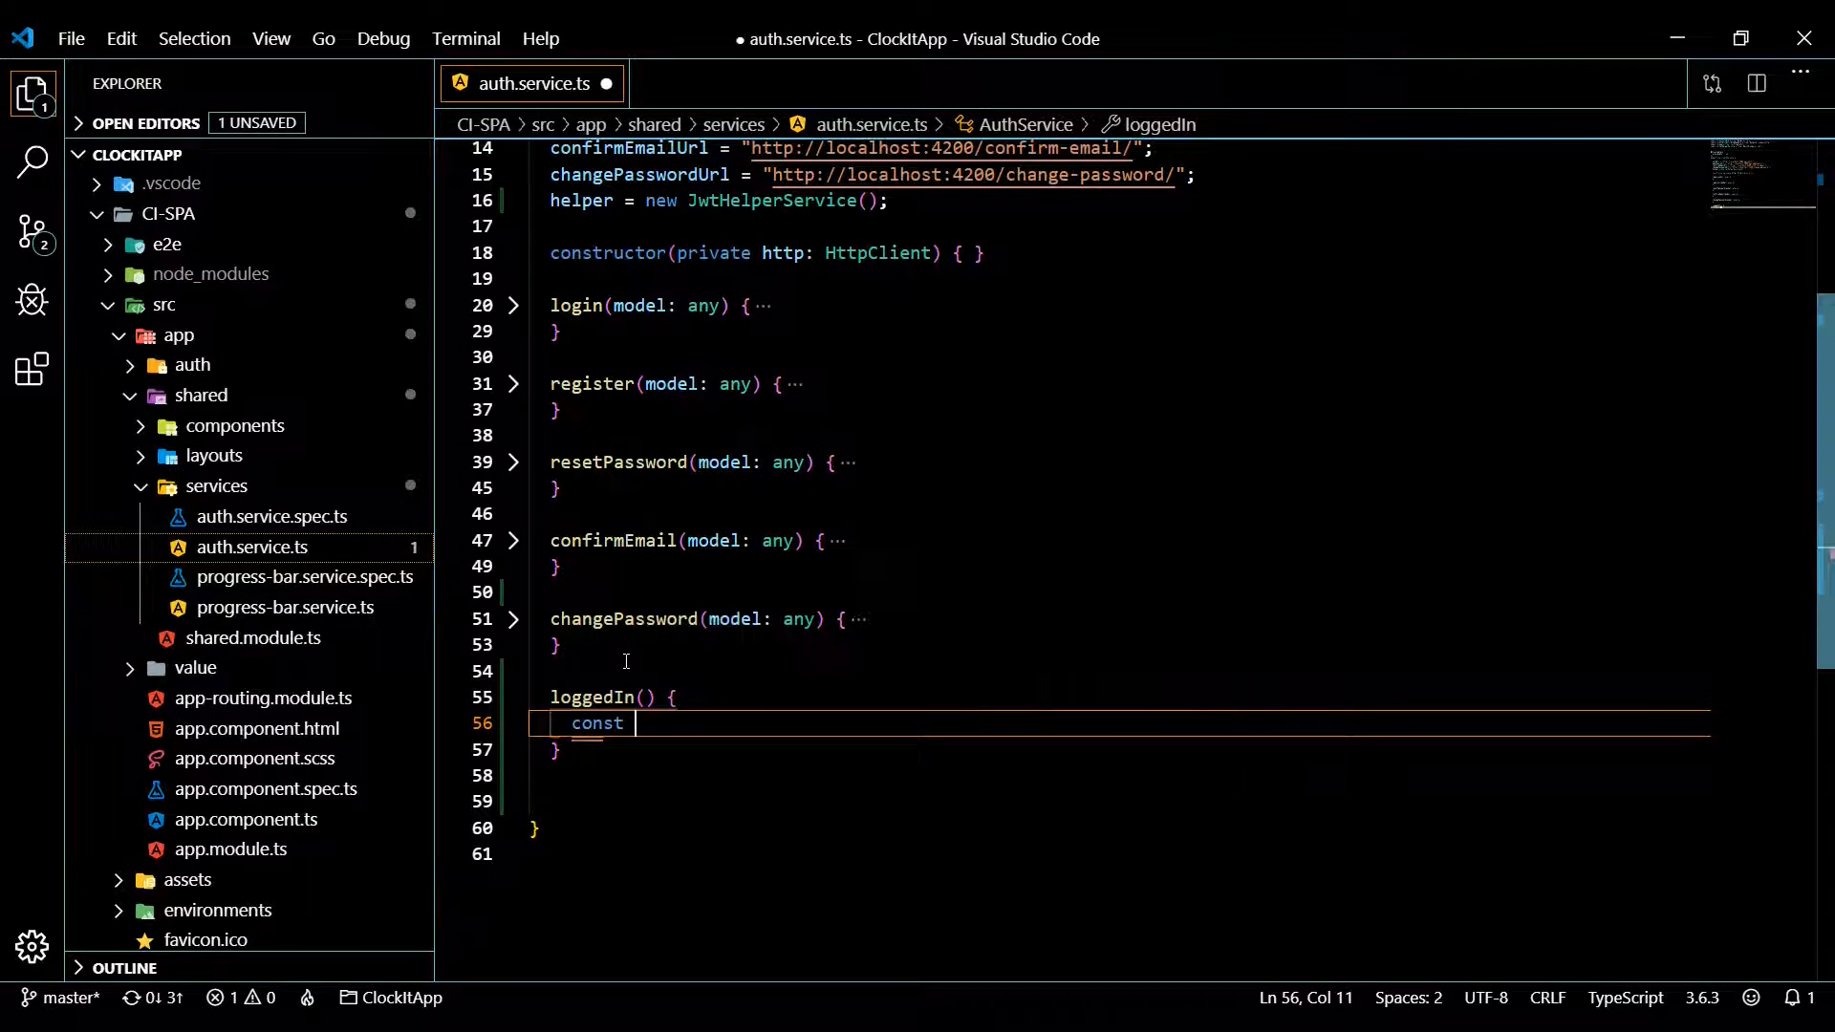
type("token")
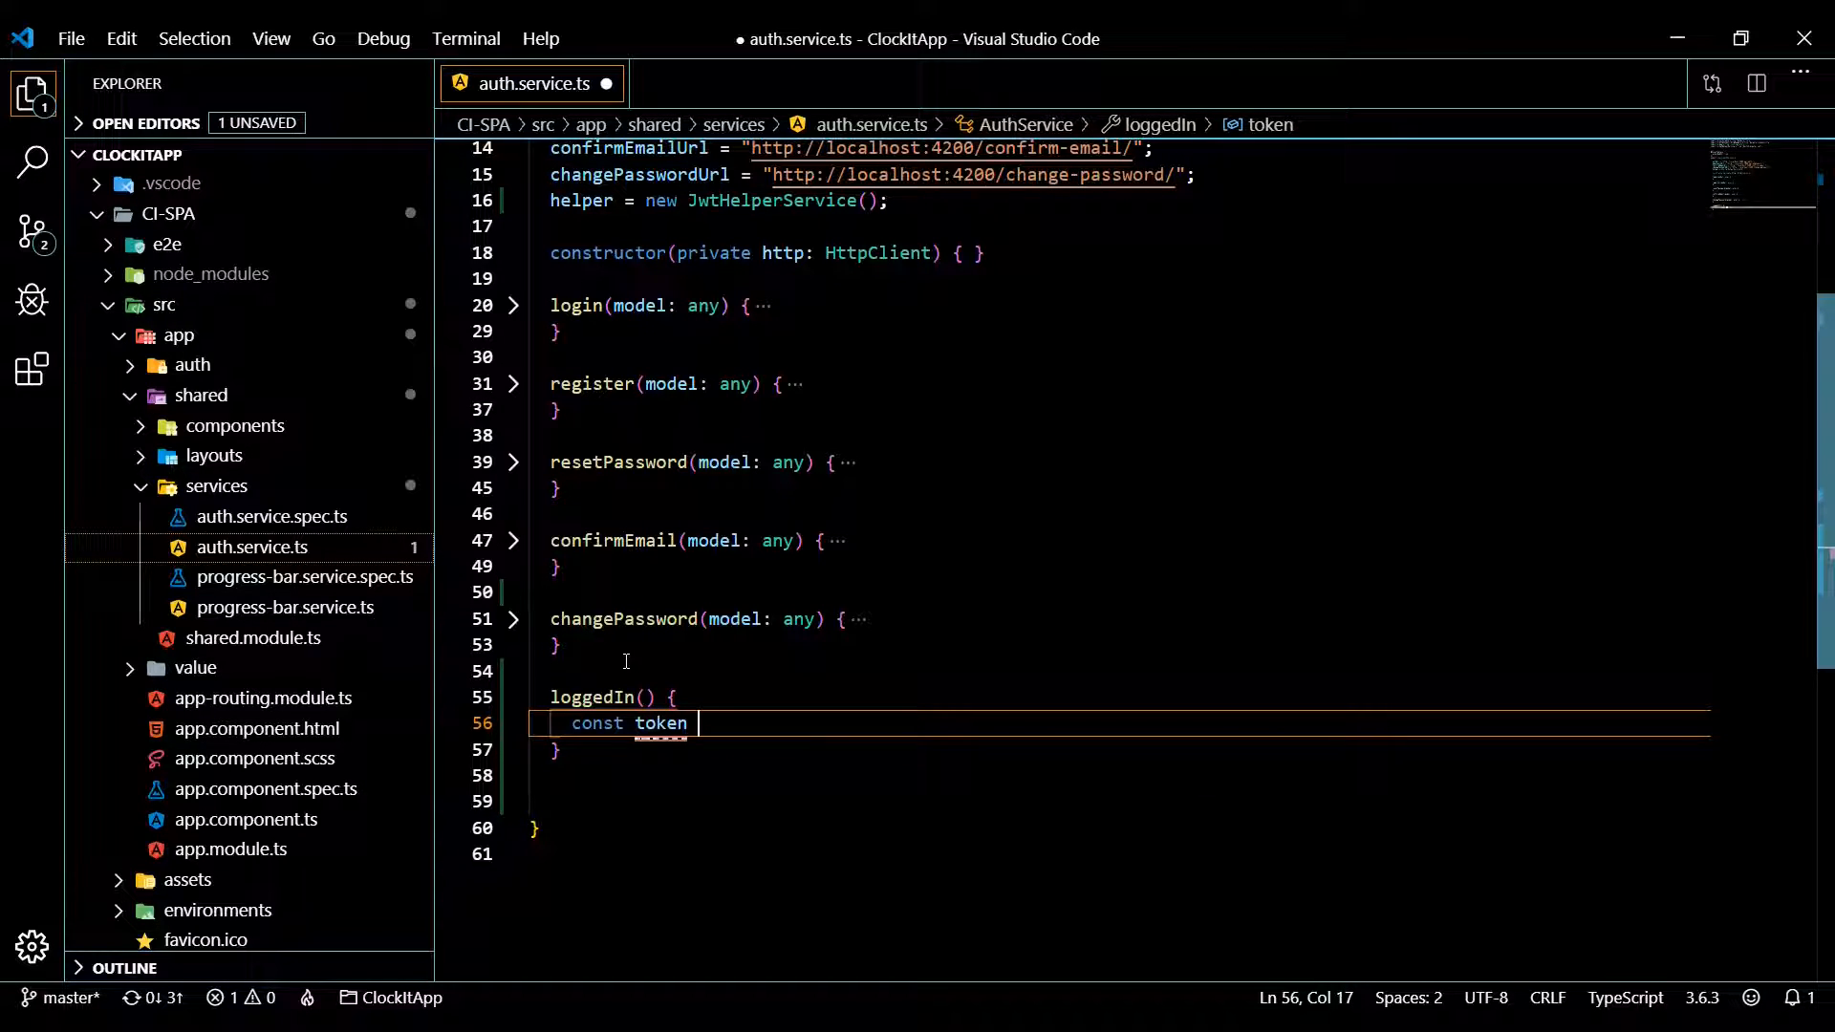
type("= localStorage.ge")
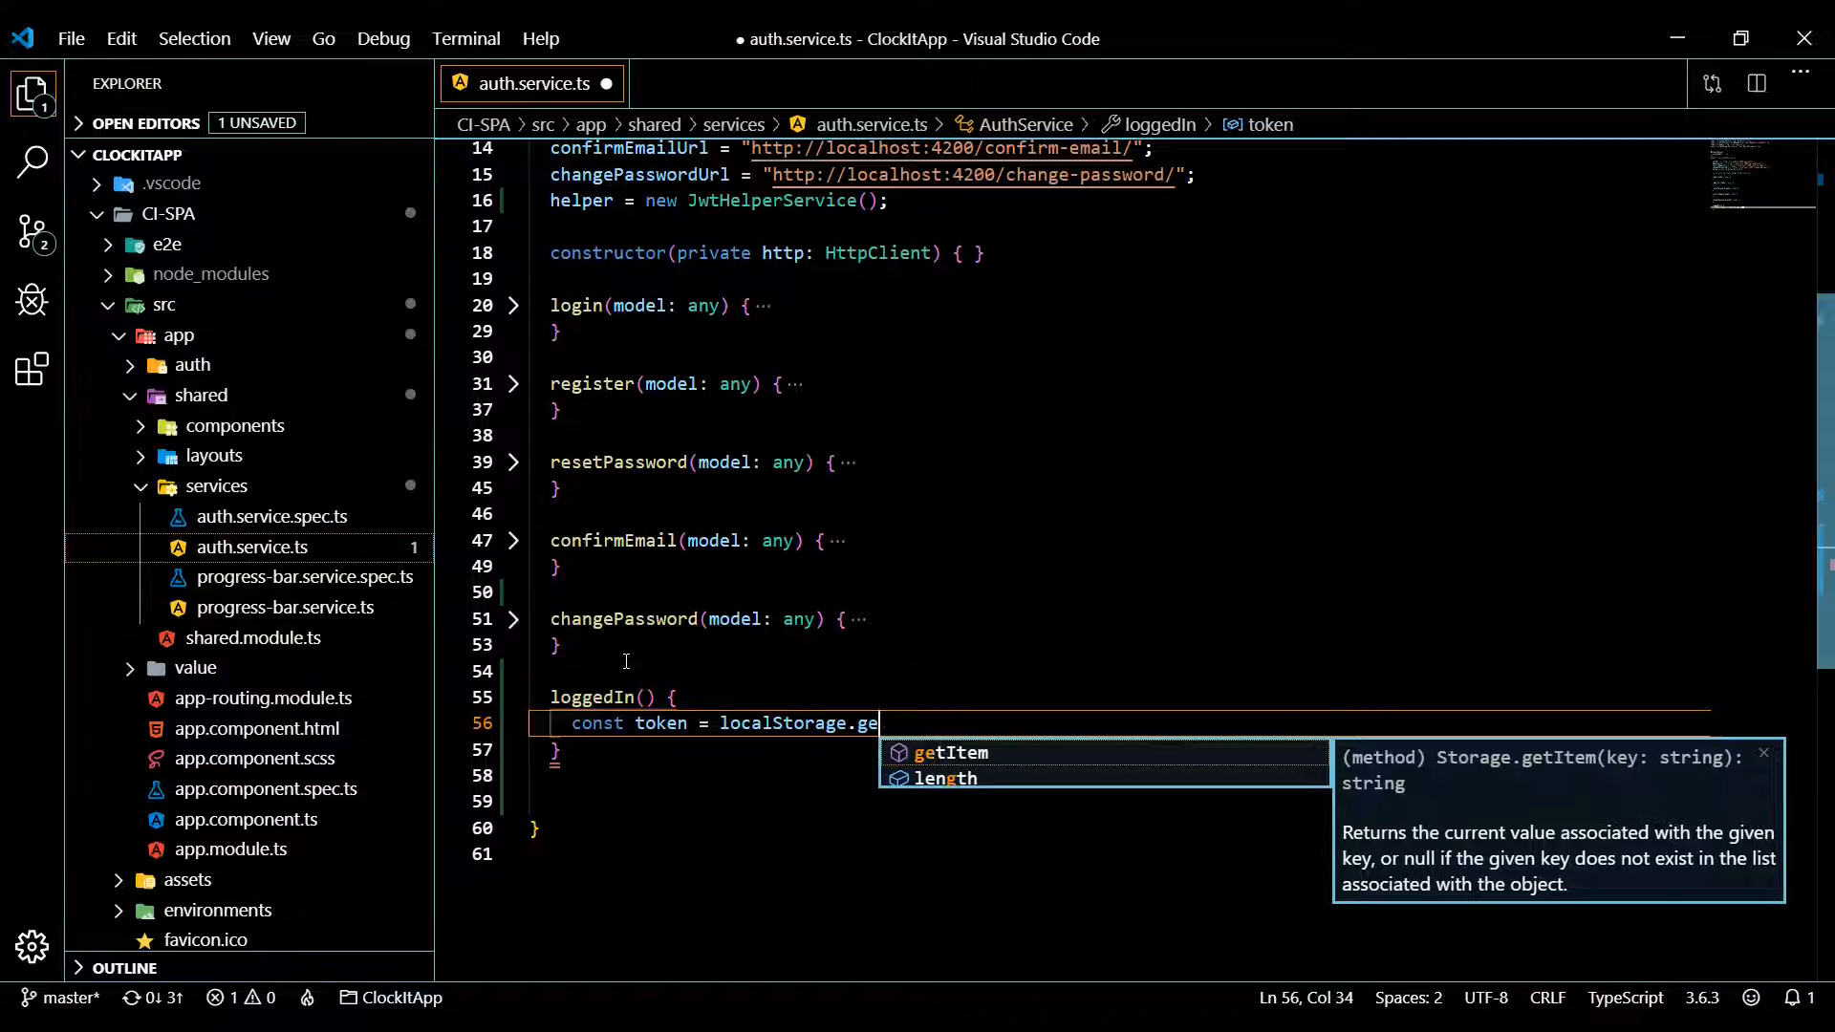
type("tItem('to'")
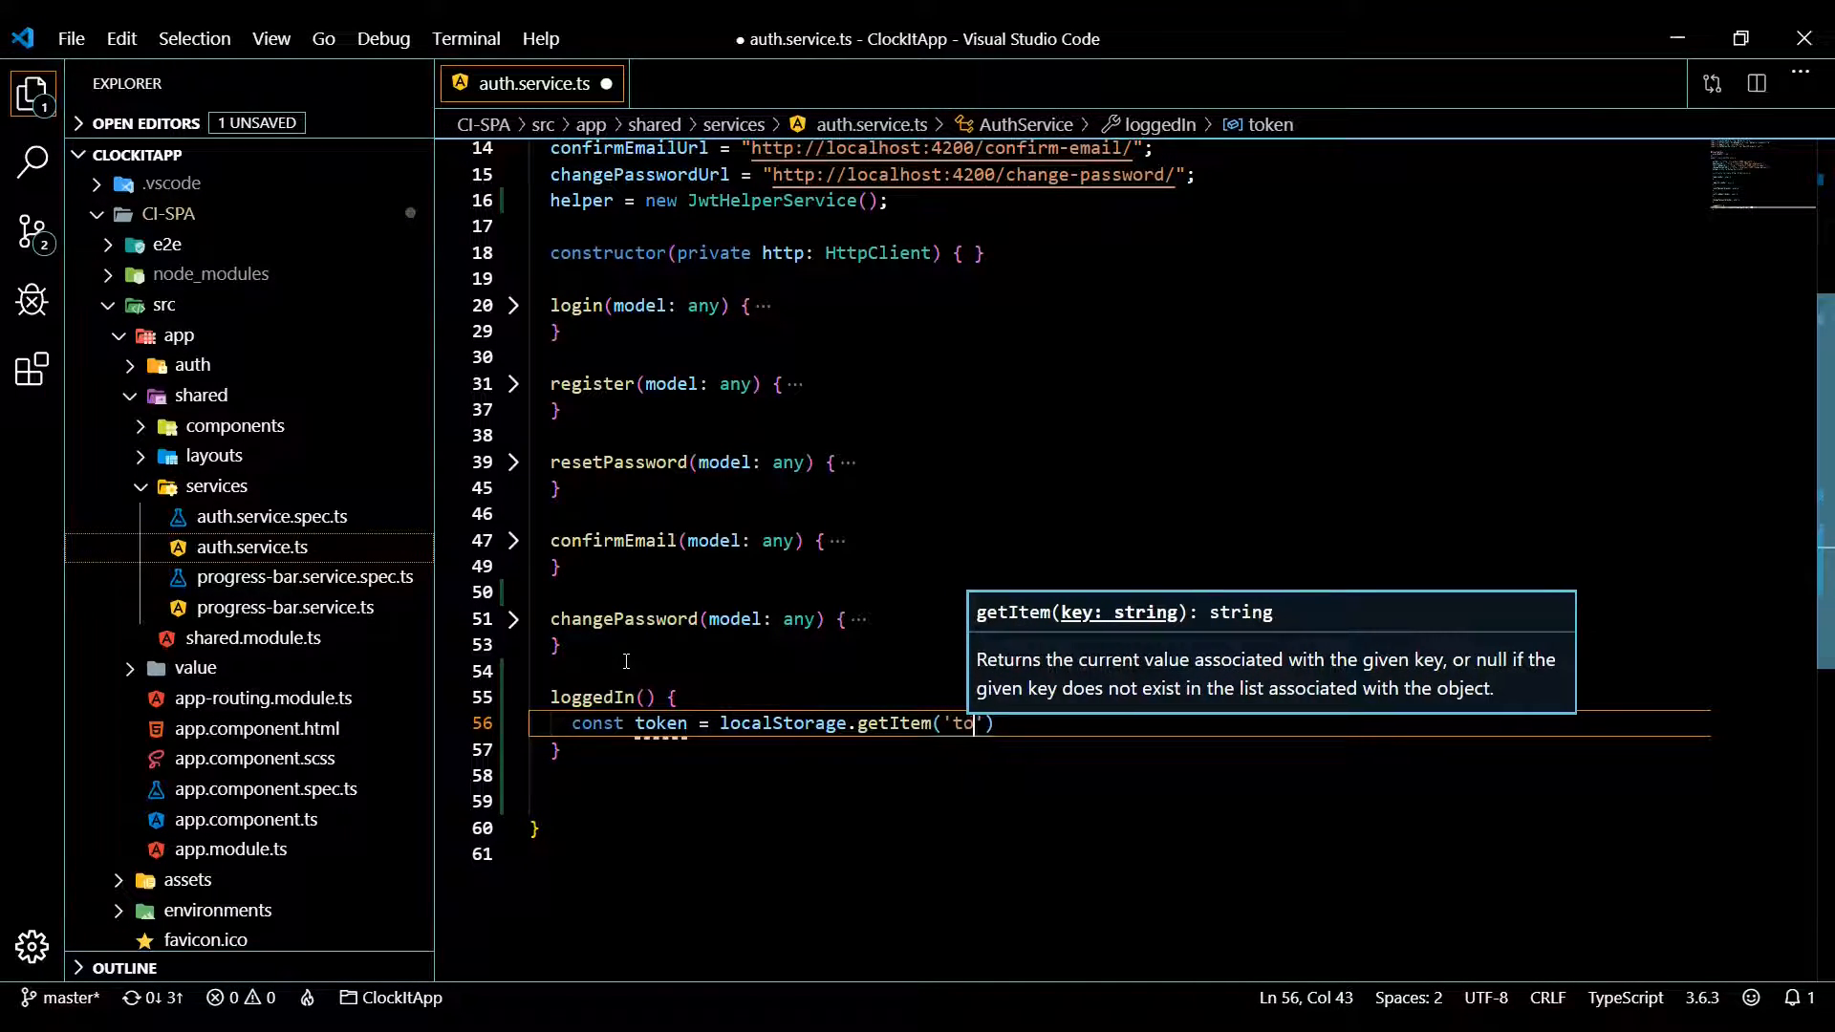
type("ken")
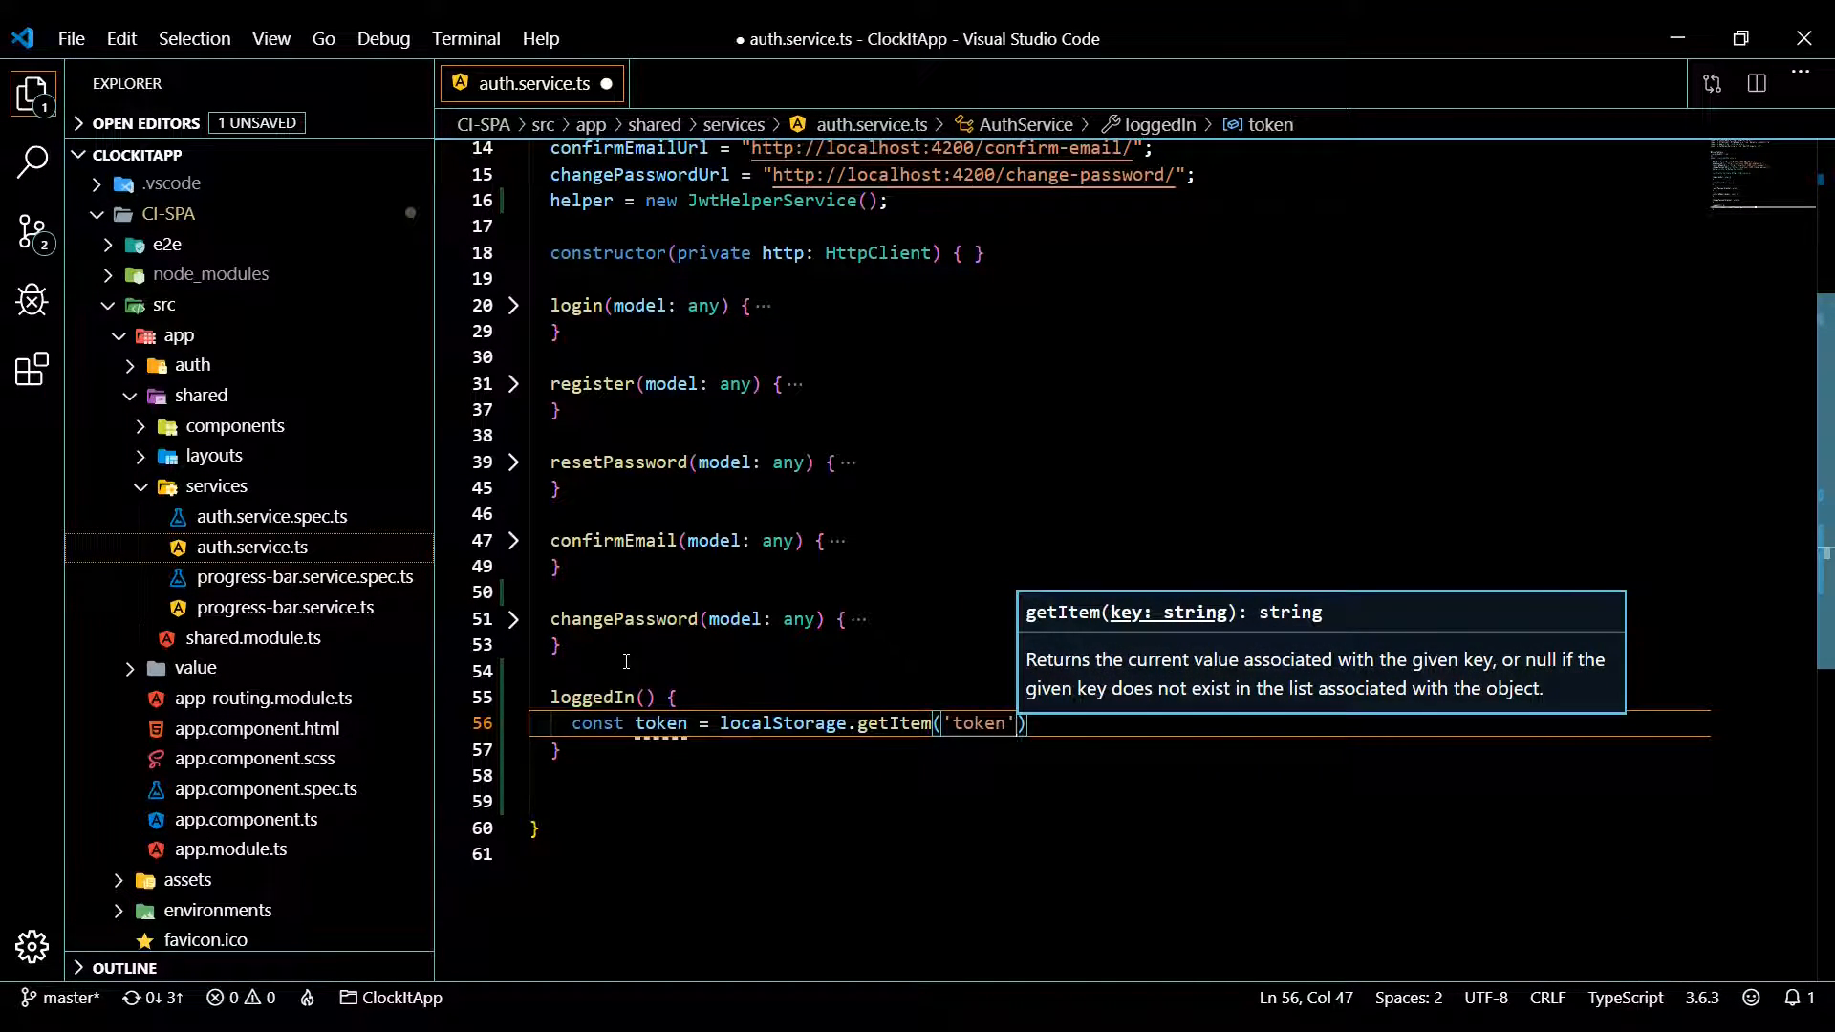
key("Enter")
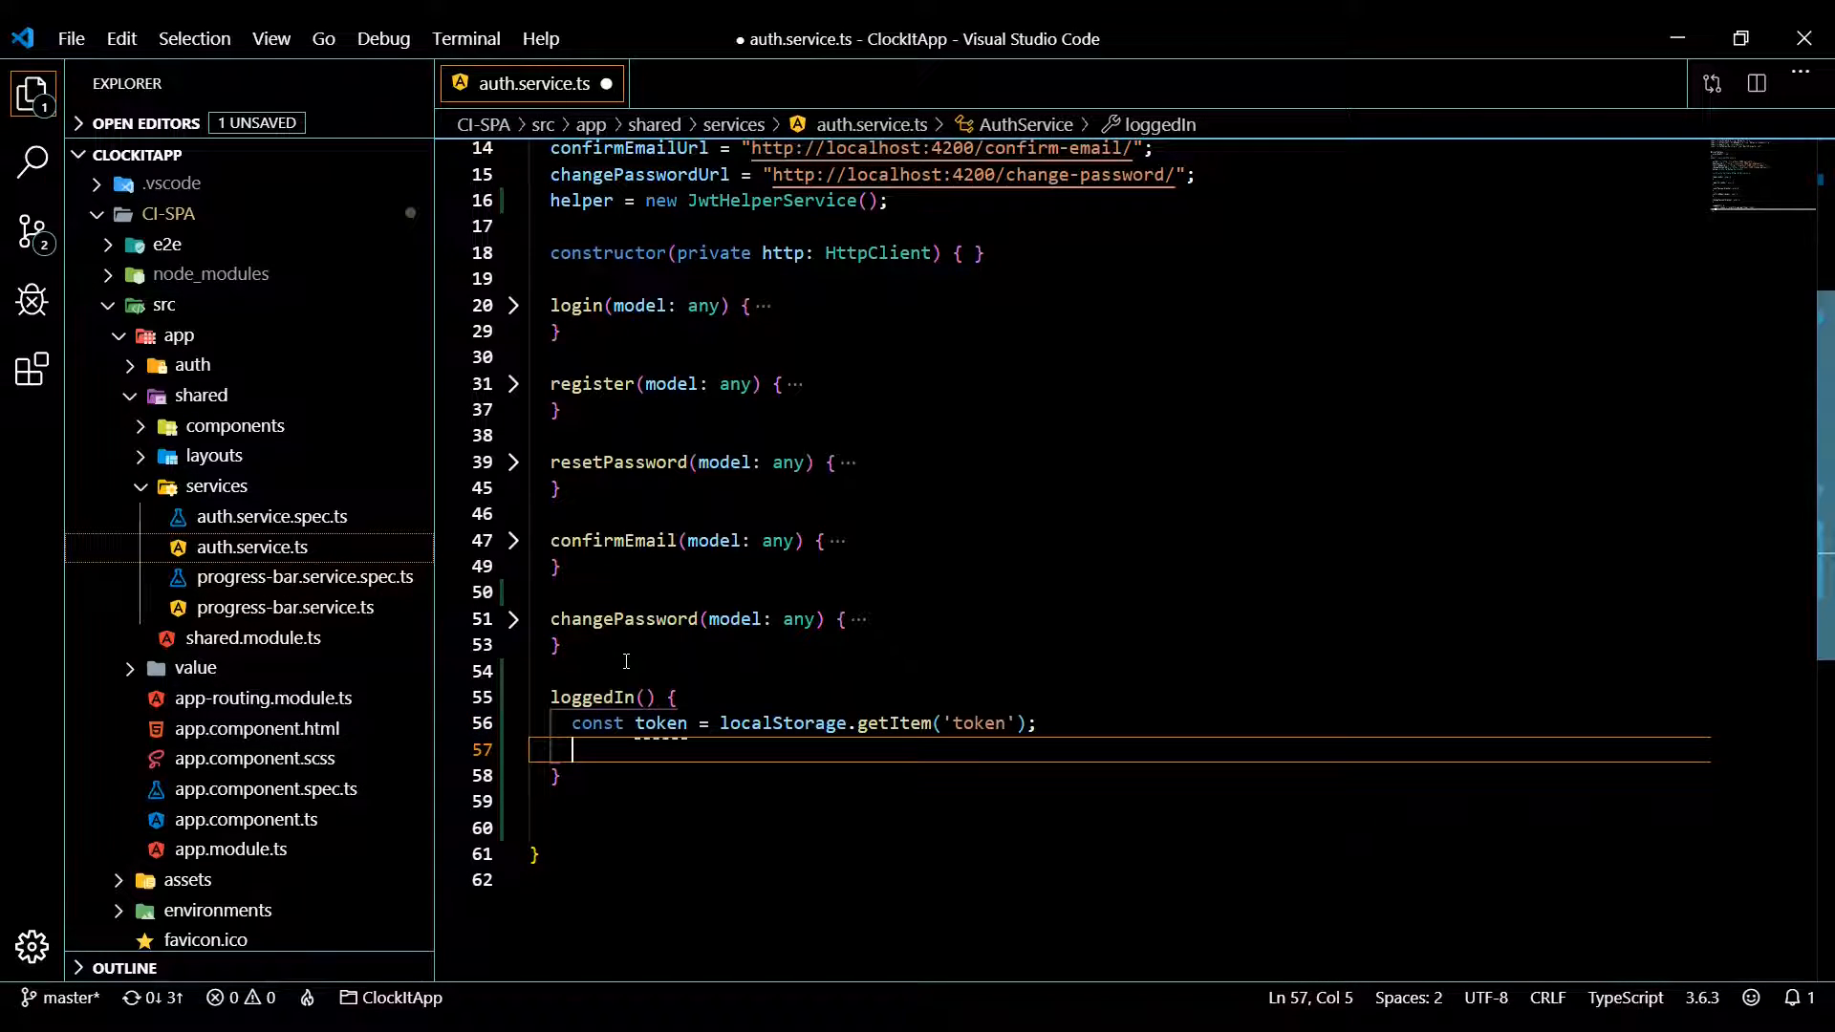
Return '!this.helper.isTokenExpired(token);' and save auth.service.ts
type("r")
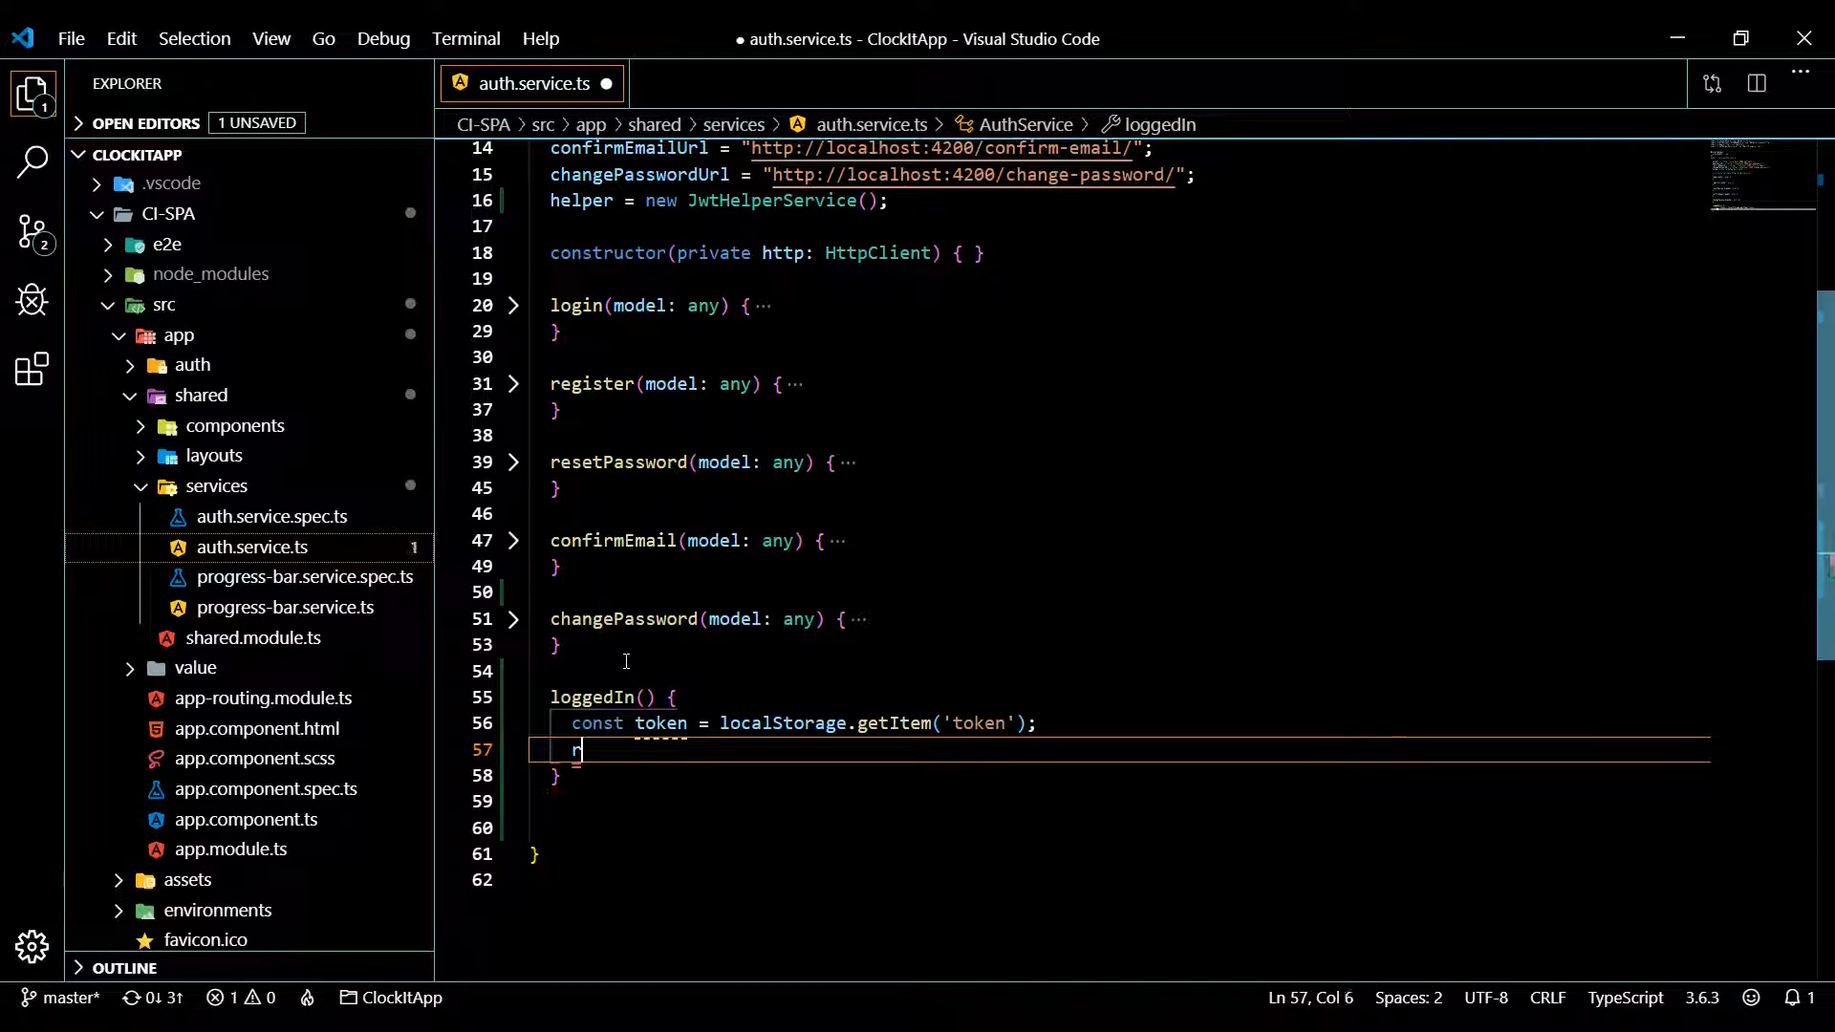
type("retr")
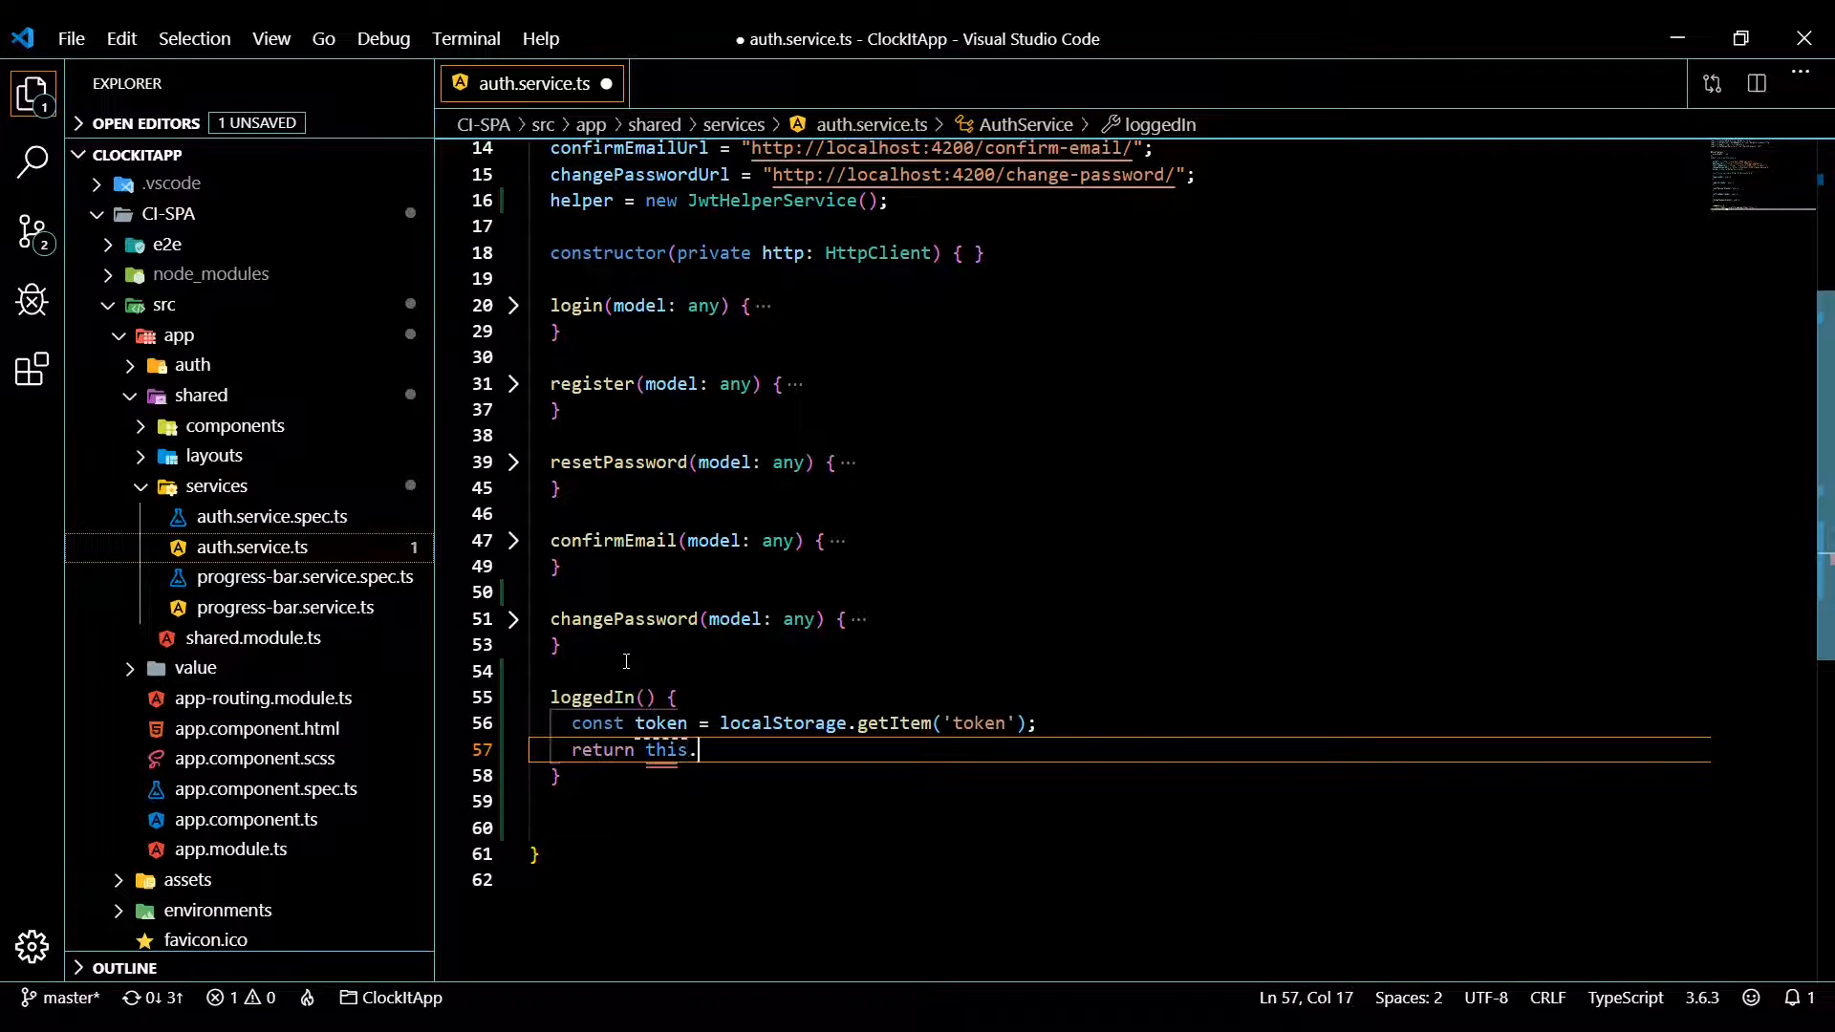
type("helper.isTokenExpired(myRawToken)")
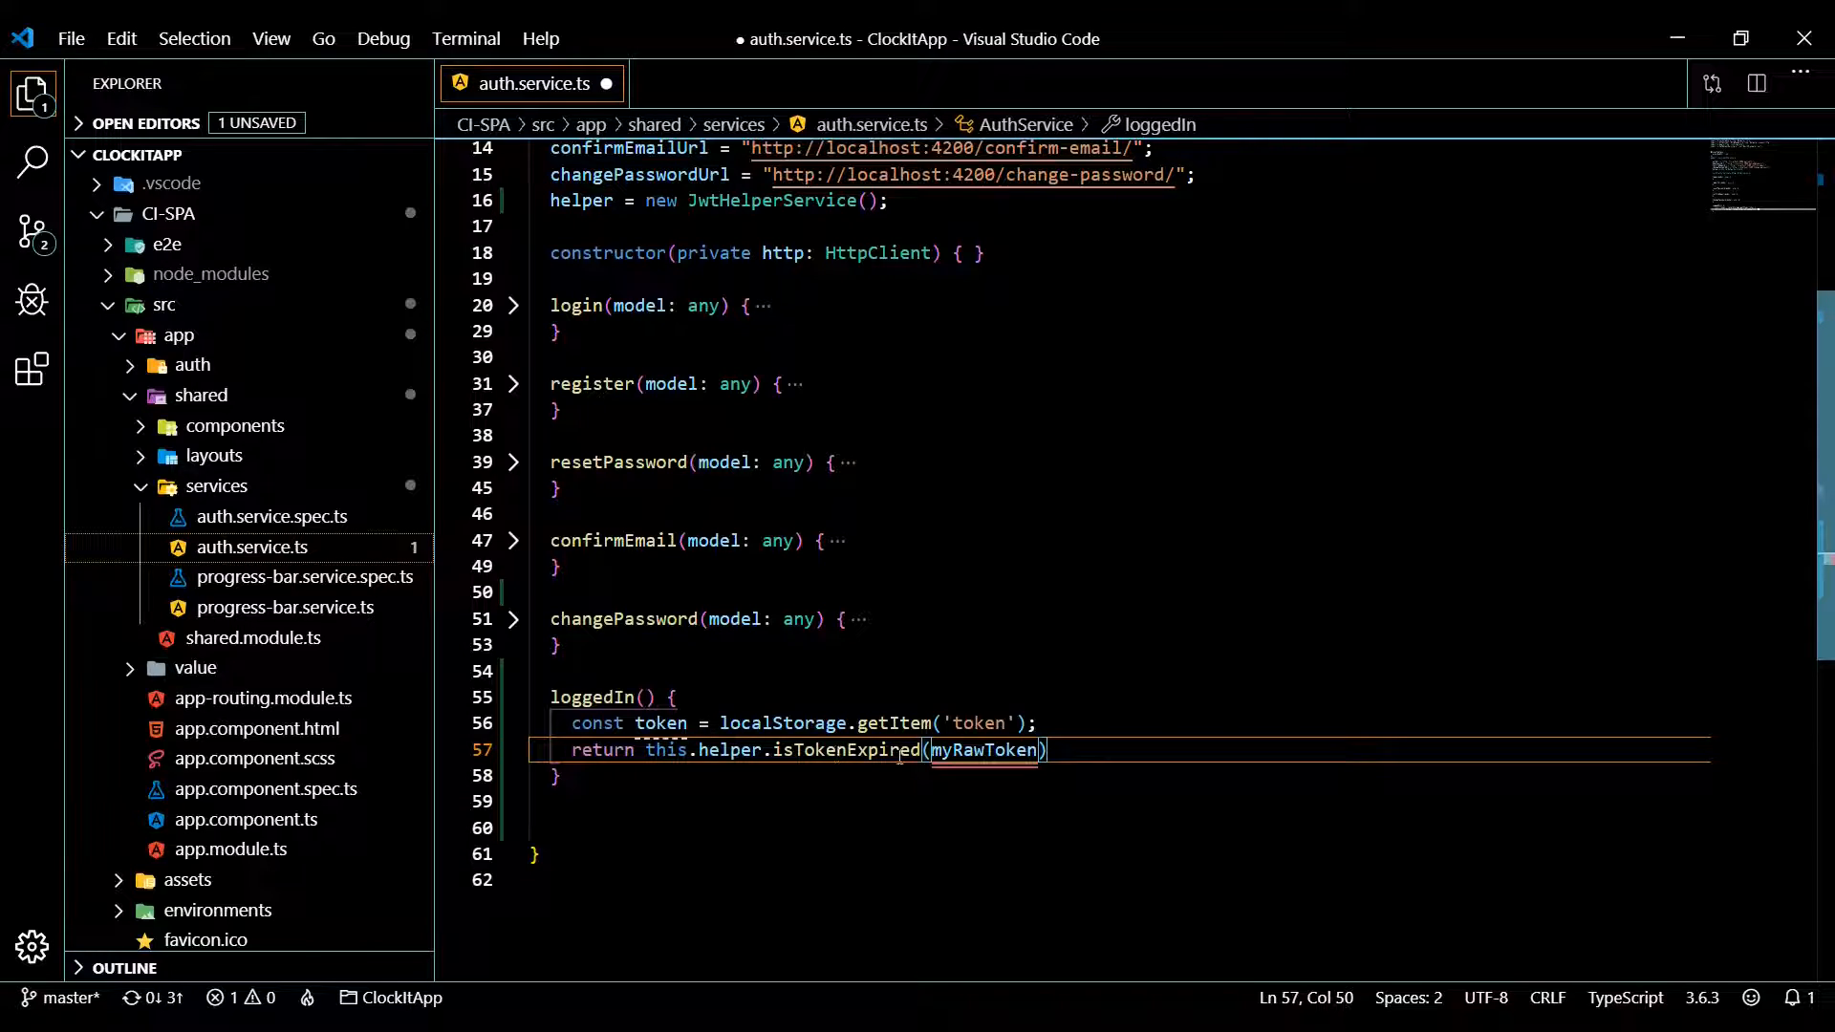
type("tok")
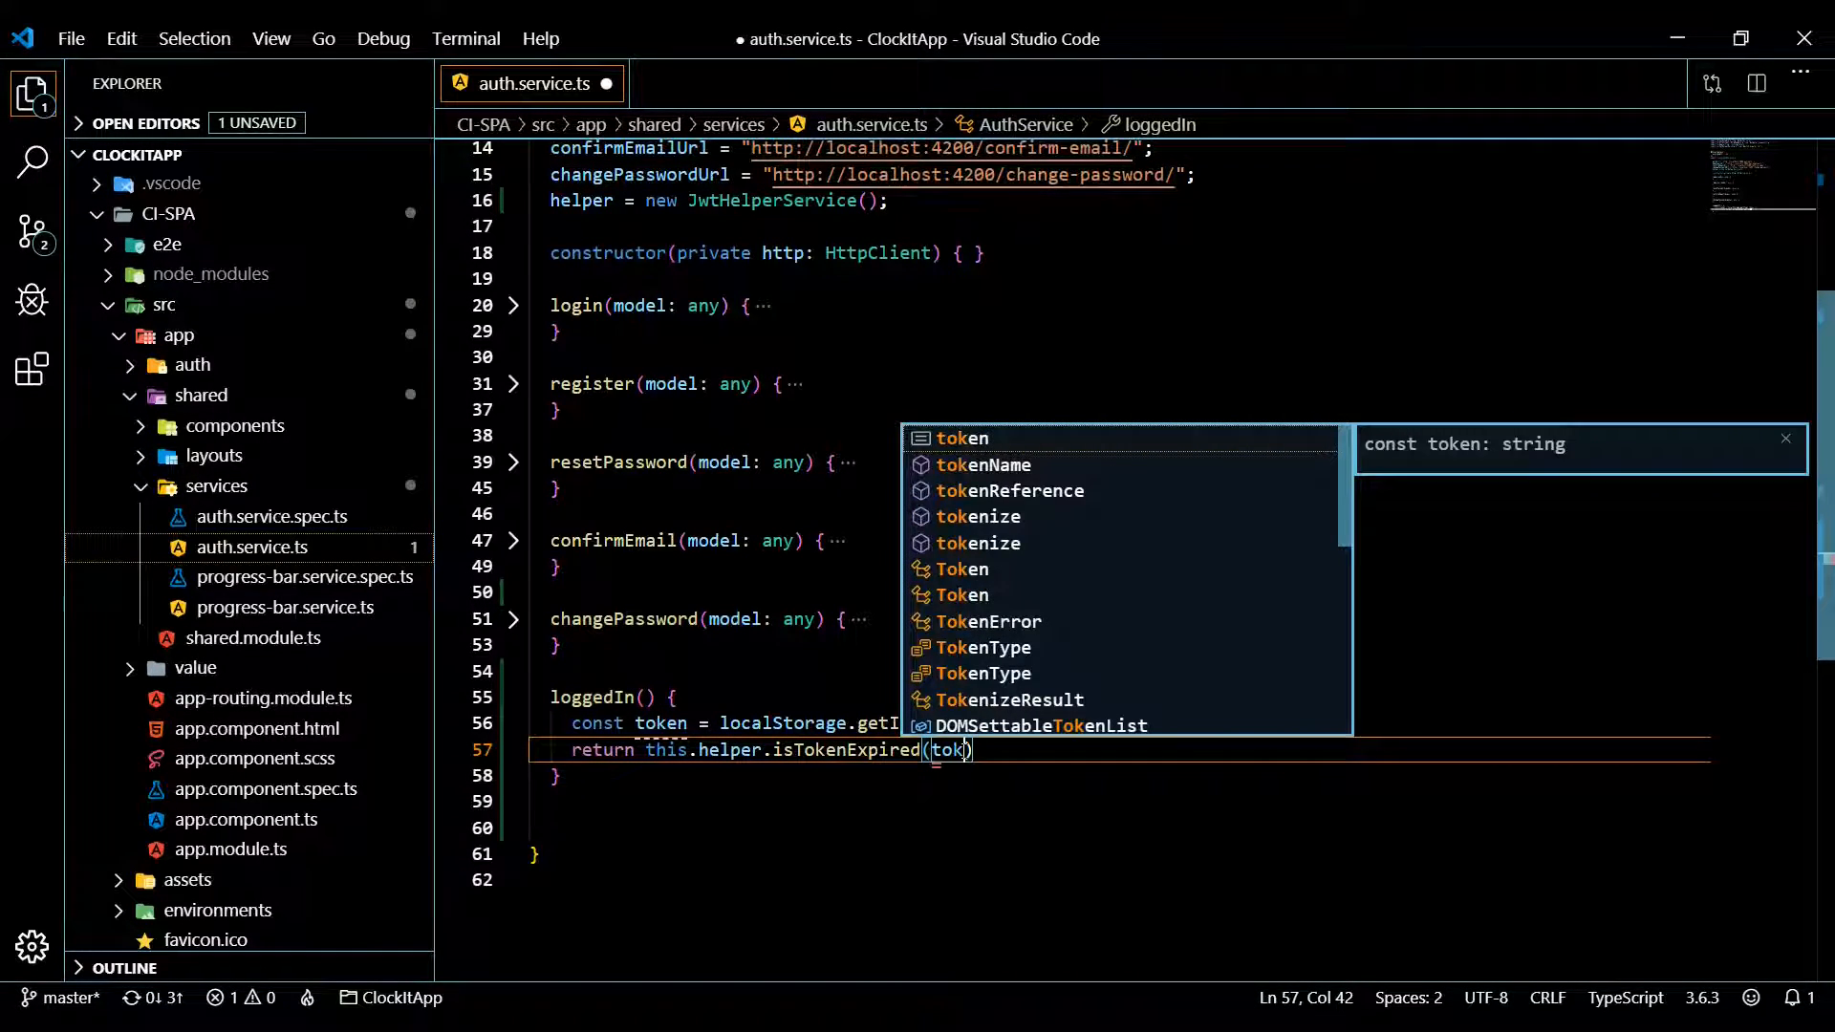
key("Tab")
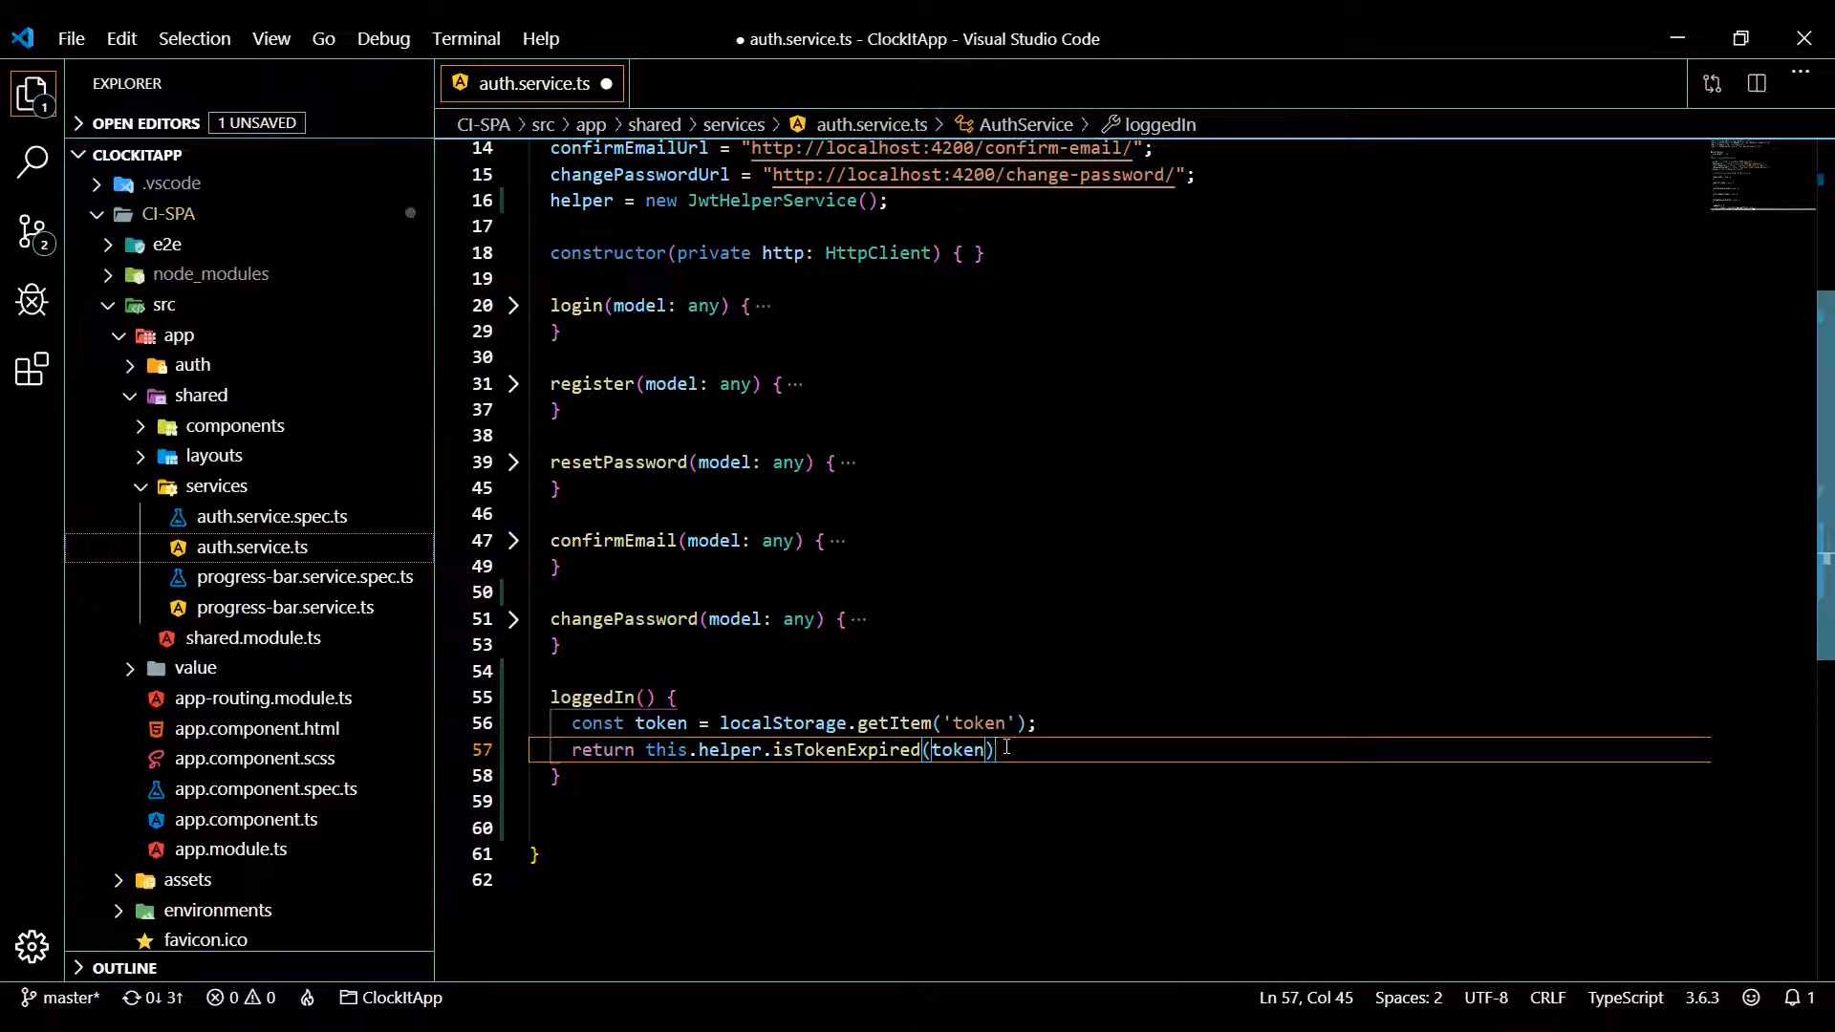
type(";")
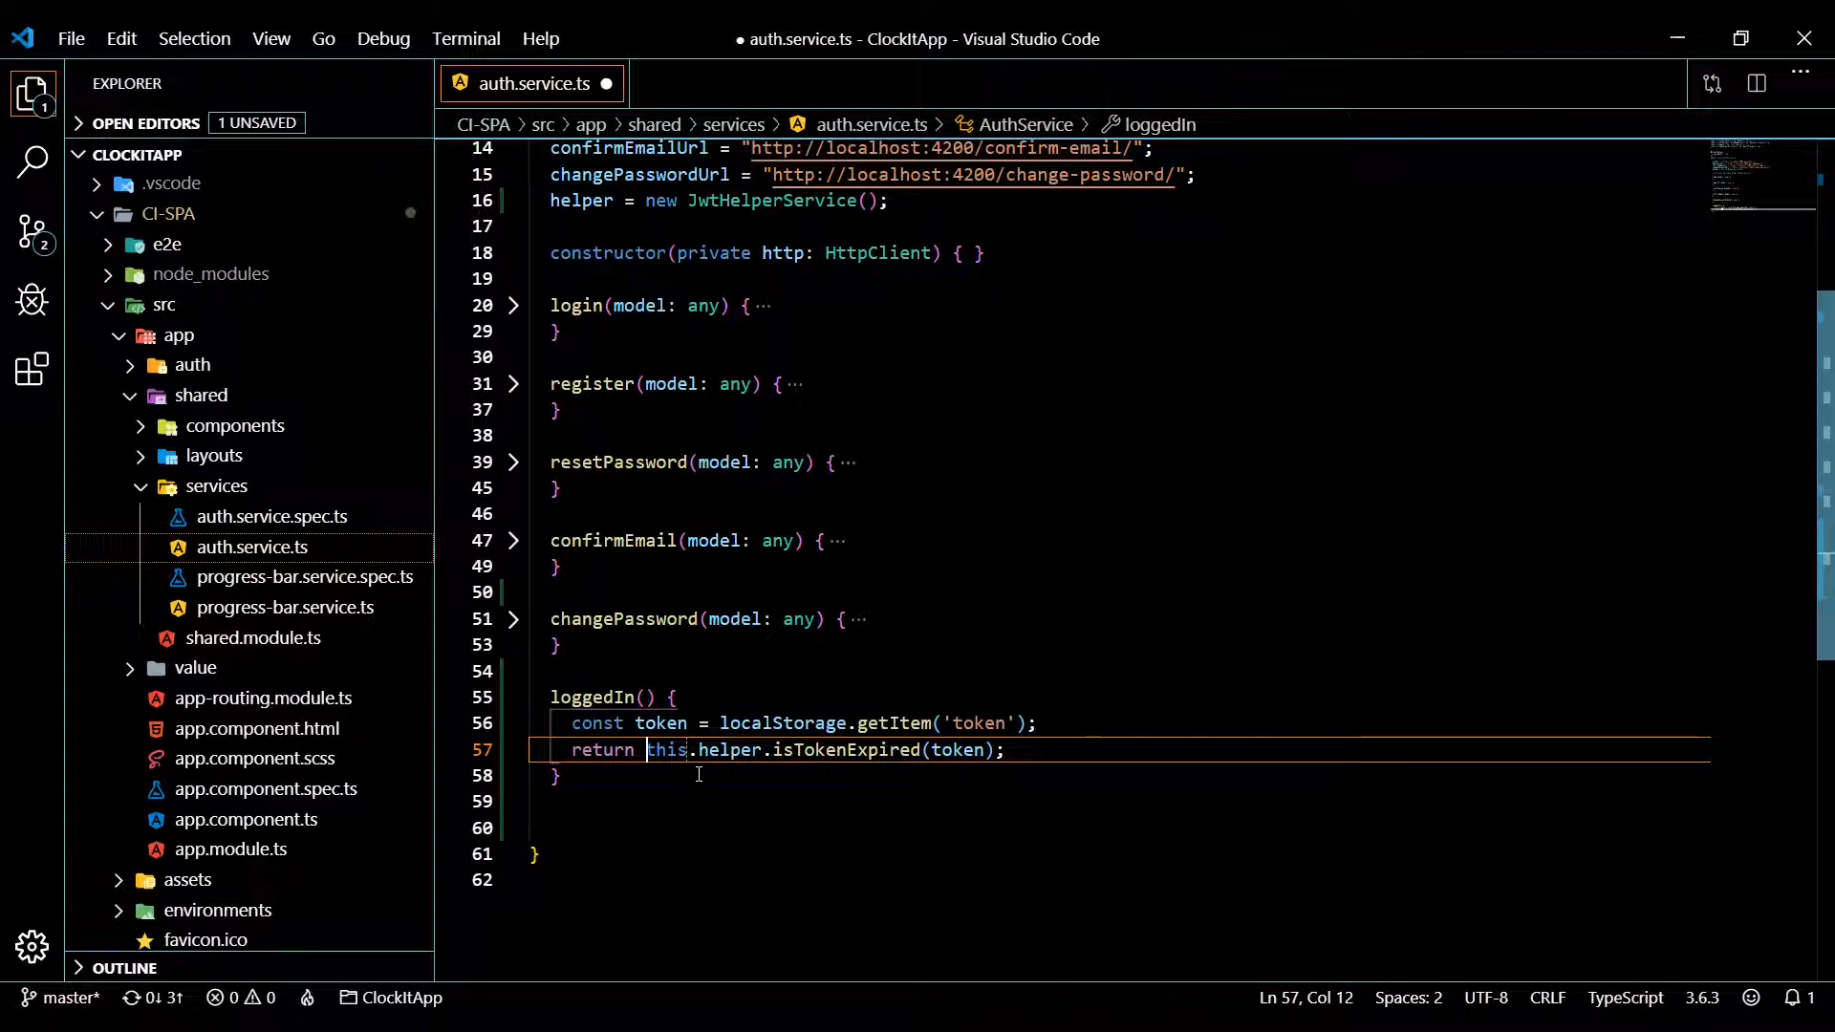
type("!")
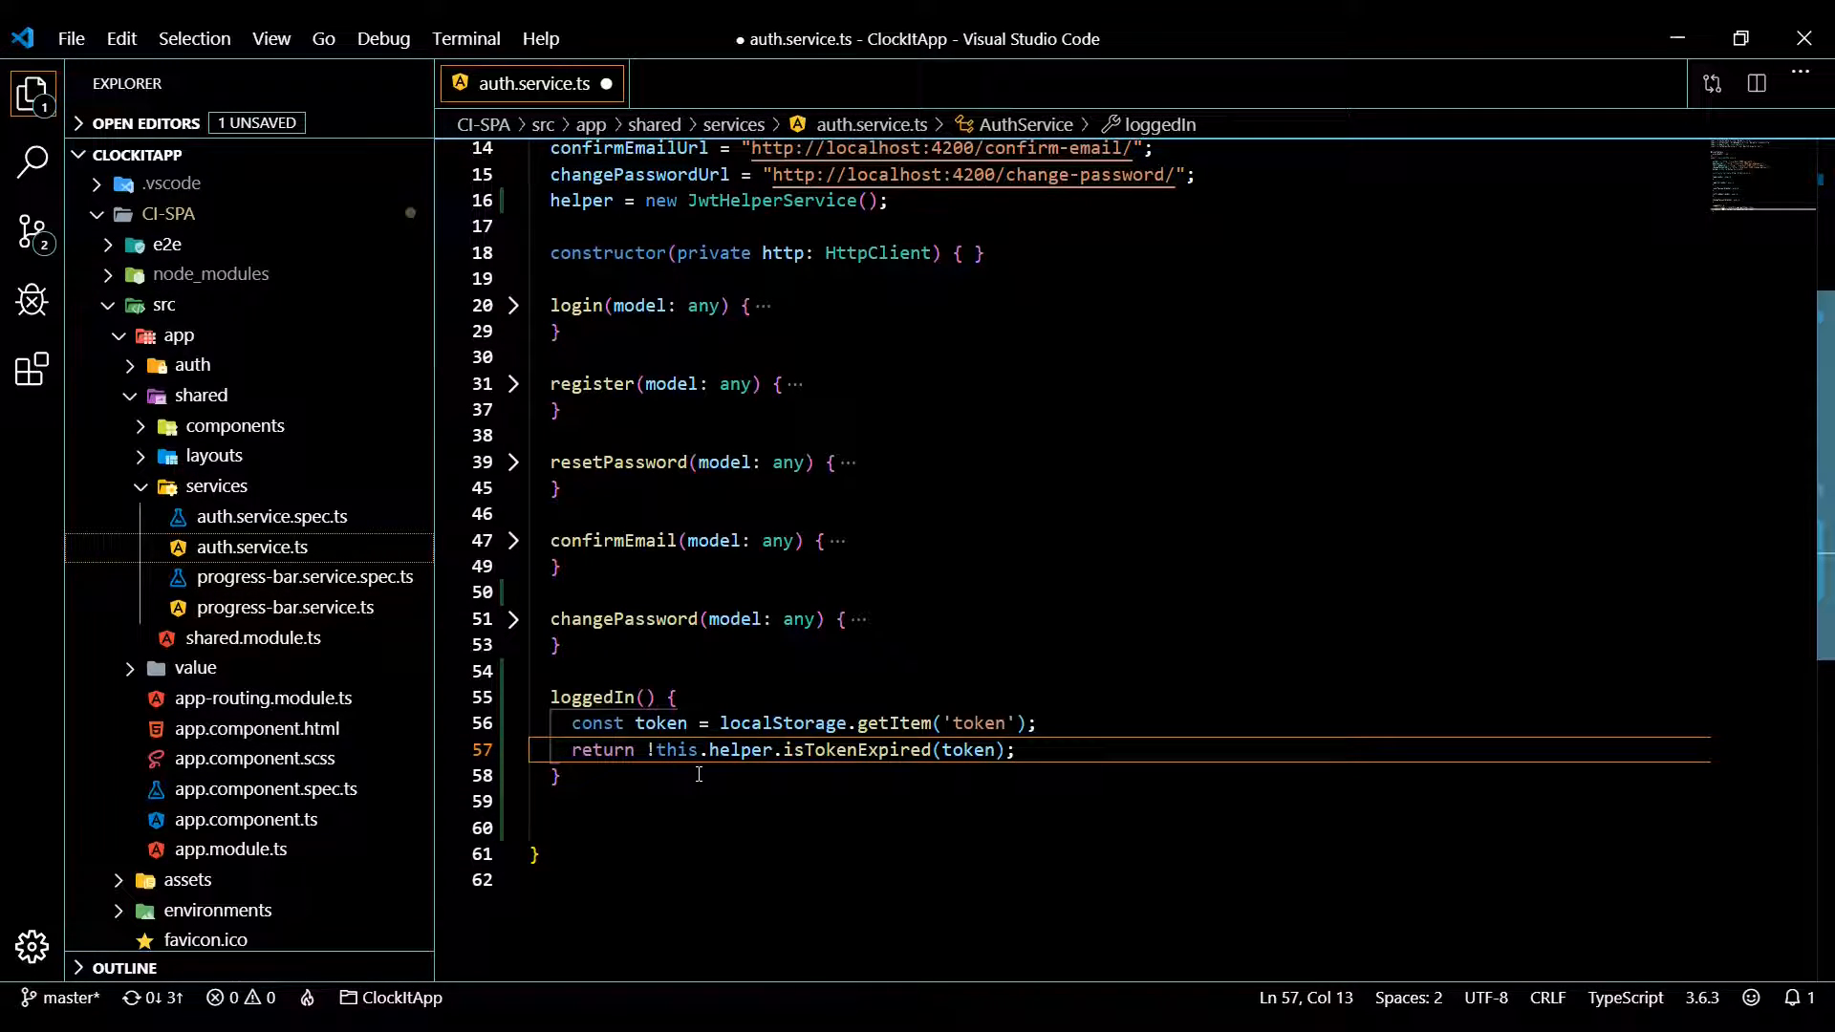
key("Ctrl+S")
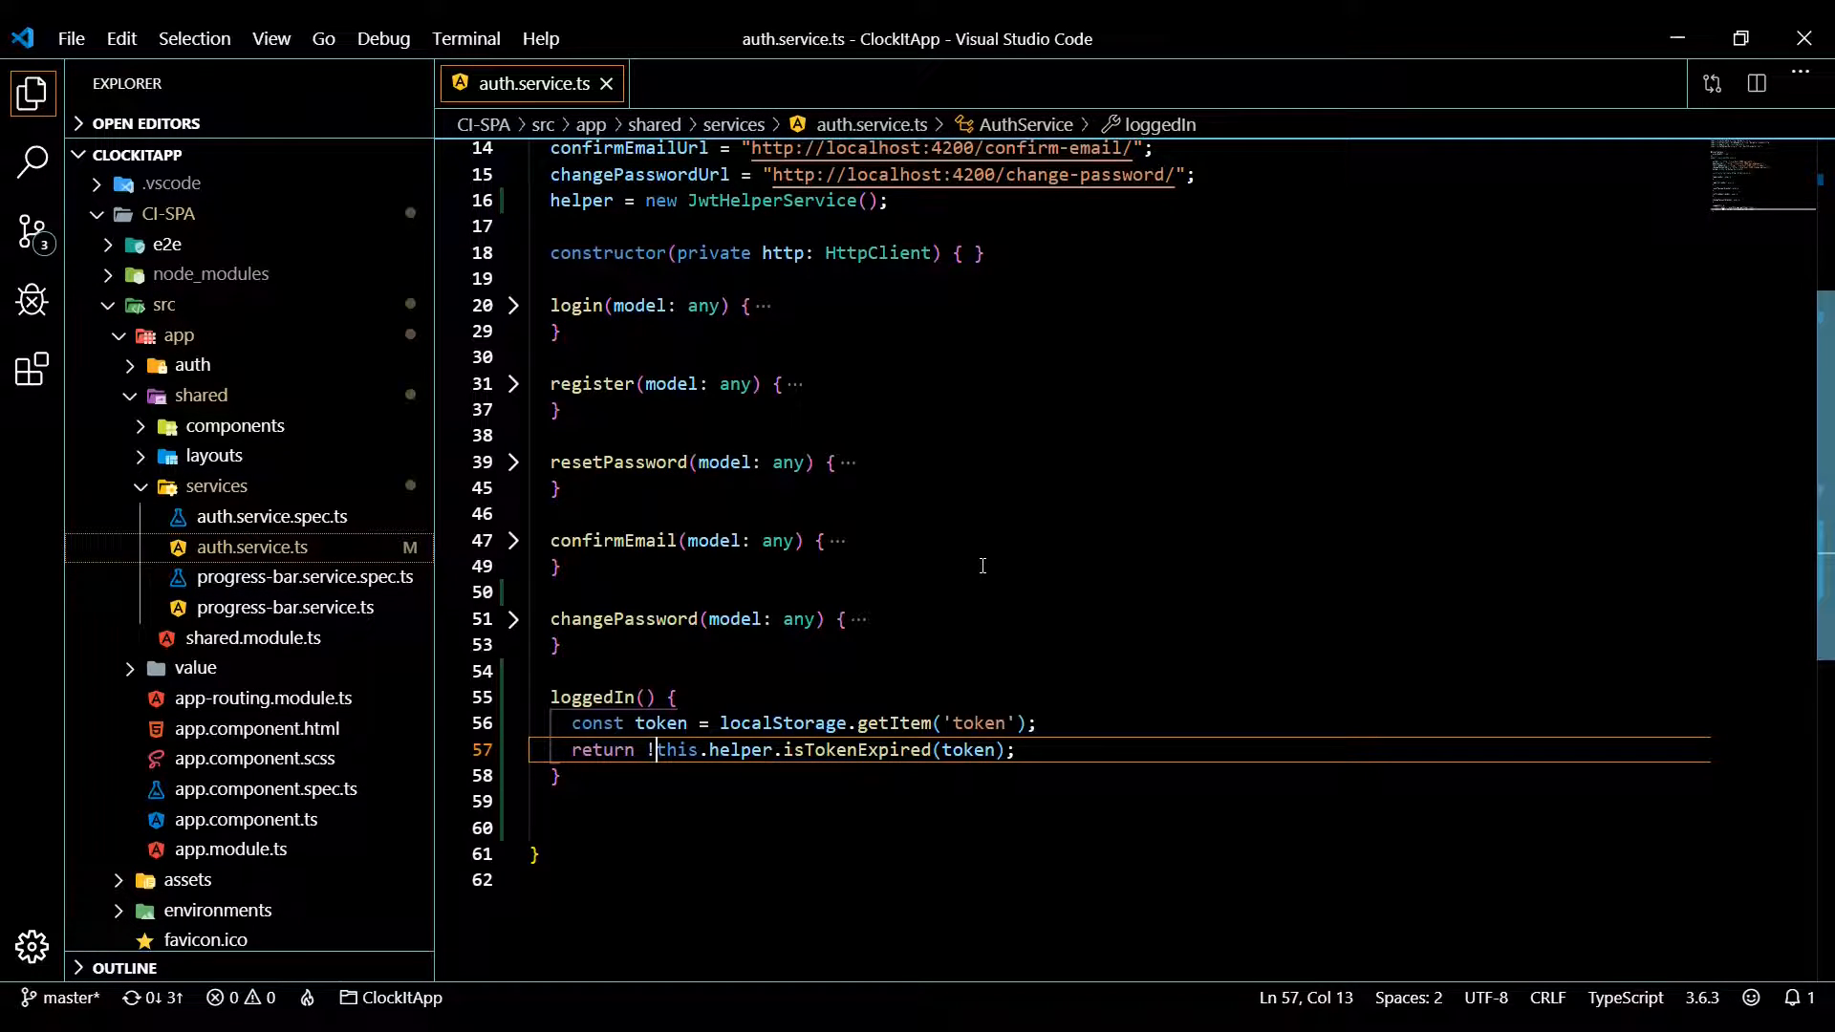
mouse_move(216, 486)
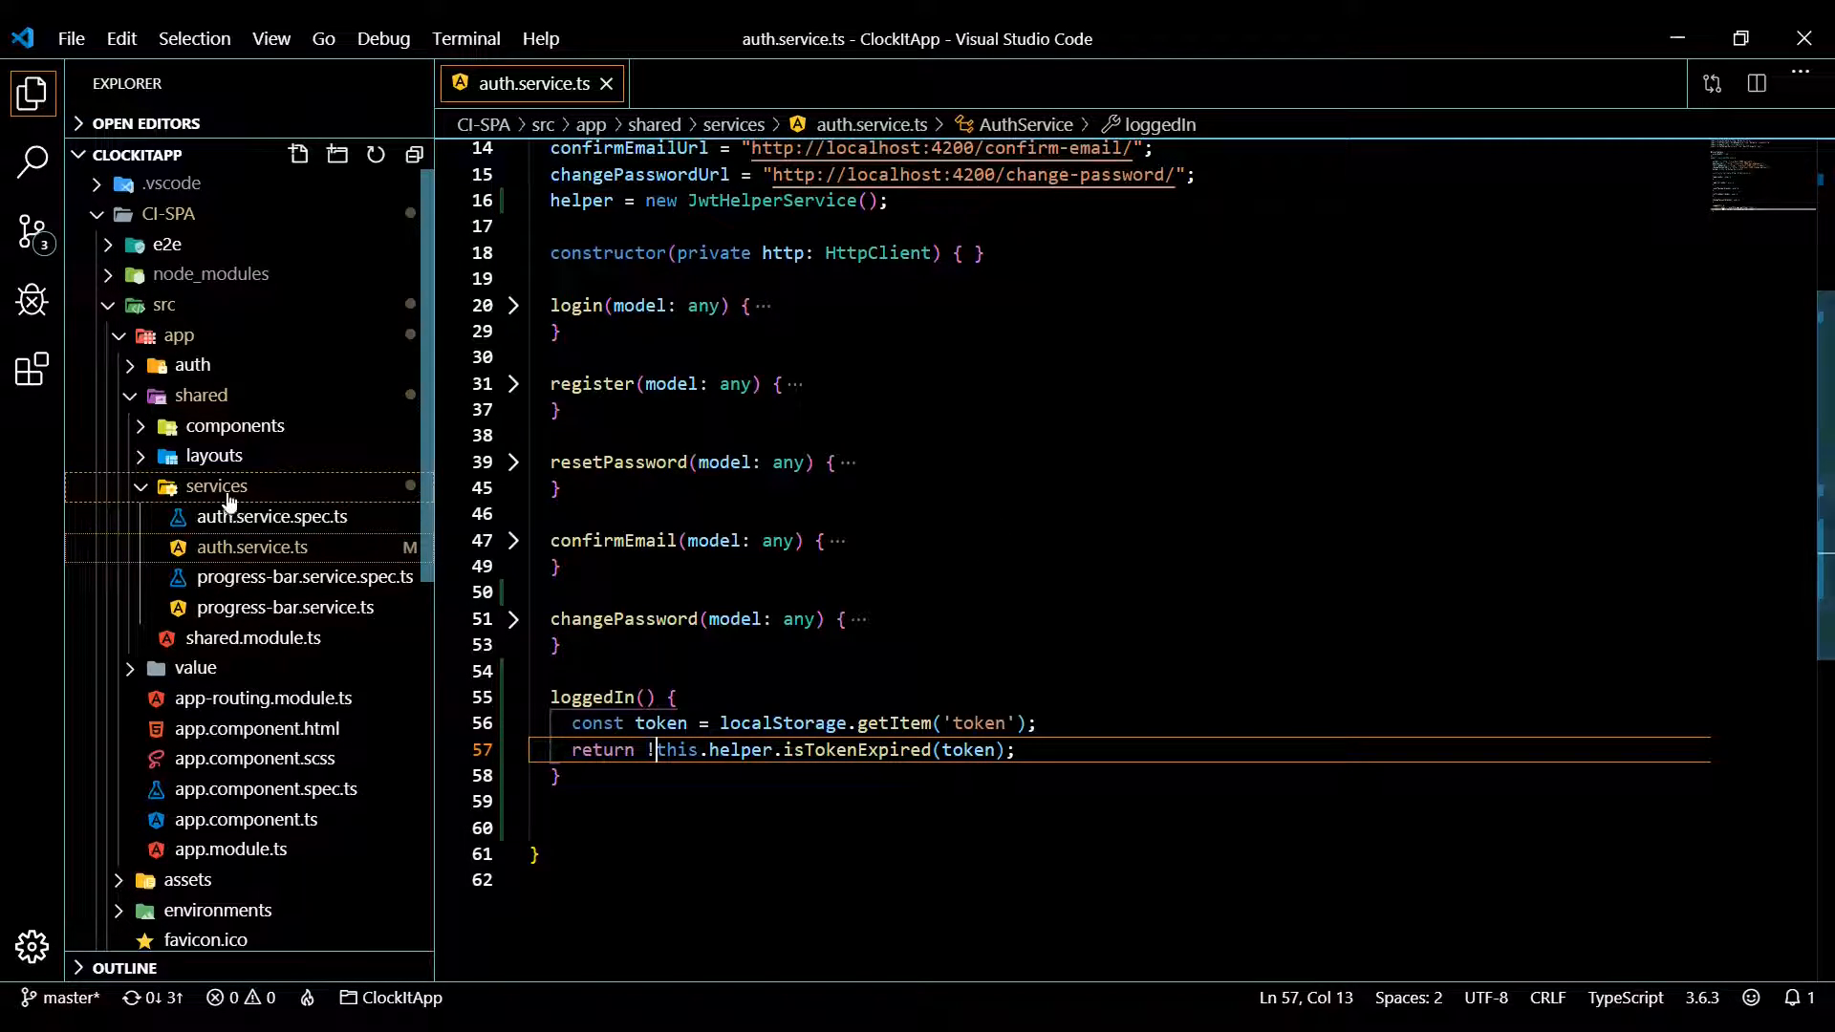
Open header.component.ts and place the caret on a new constructor parameter line
left_click(235, 424)
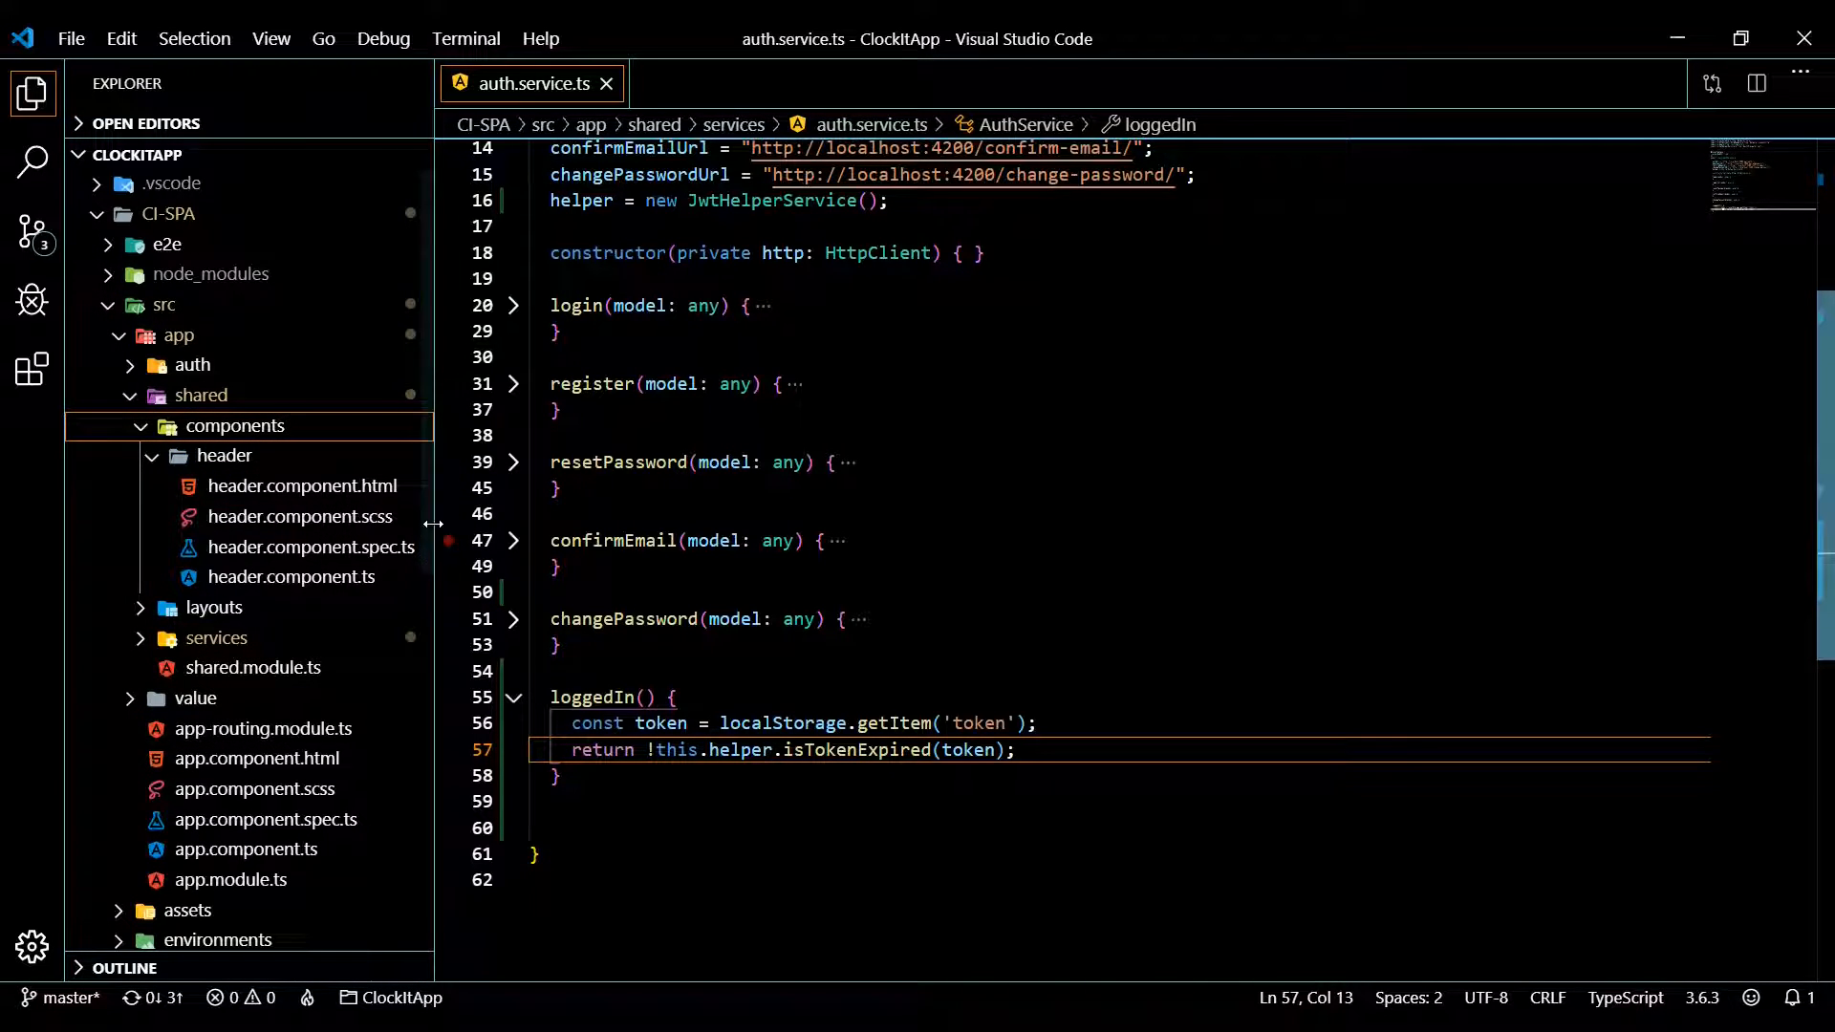
left_click(302, 485)
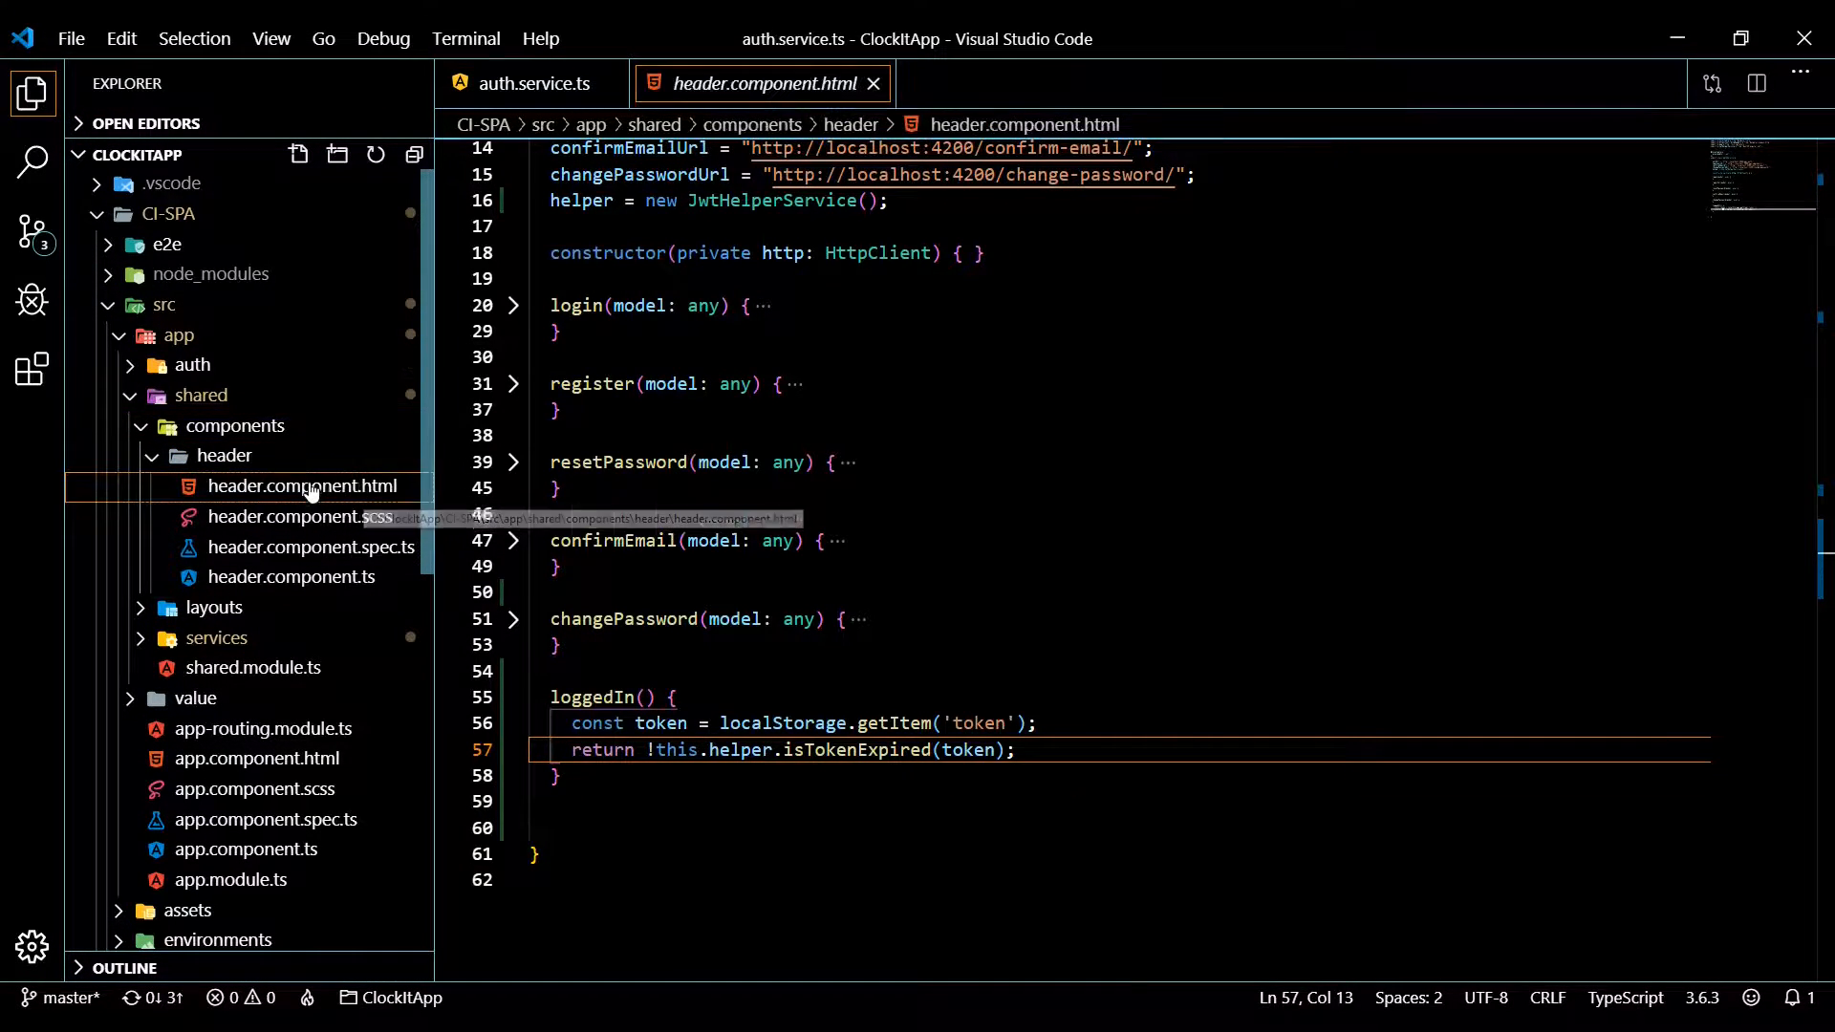
left_click(302, 486)
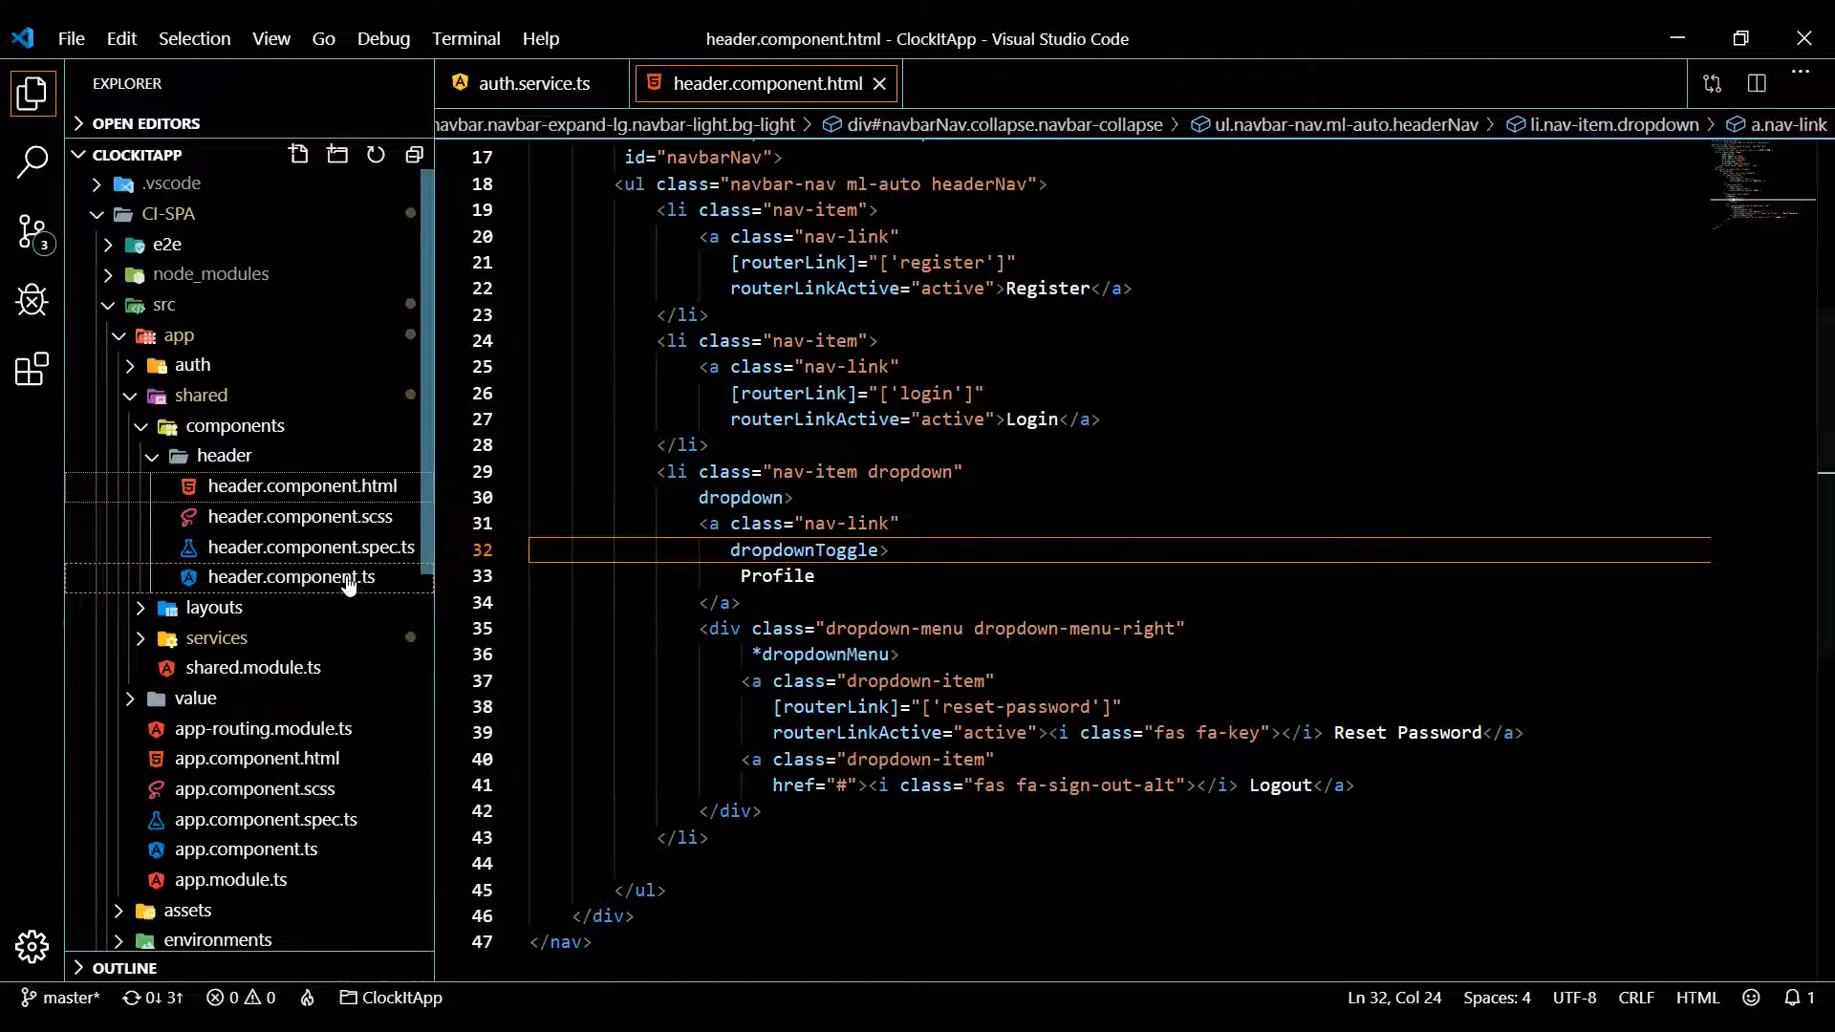
left_click(290, 577)
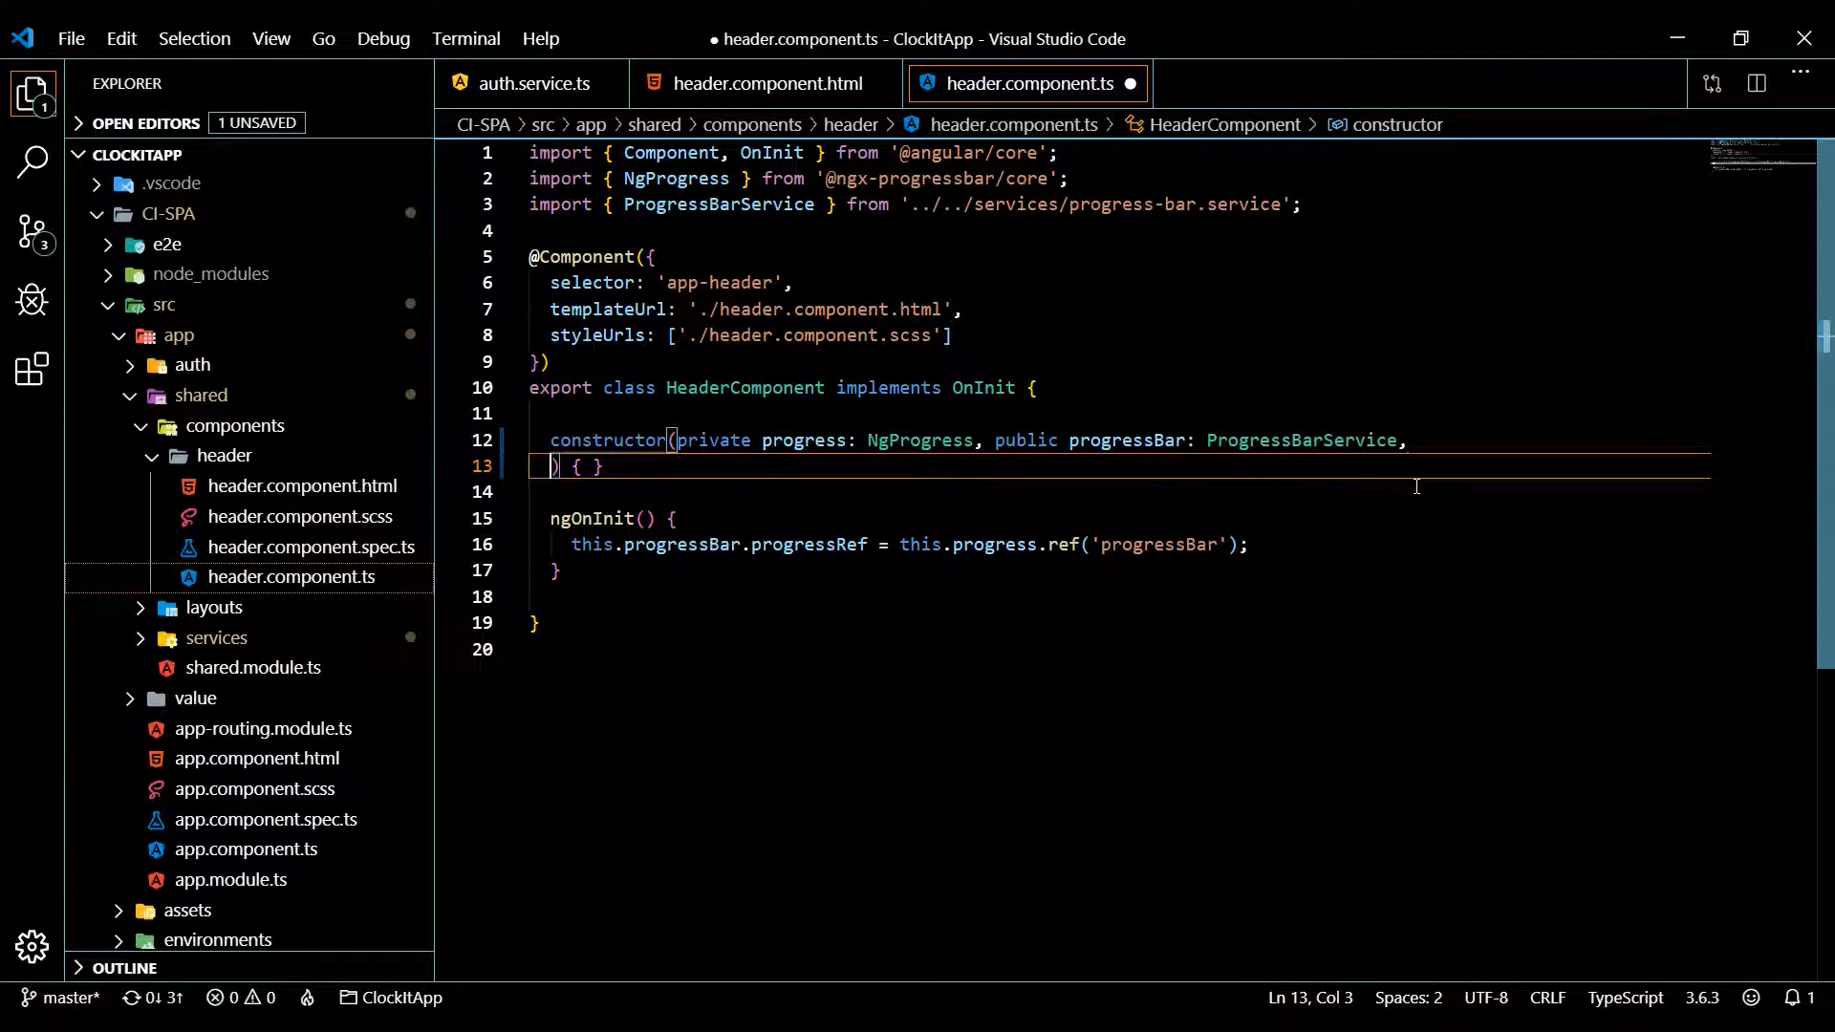
Add 'public authService: AuthService' to the constructor with the AuthService import, then return to the template
type("public authServic")
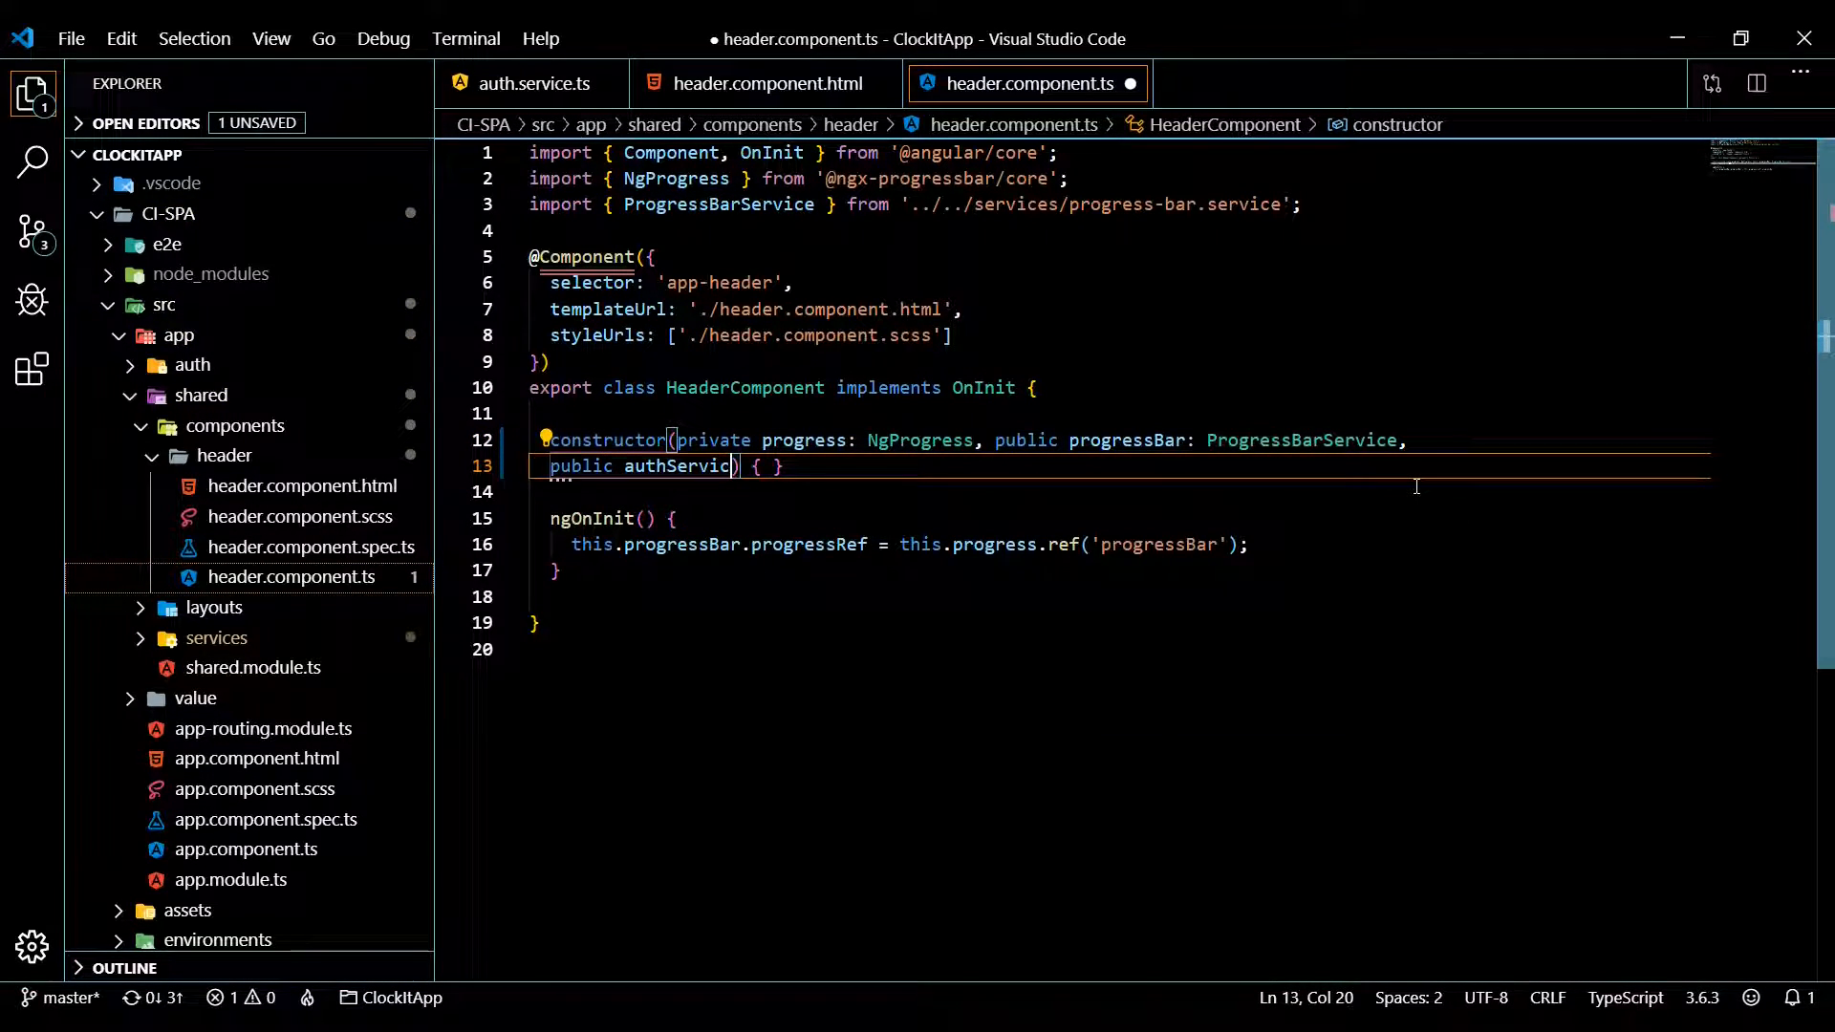
type(":")
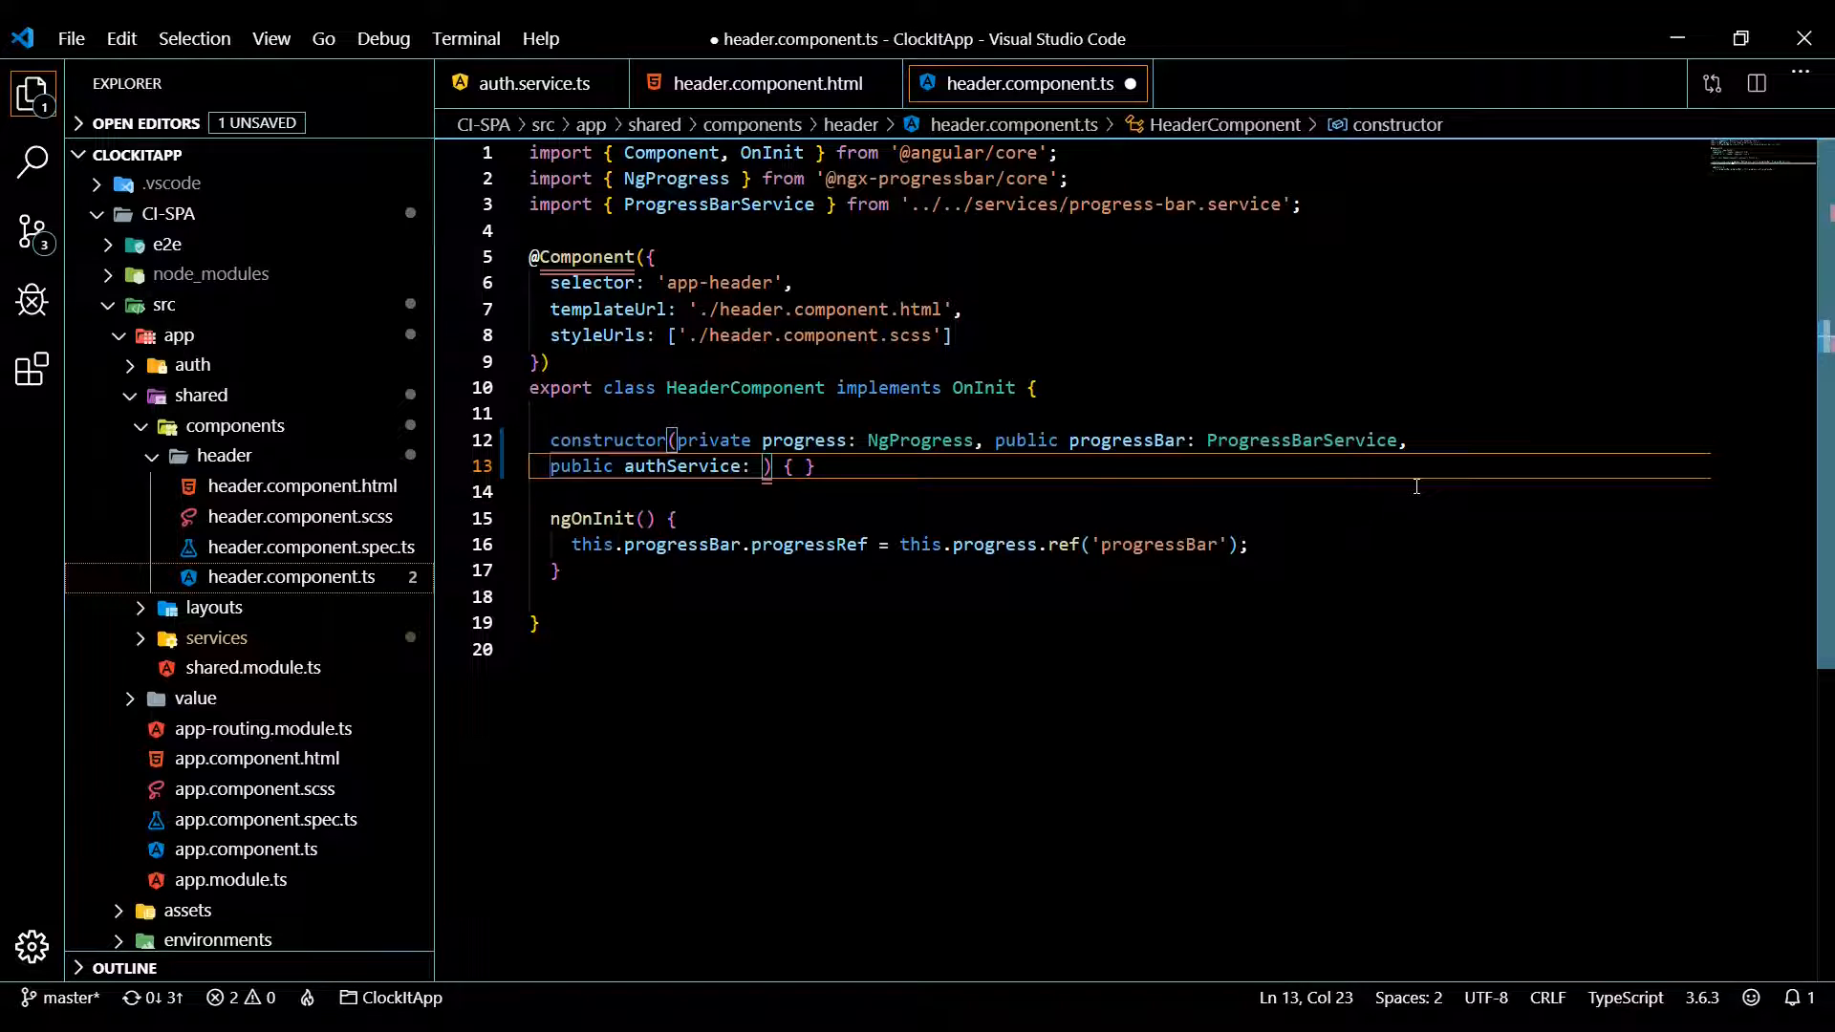
type("AuthService")
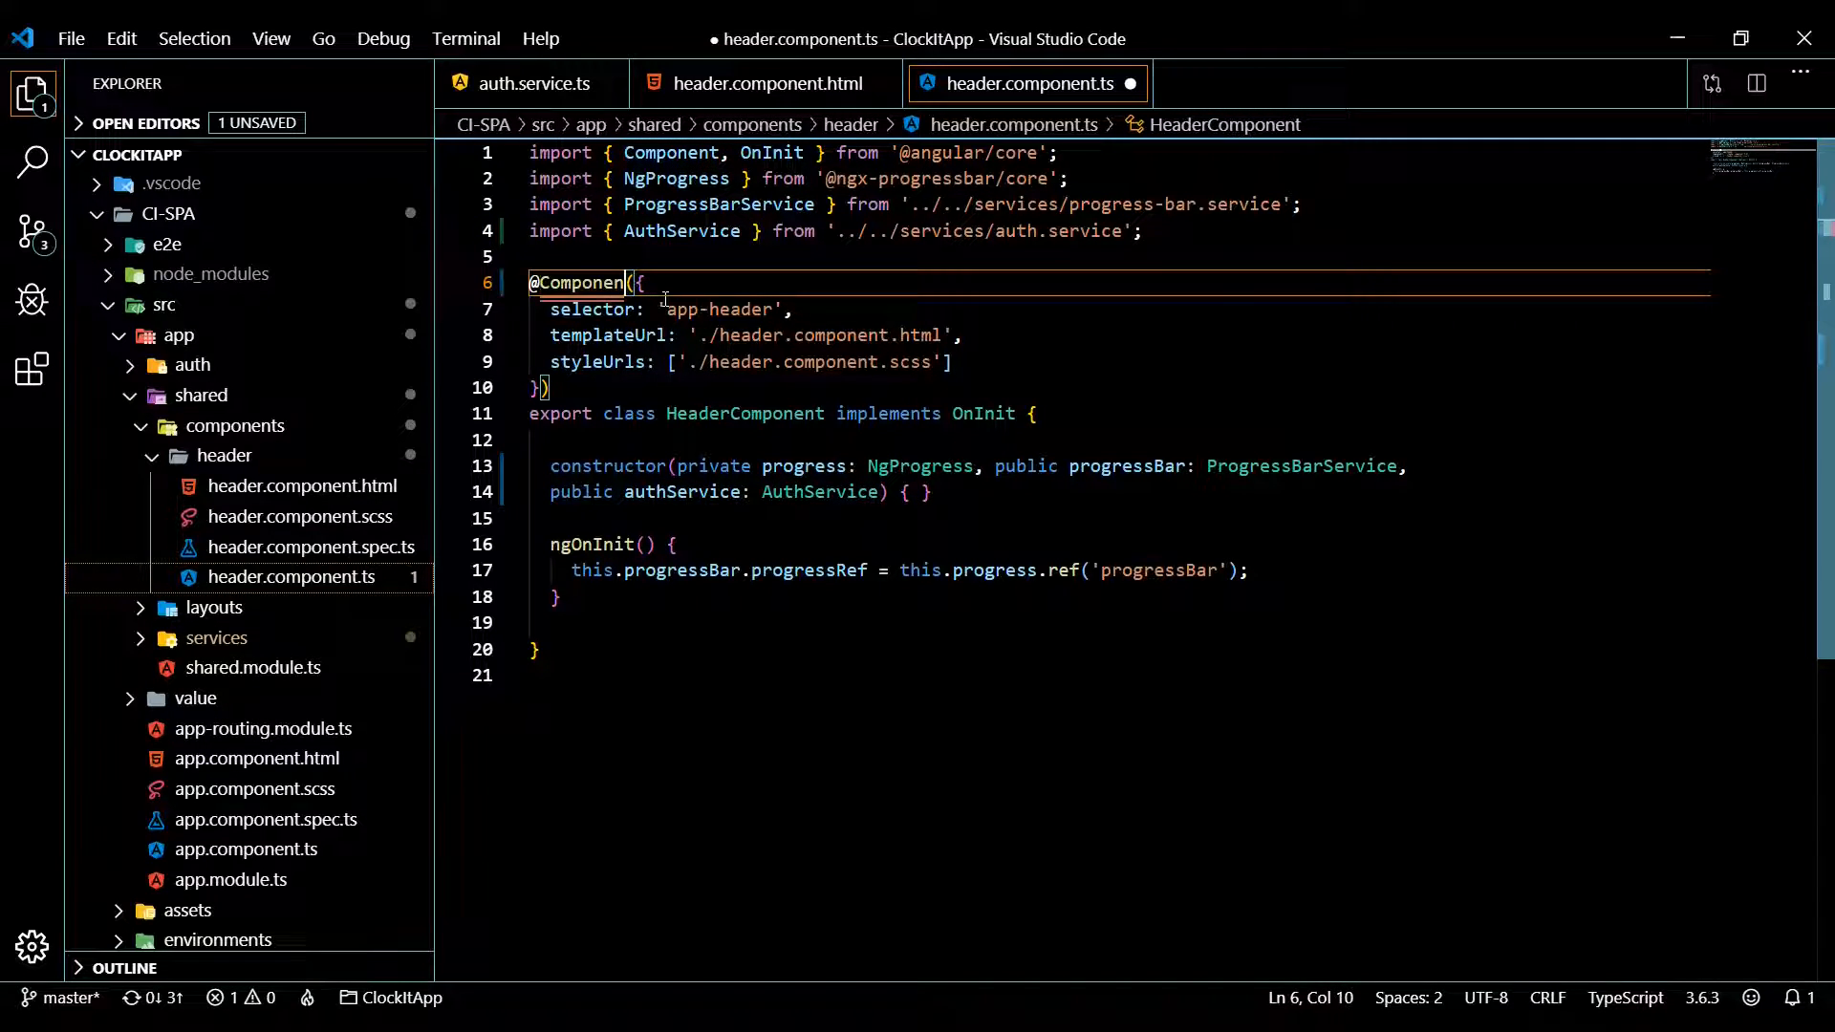
type("t")
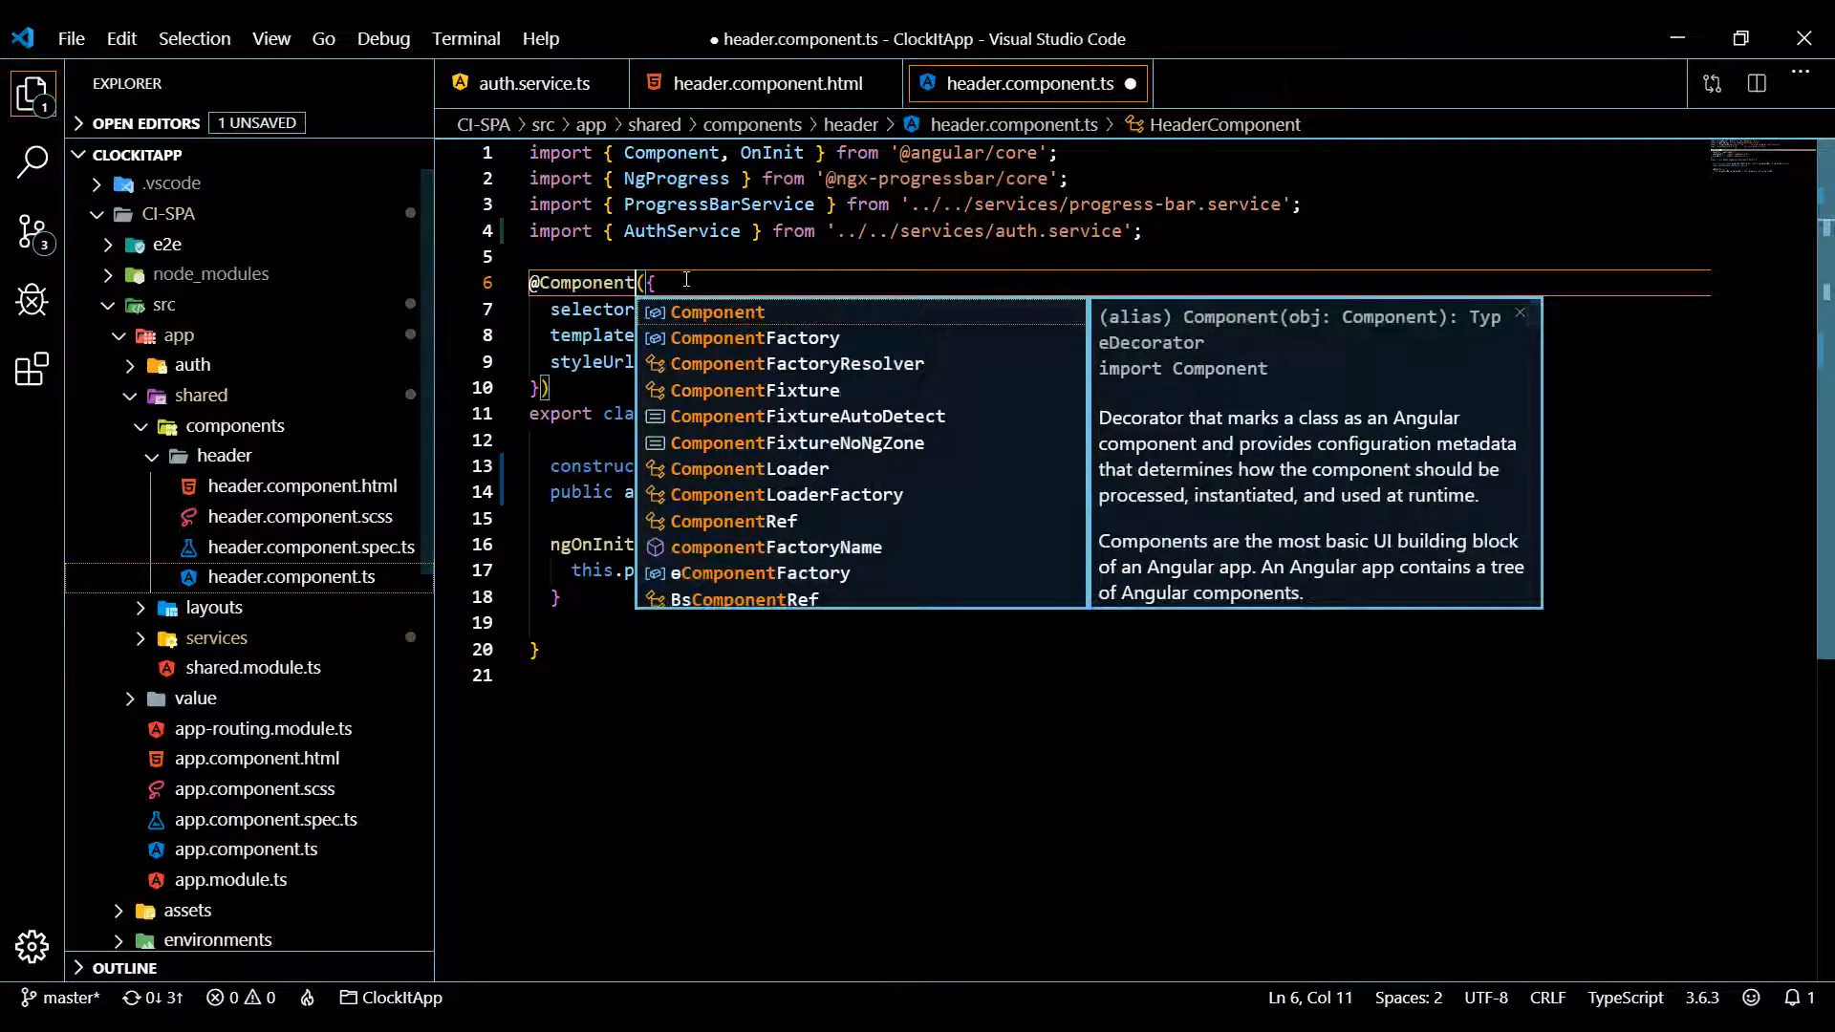
key("Escape")
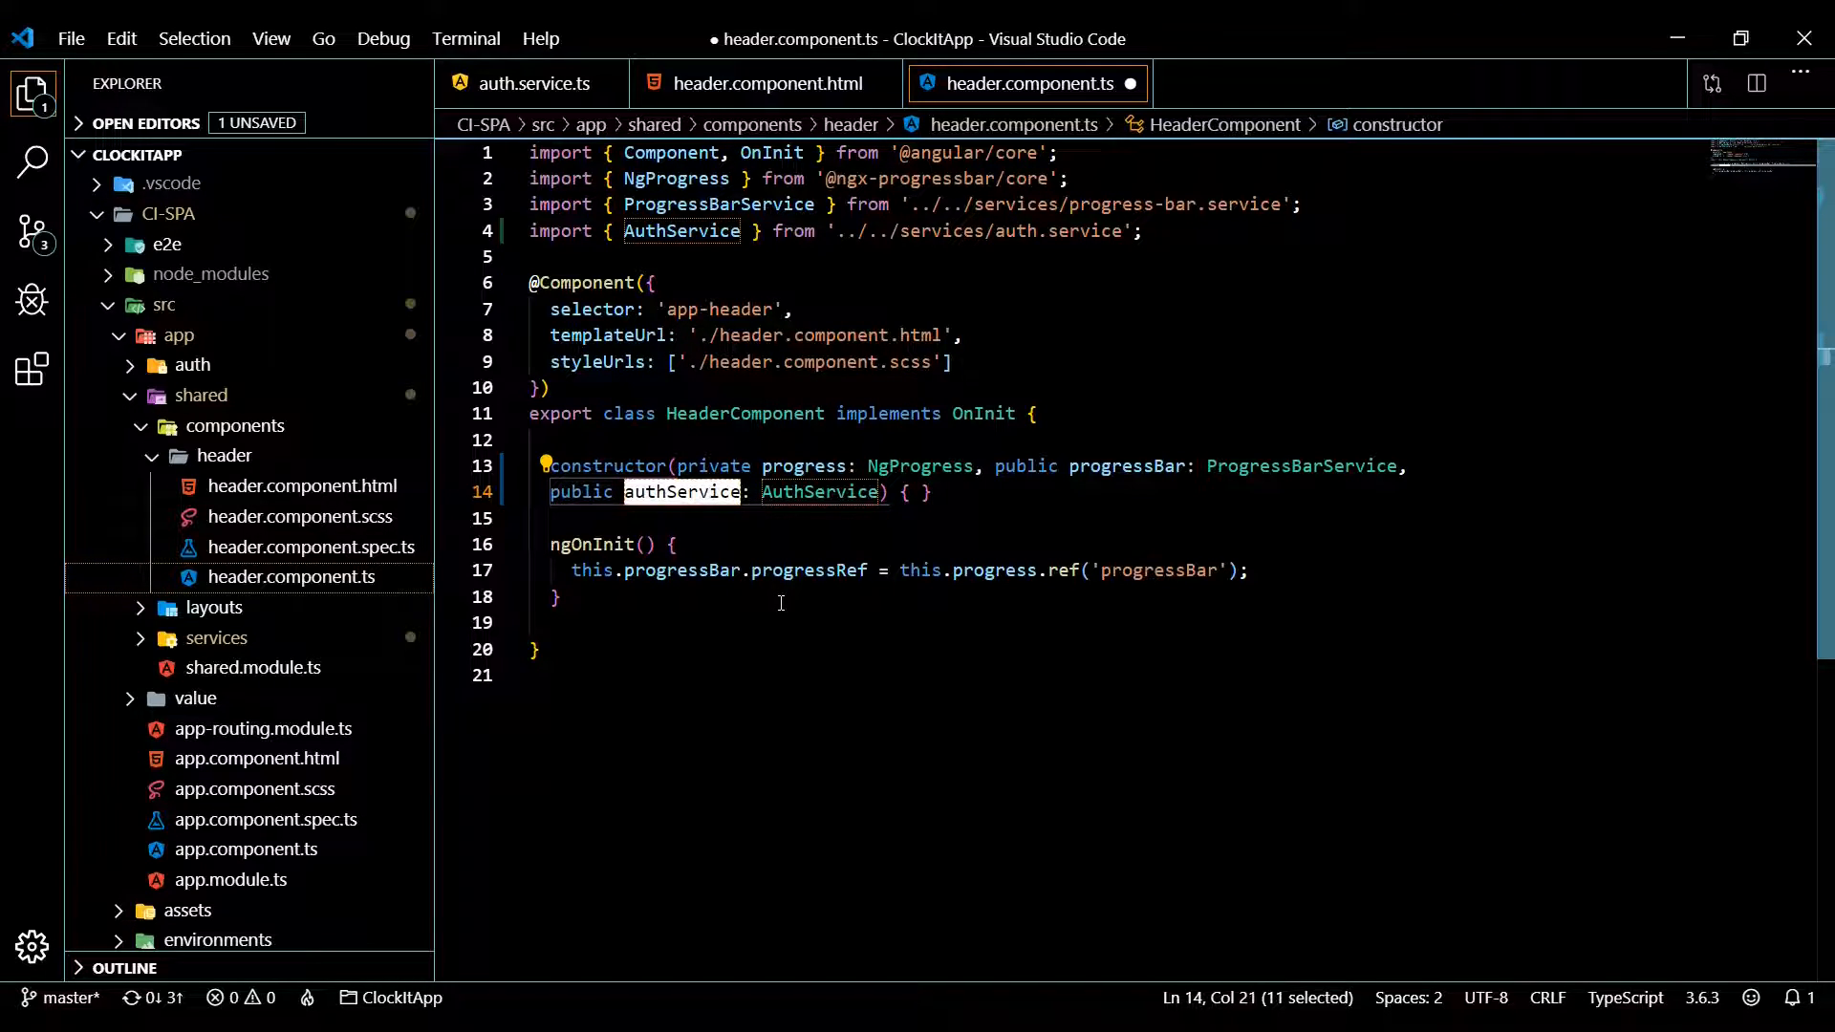
left_click(755, 83)
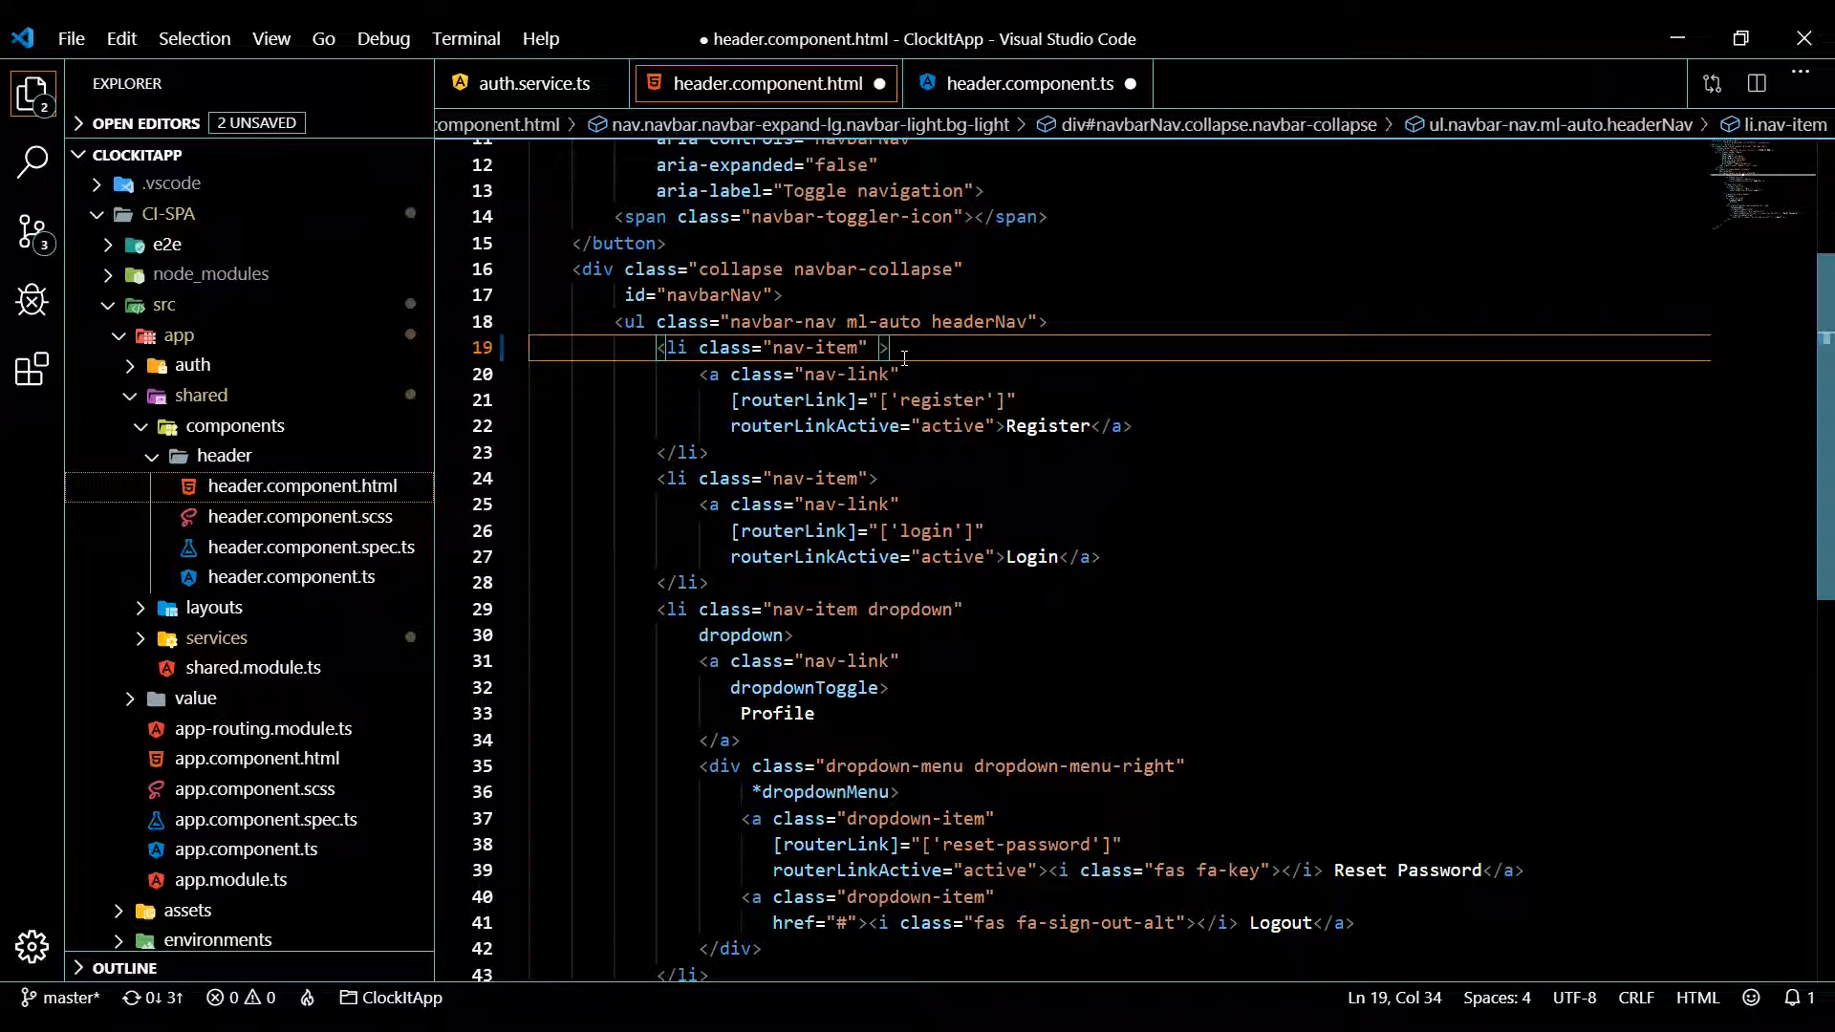
Add *ngIf="!authService.loggedIn();" to the Register list item
type("a")
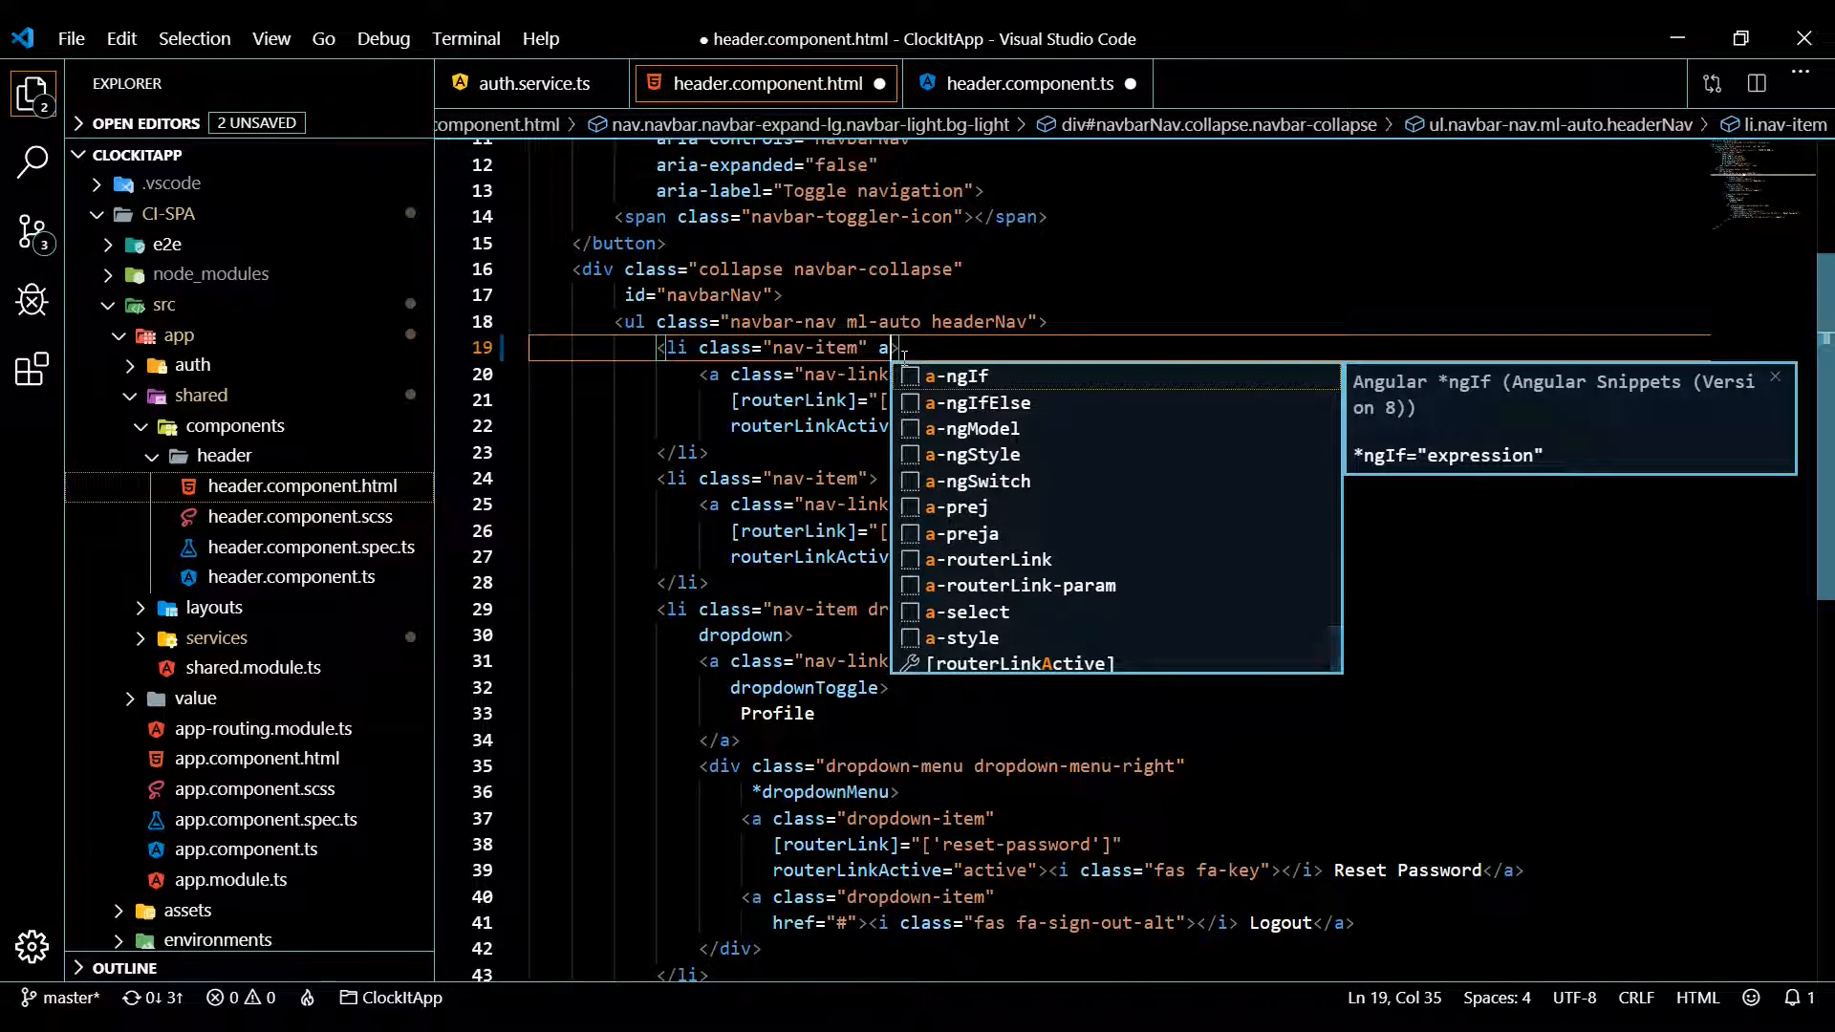
type("*ngIf=\"authService\"")
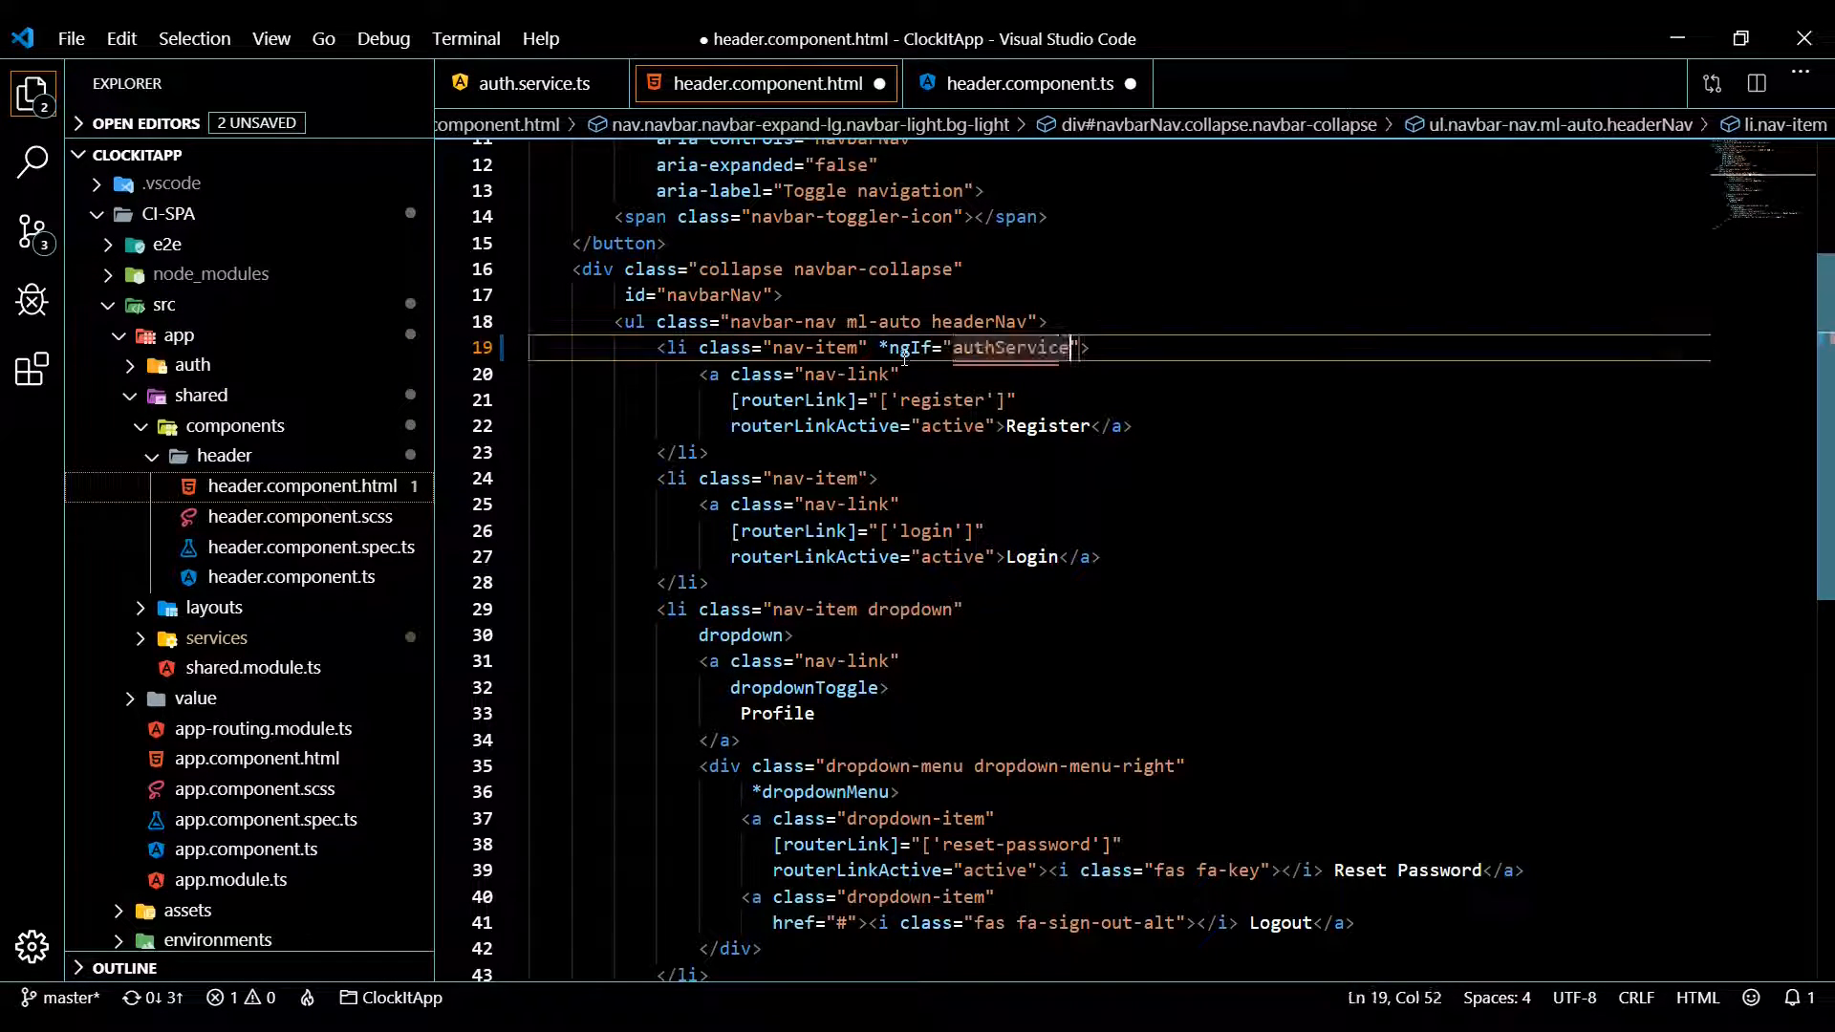
type(".loggedIn")
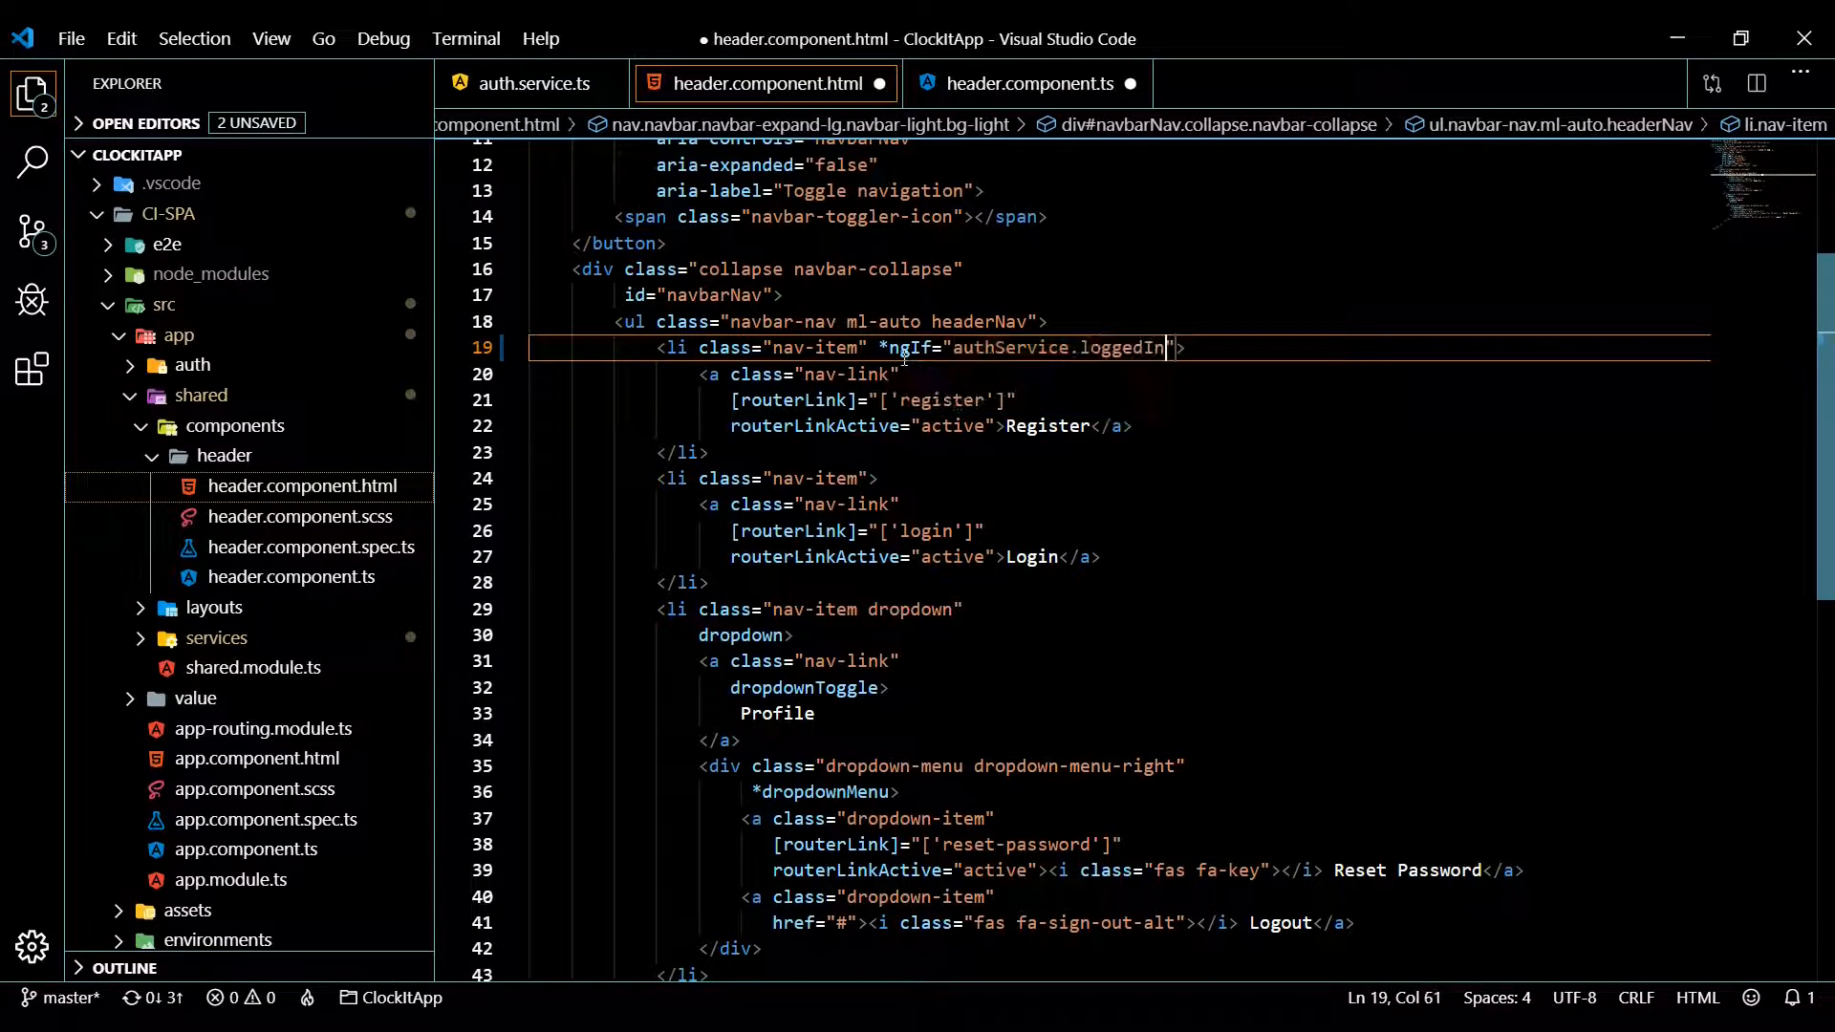
type("();")
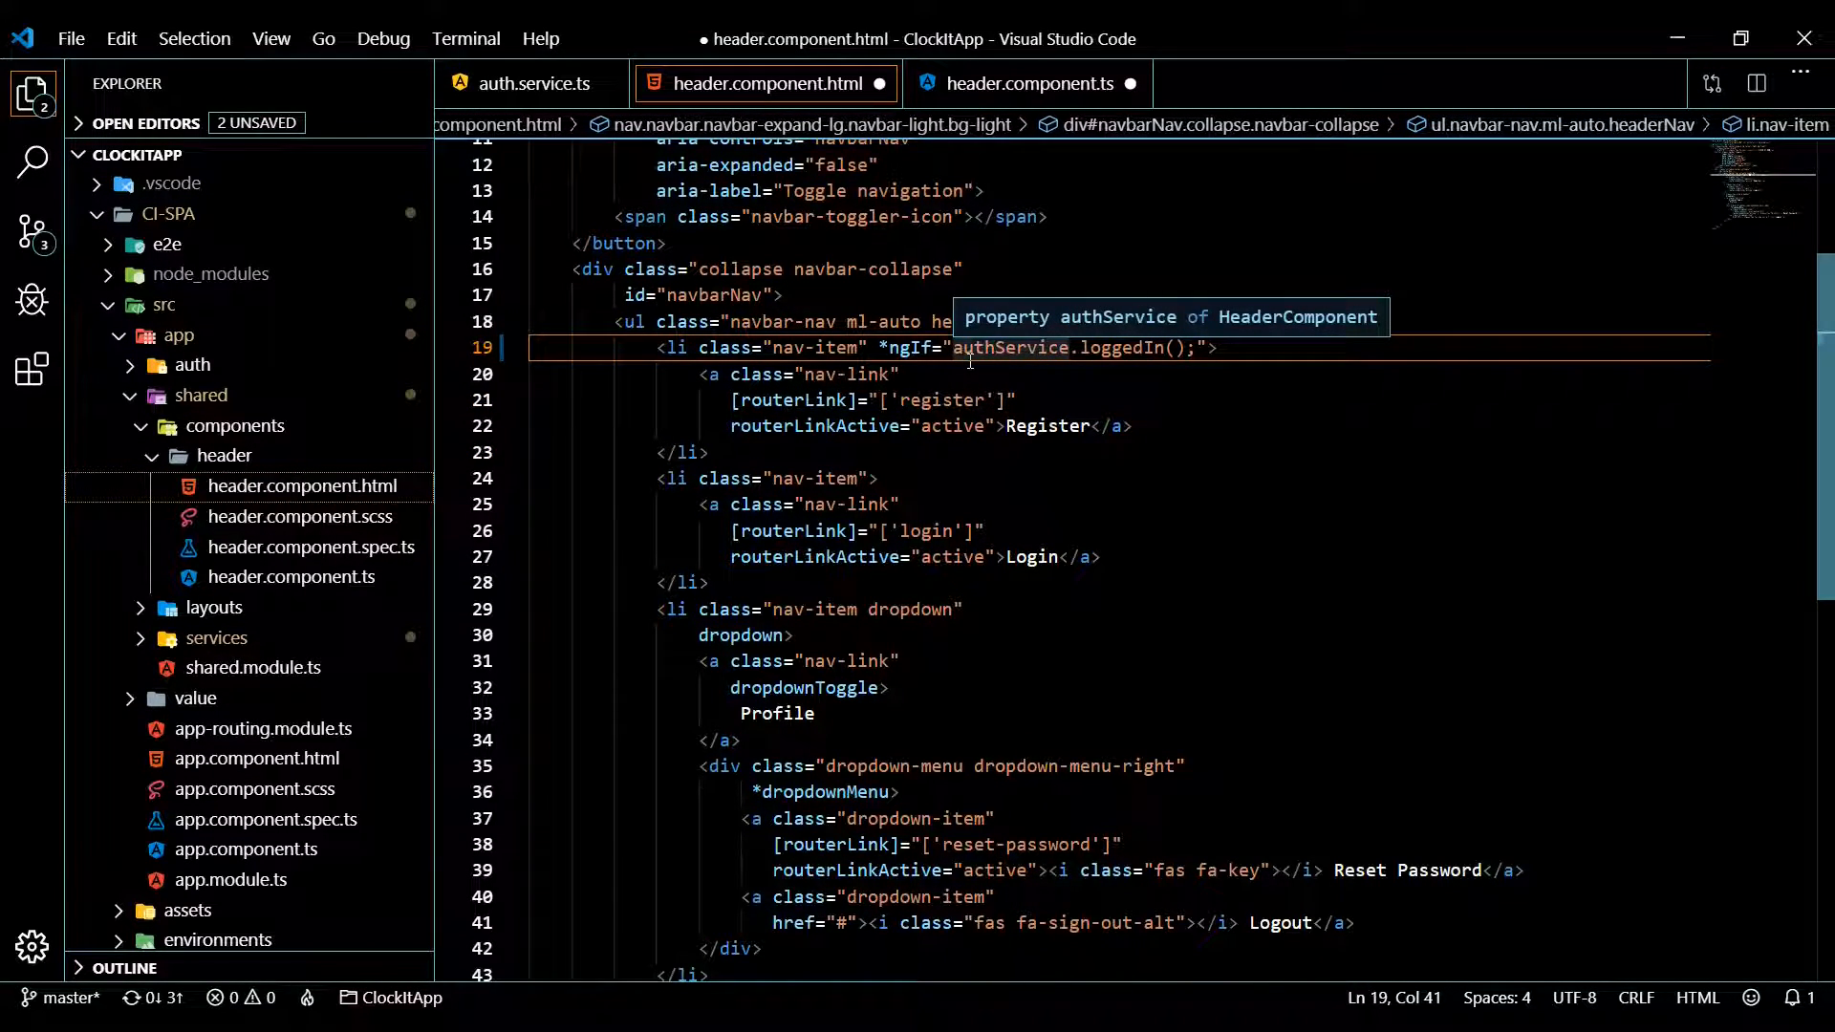
type("!")
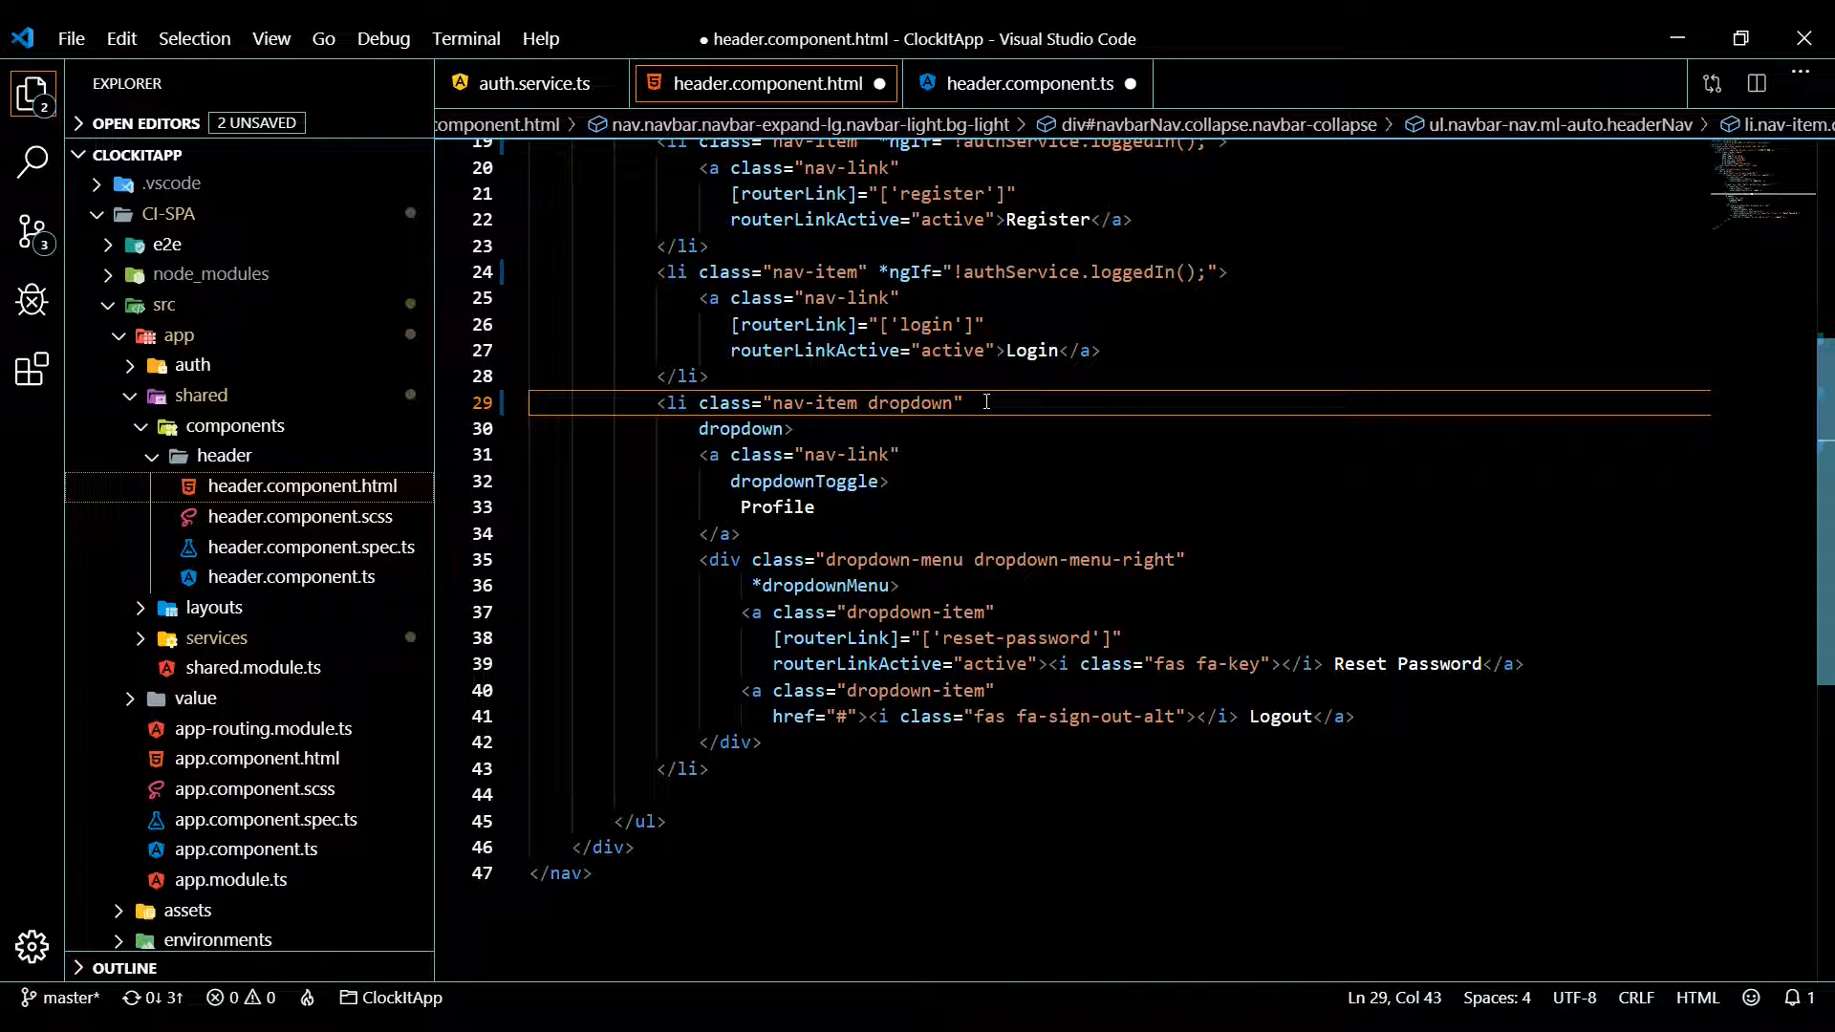
Add *ngIf="!authService.loggedIn();" to Login and the logged-in condition to the Profile dropdown, then save
type("*ngIf=\"!authService.loggedIn();\"")
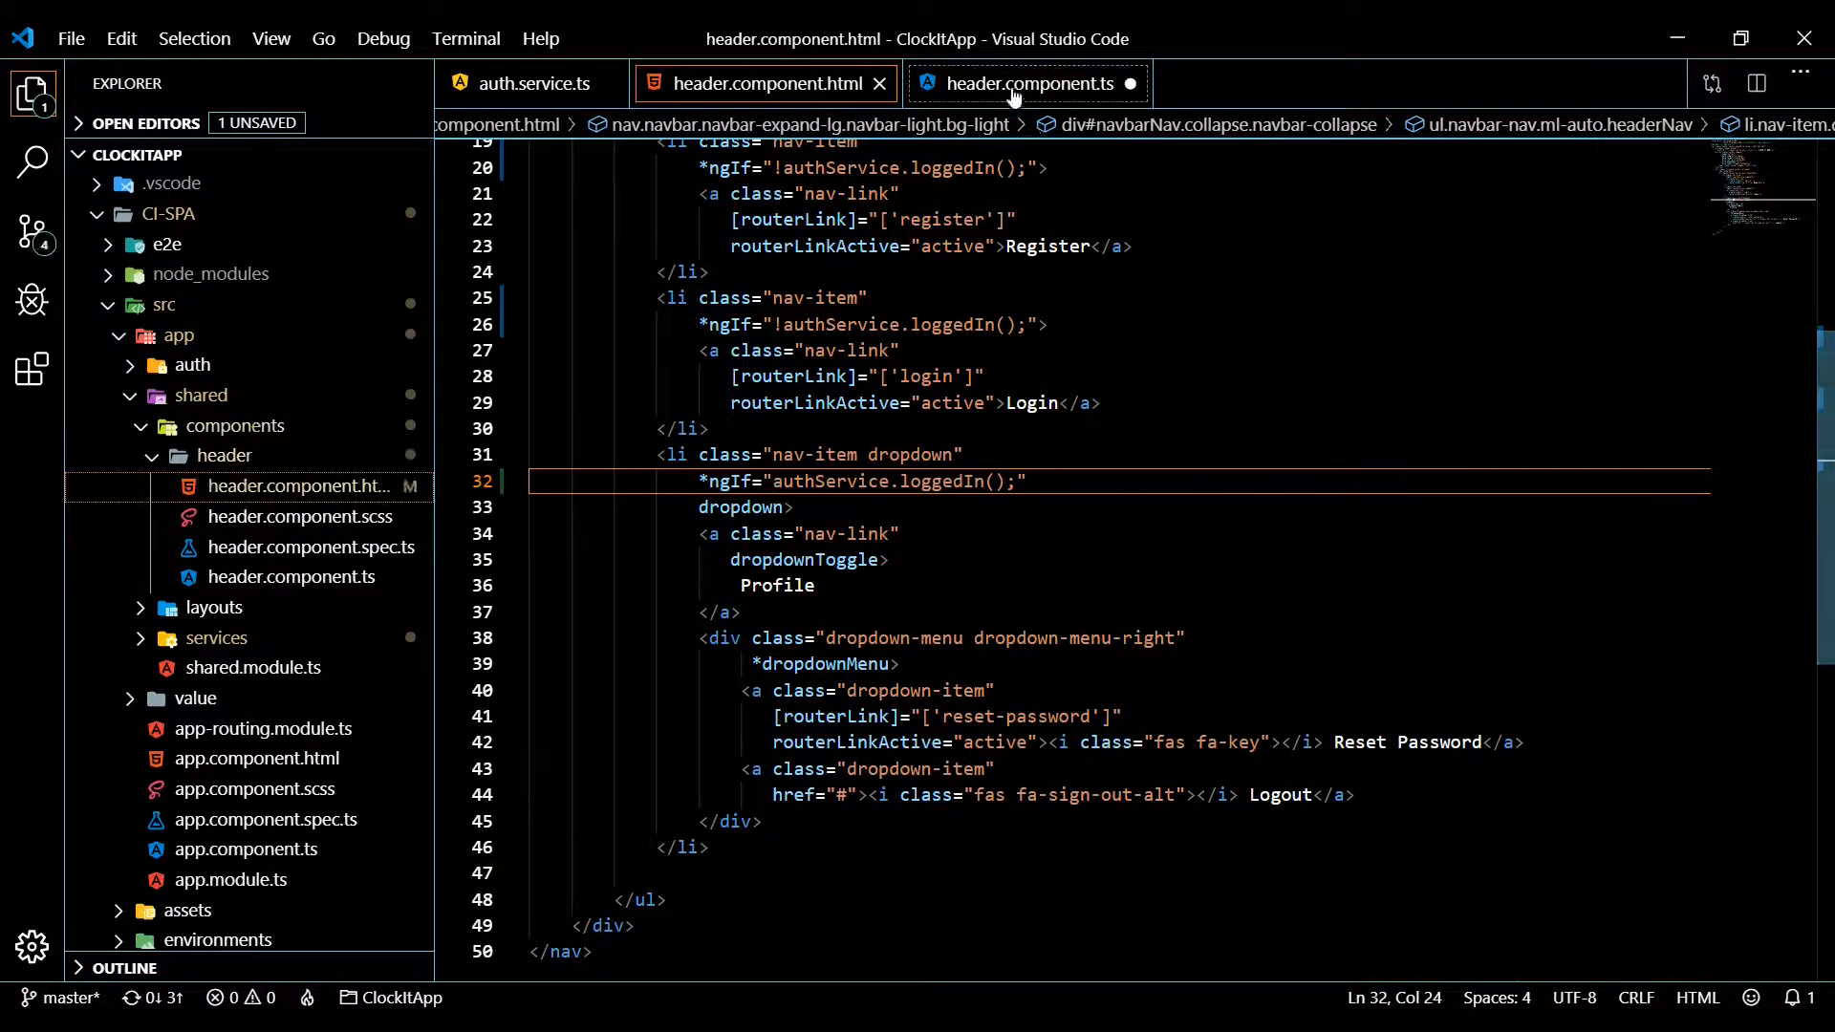
left_click(1026, 83)
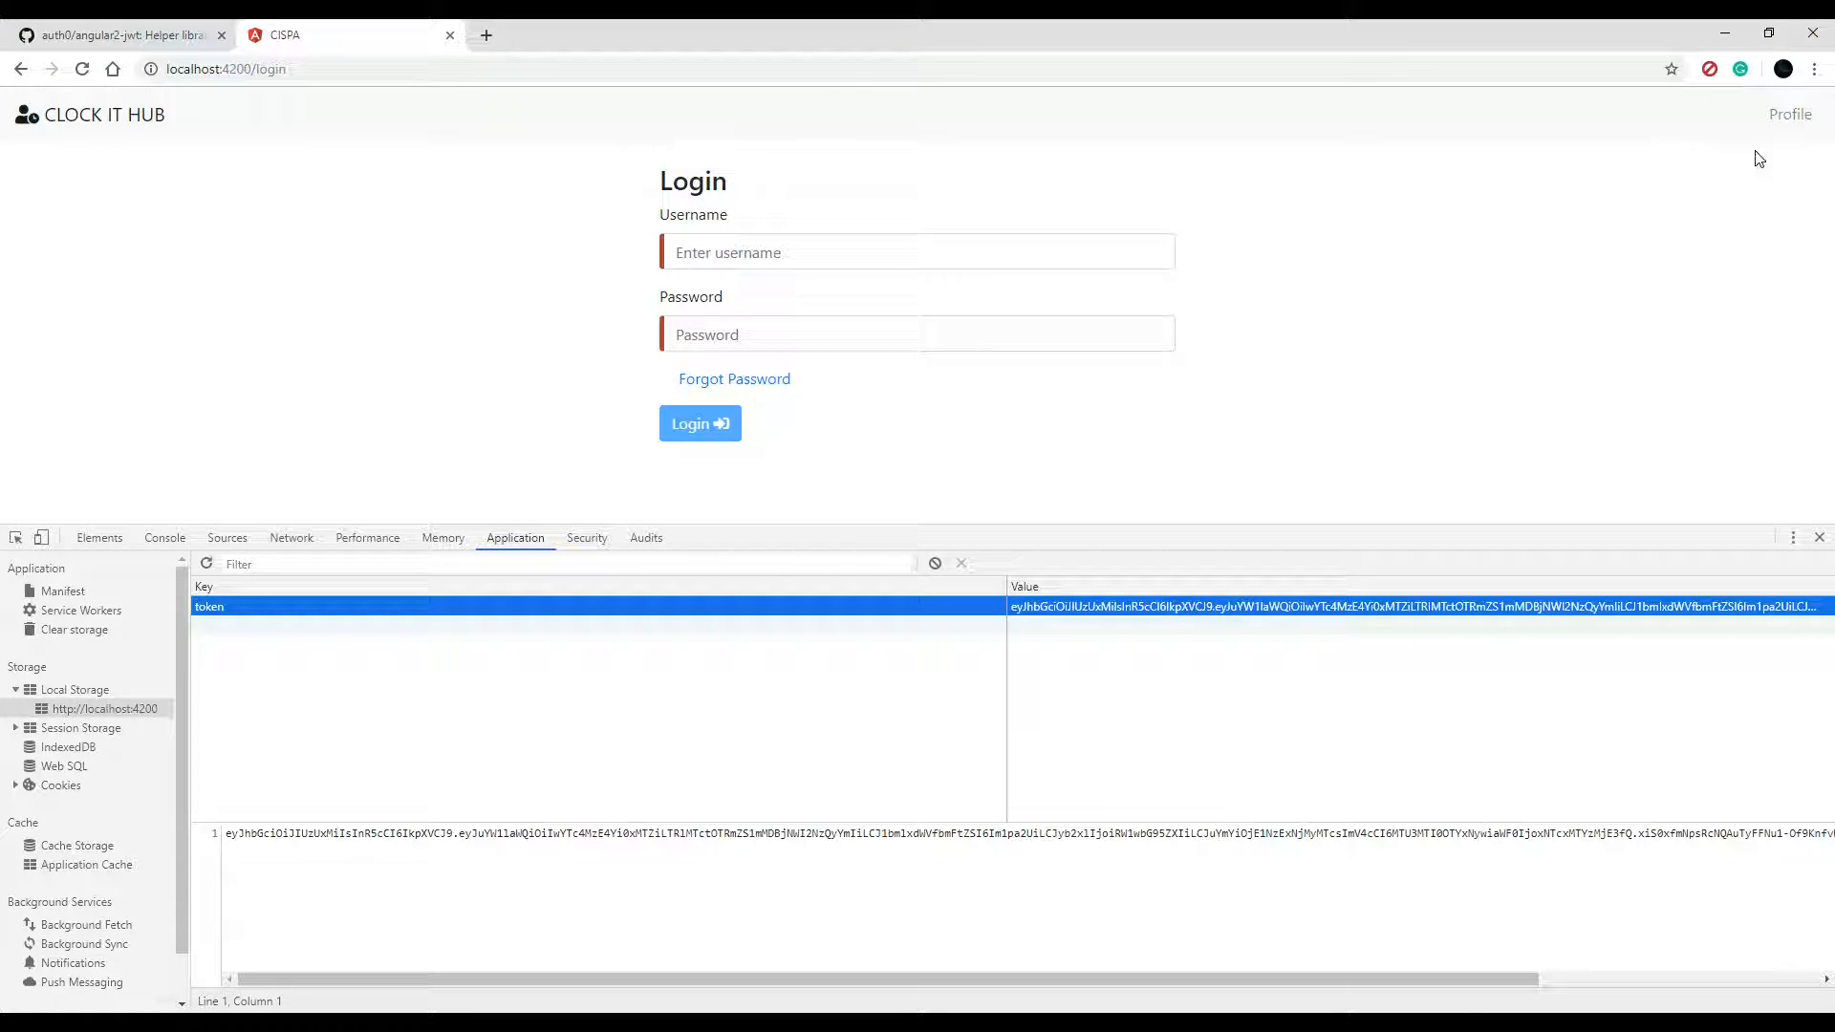
mouse_move(1789, 115)
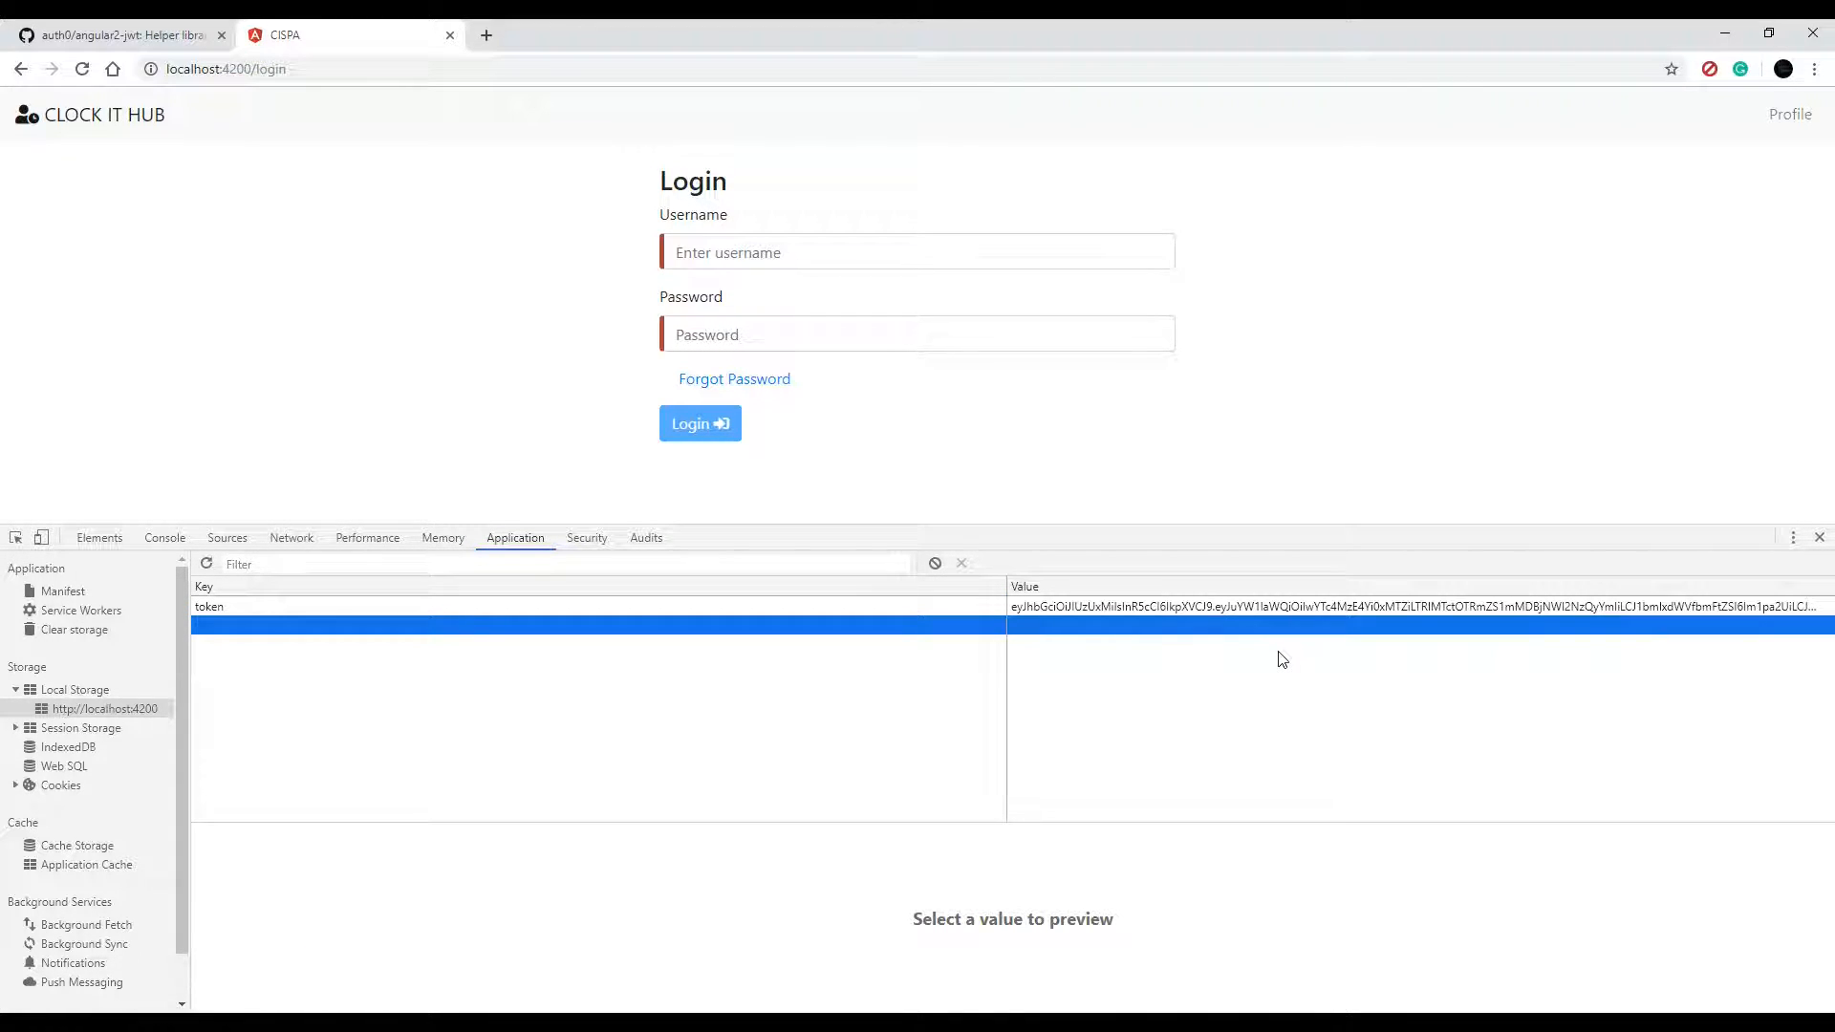
mouse_move(1789, 124)
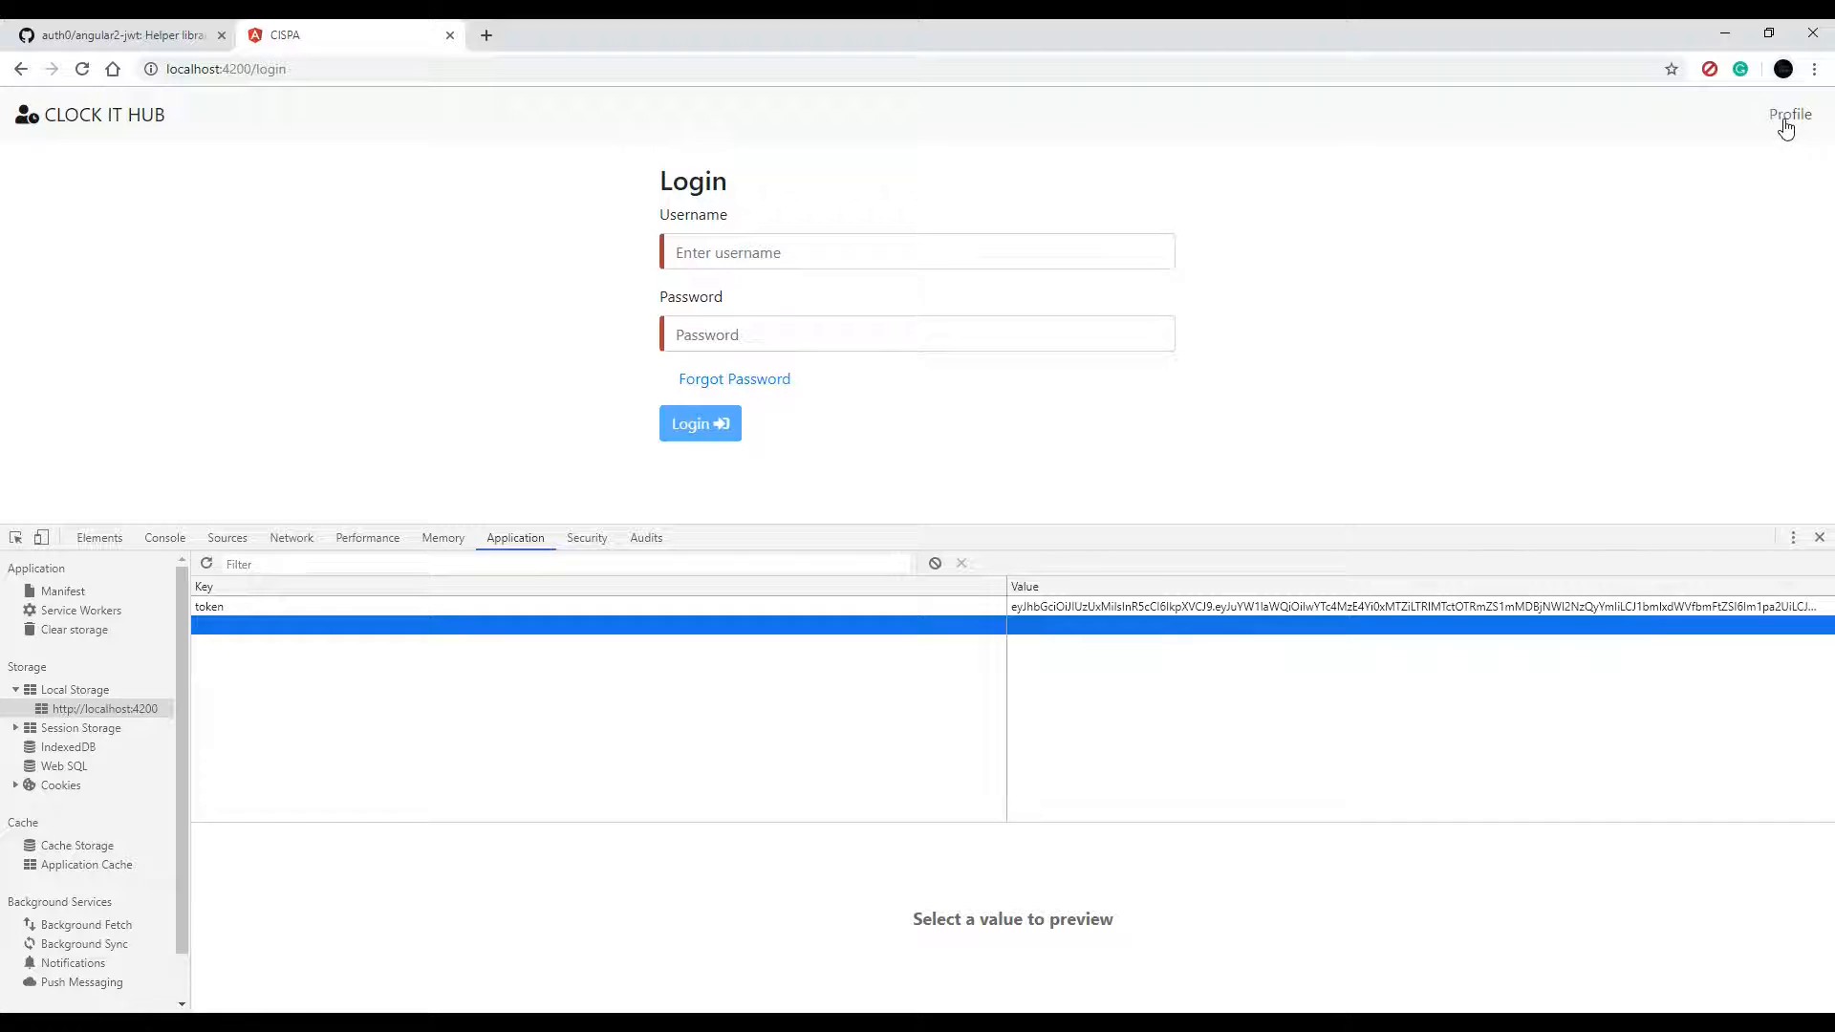
mouse_move(961, 562)
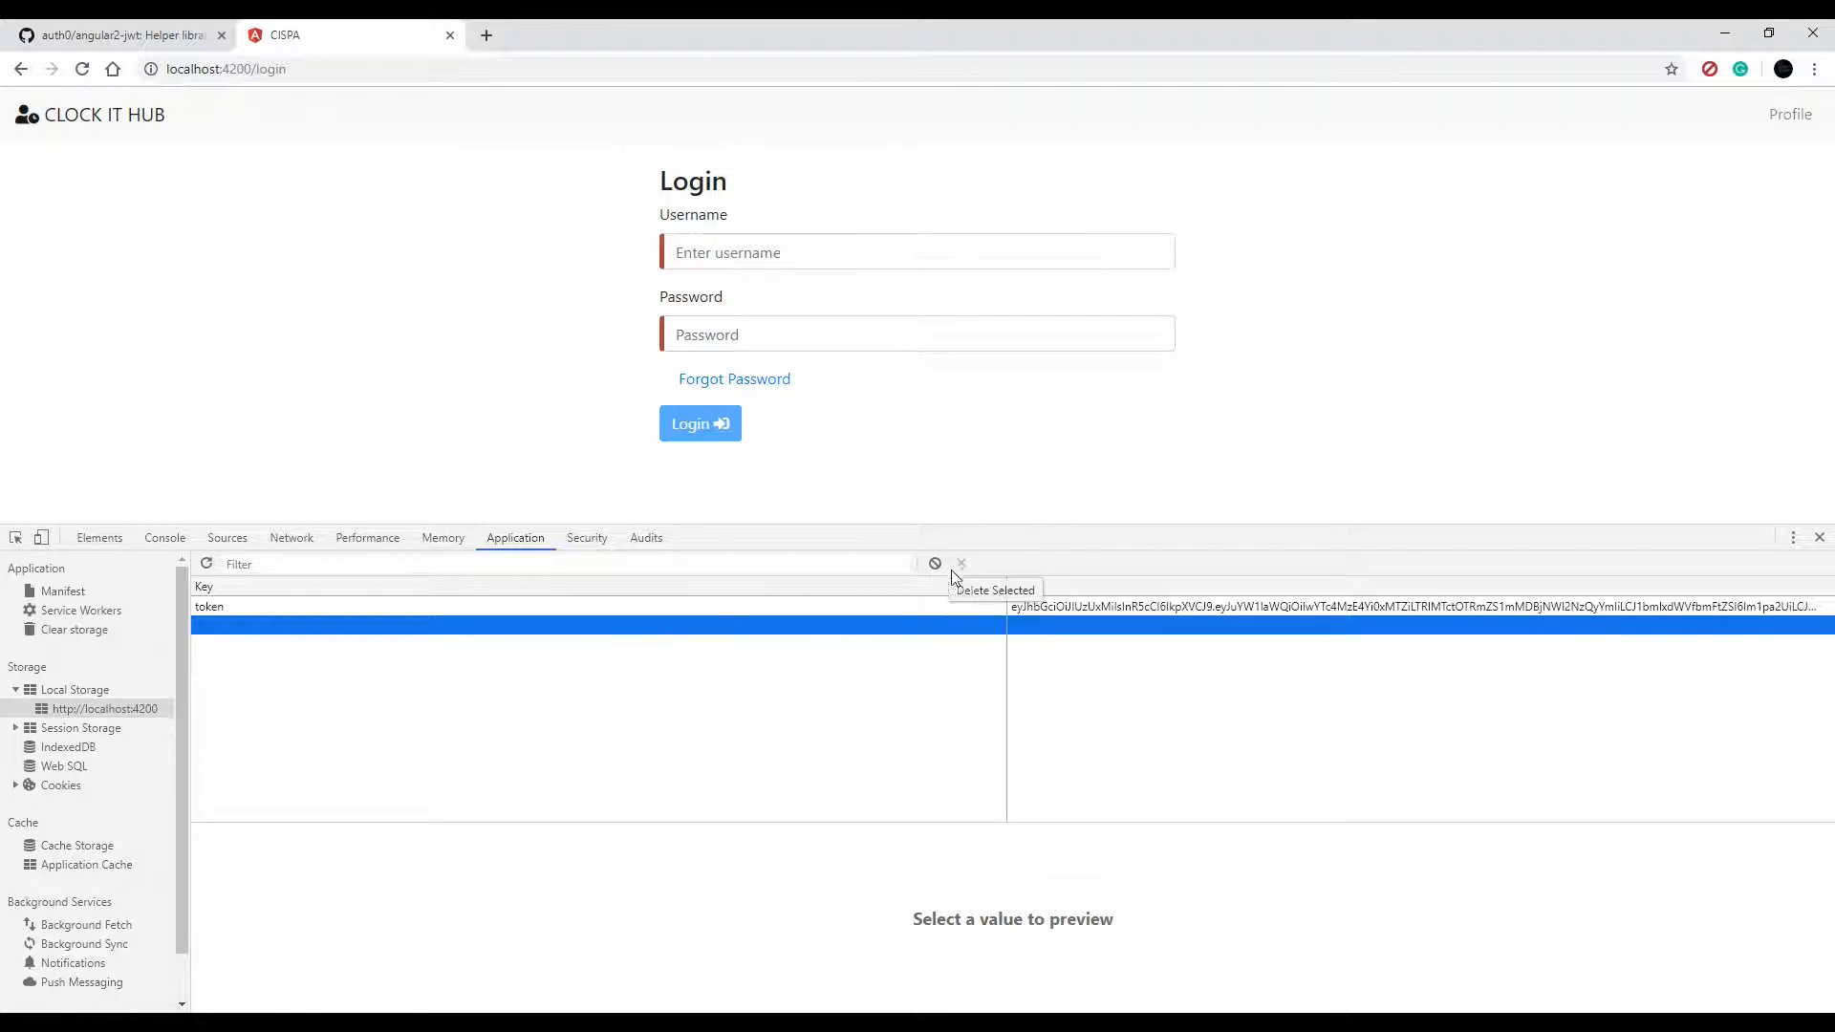
Delete the token in DevTools Local Storage, then log back in from the header's Login page
left_click(961, 561)
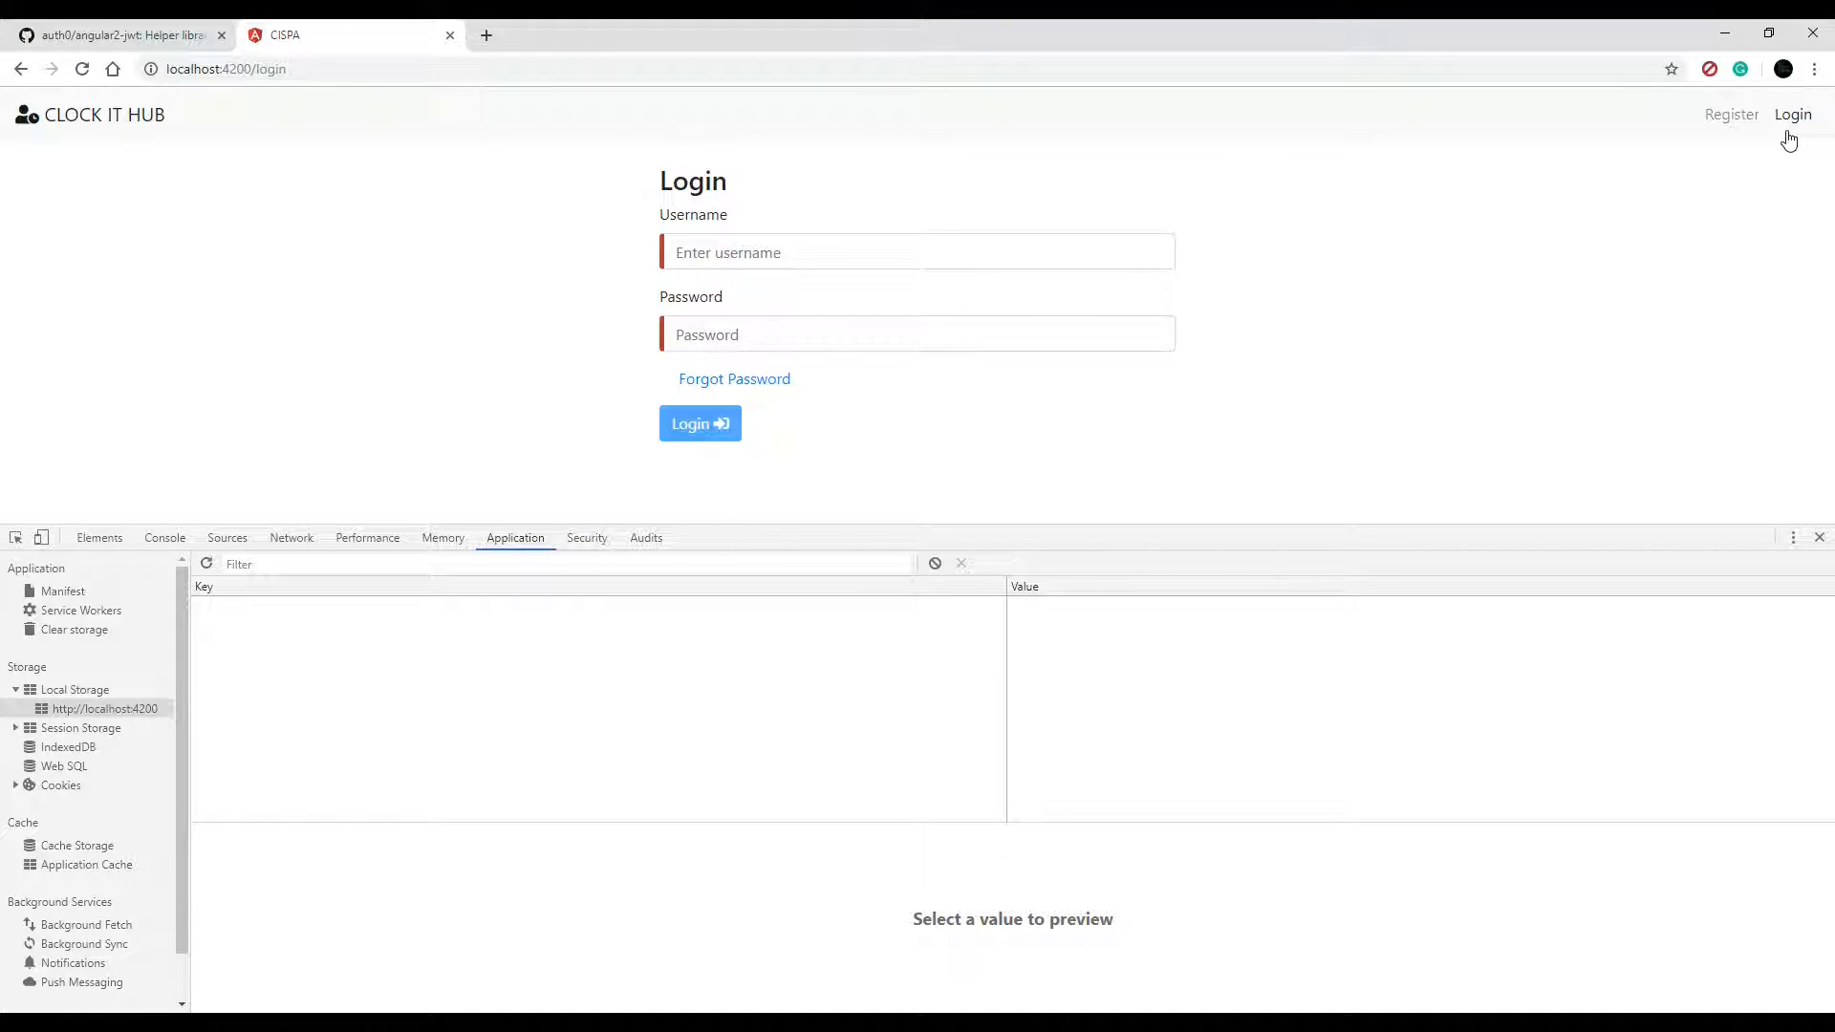
left_click(915, 252)
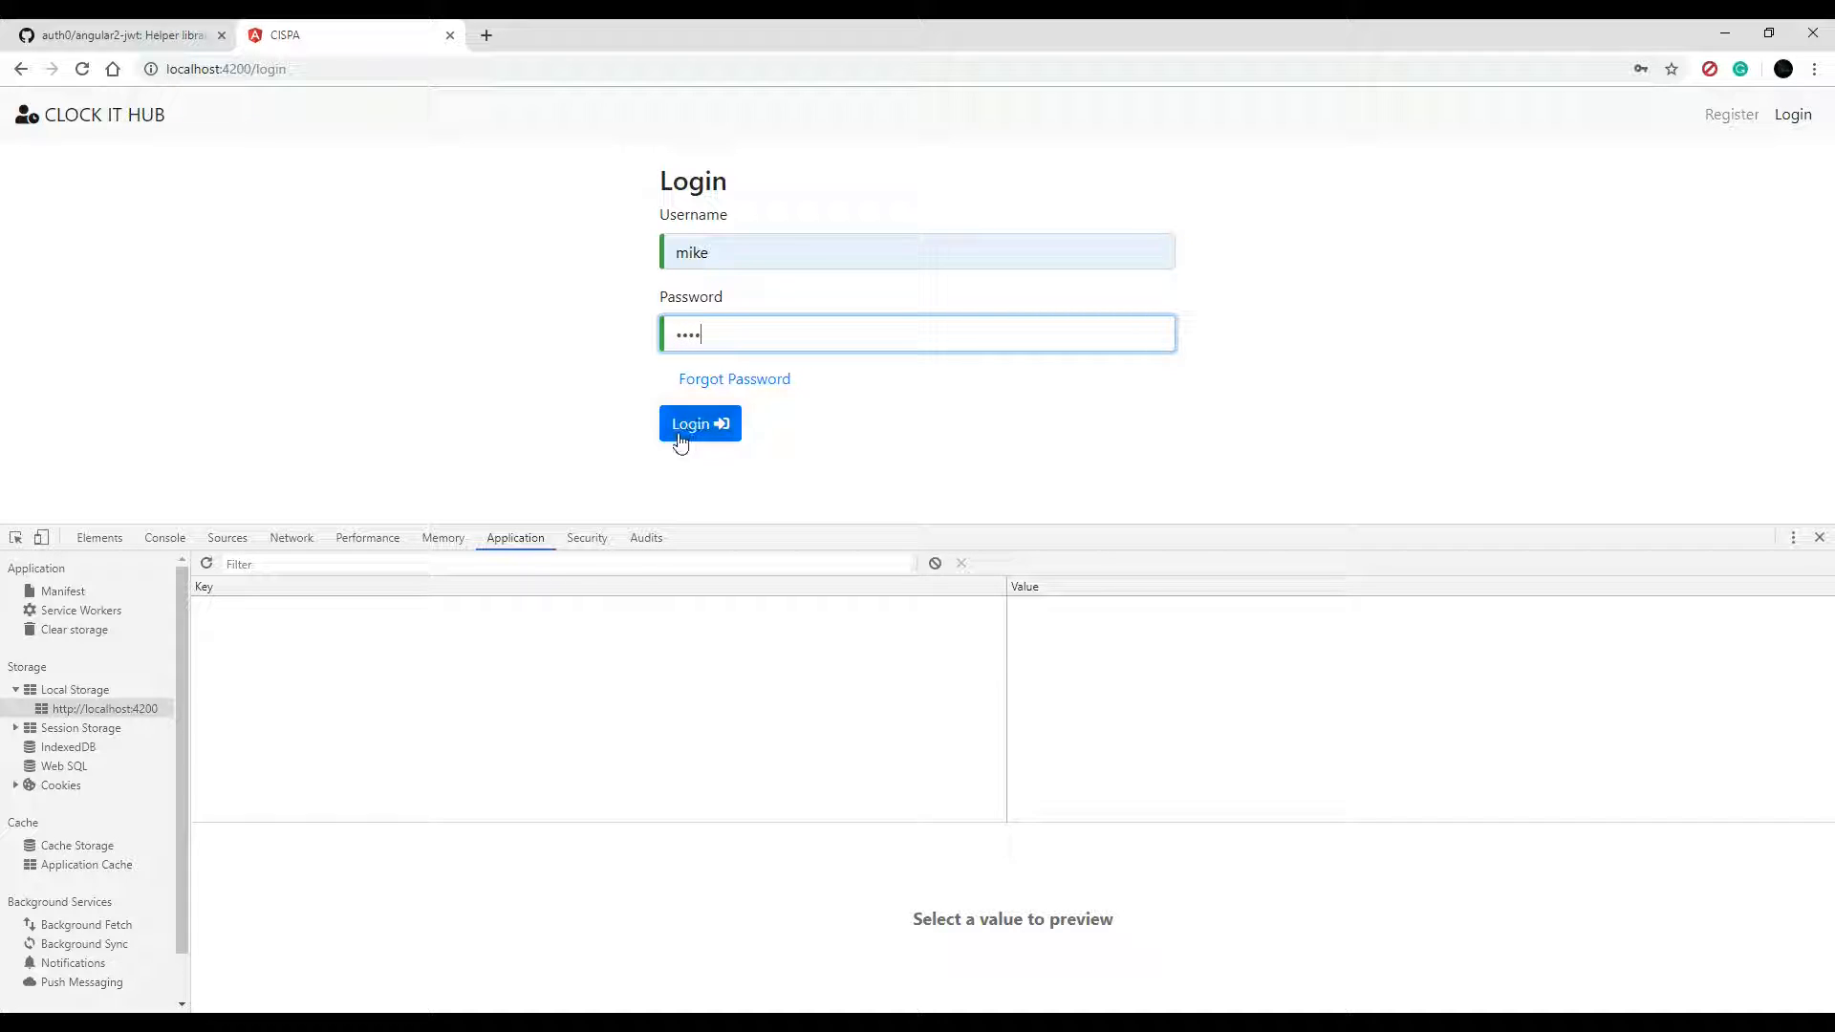
left_click(699, 422)
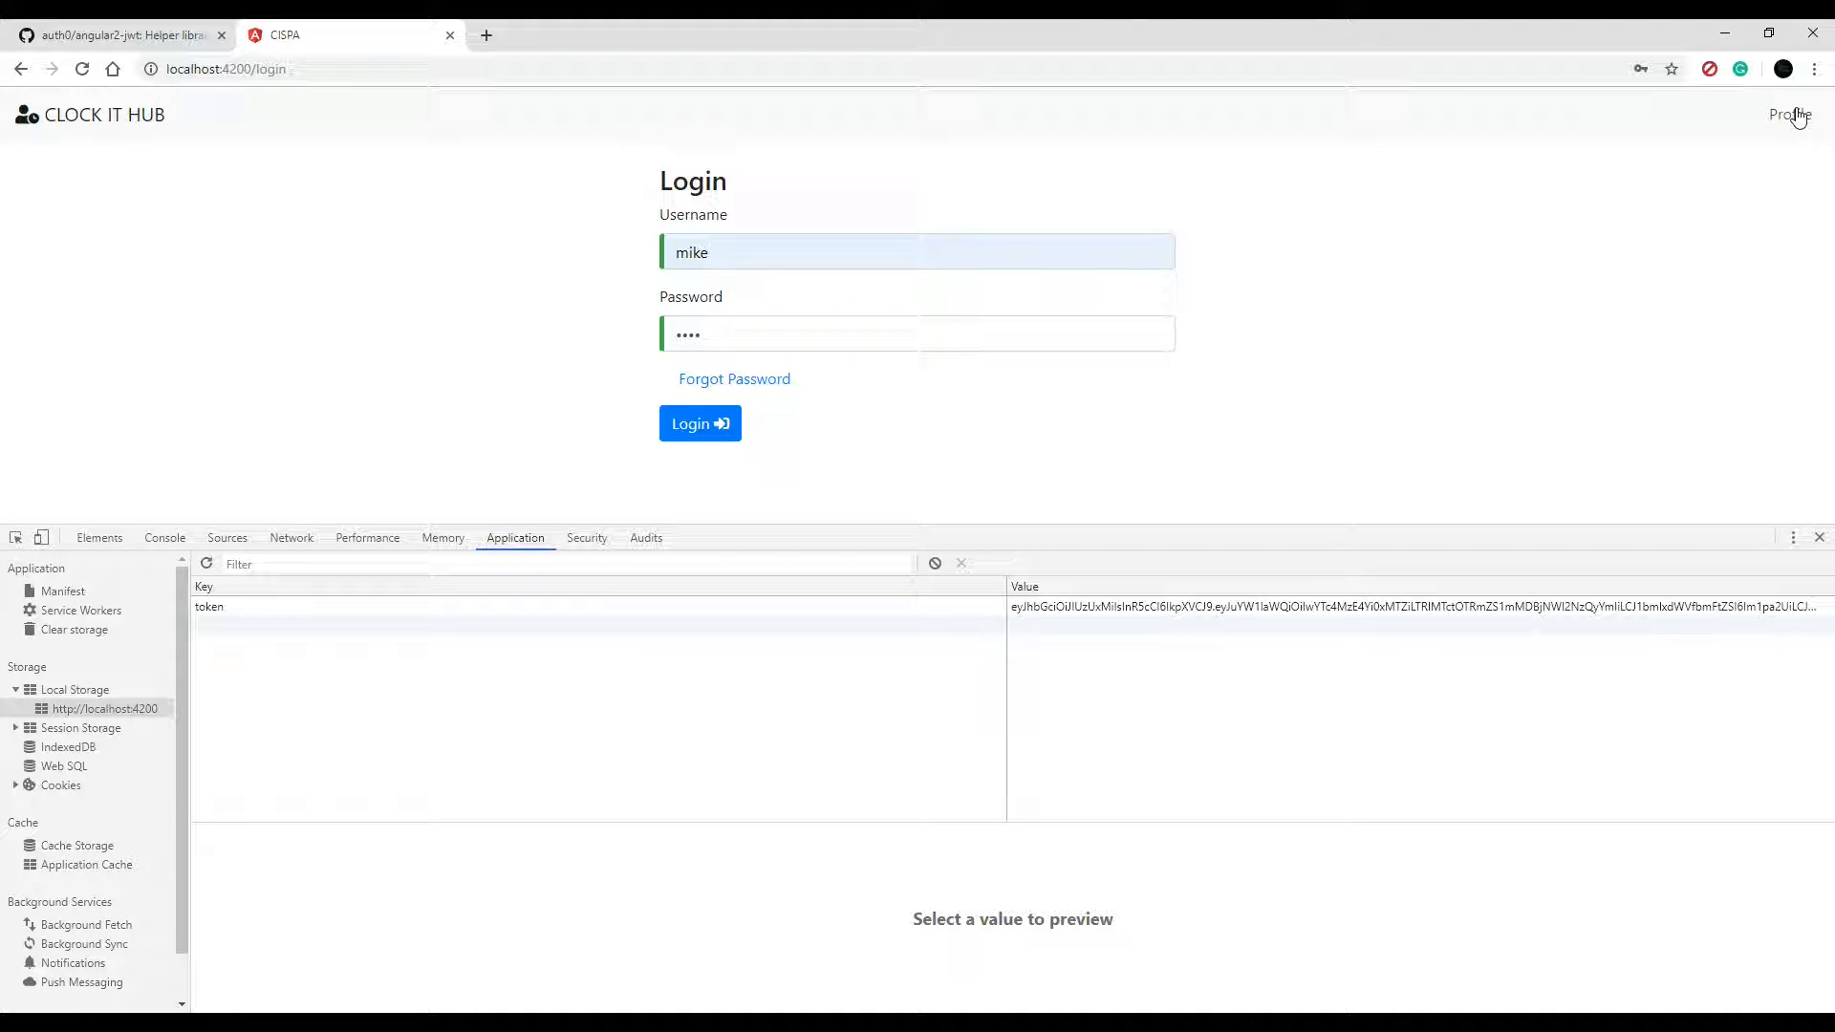
Choose Logout from the Profile menu and observe the token is still stored
left_click(1789, 115)
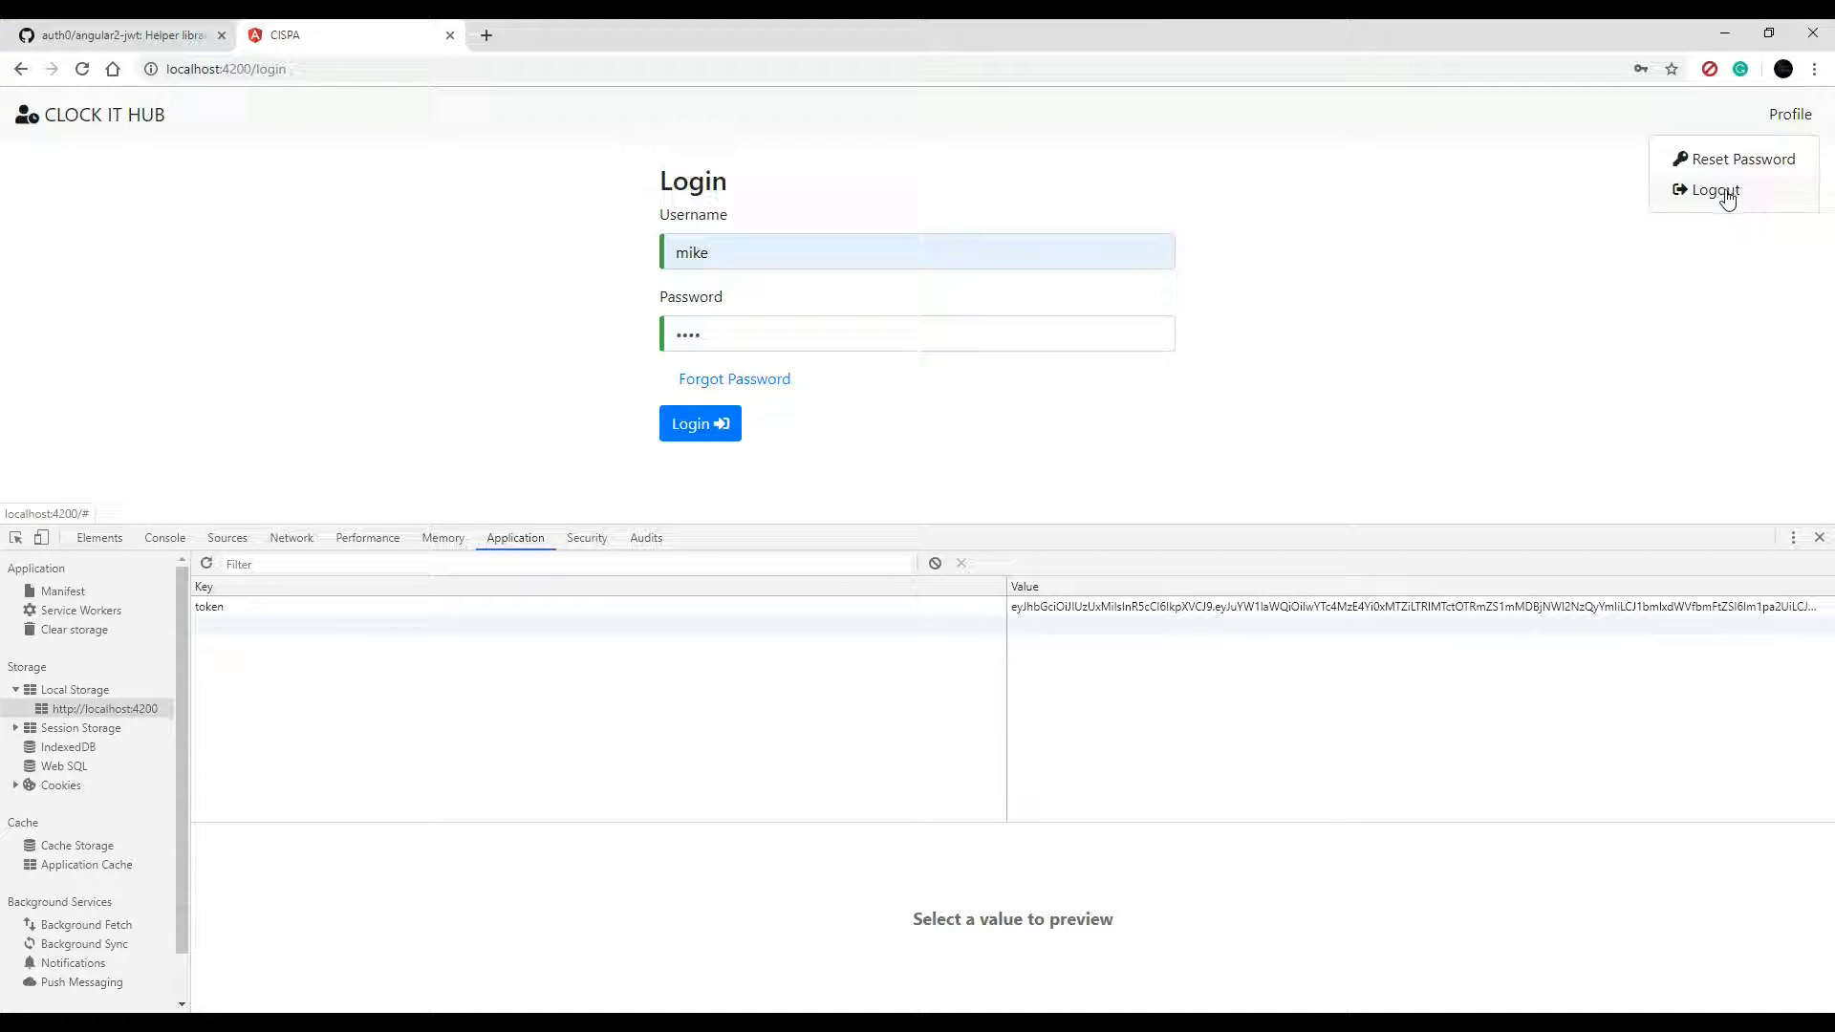
left_click(1712, 189)
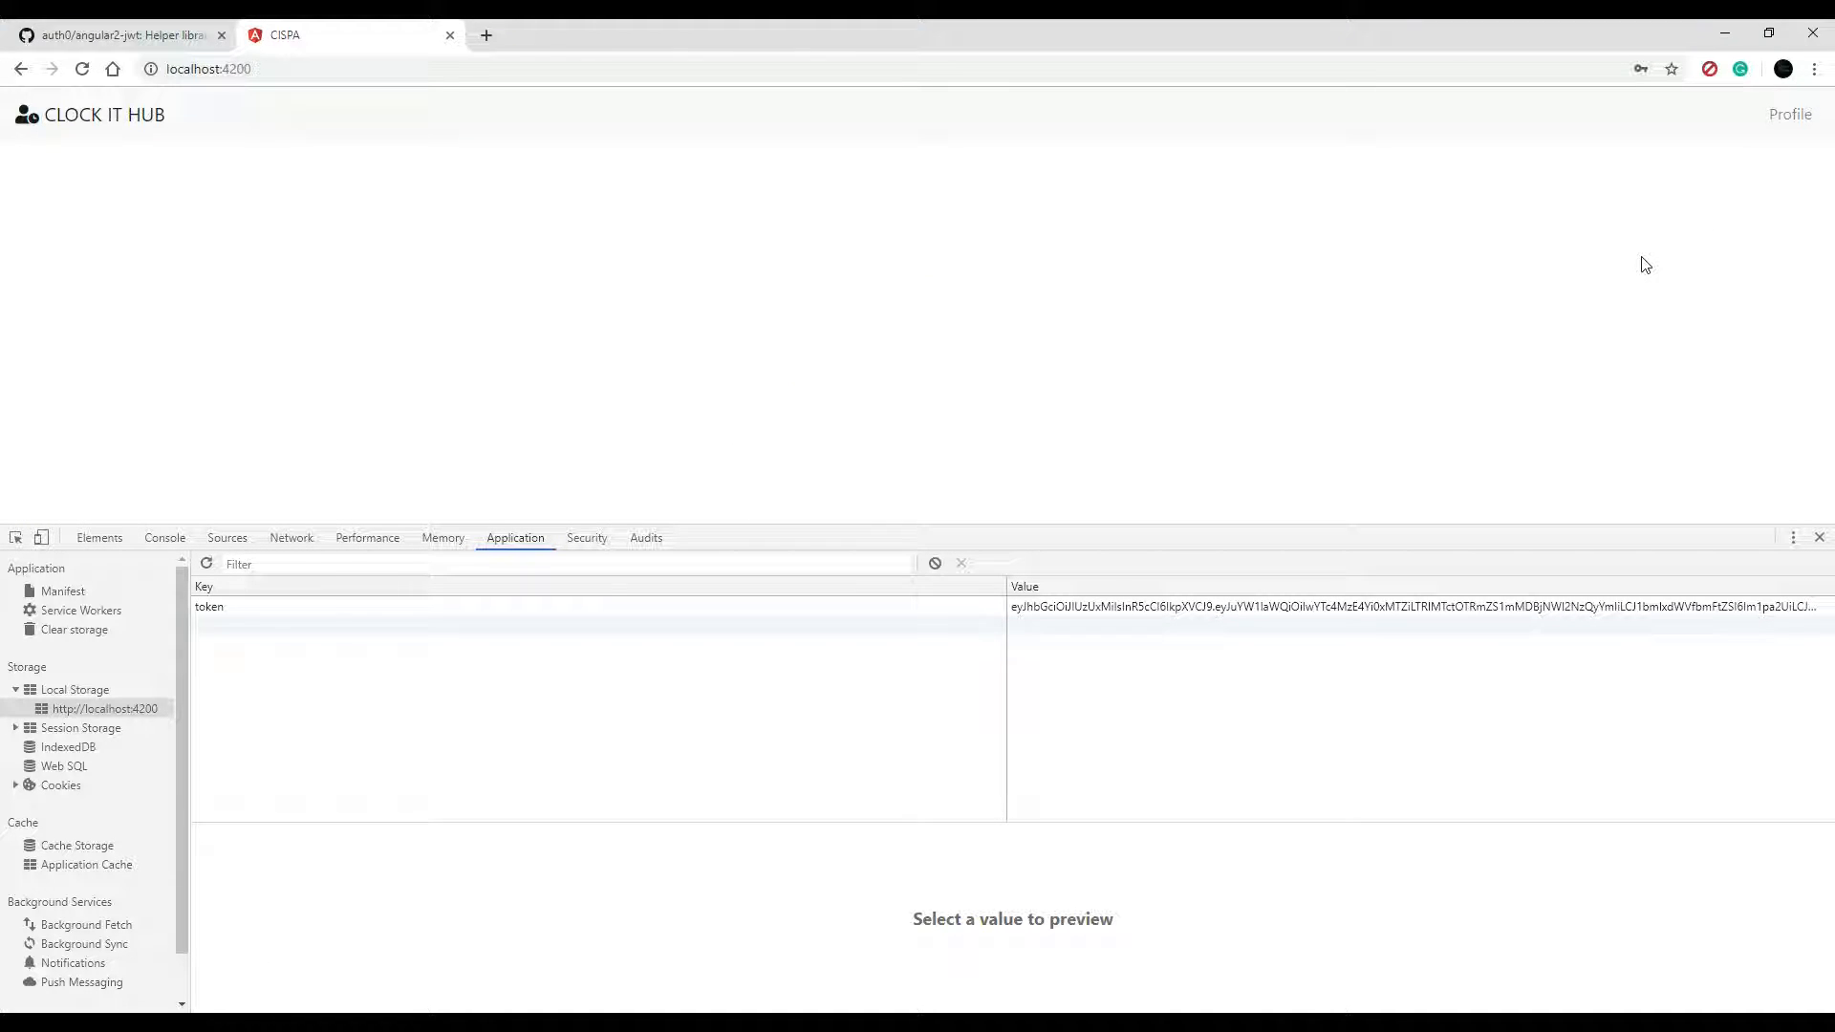
mouse_move(975, 394)
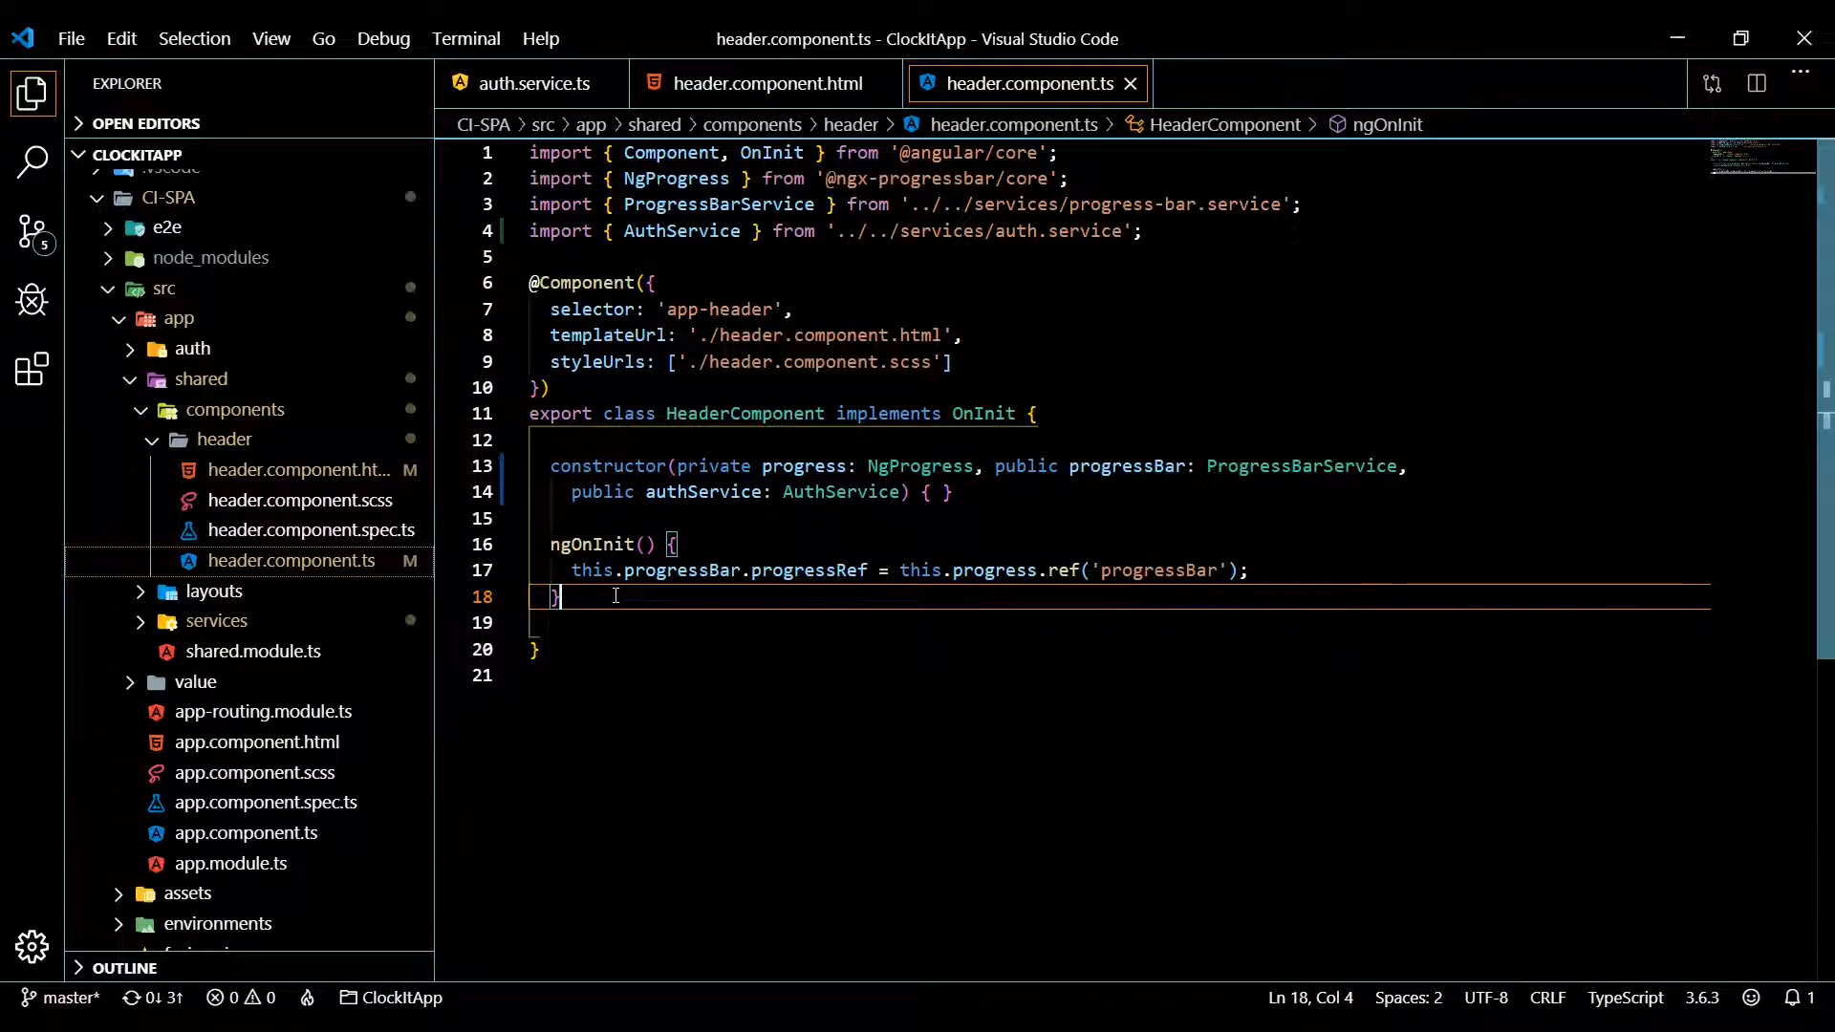
Add logout() { localStorage.removeItem('token'); } below ngOnInit in header.component.ts
key("Enter")
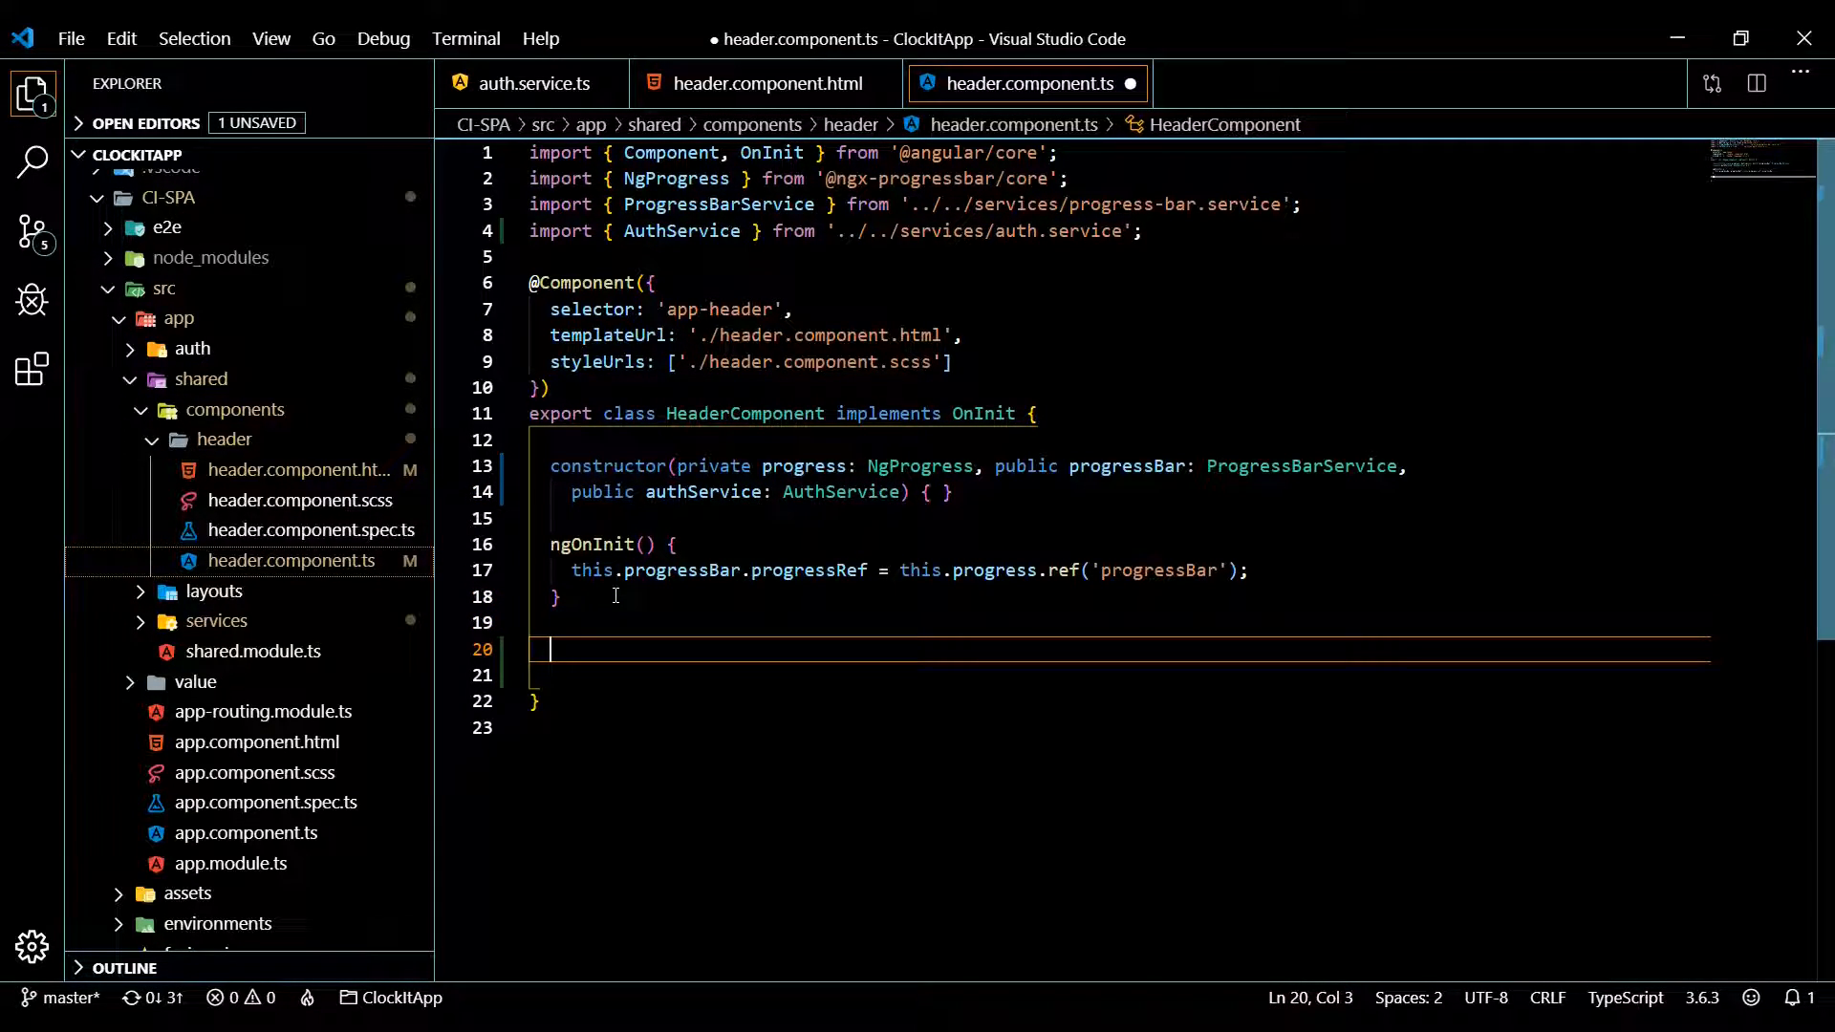
type("log")
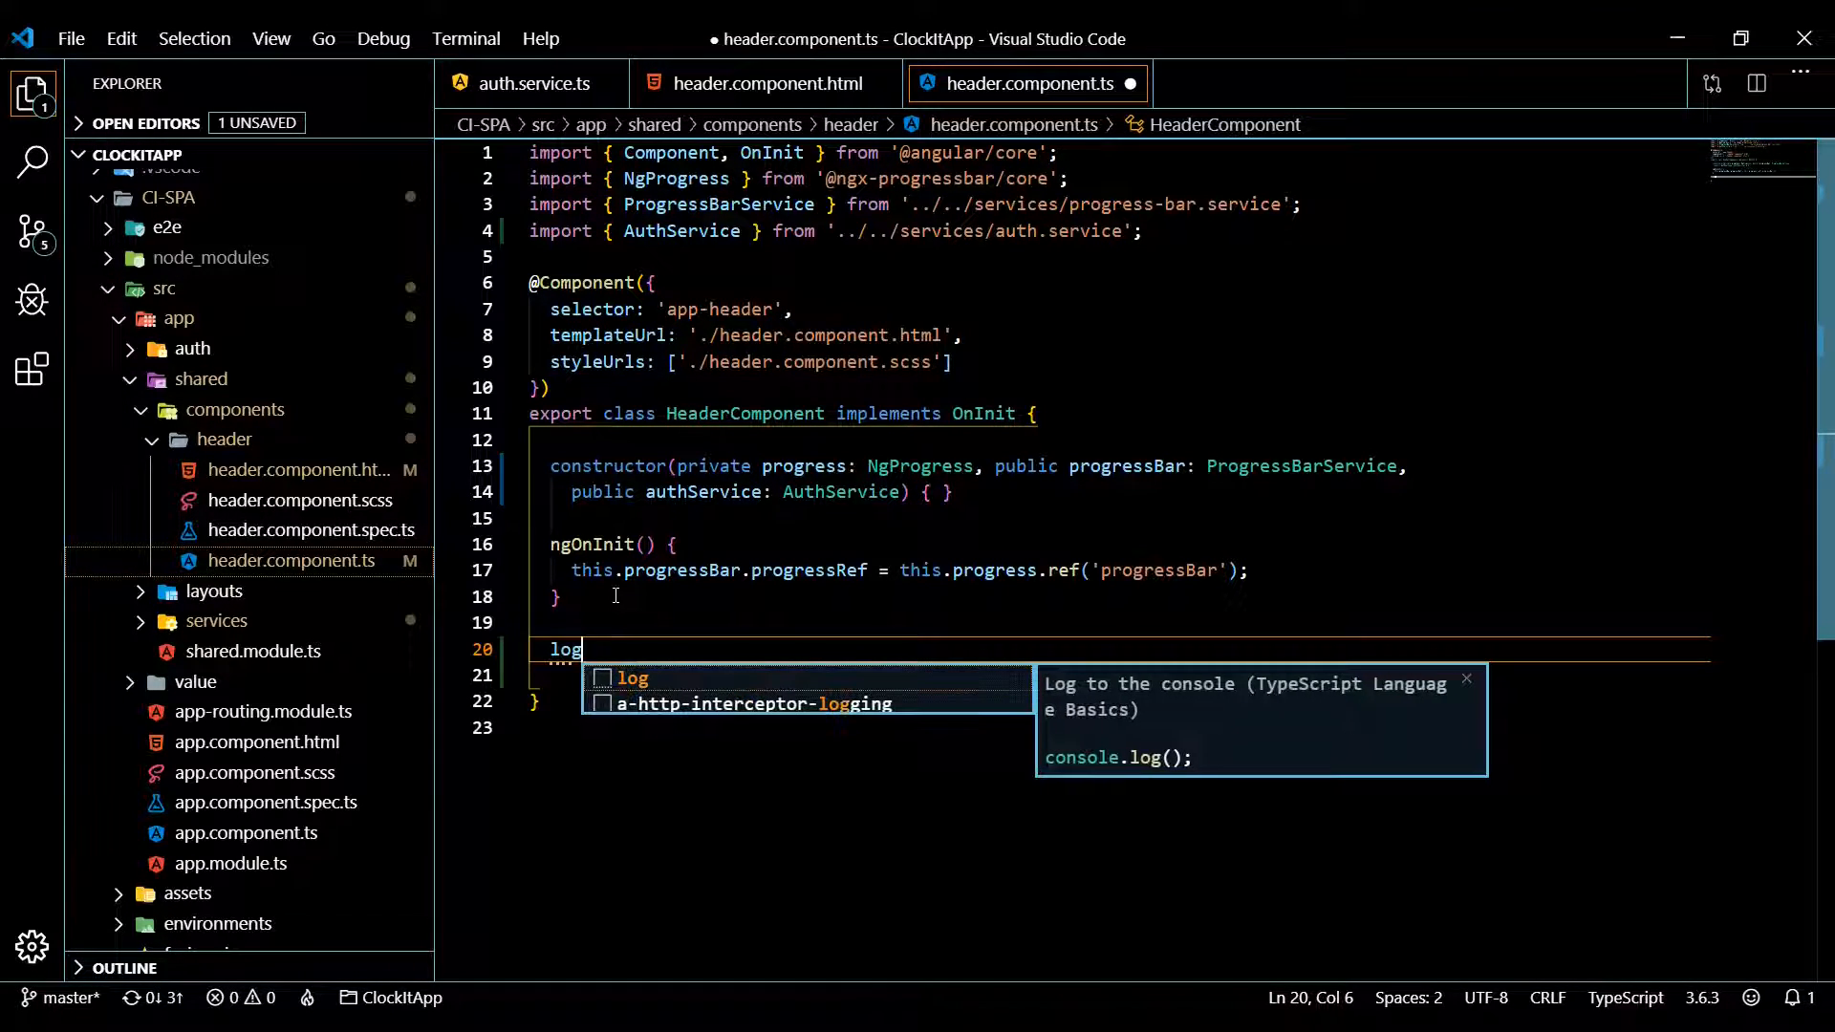
type("out")
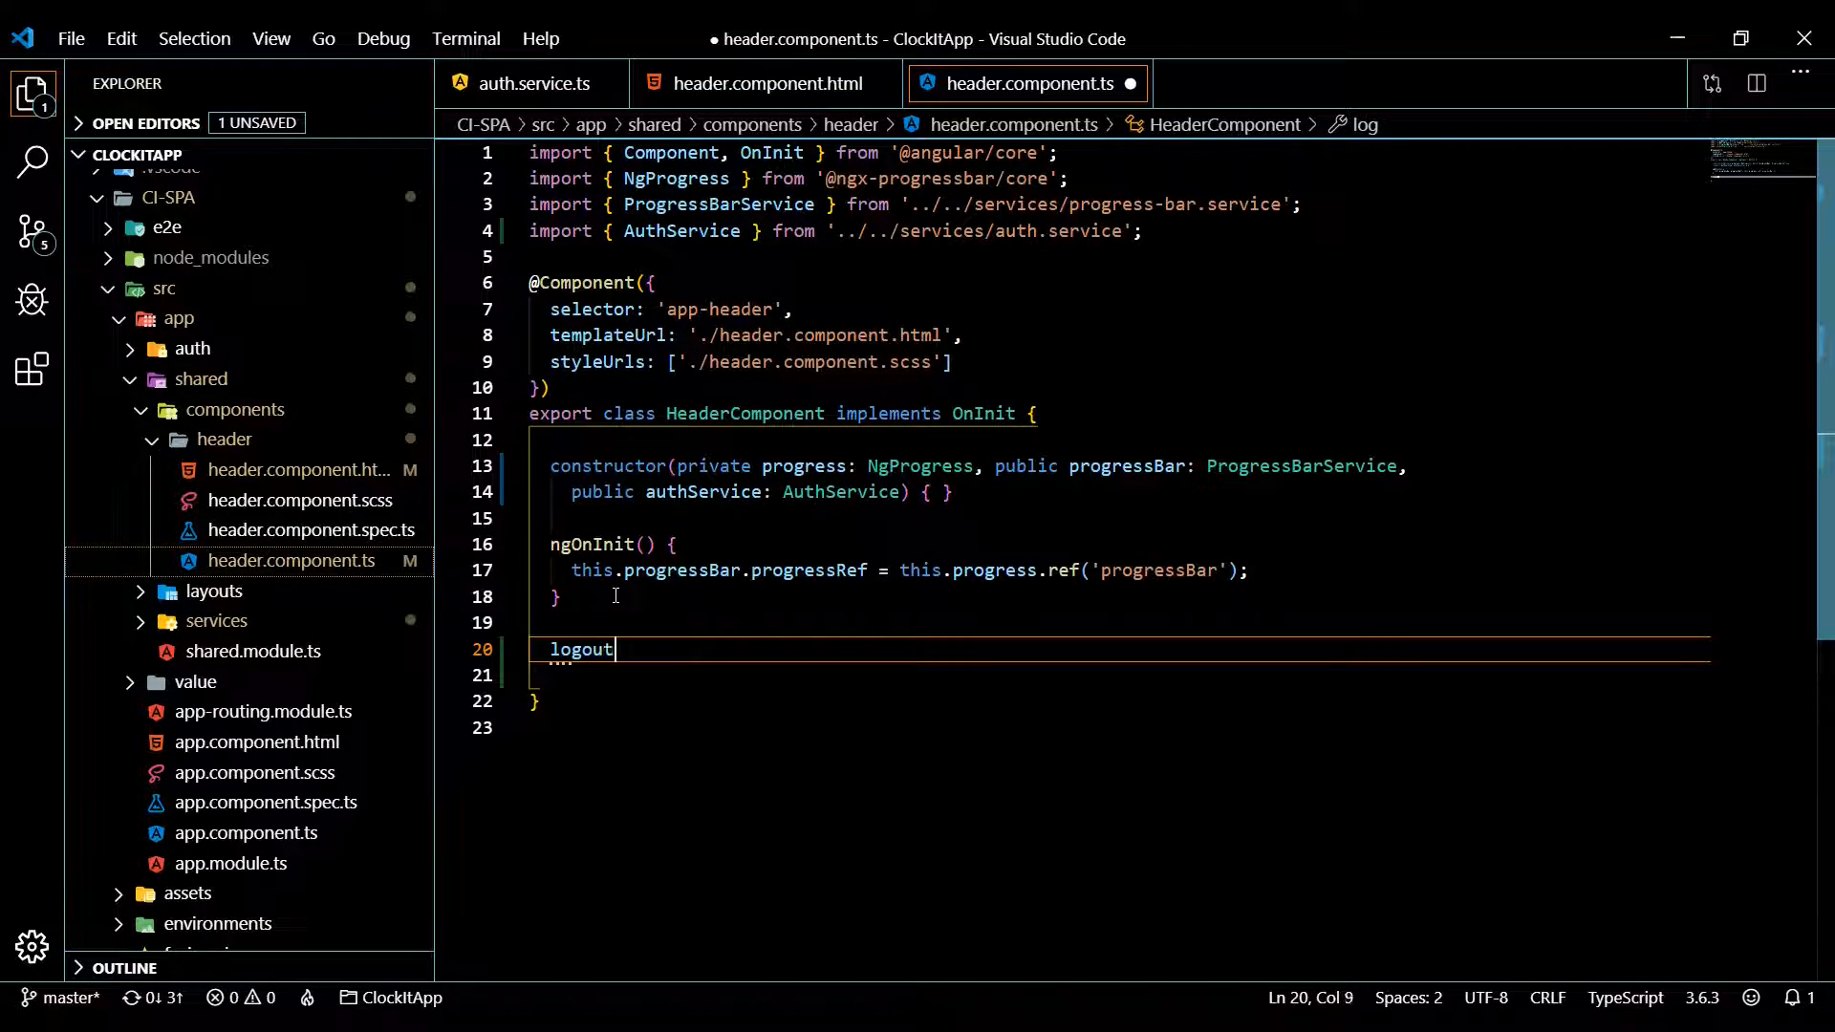
type("() {")
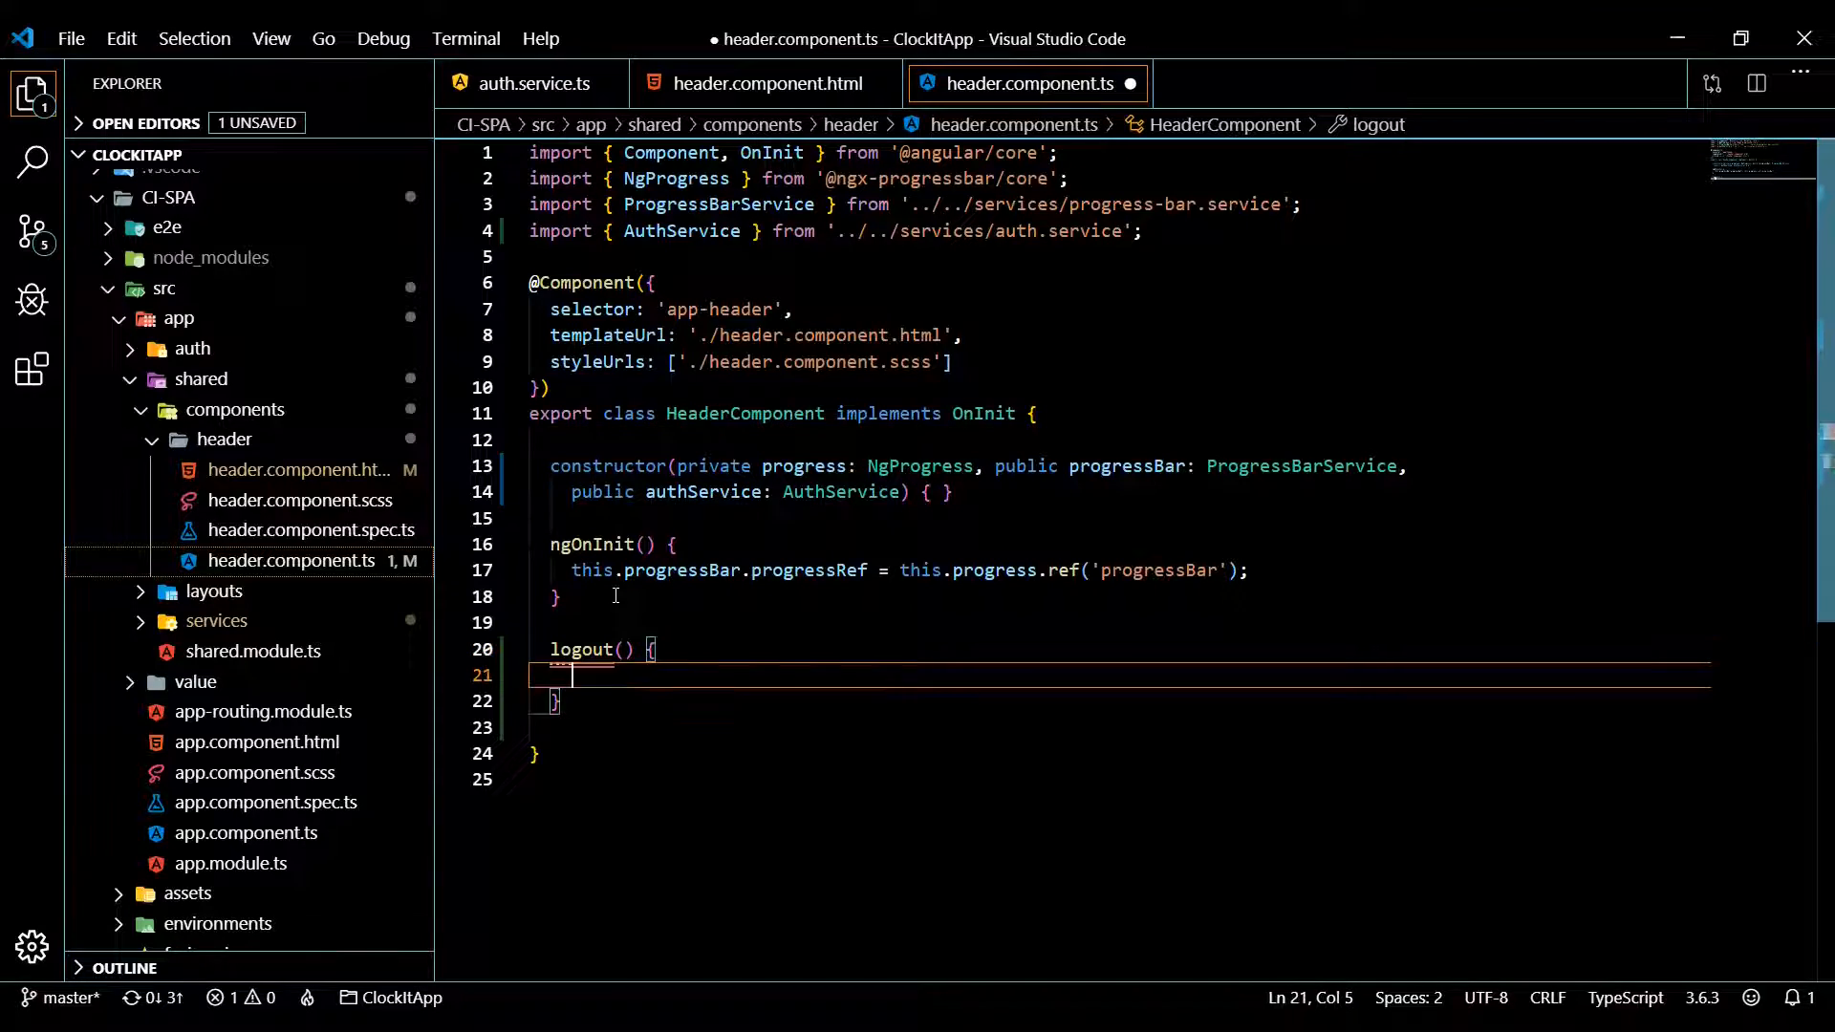
type("localStorage.")
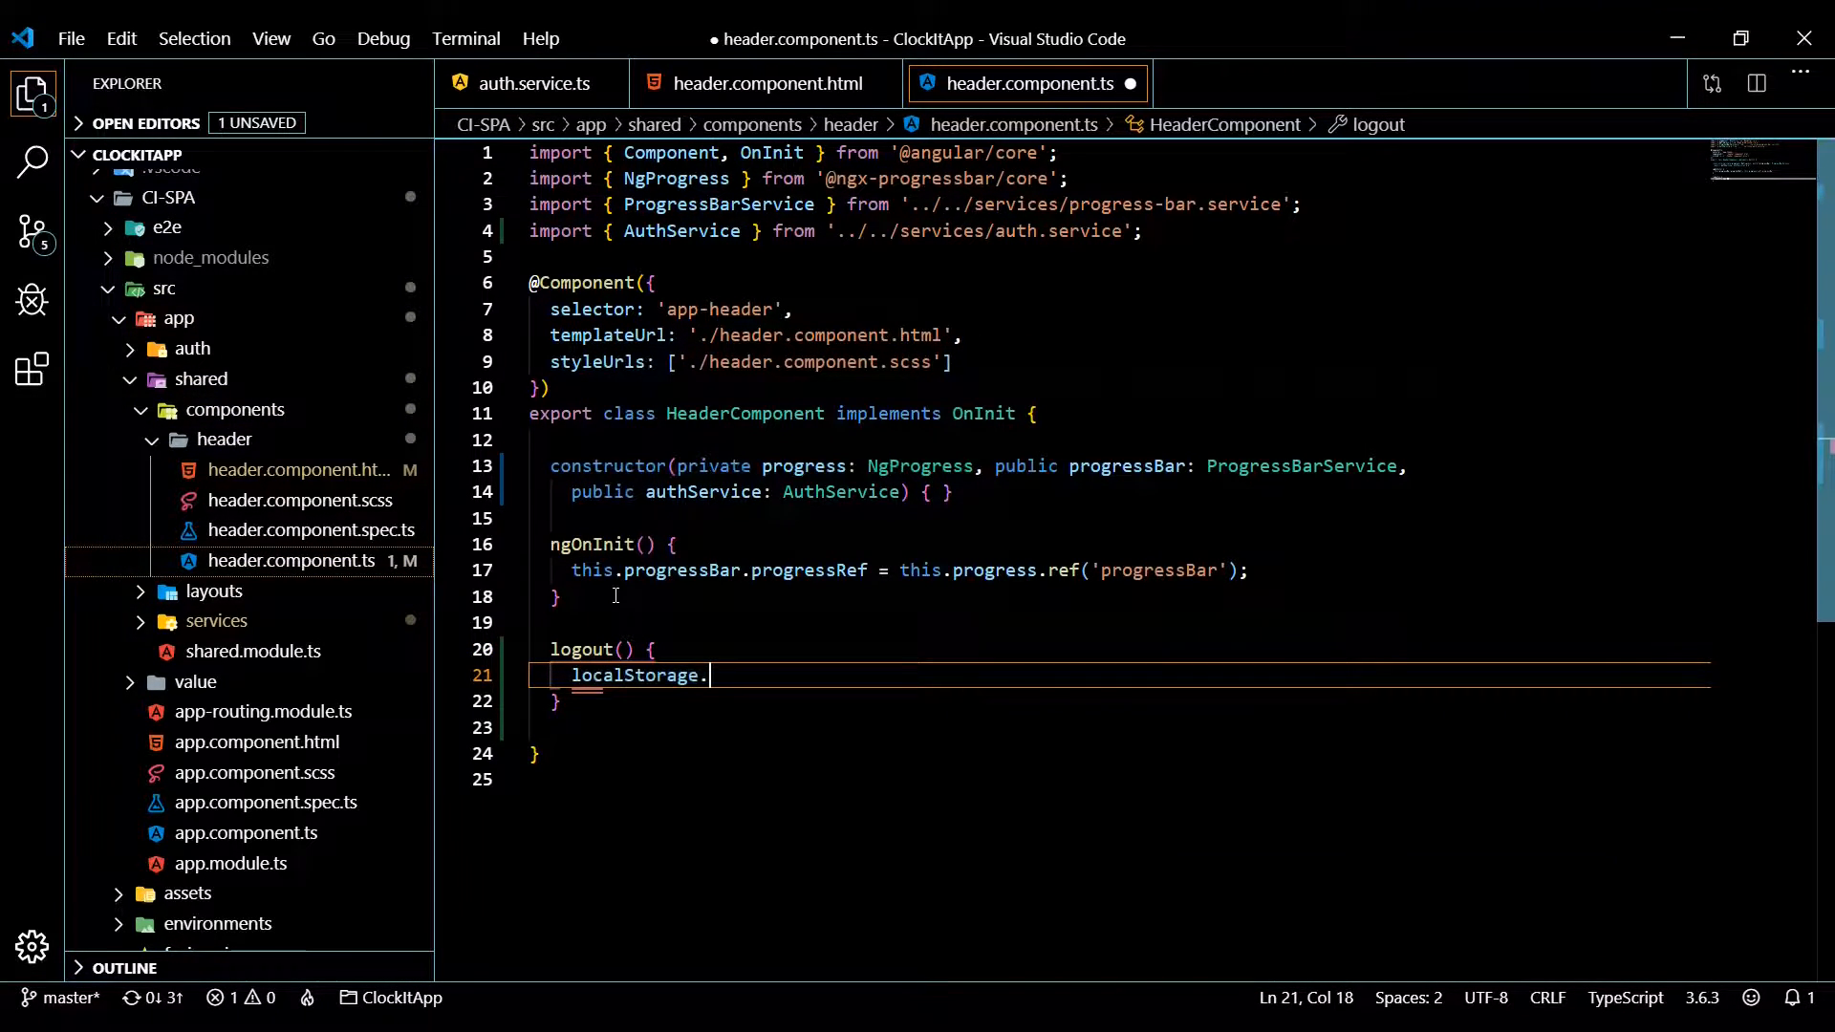
type("removeItem()")
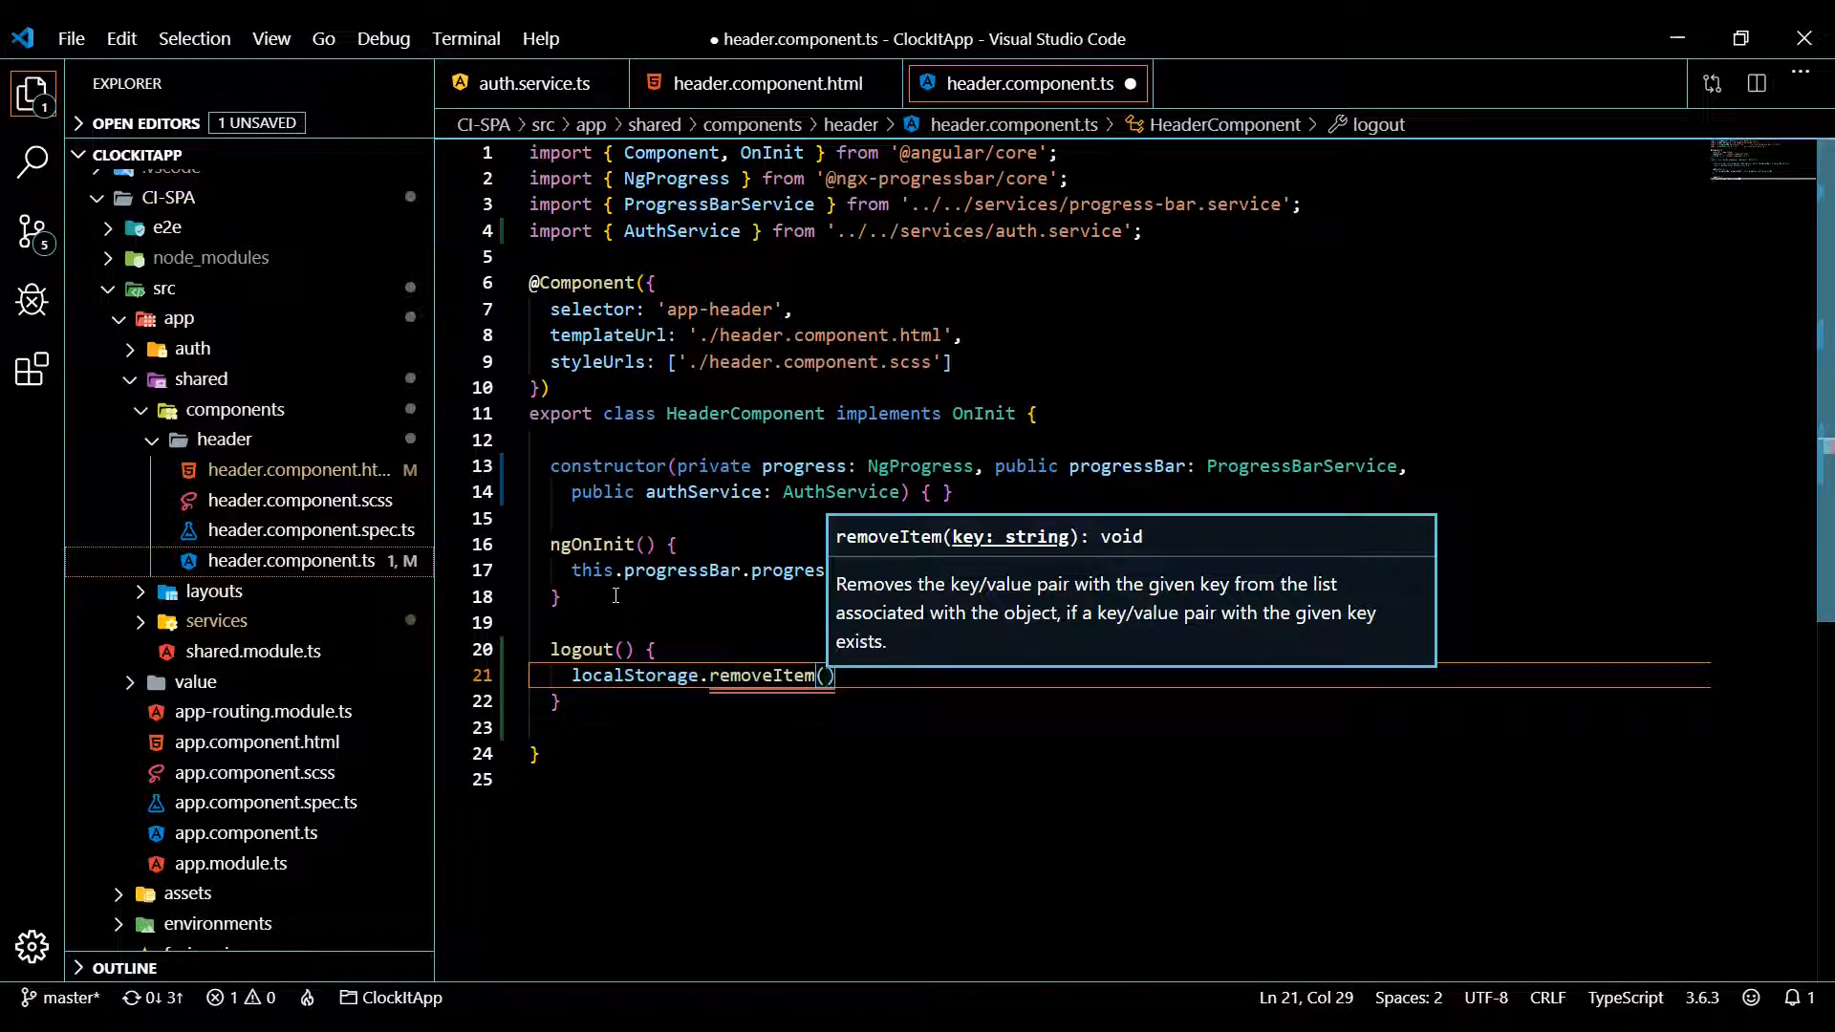
type("'token'")
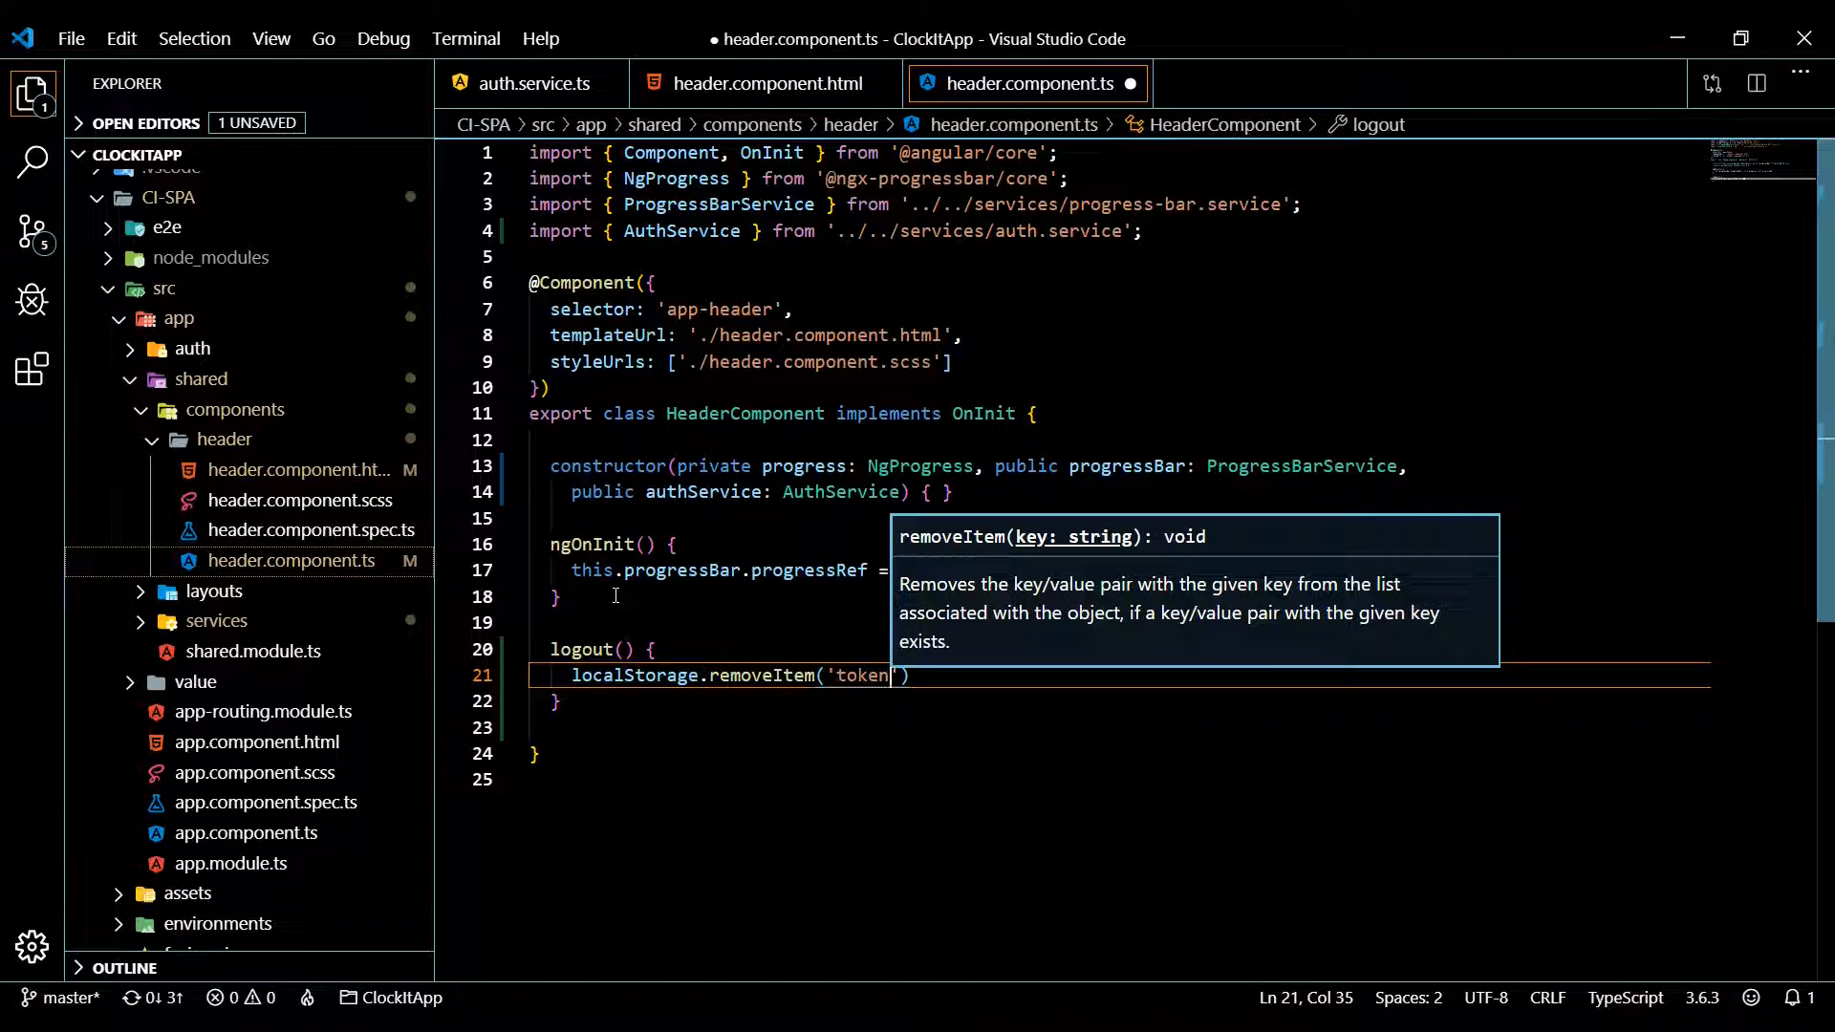
type(");")
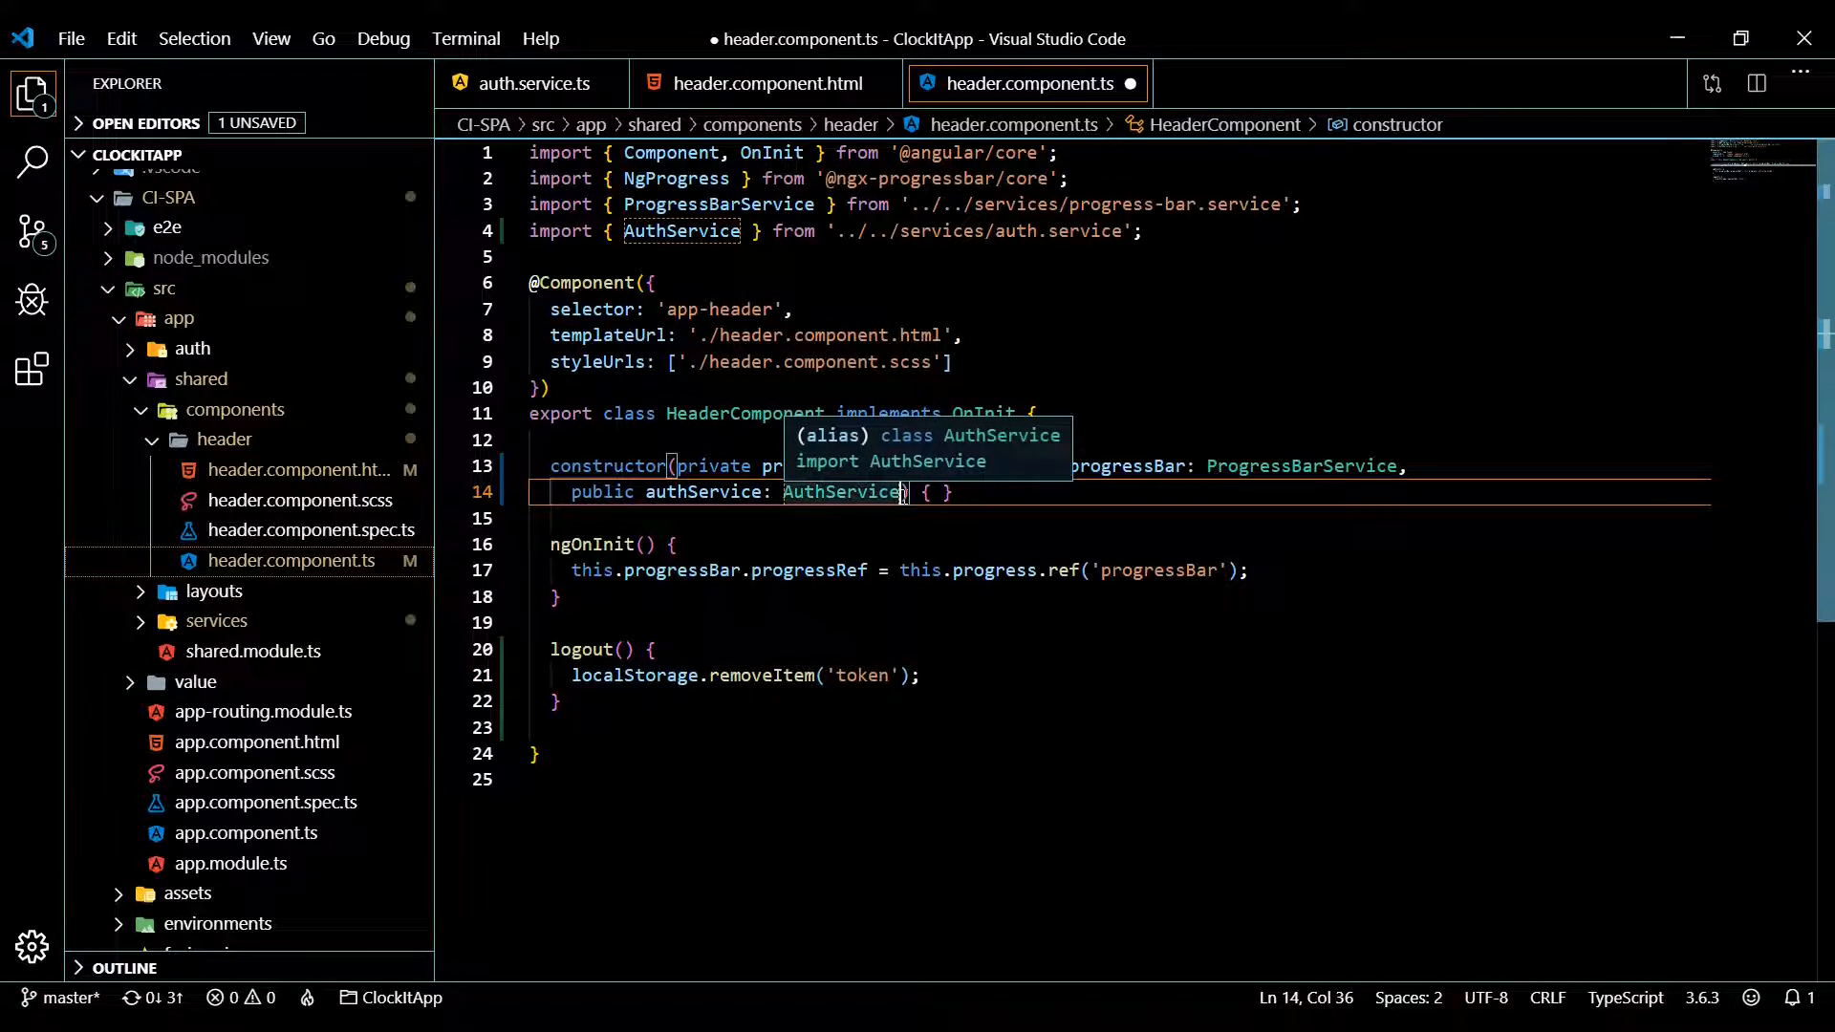
Add 'private alertService: AlertService' to the constructor with the ngx-alerts auto-import
type(", p")
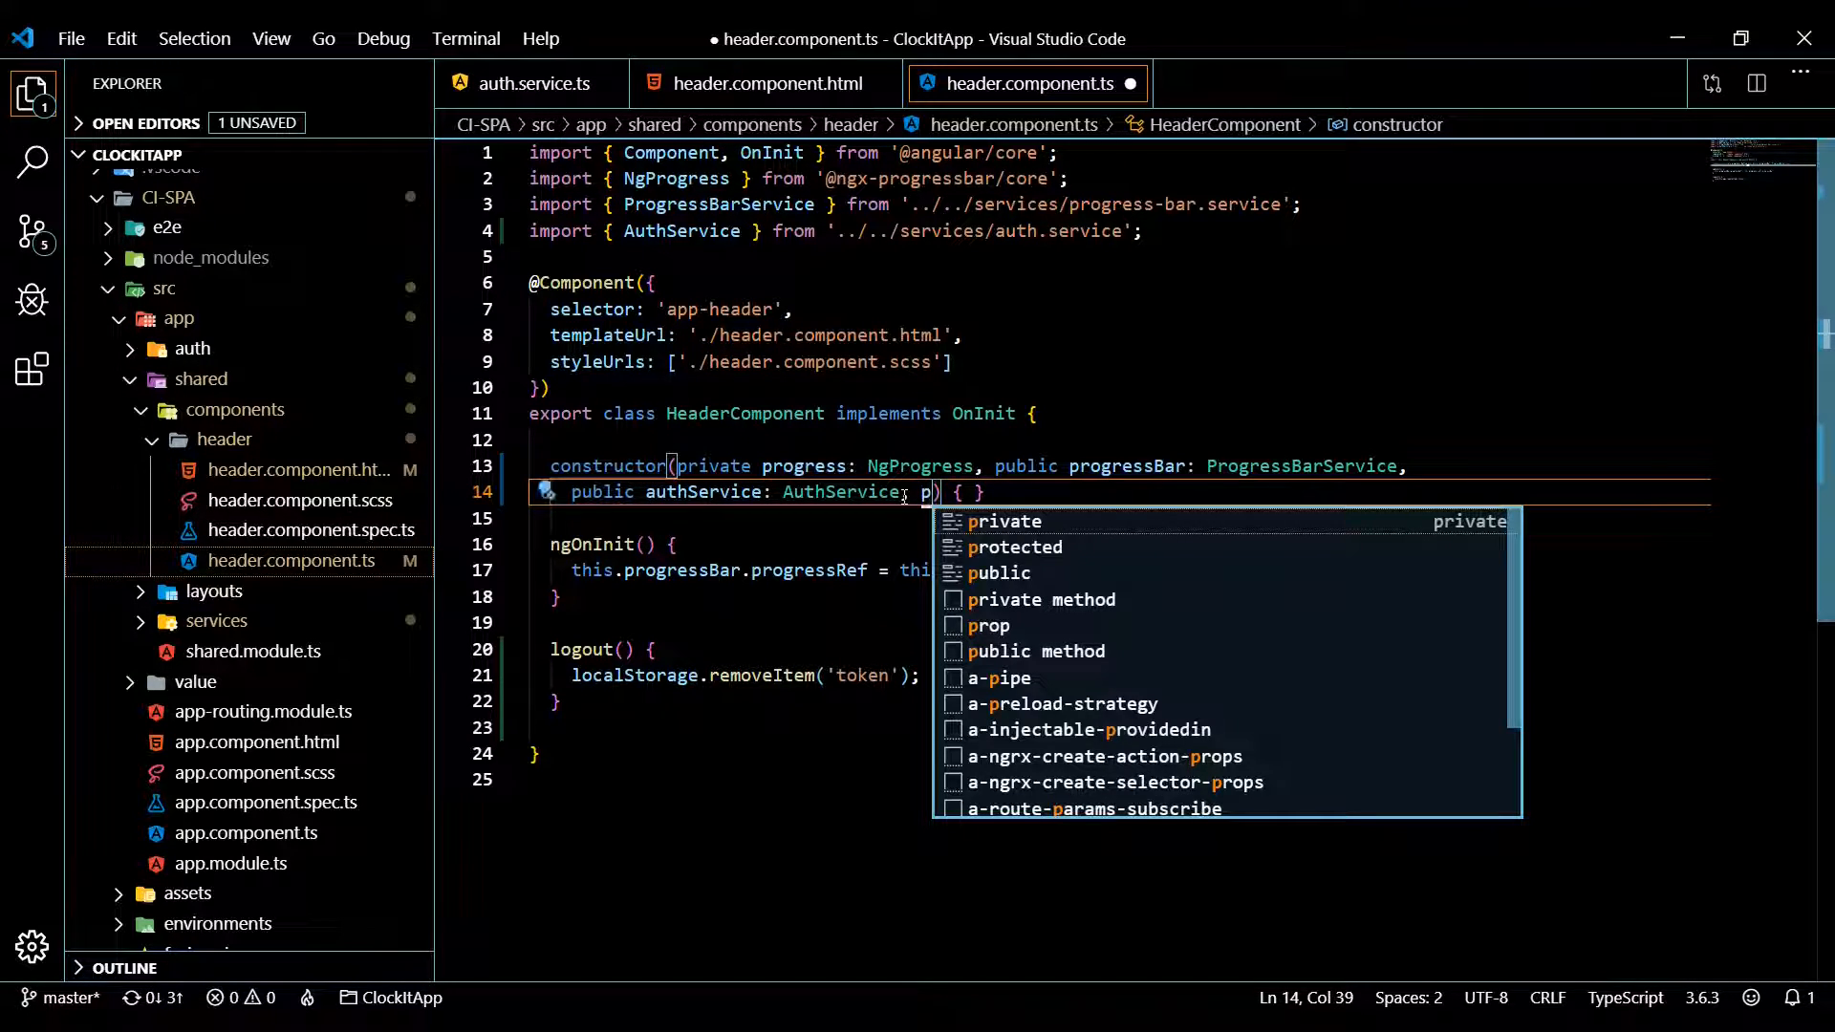
type("rivate")
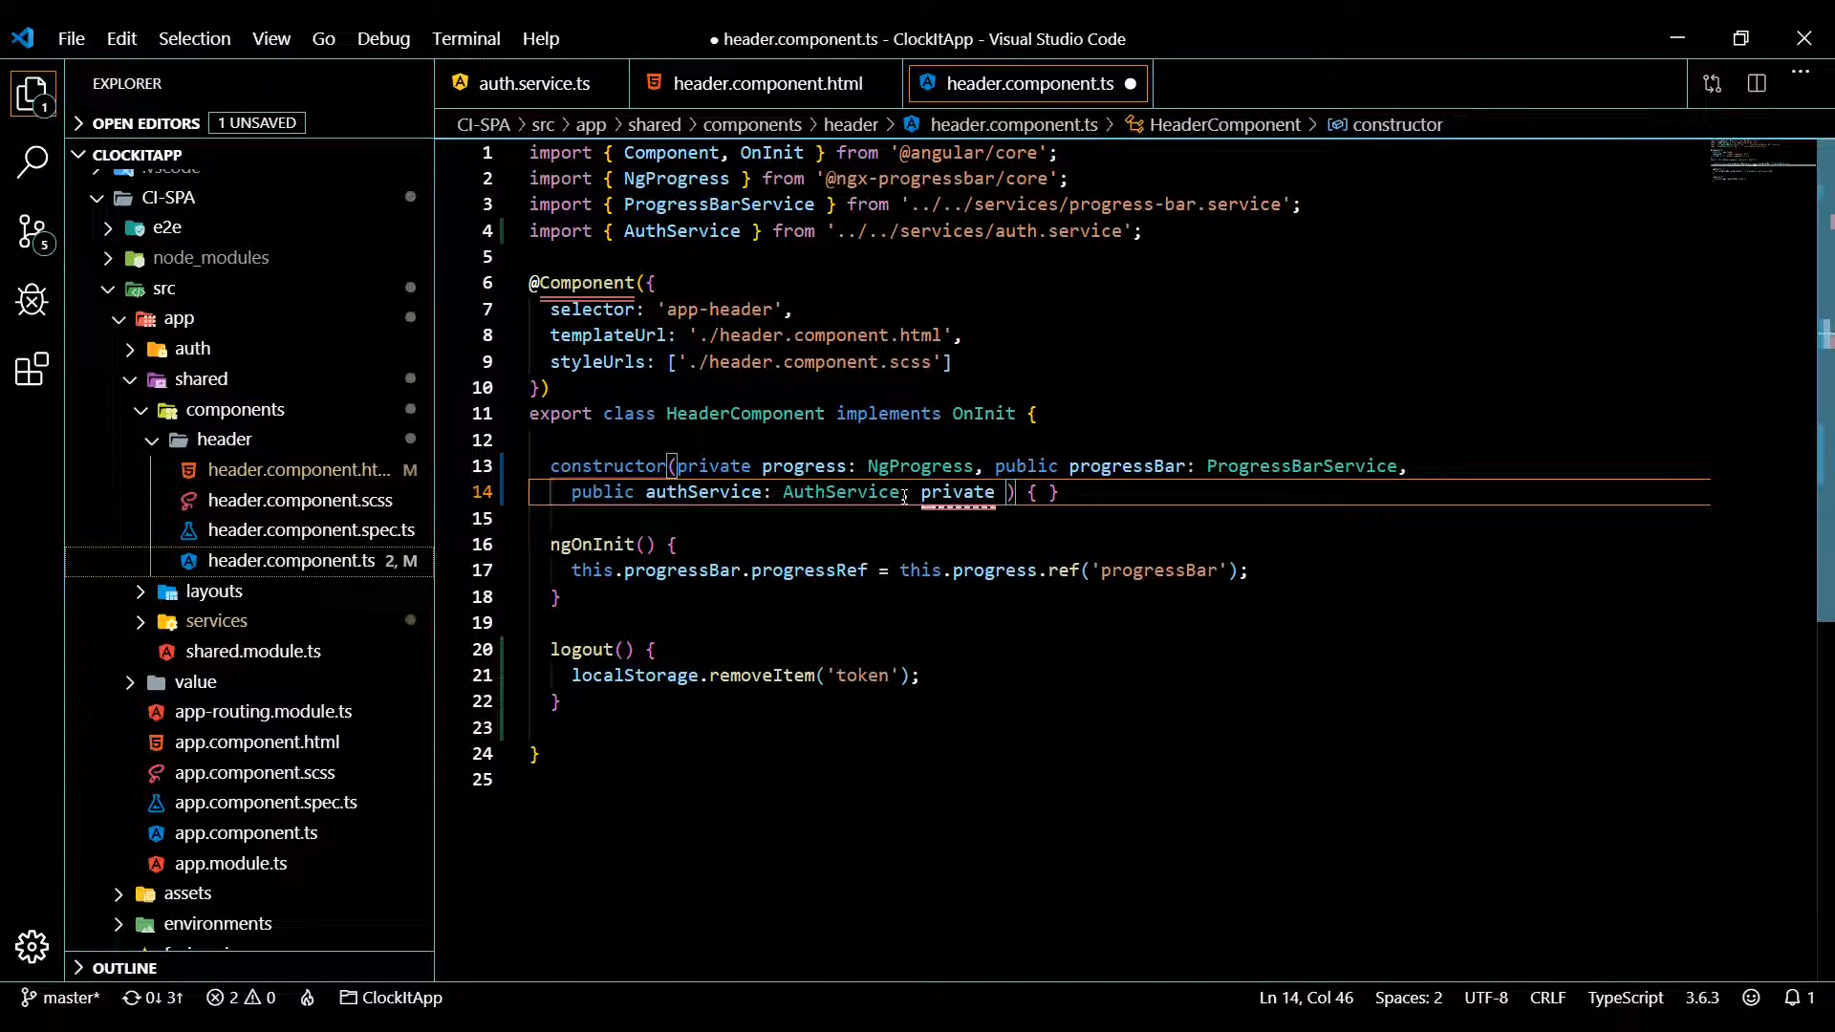
type("alertServi")
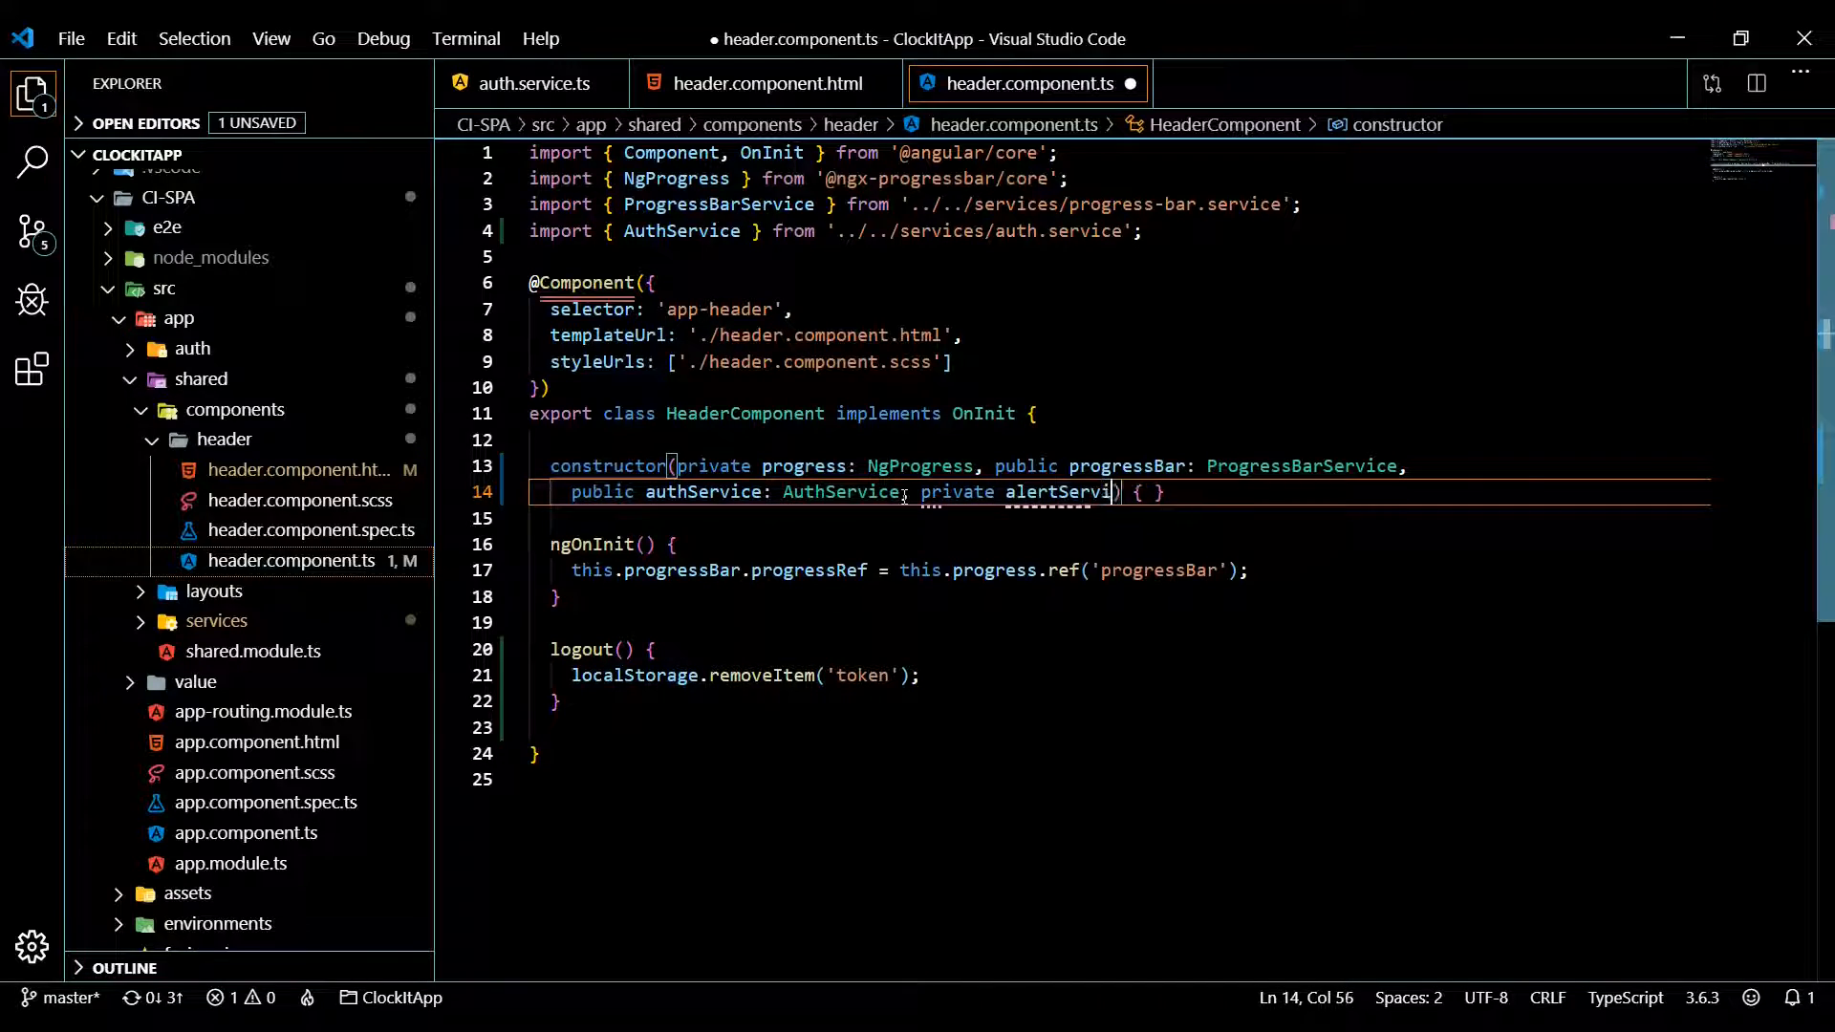
type(": A")
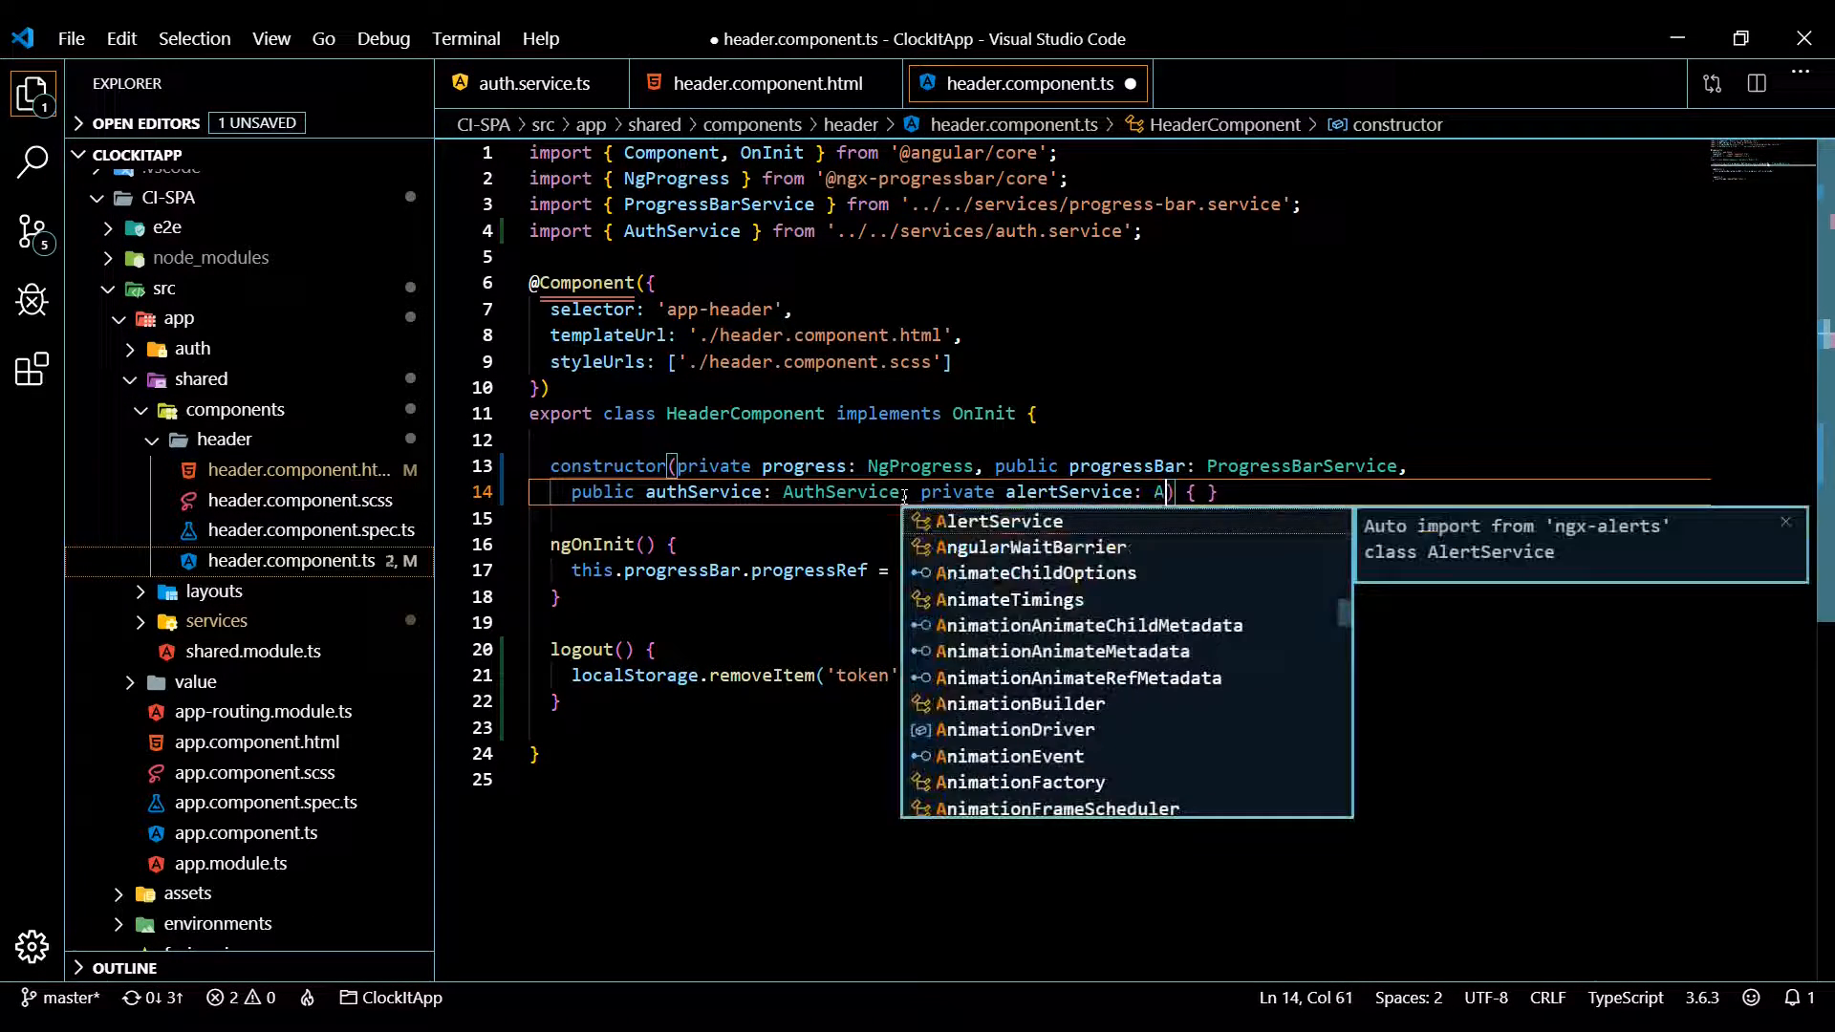
left_click(998, 520)
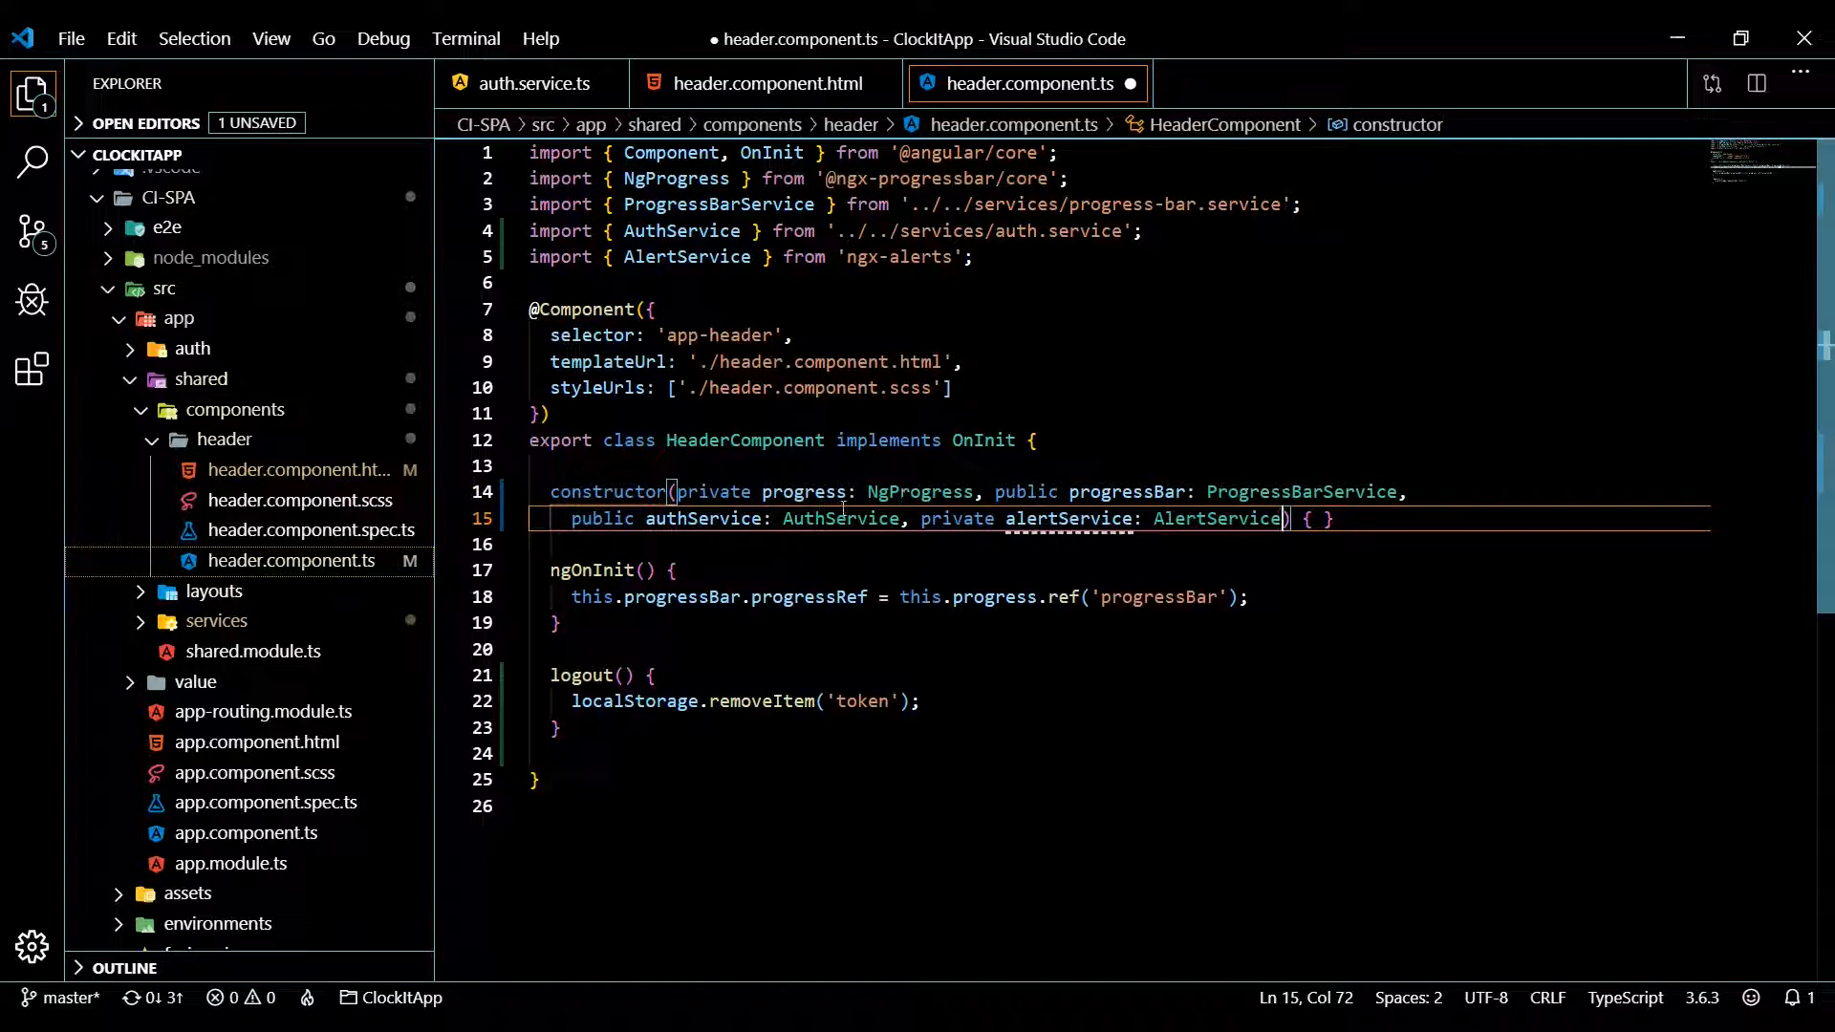
left_click(1086, 520)
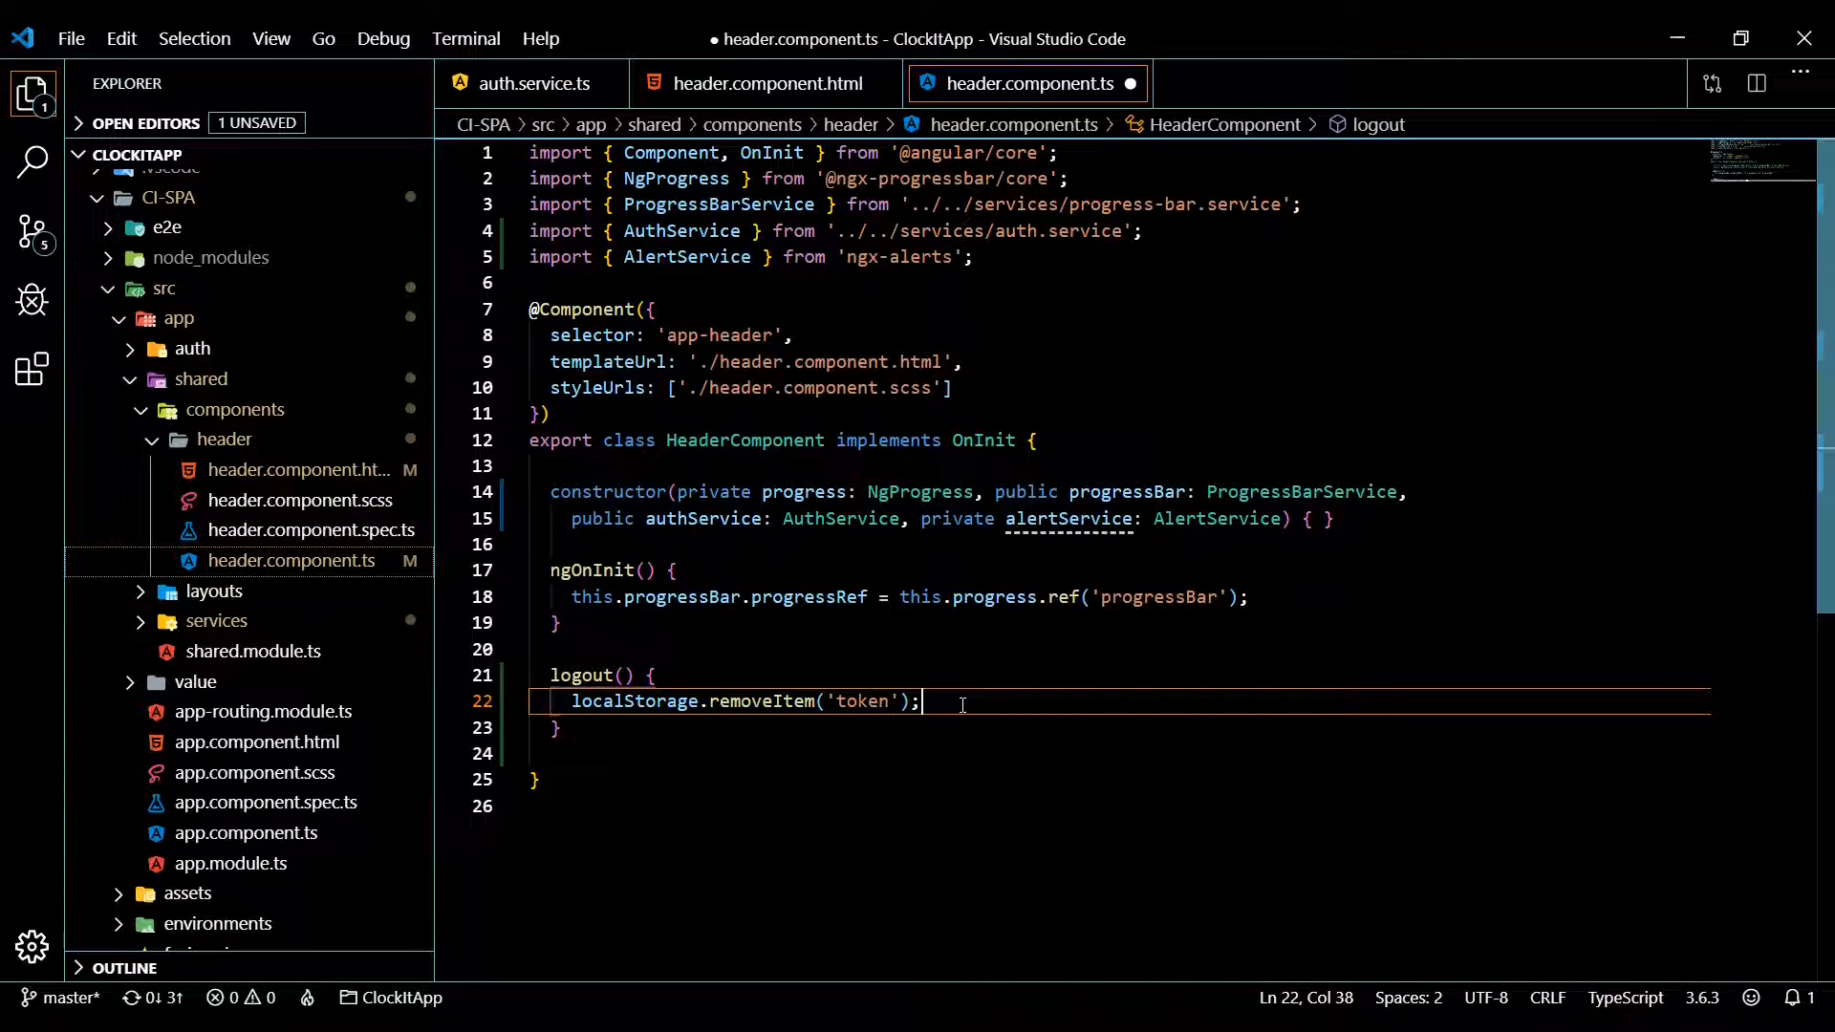
Add this.alertService.success("Logged Out"); inside logout() and save the file
key("Enter")
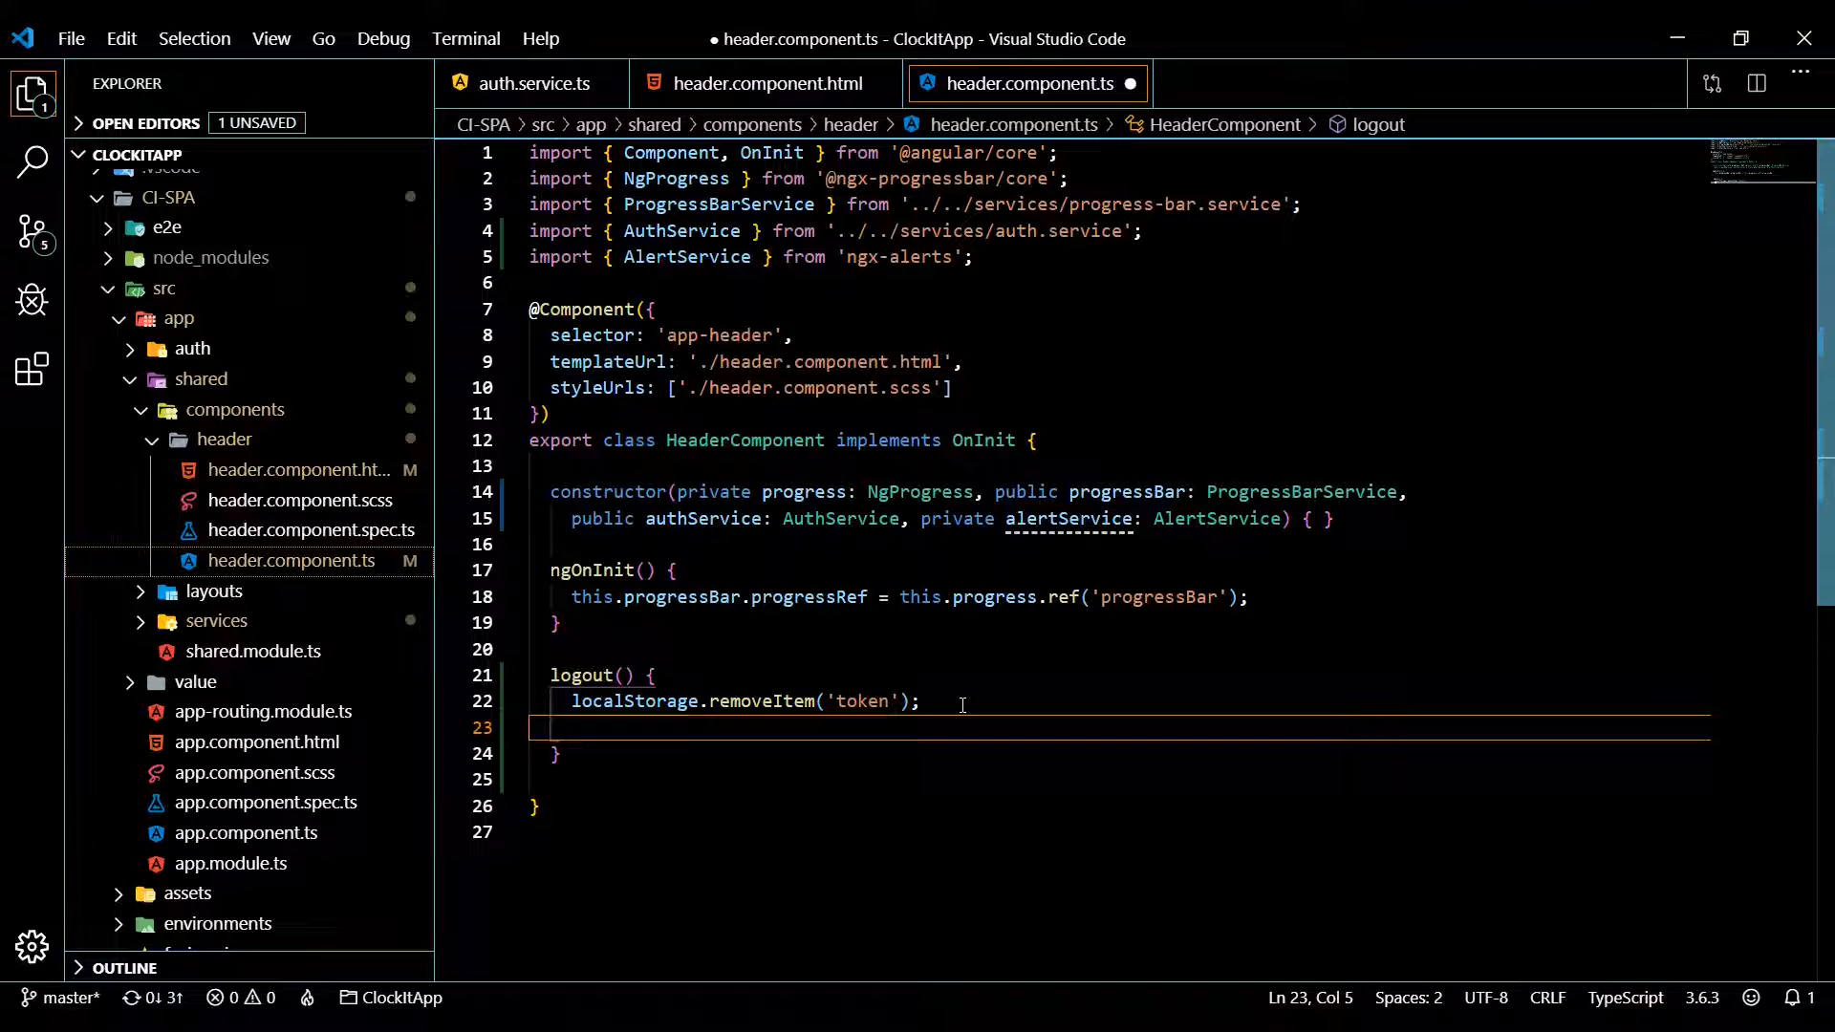
type("a")
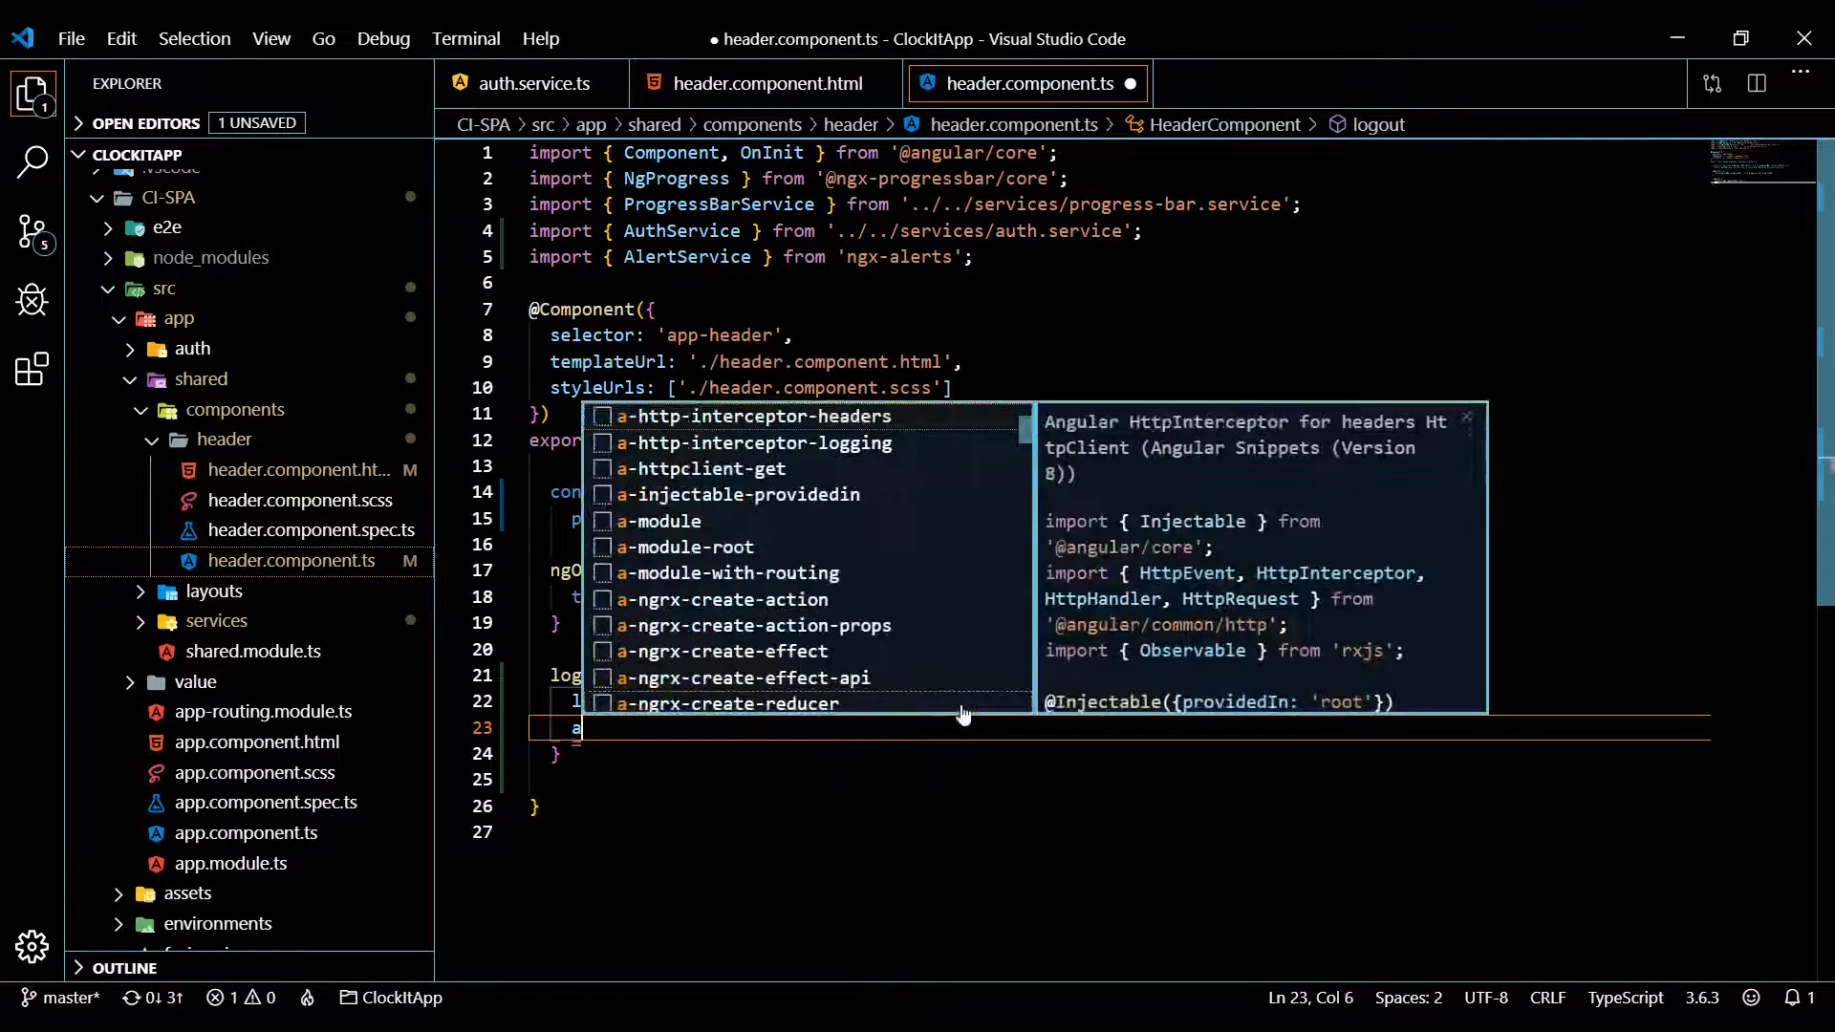
type("this.")
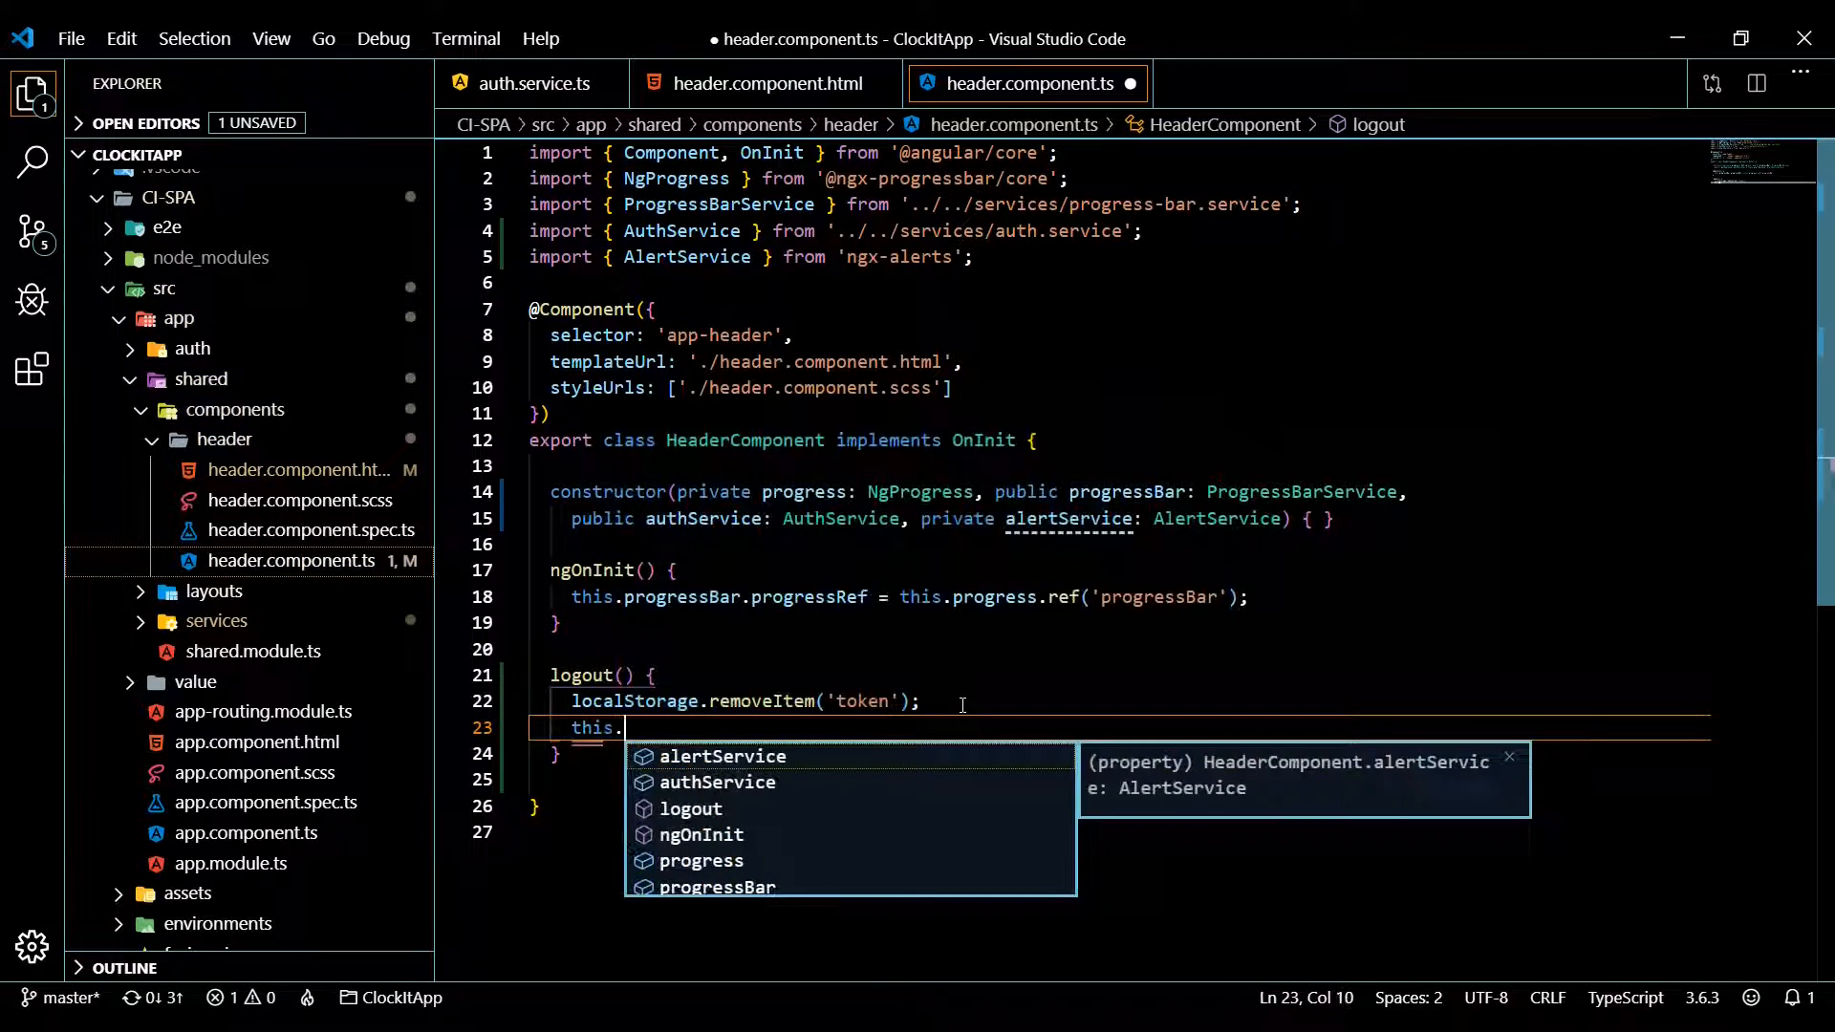
type("alertService.success(\"")
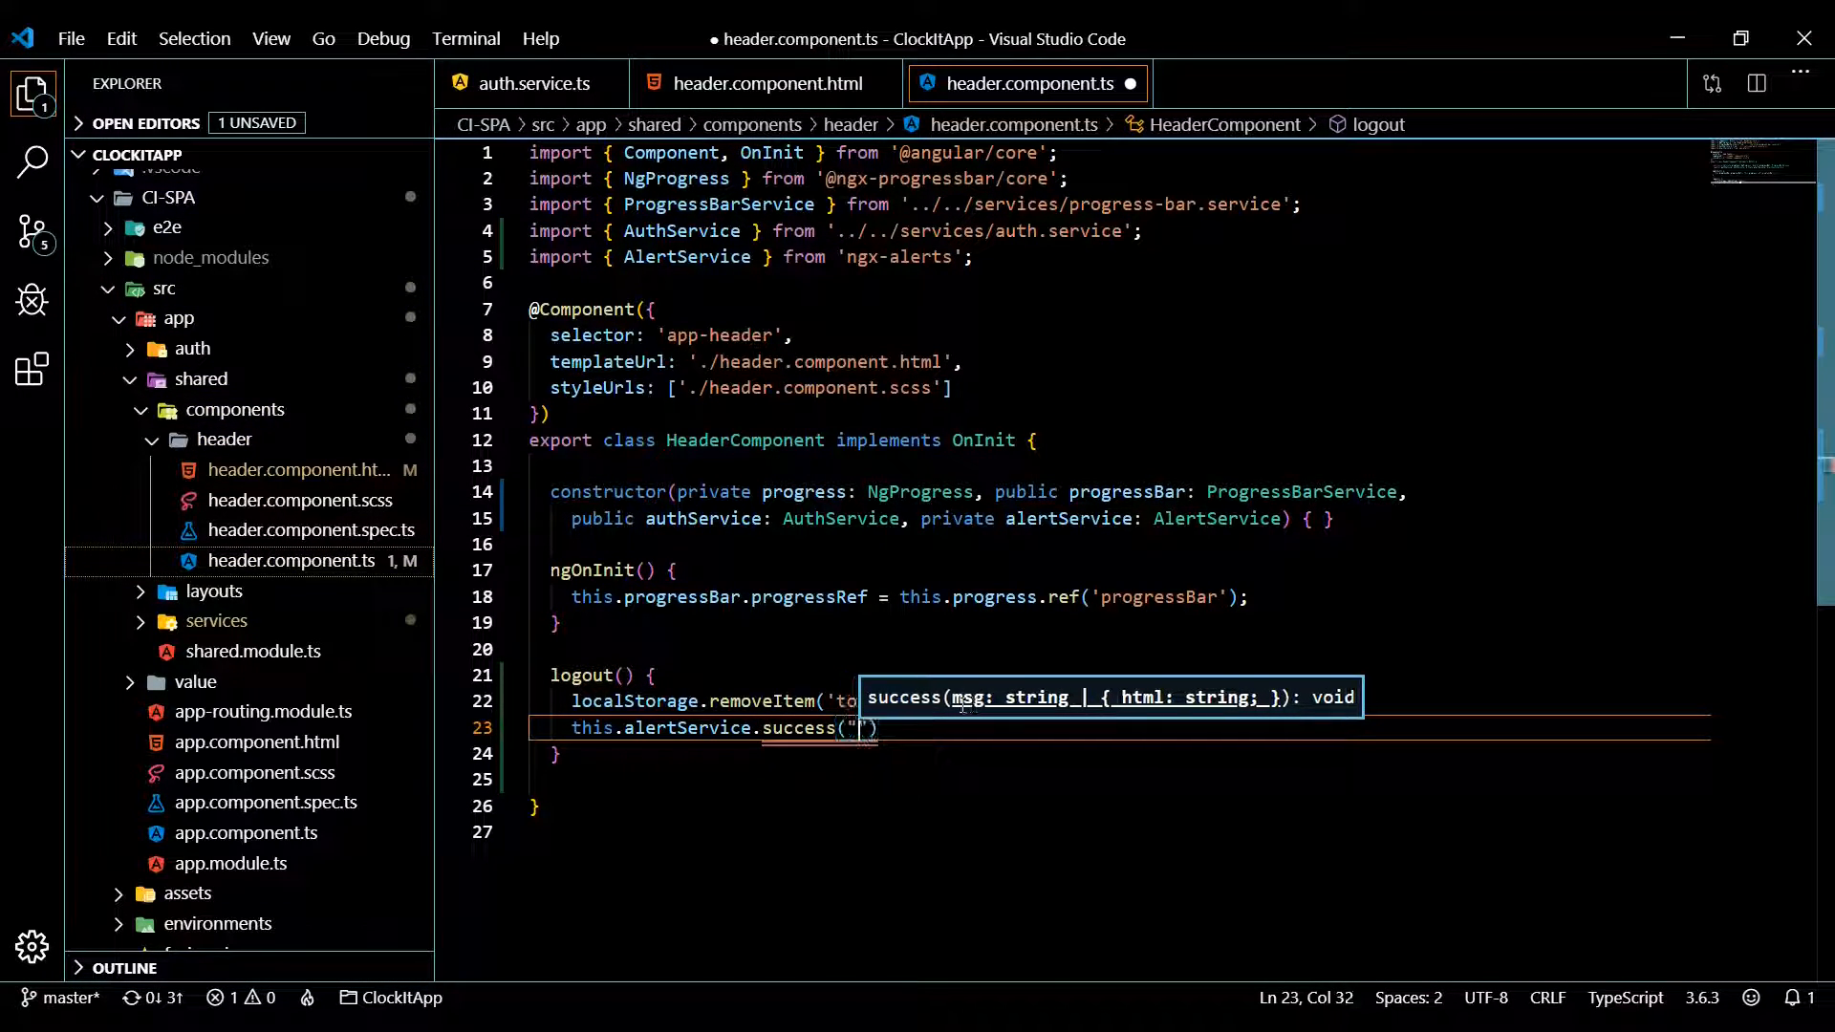
type("Logged Out")
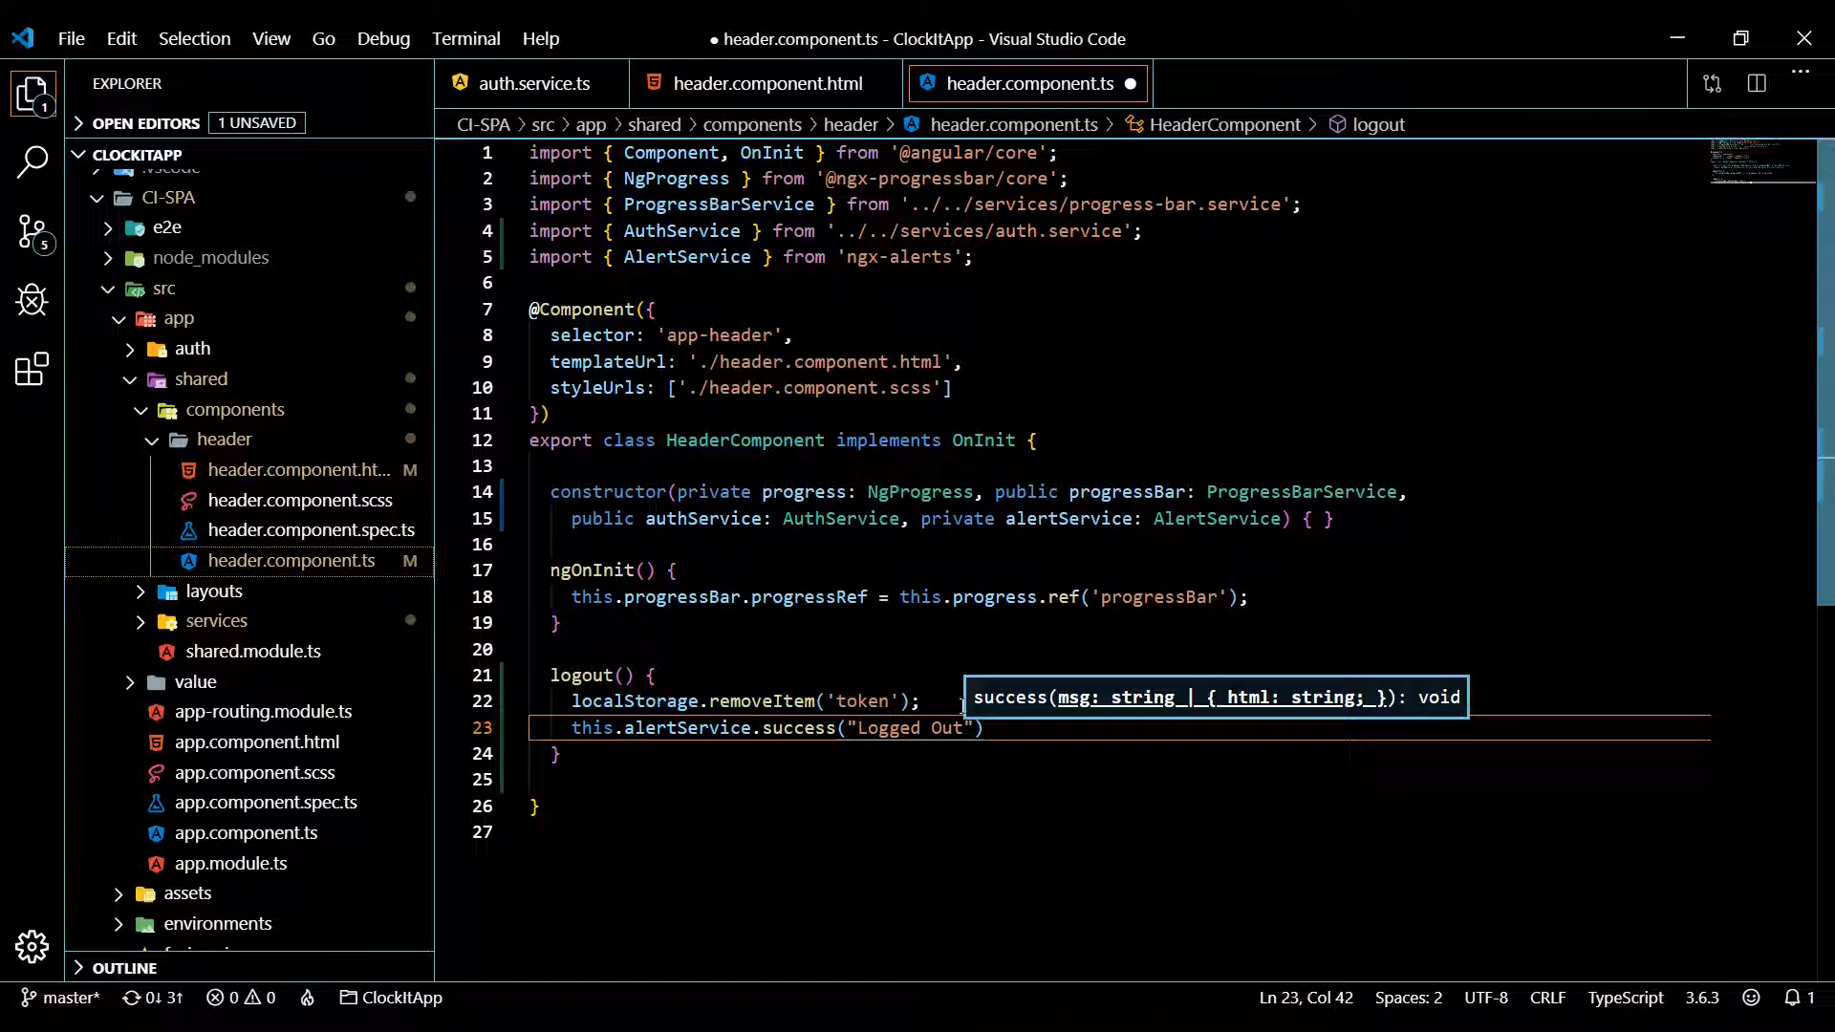
type(";")
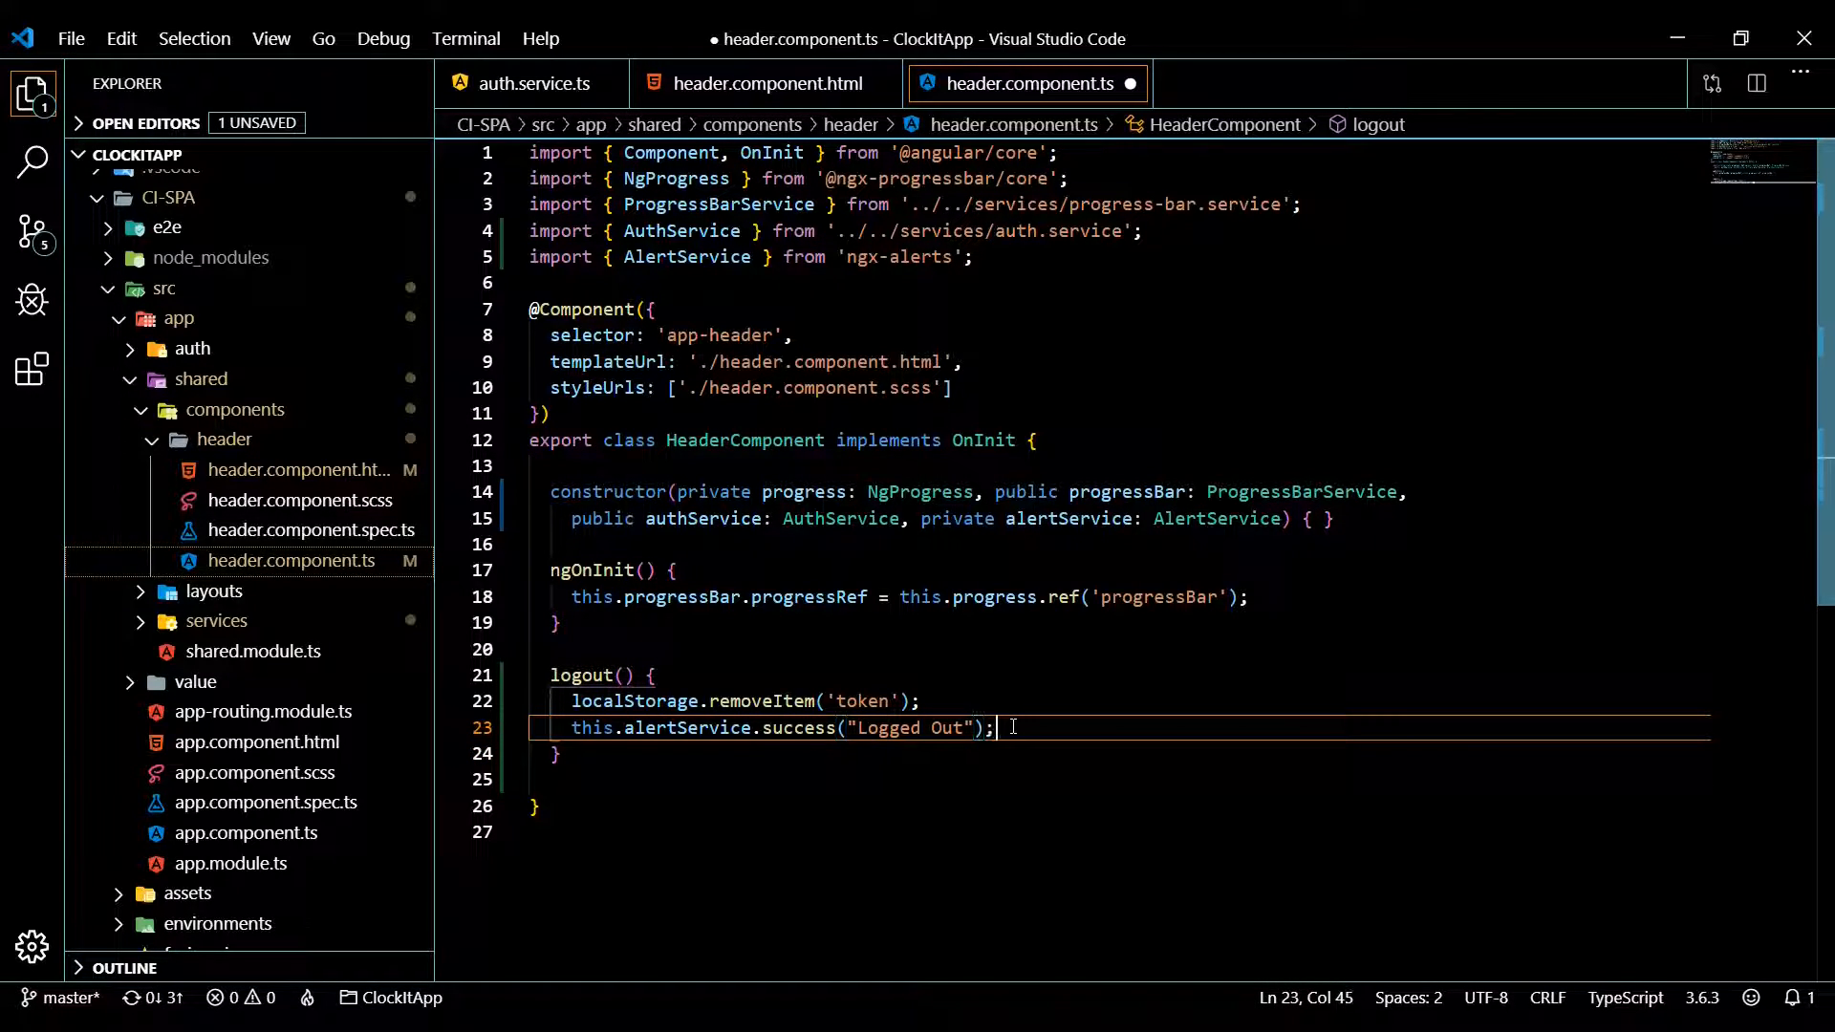
key("Ctrl+s")
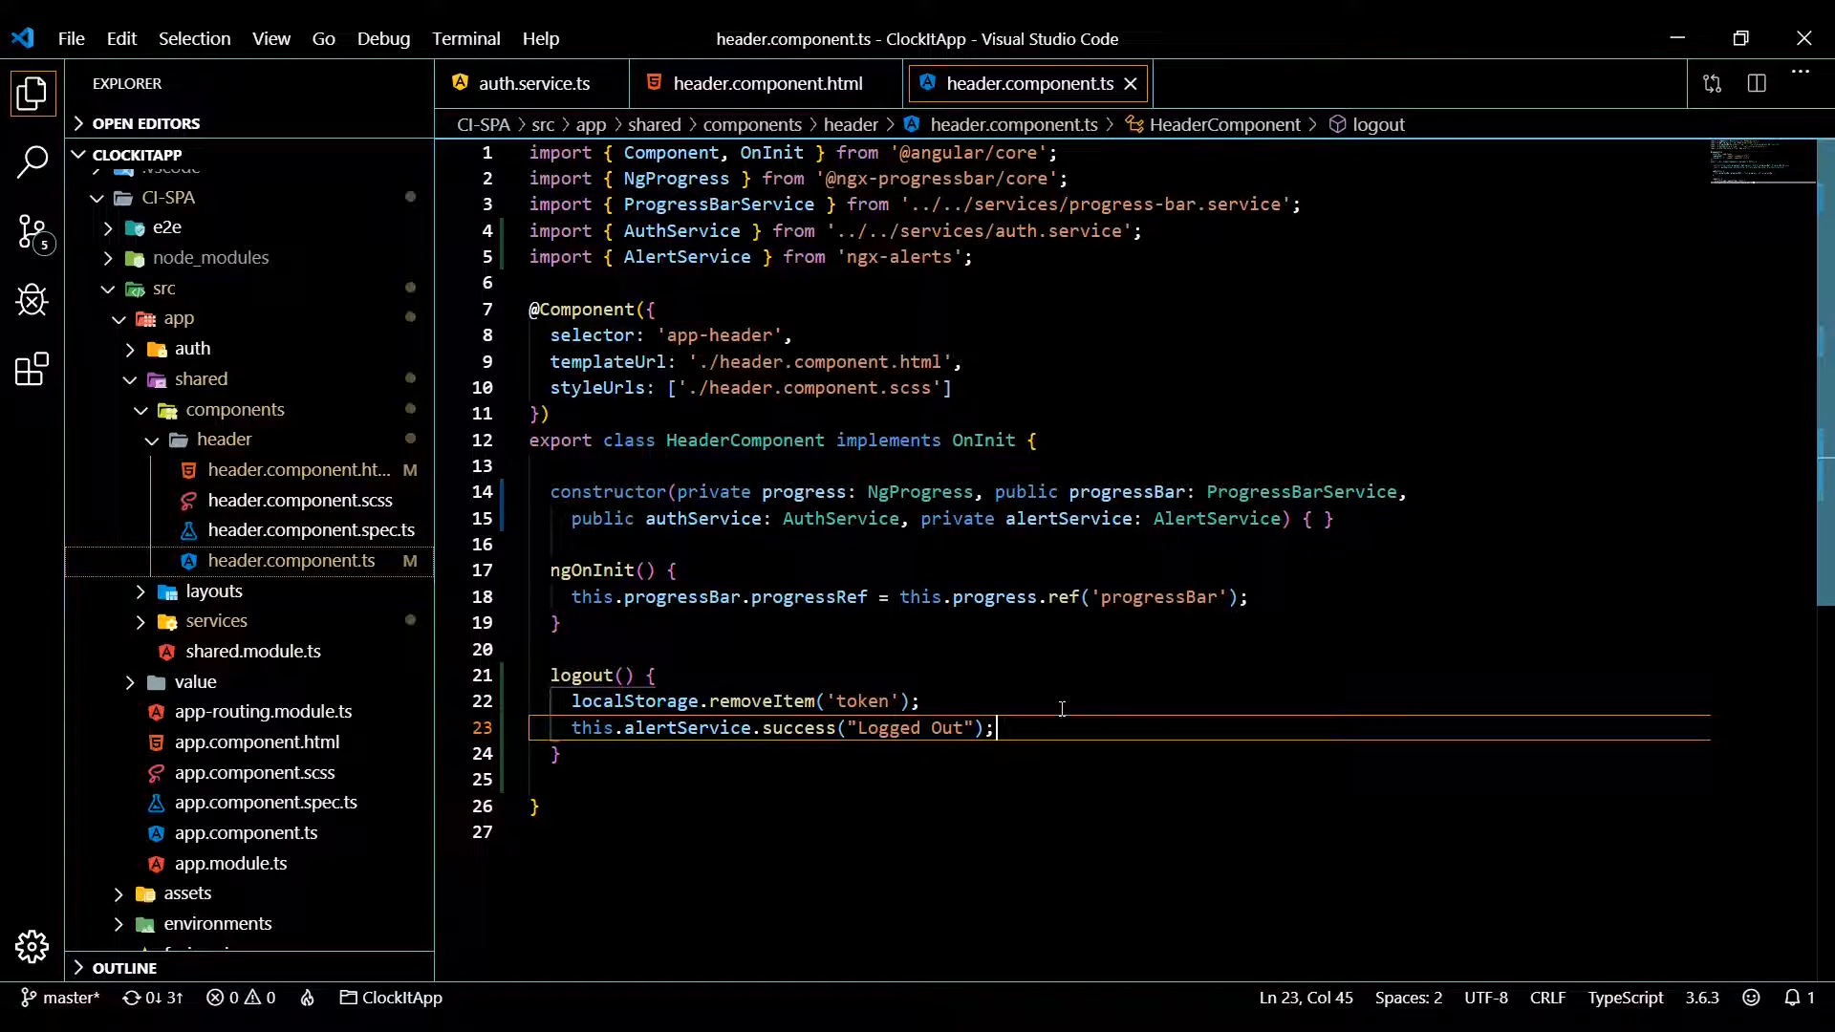
mouse_move(1016, 95)
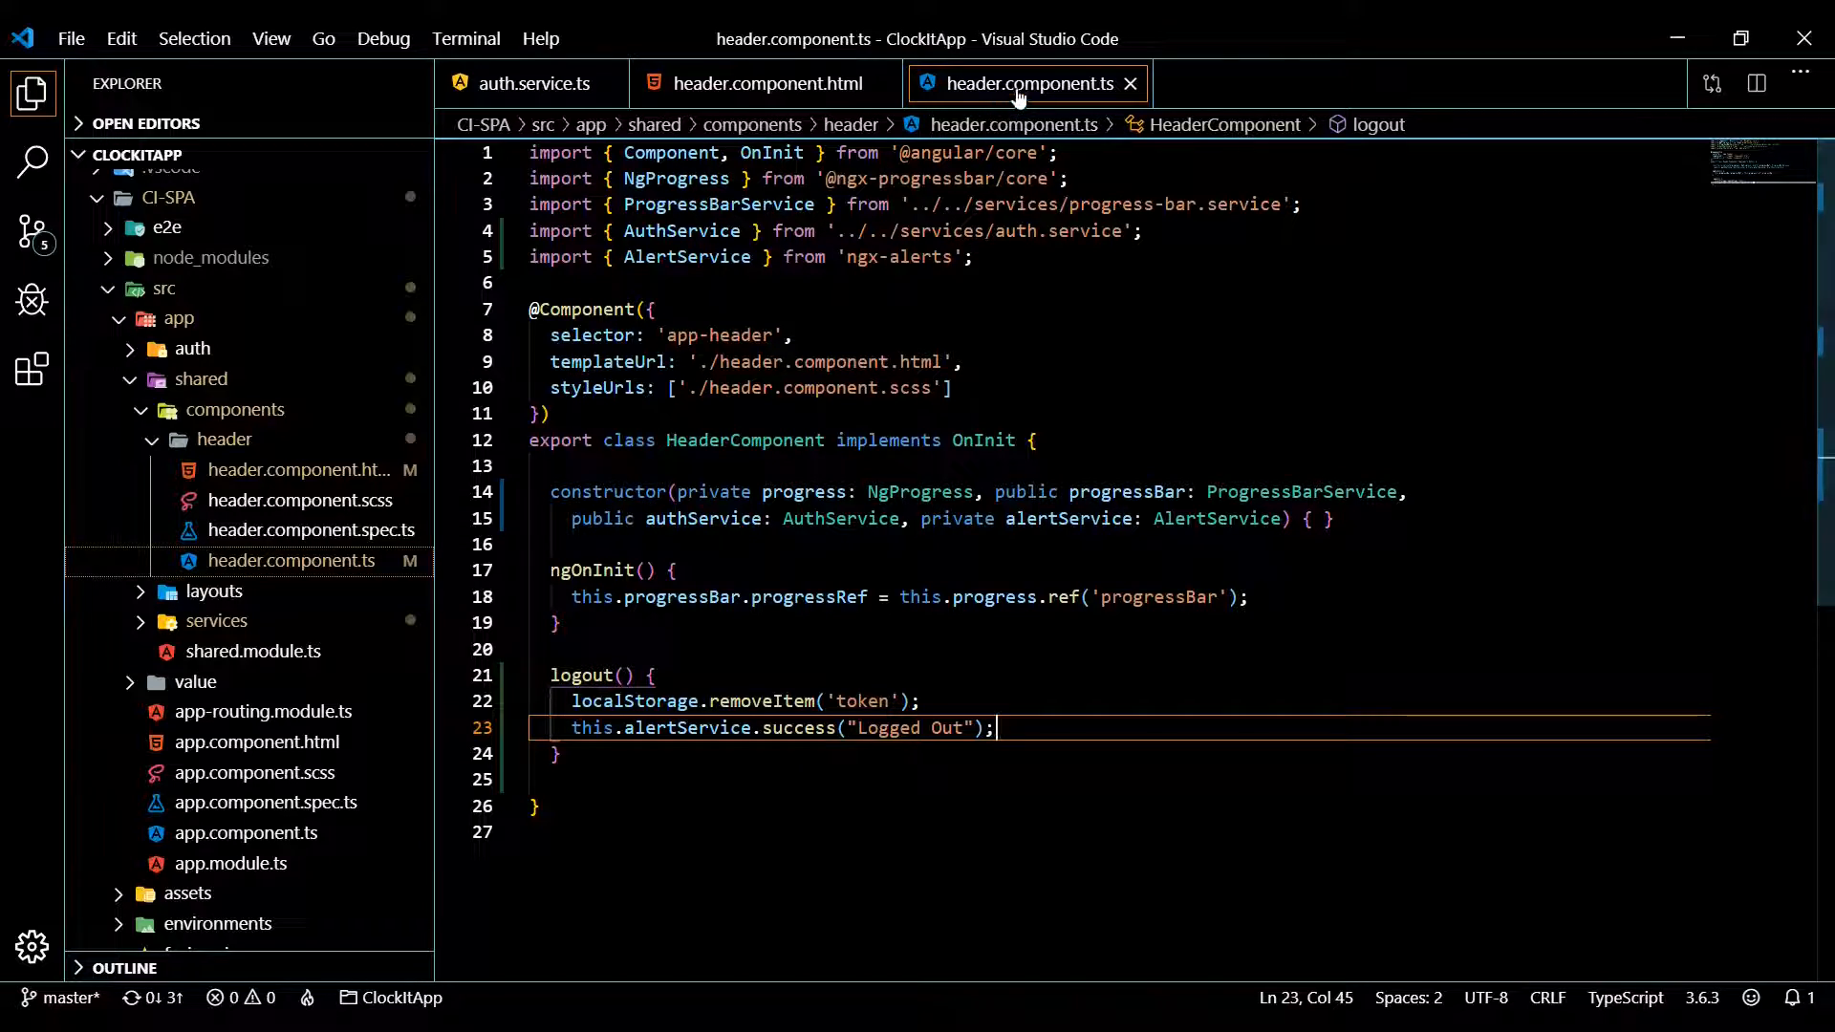
Replace the Logout anchor's href="#" with (click)="logout();" in header.component.html and save
left_click(761, 82)
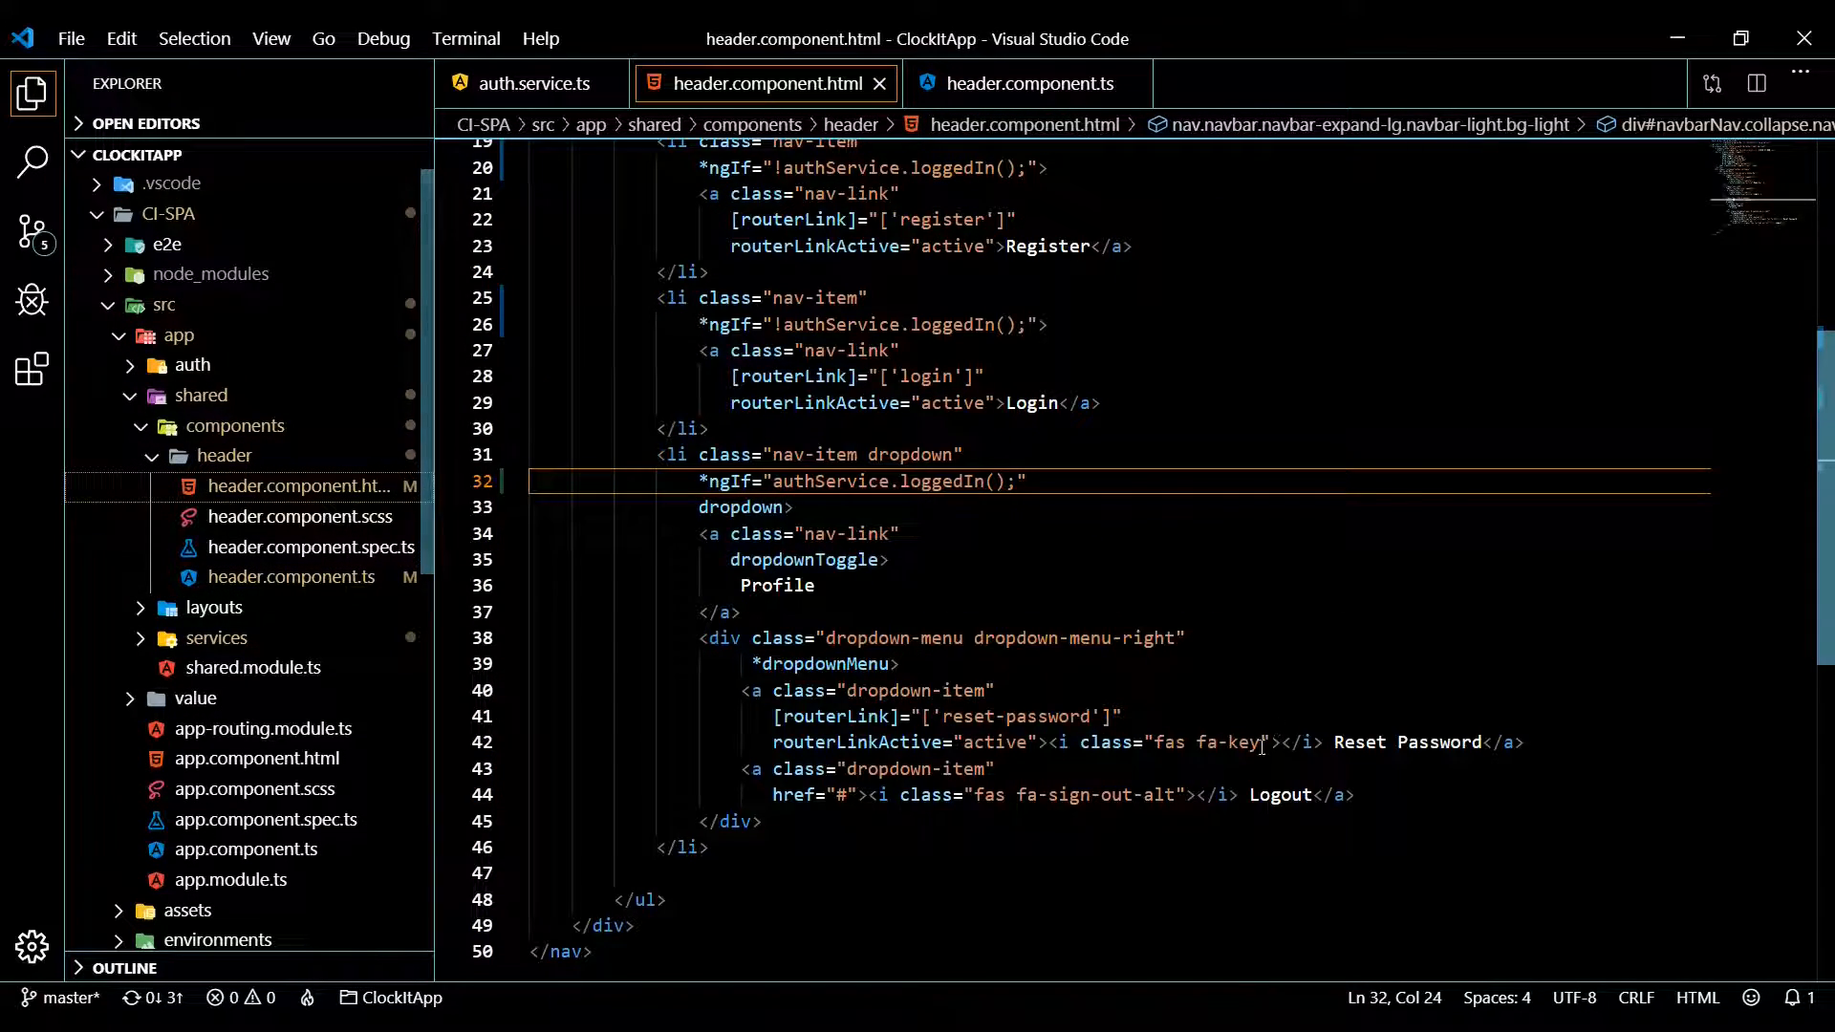
scroll("down", 3)
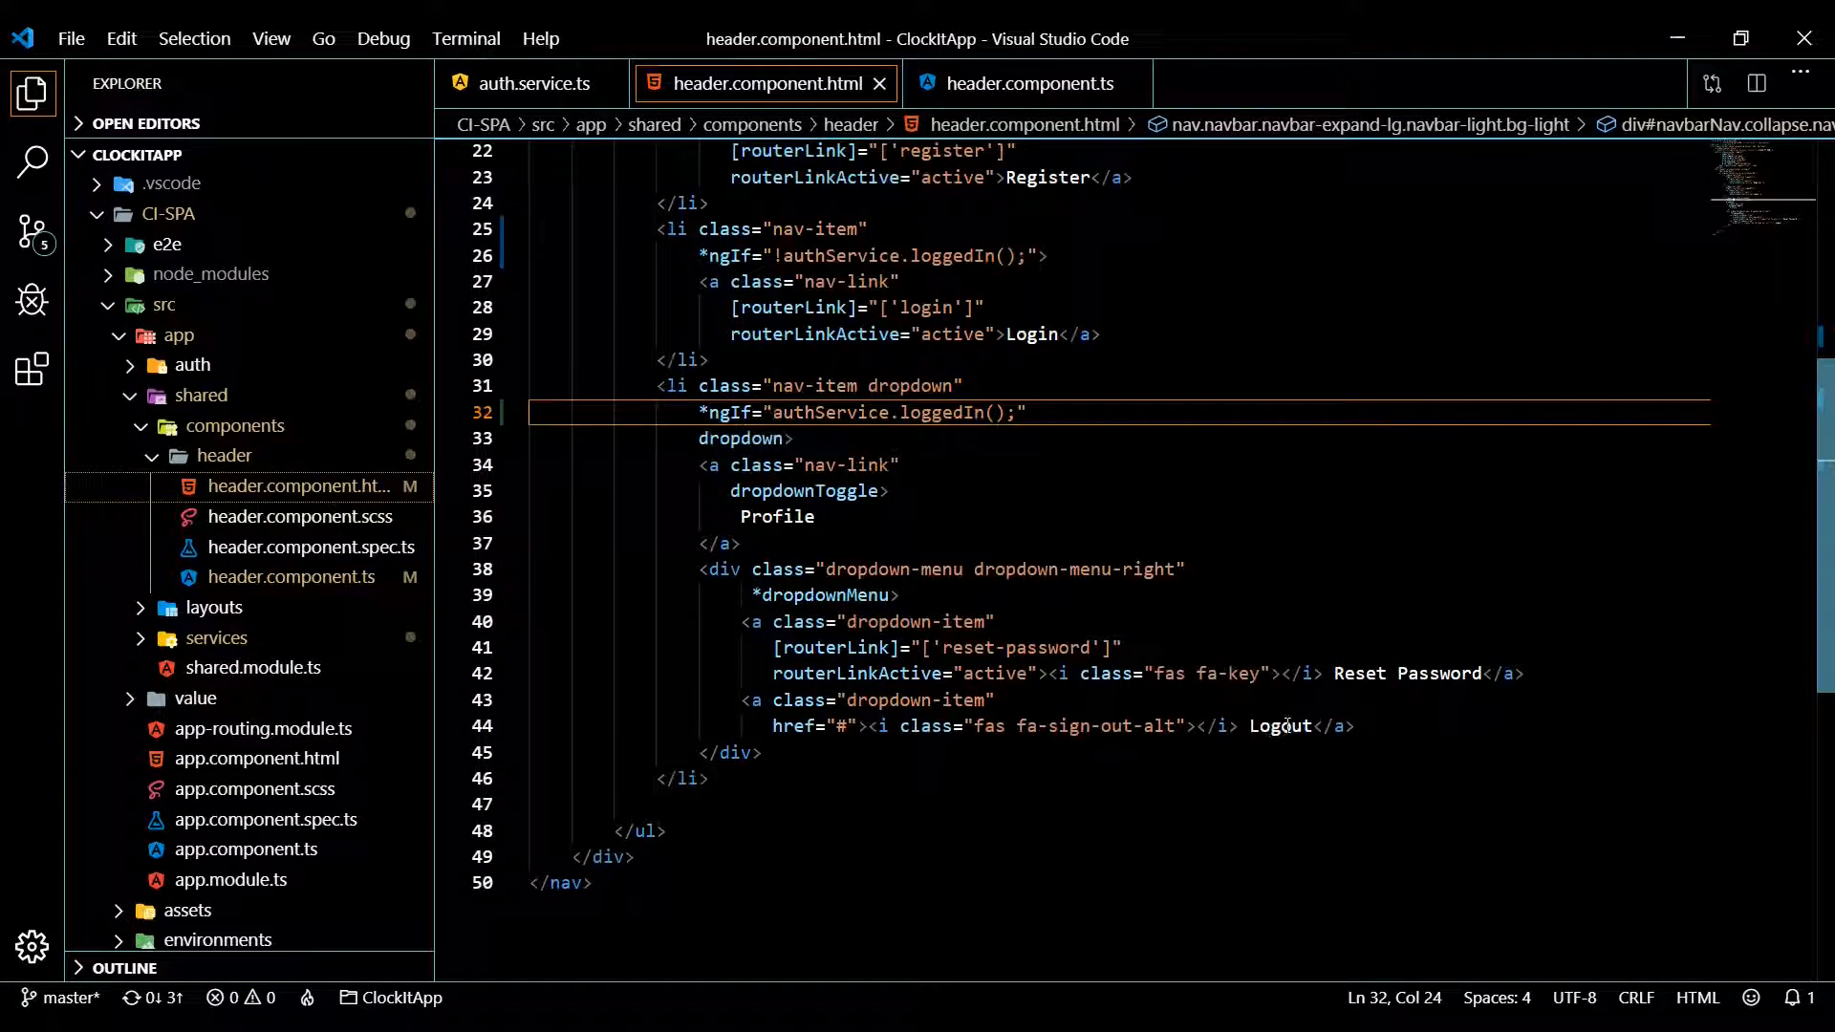
double_click(810, 727)
type("(click")
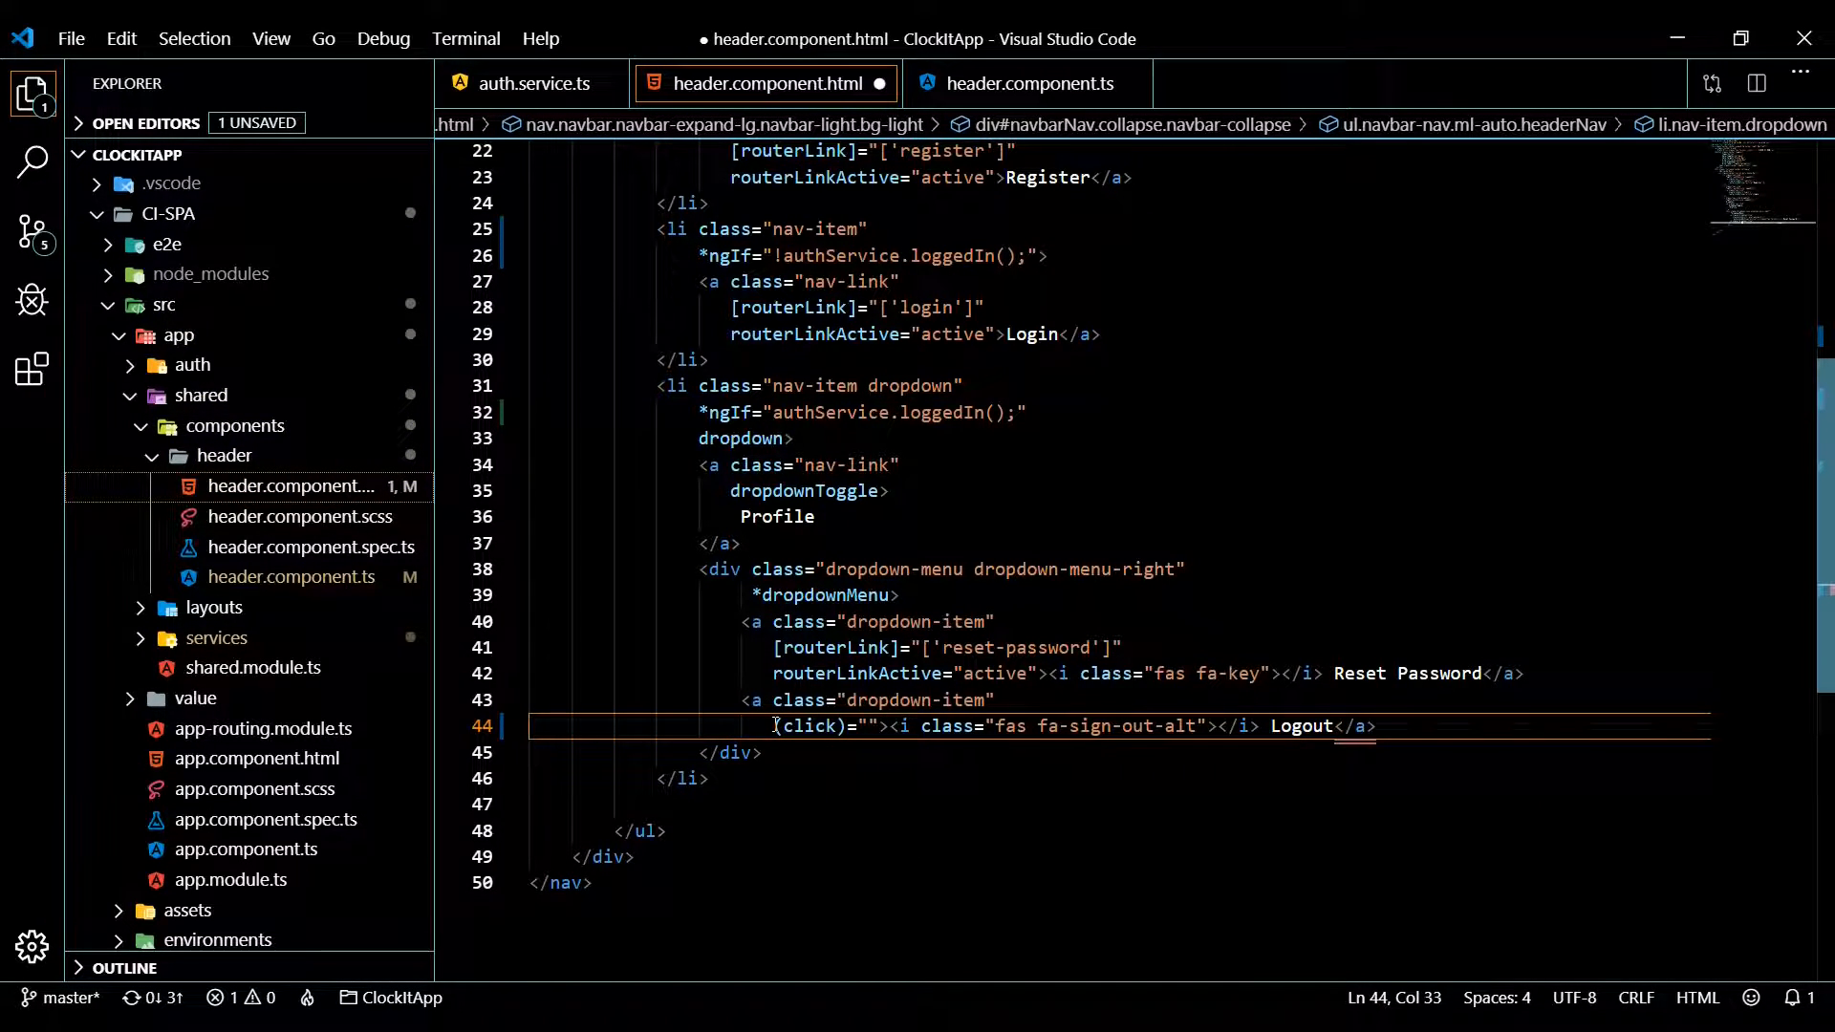
type("logo")
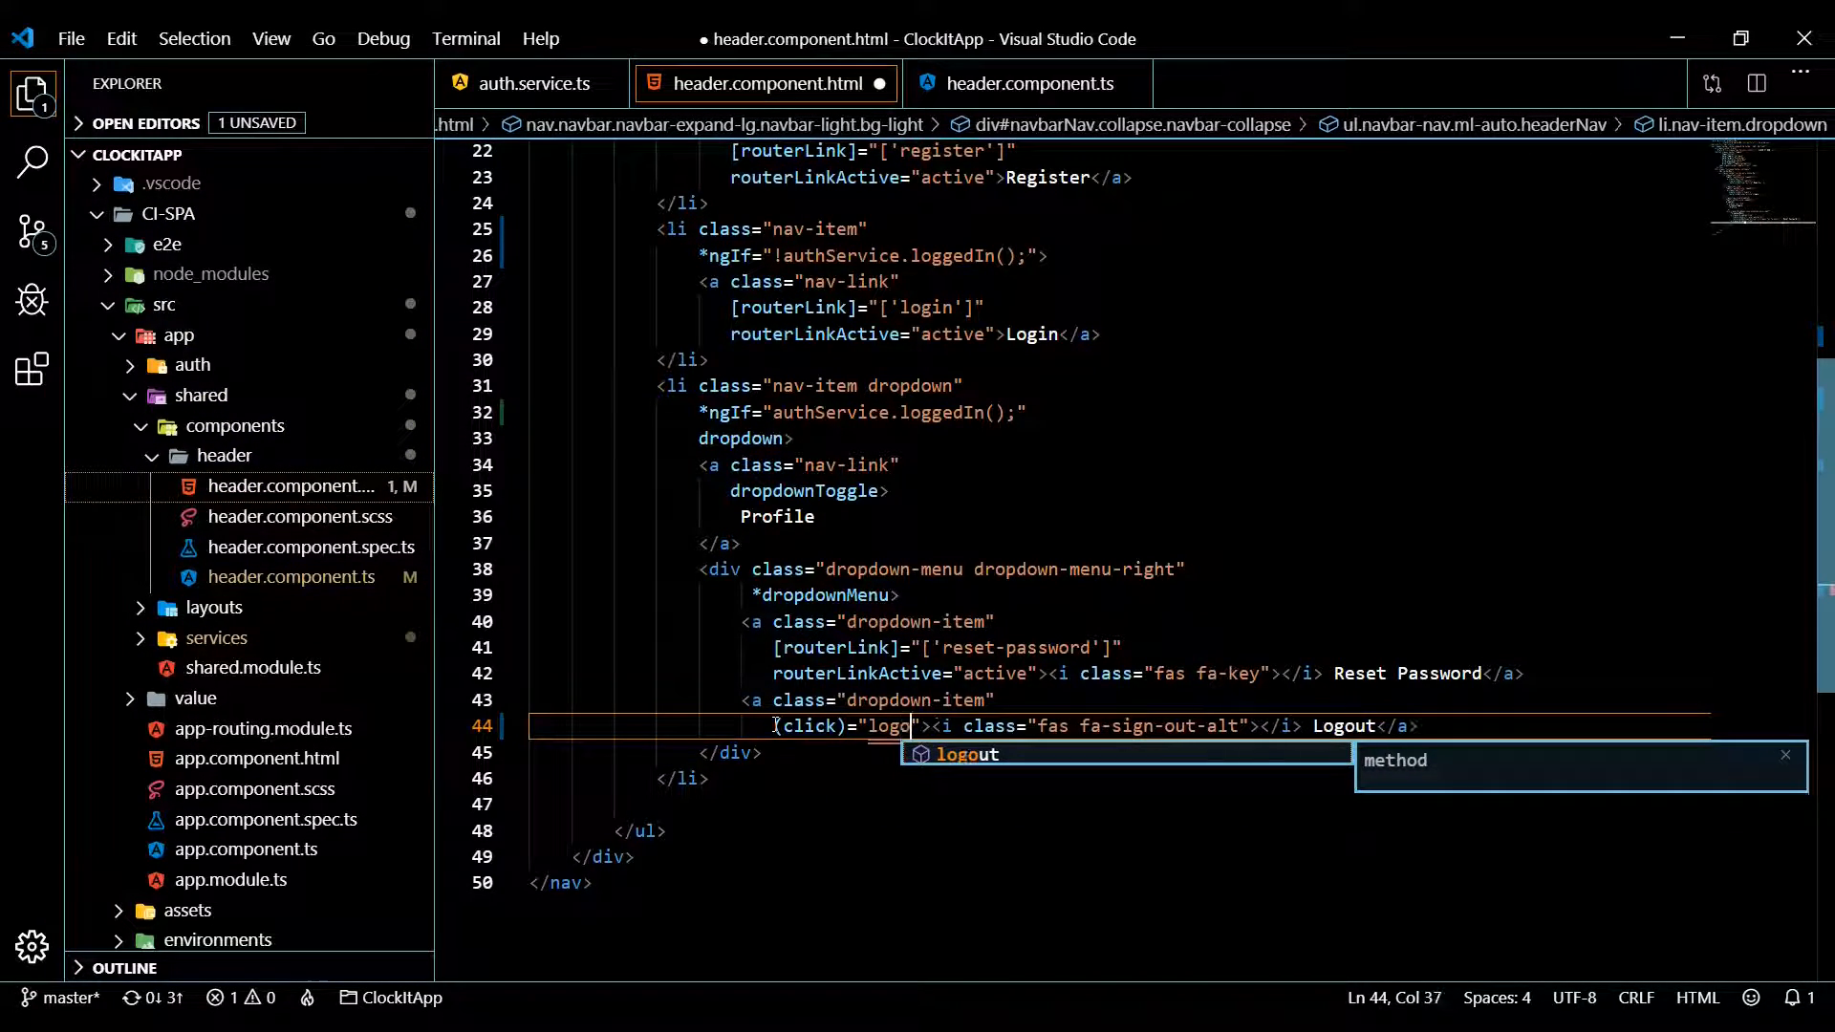
key("Tab")
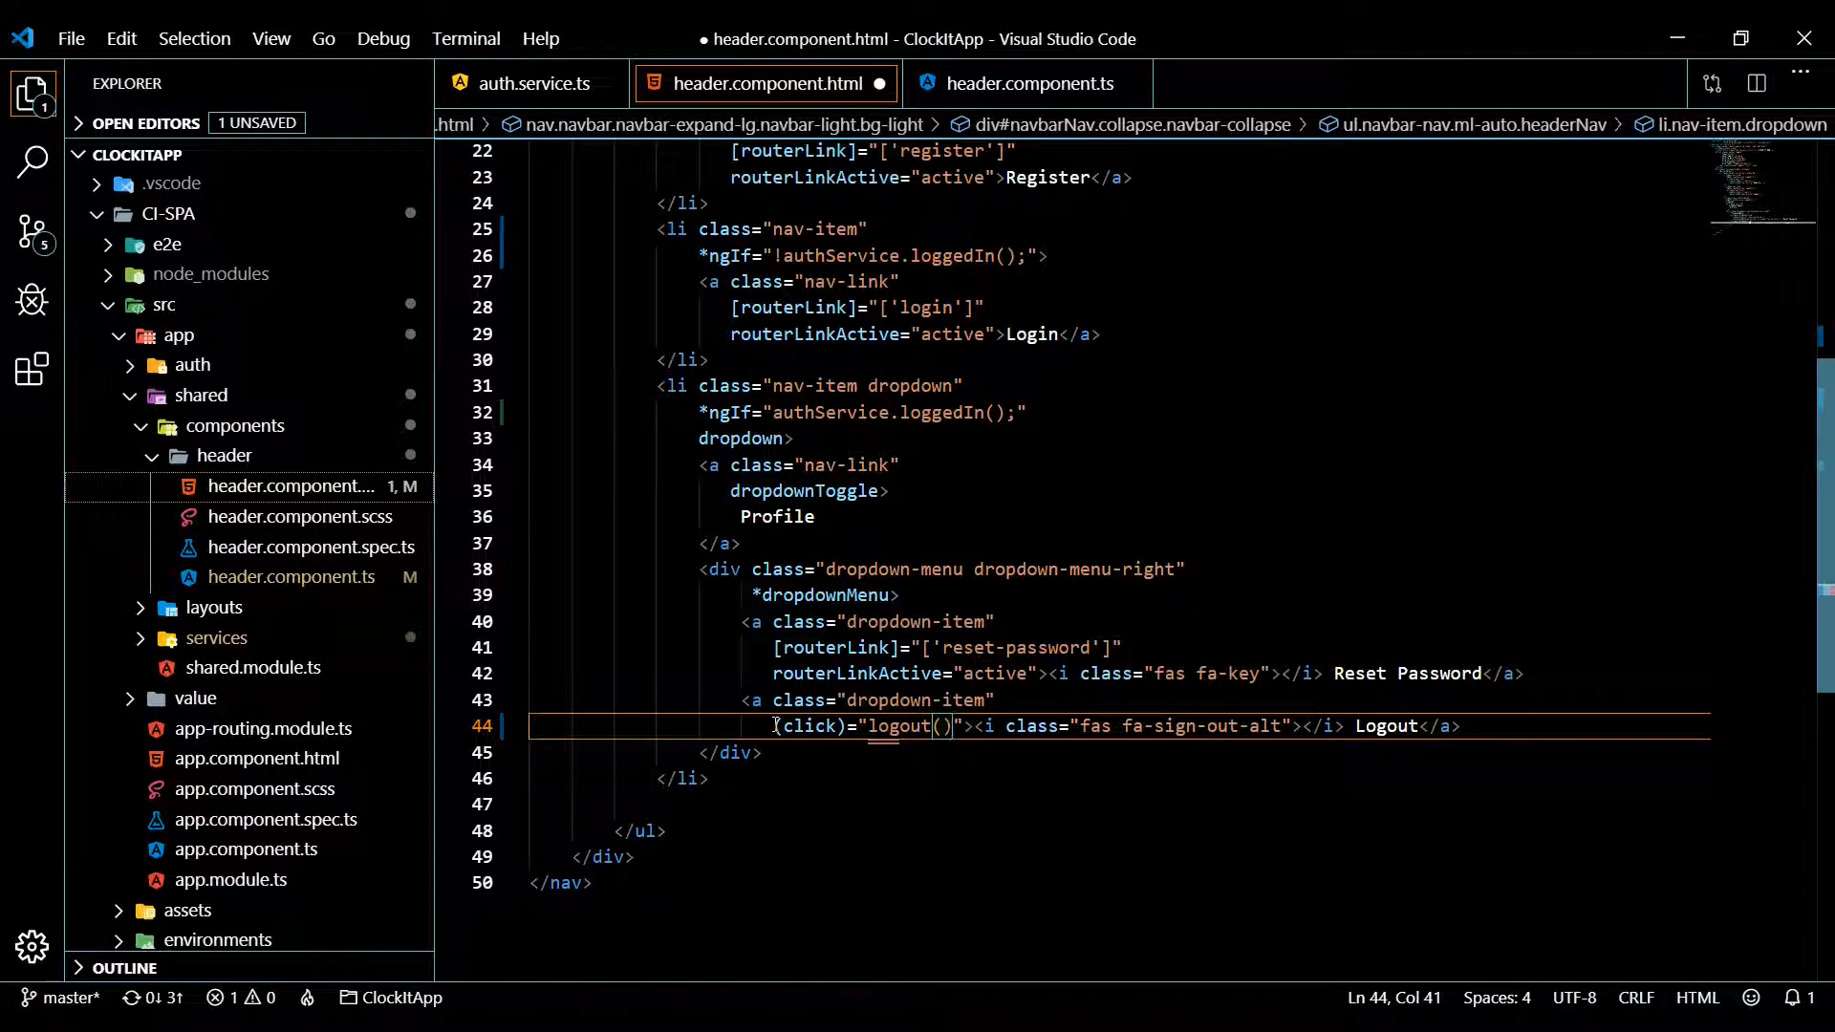
type(";")
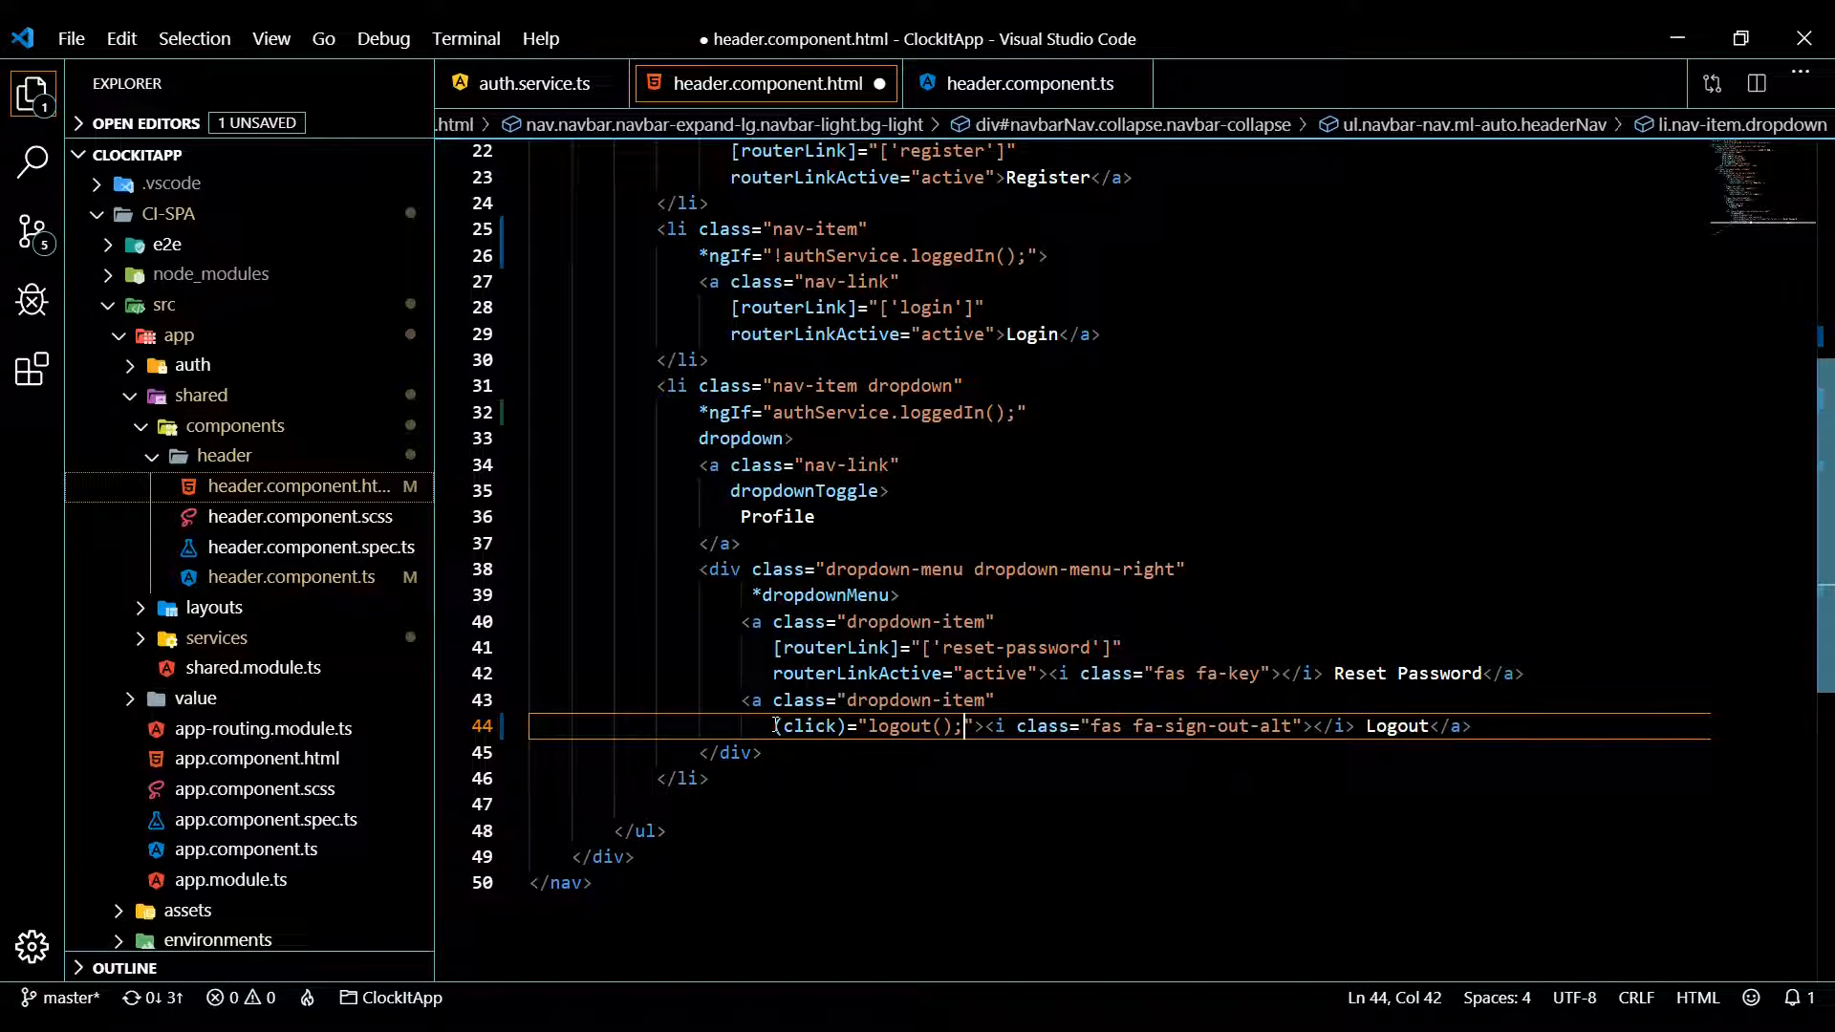
key("Ctrl+s")
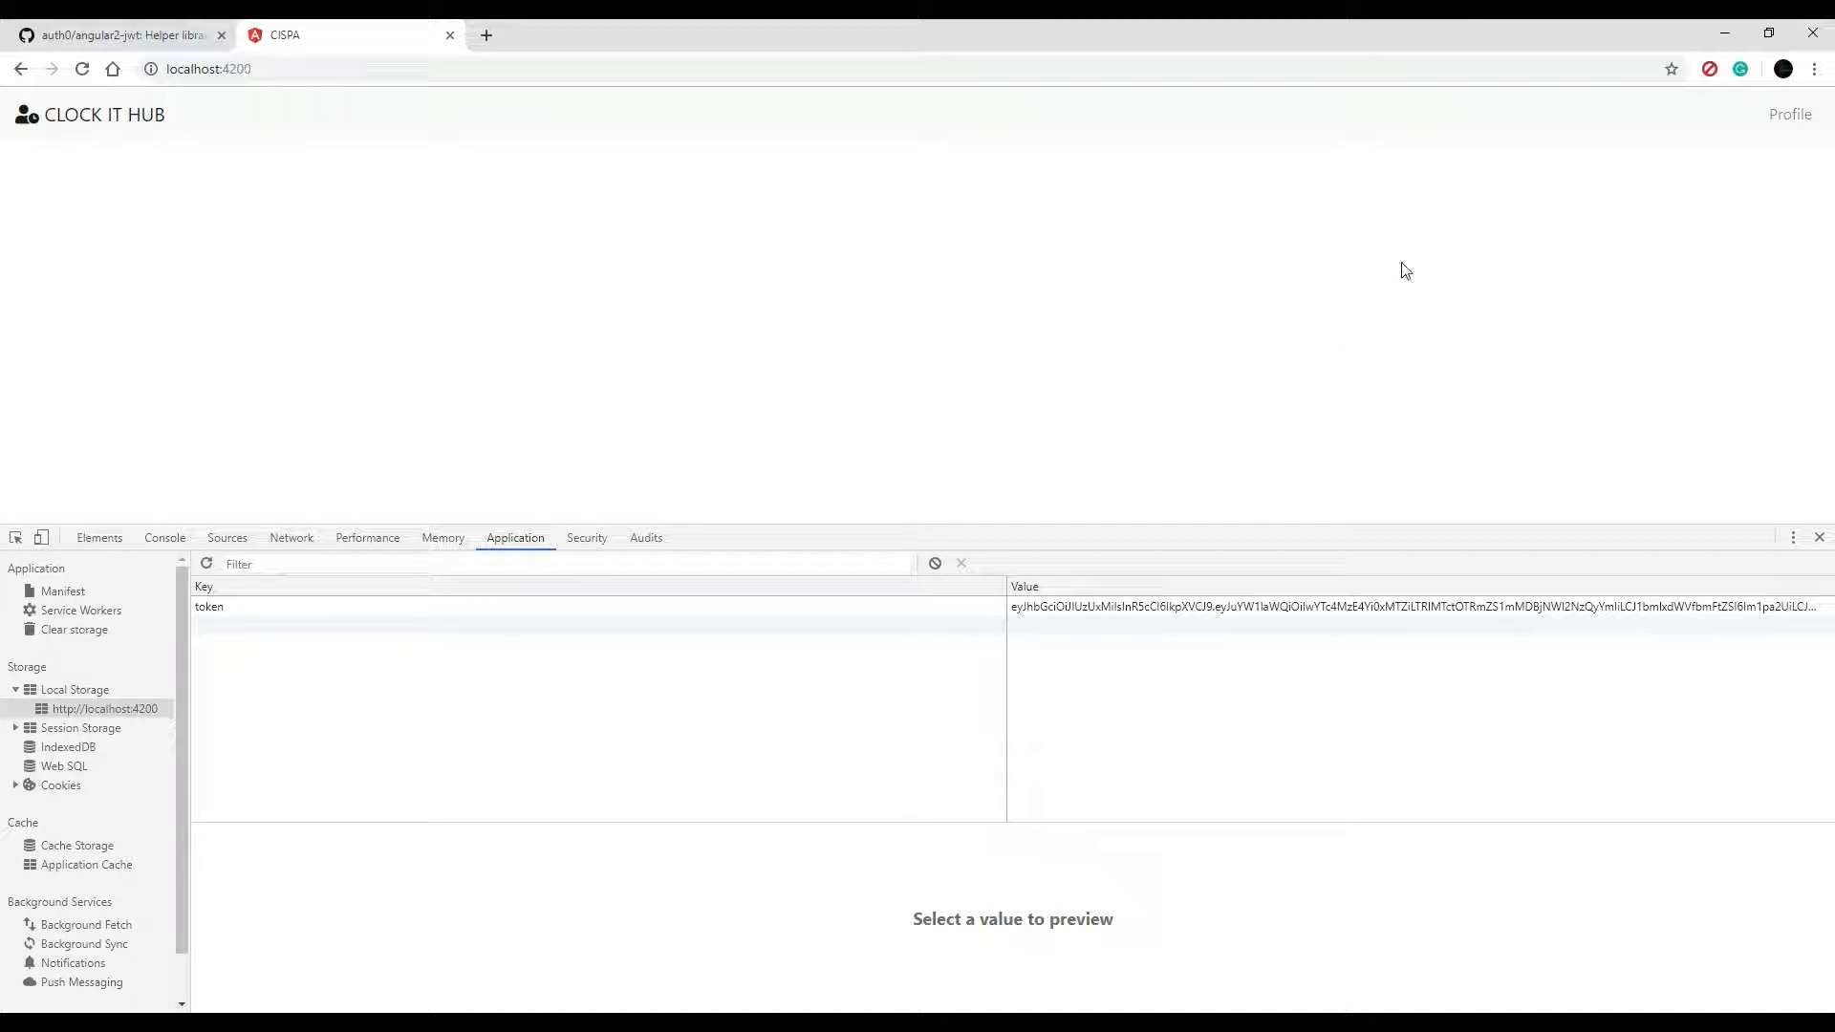
Log out via Profile > Logout and confirm the token is removed and the alert shows
left_click(1789, 115)
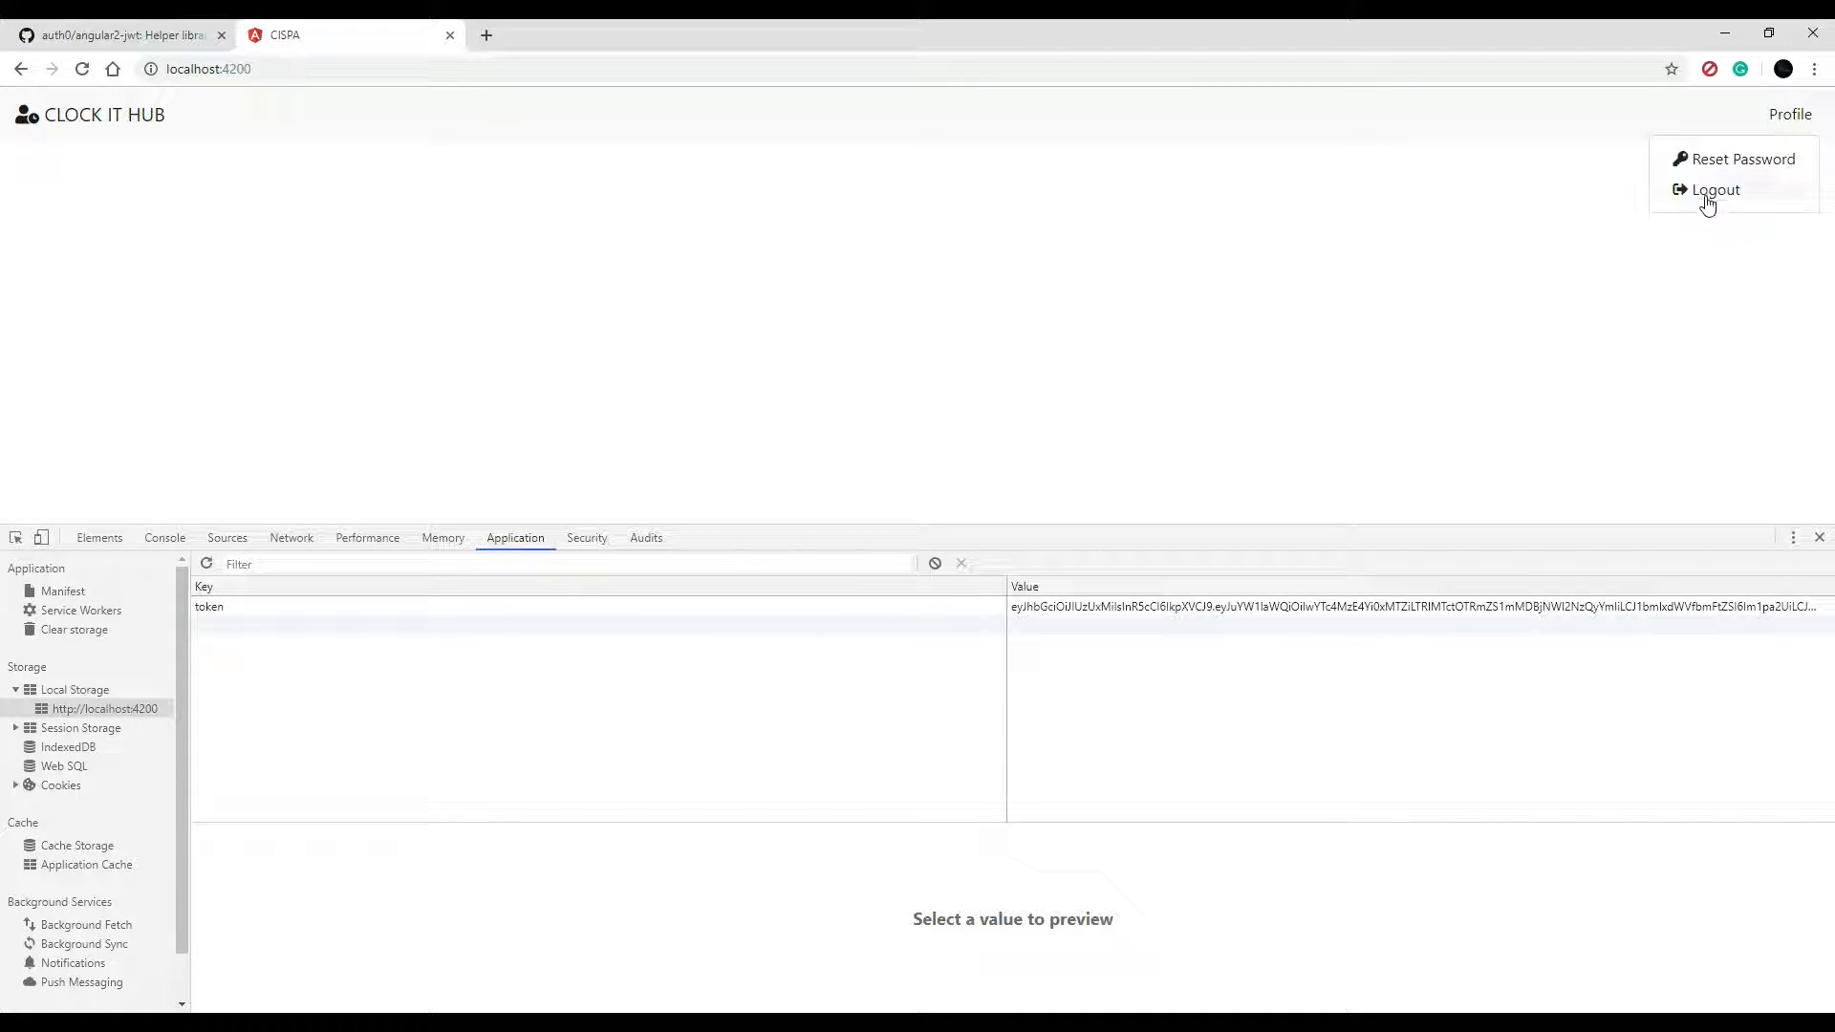
left_click(1715, 189)
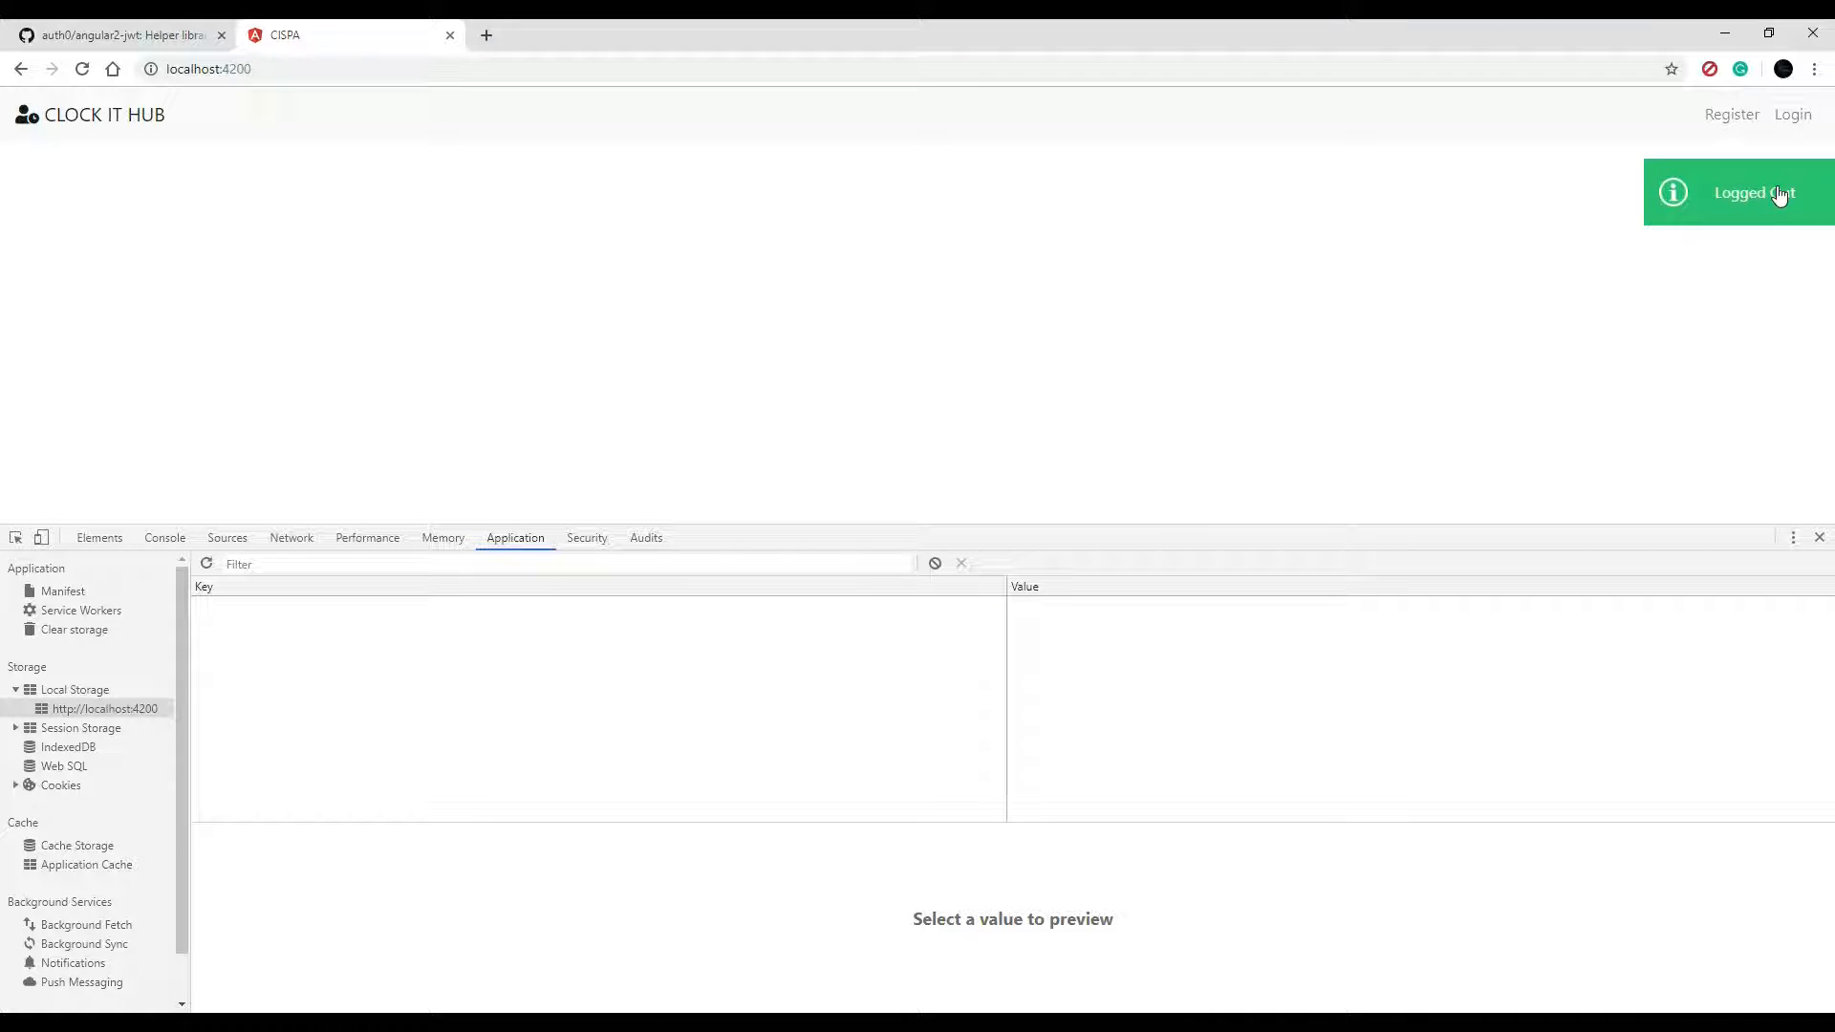
left_click(1793, 115)
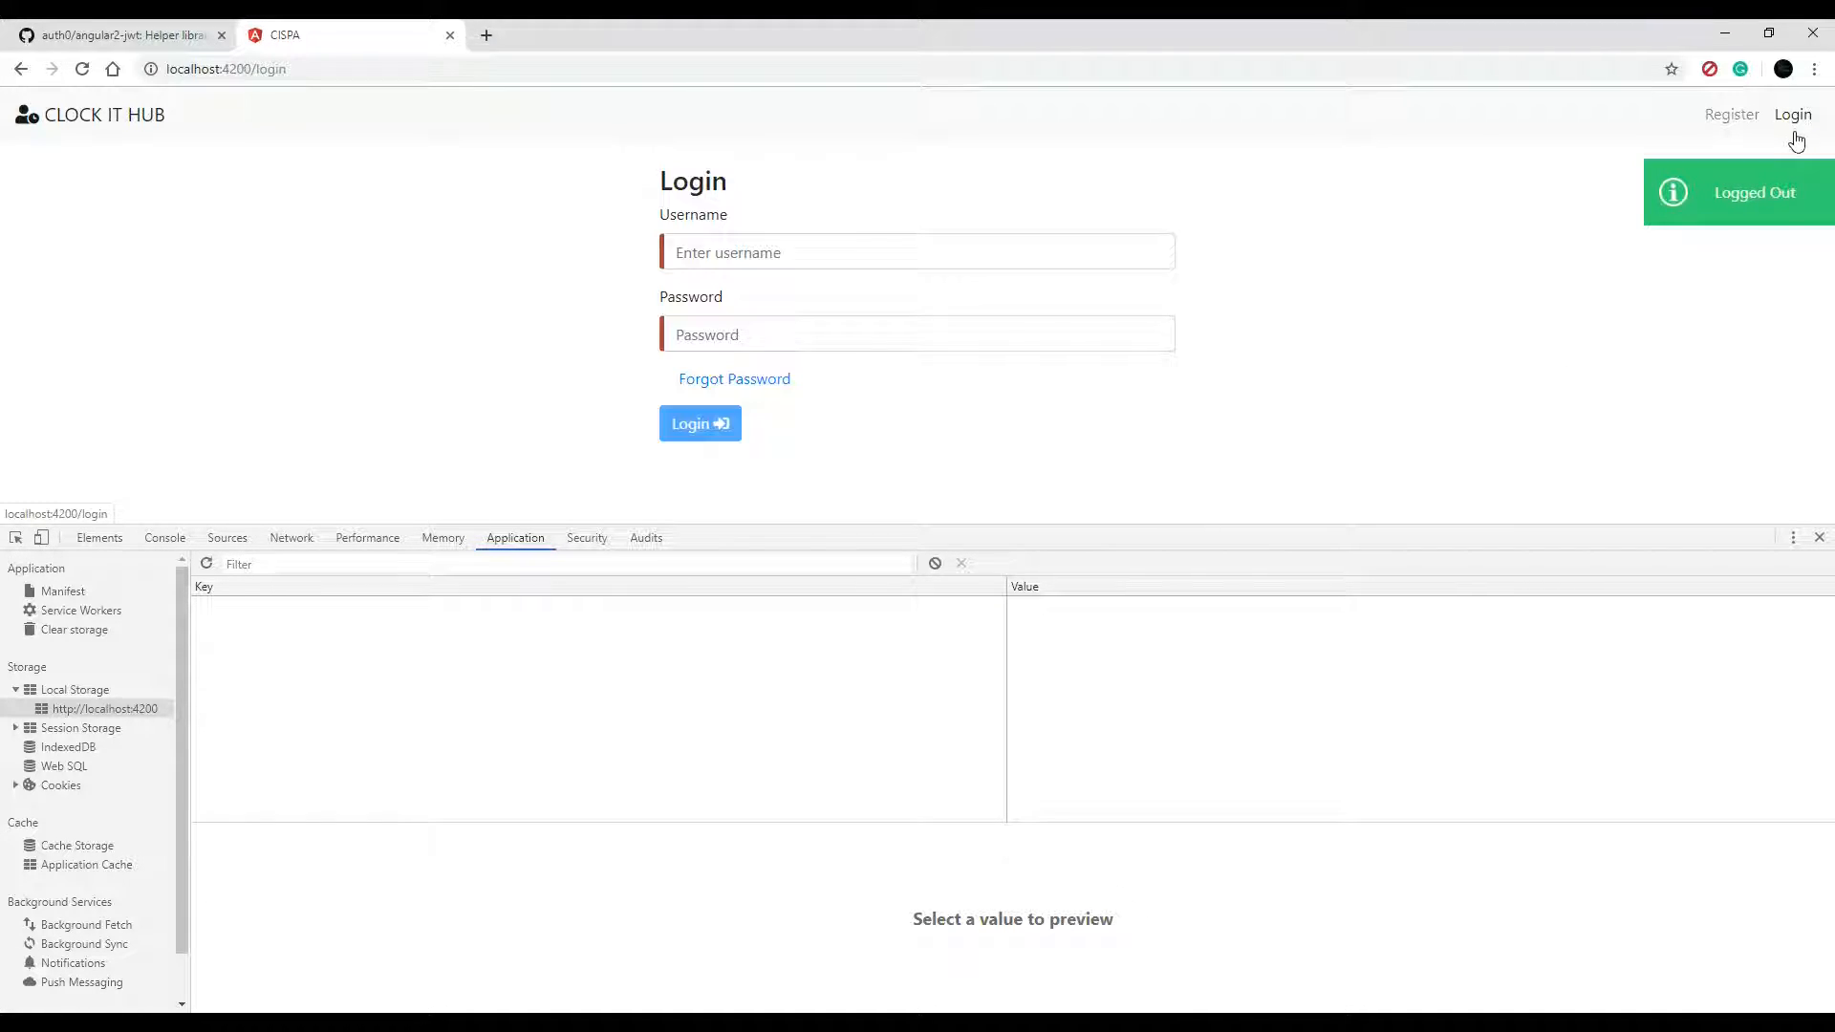
Log in again as 'mike', then log out once more to recheck token removal
type("mike")
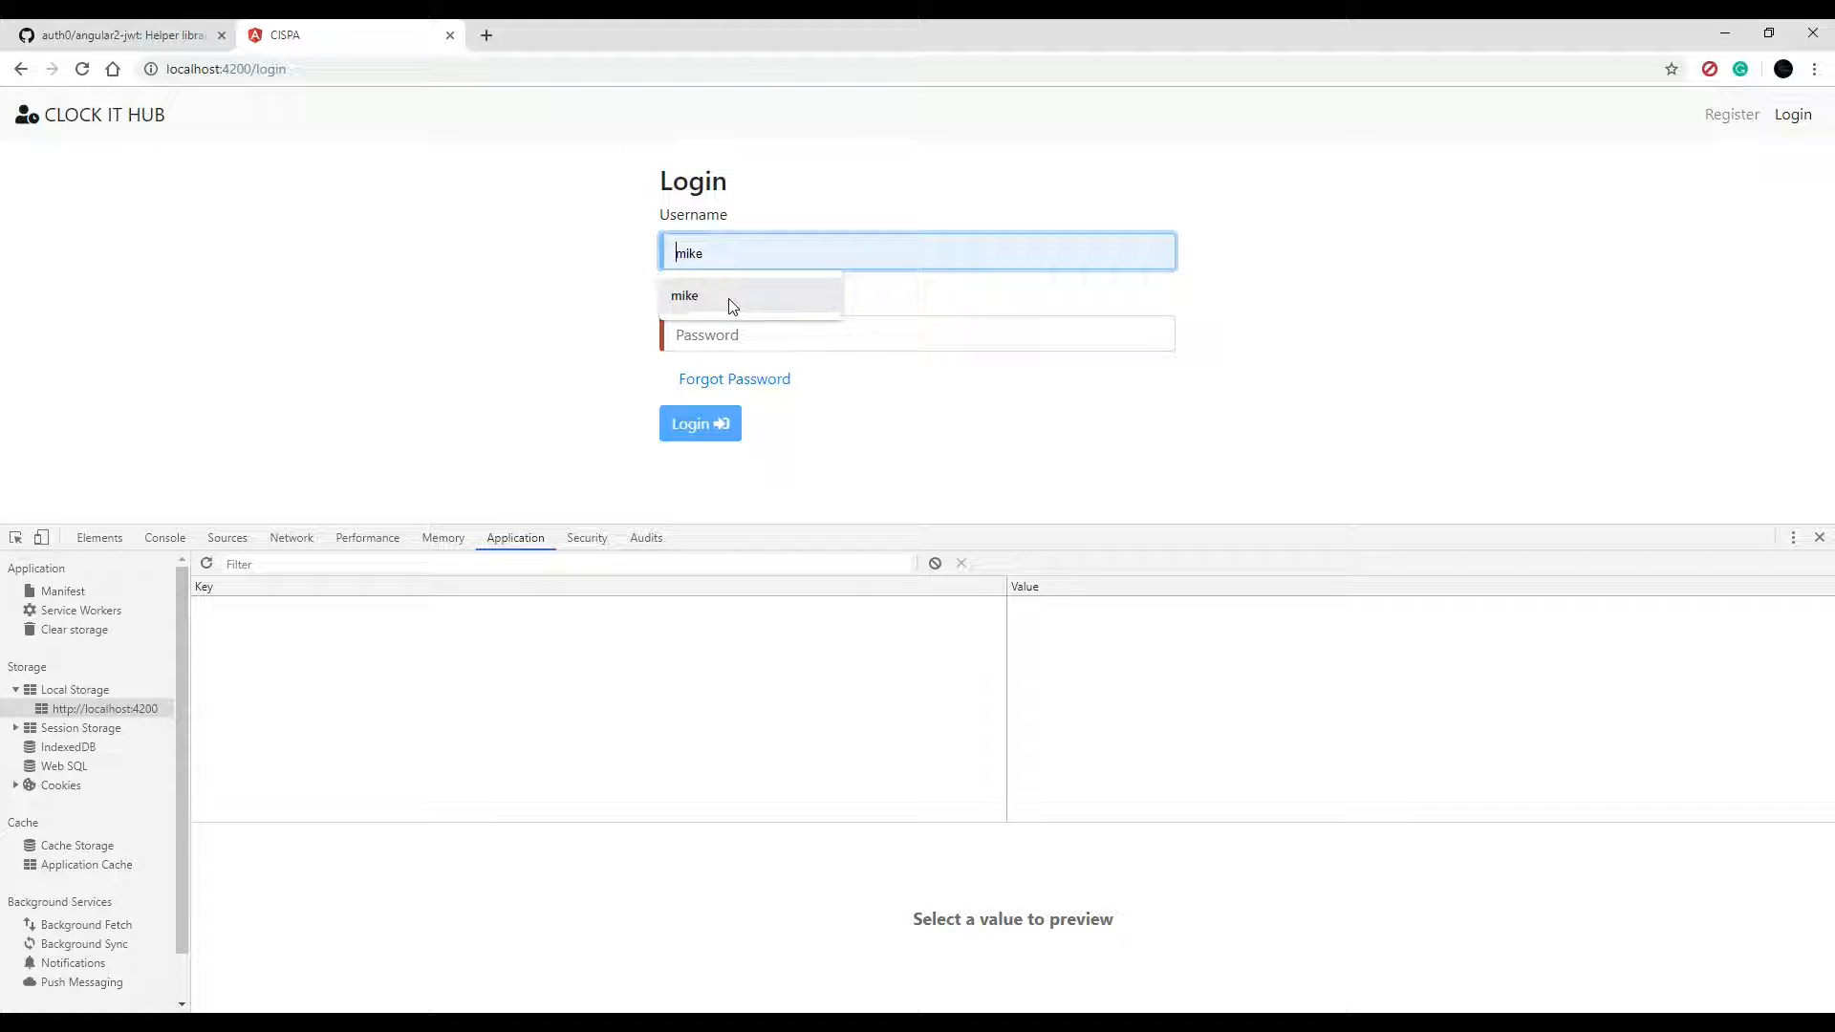
left_click(915, 333)
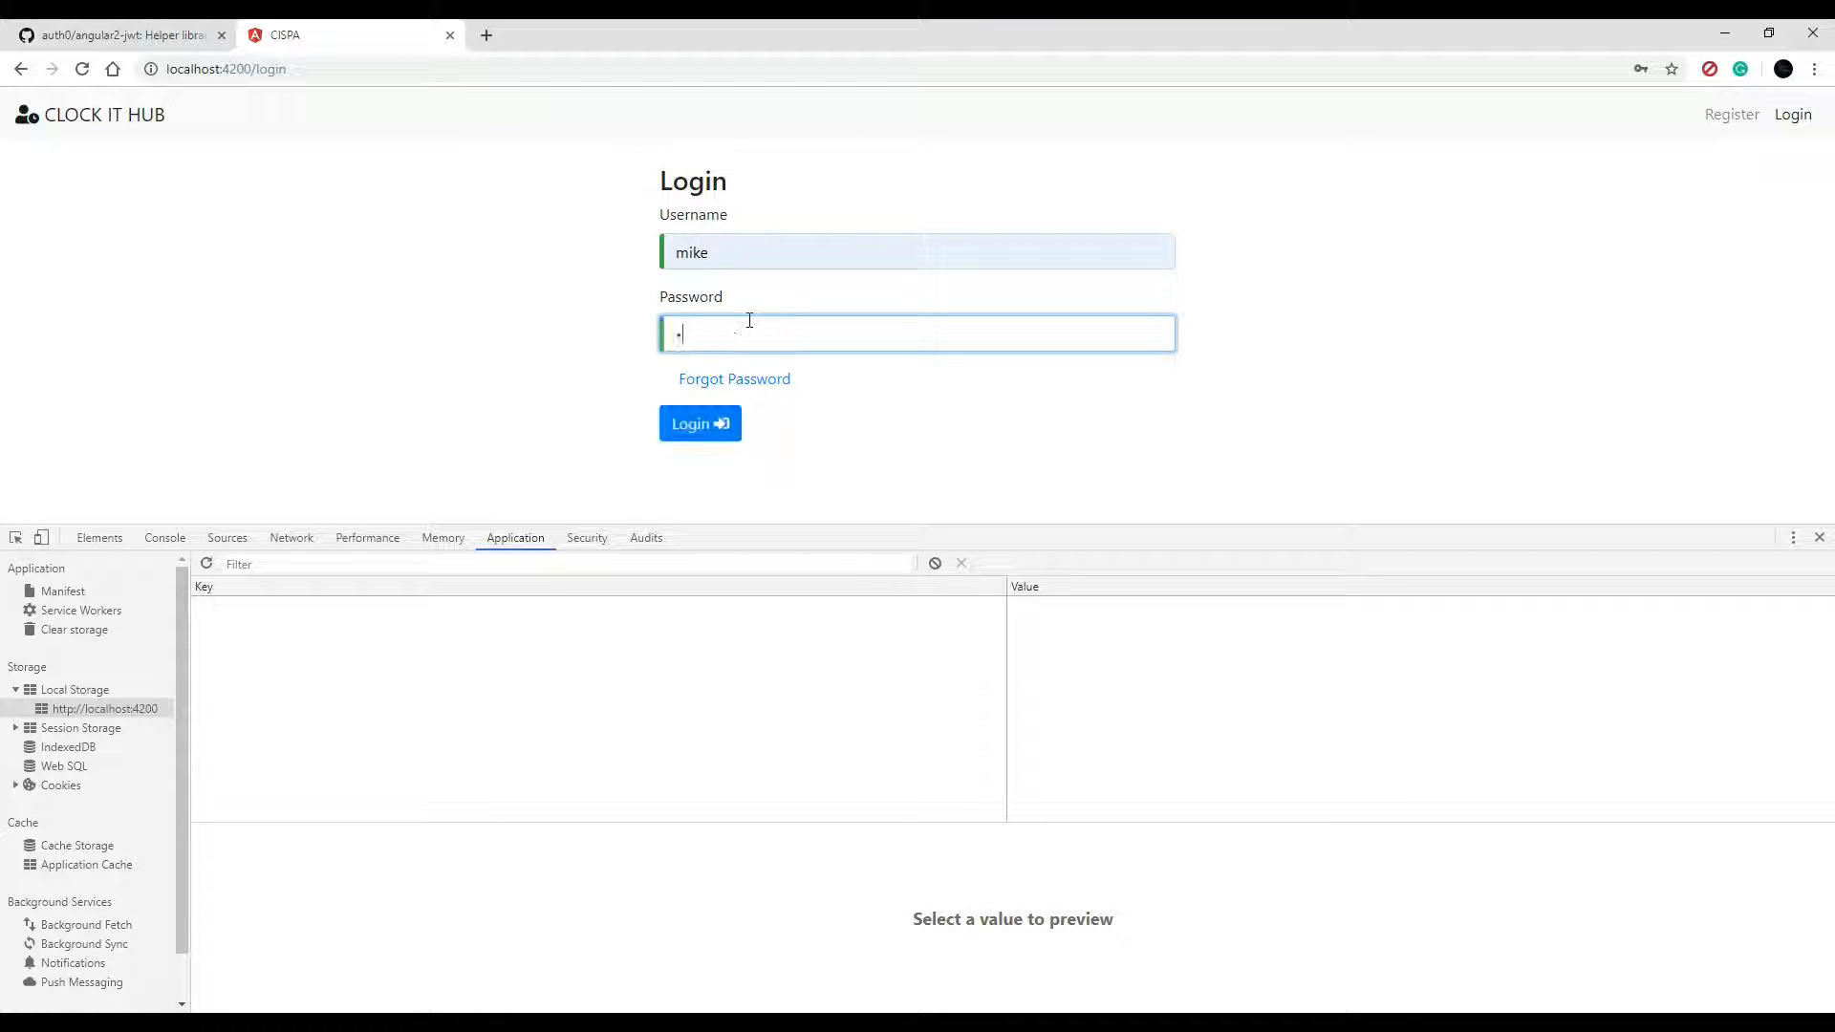
left_click(700, 422)
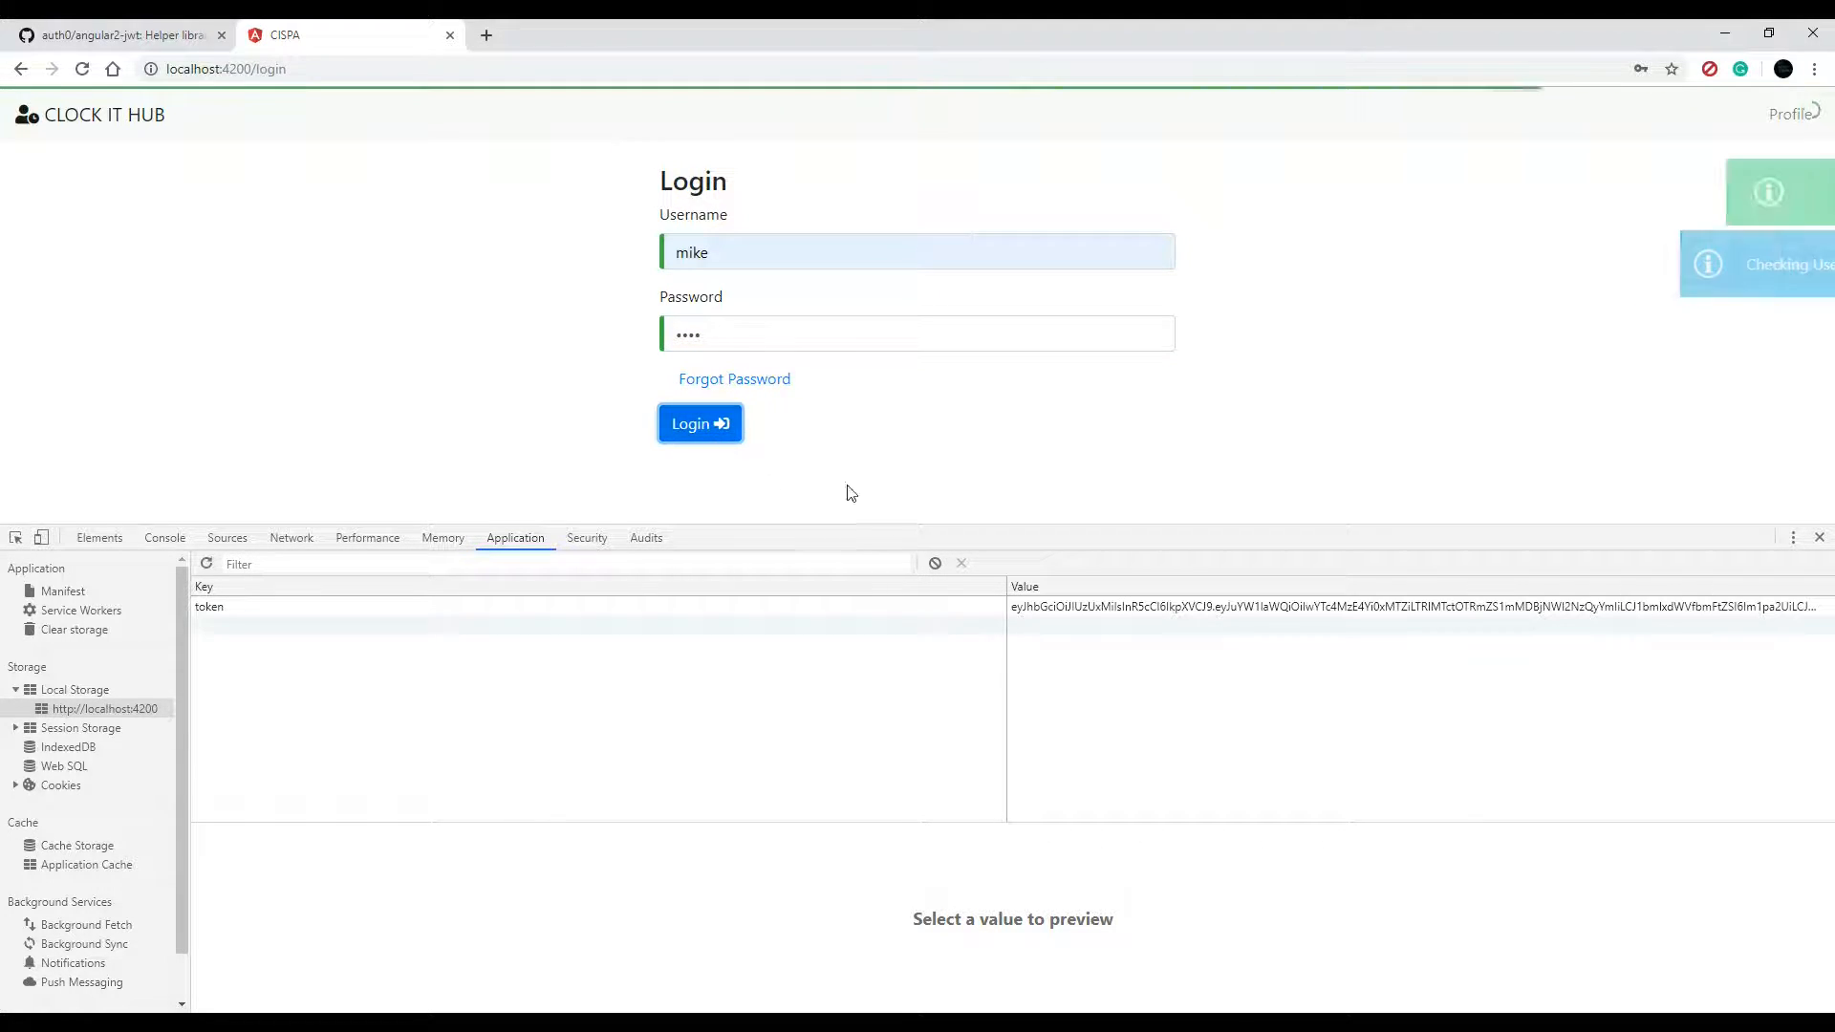
left_click(700, 422)
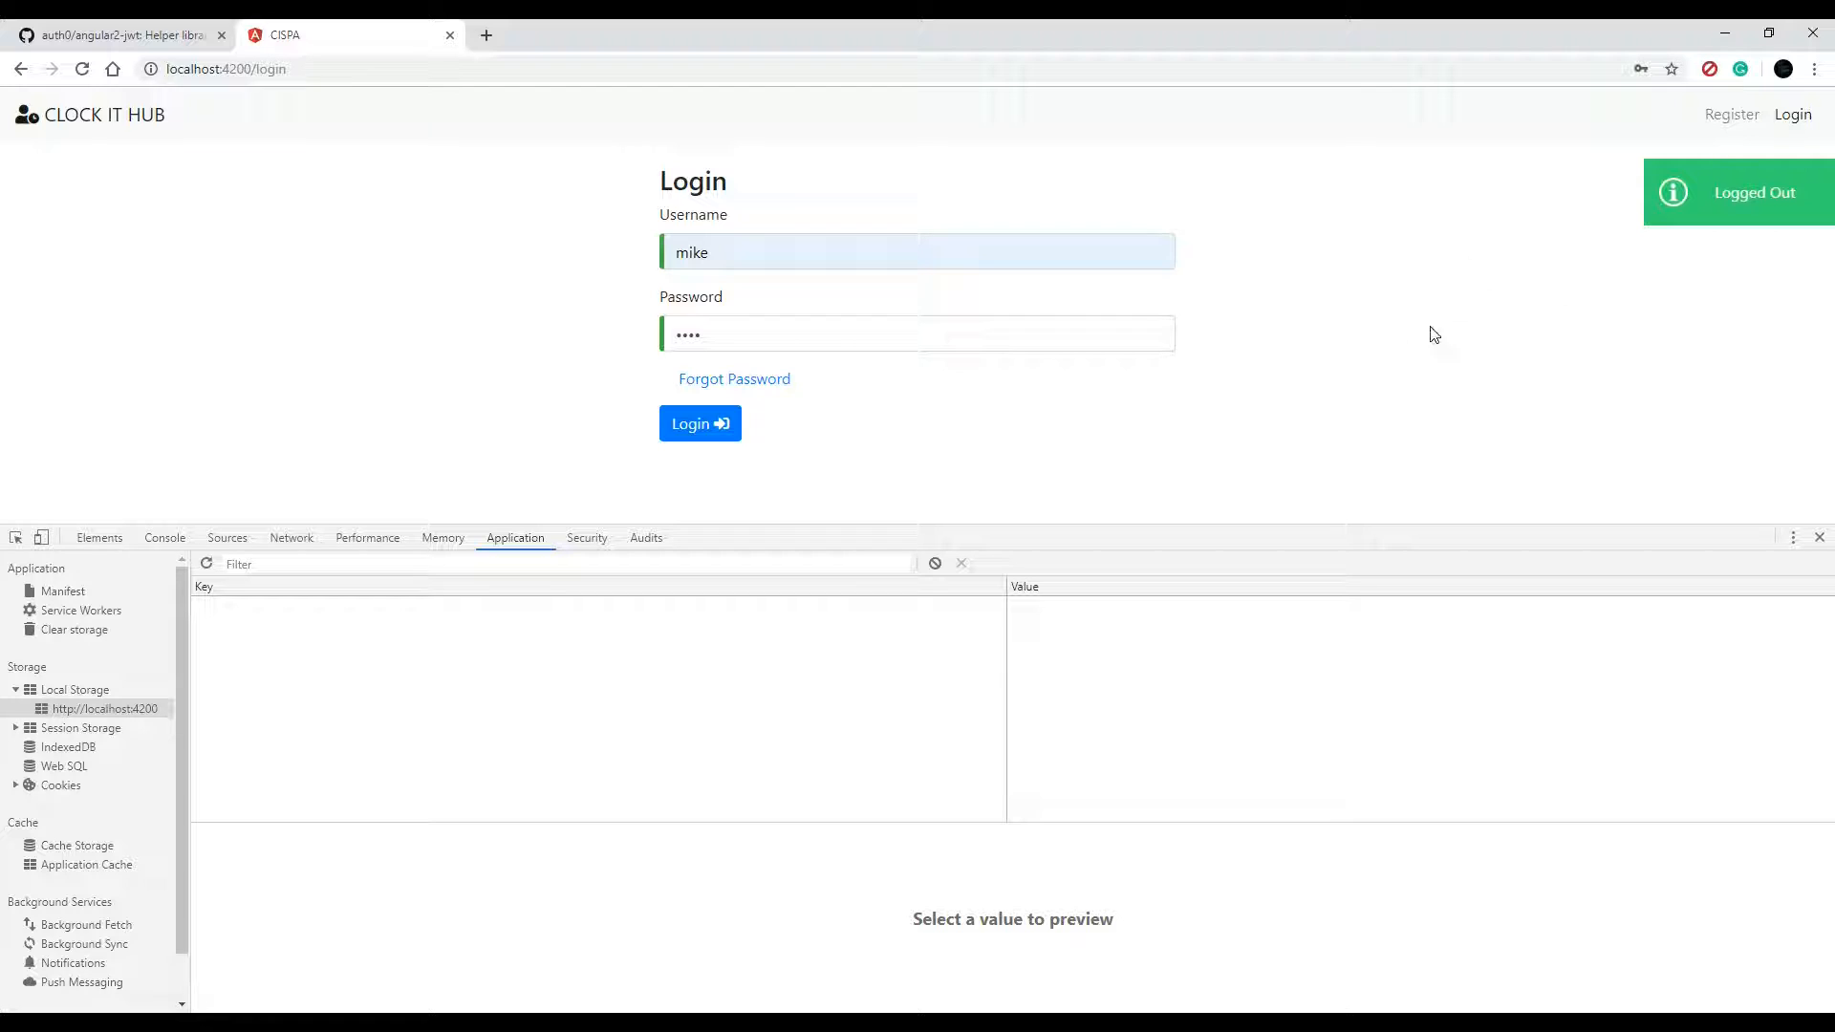
mouse_move(1353, 272)
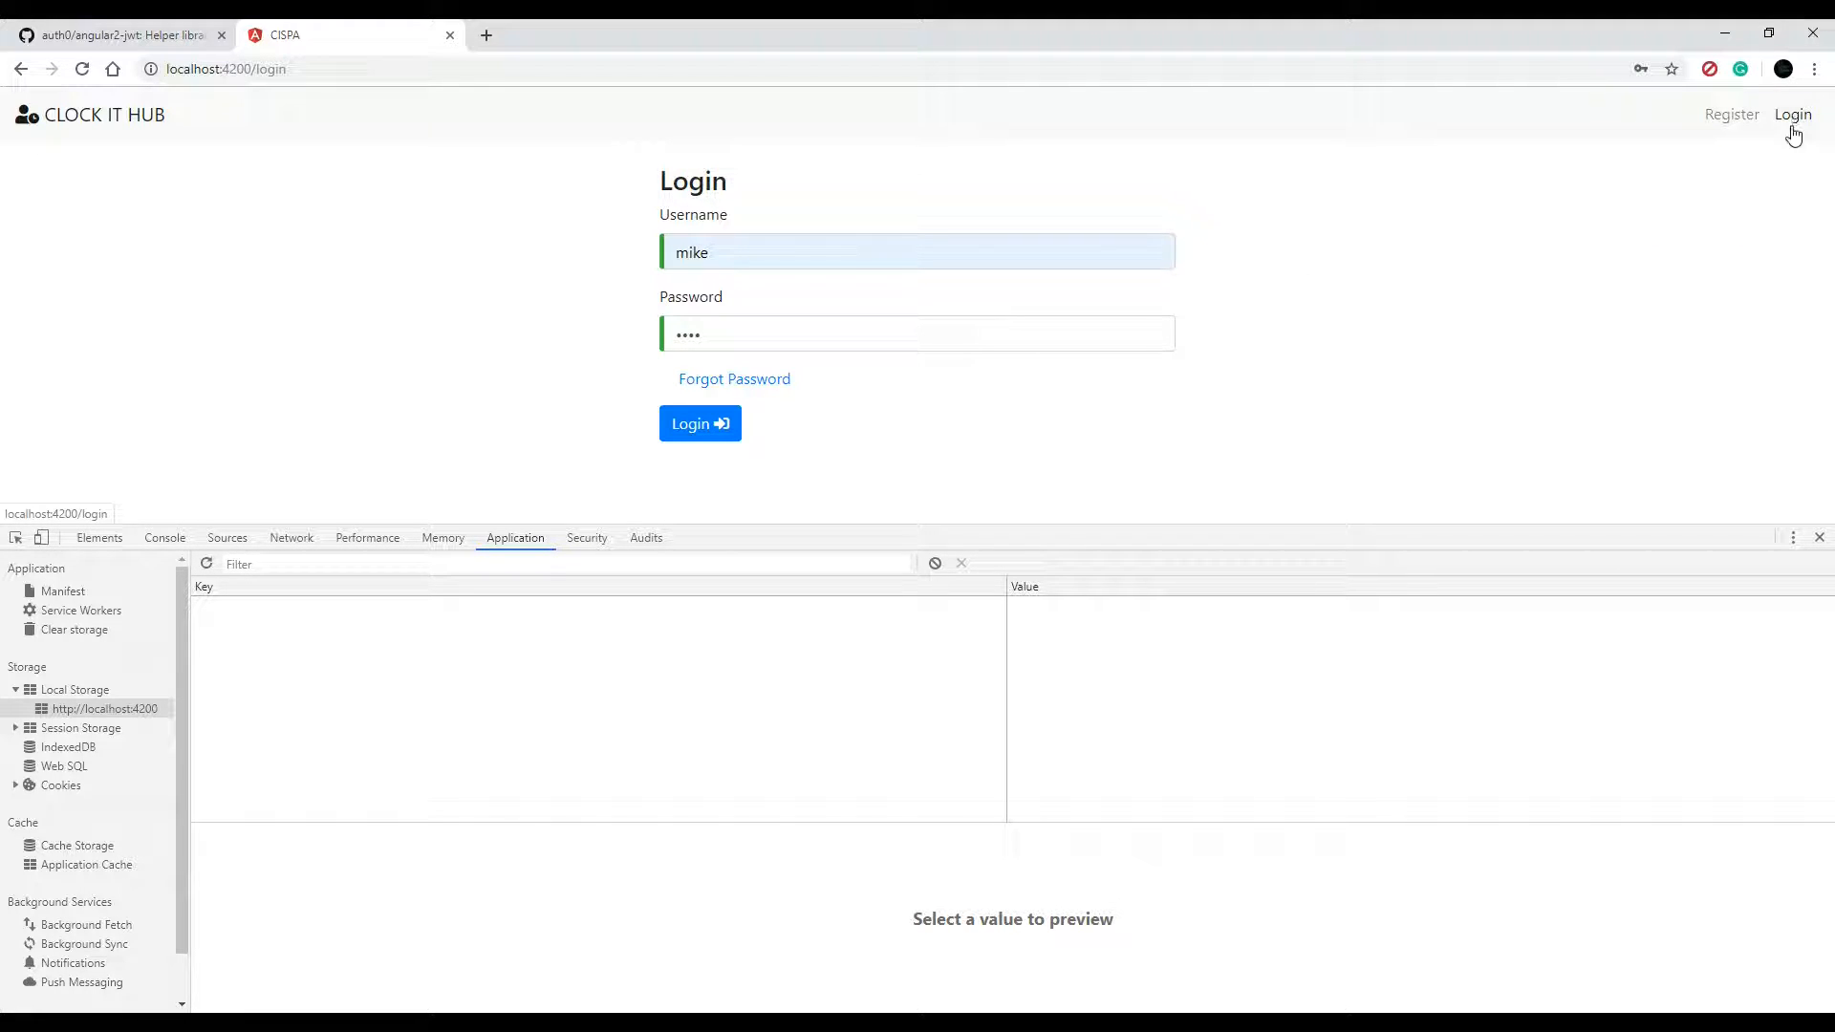
mouse_move(1319, 314)
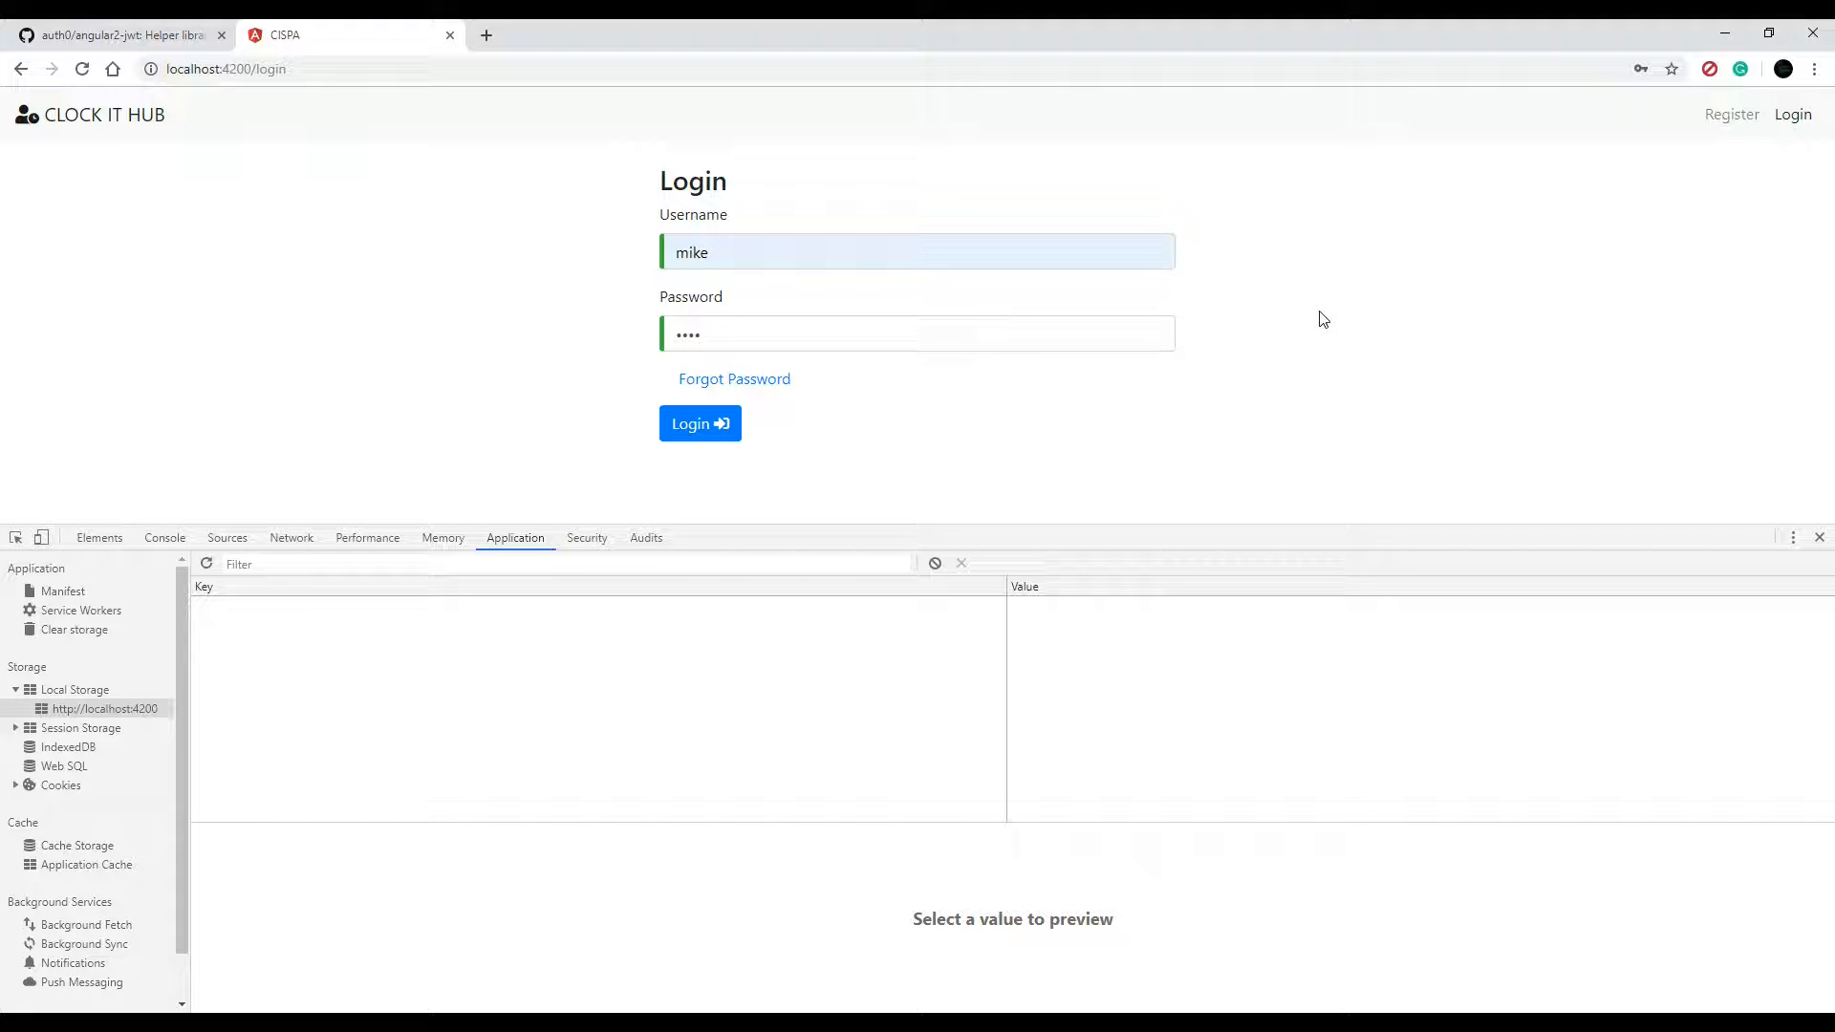